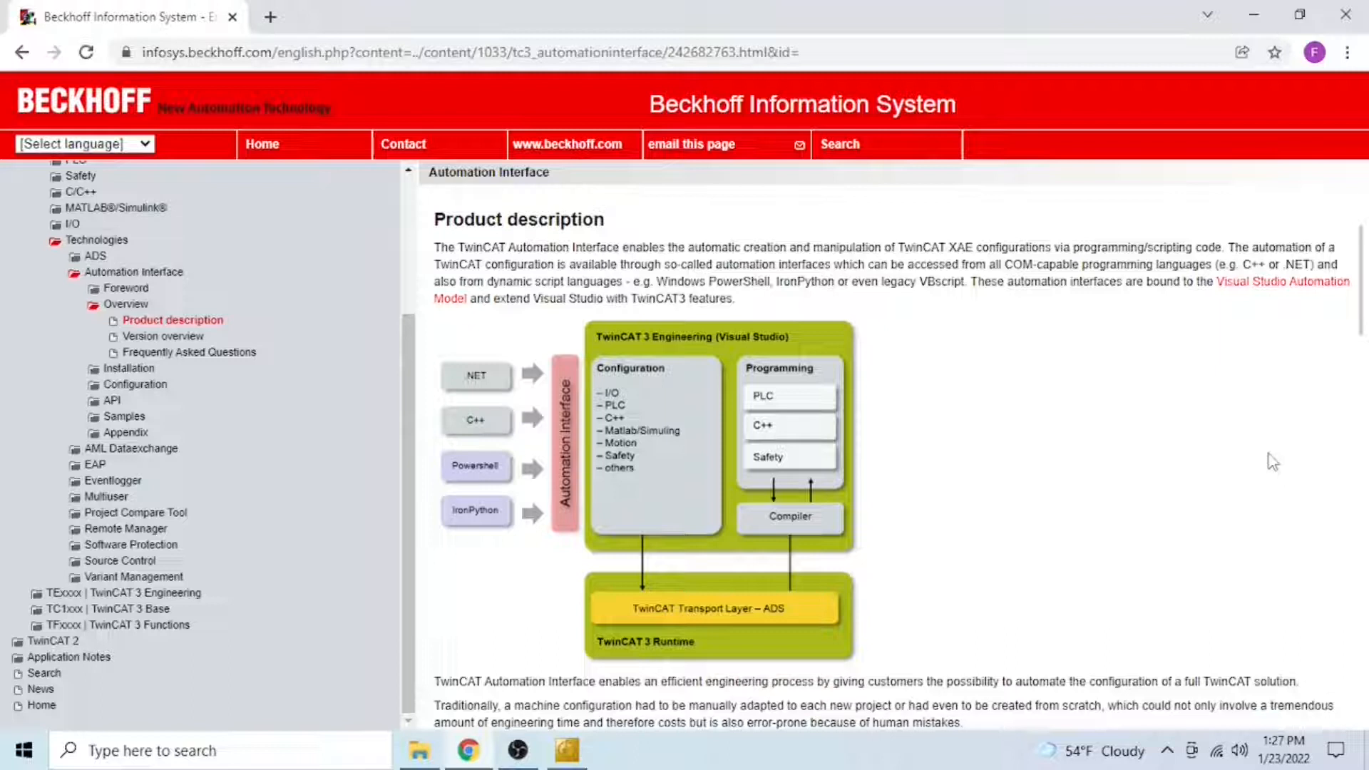
{"action": "mouse_move", "coordinate": [278, 423]}
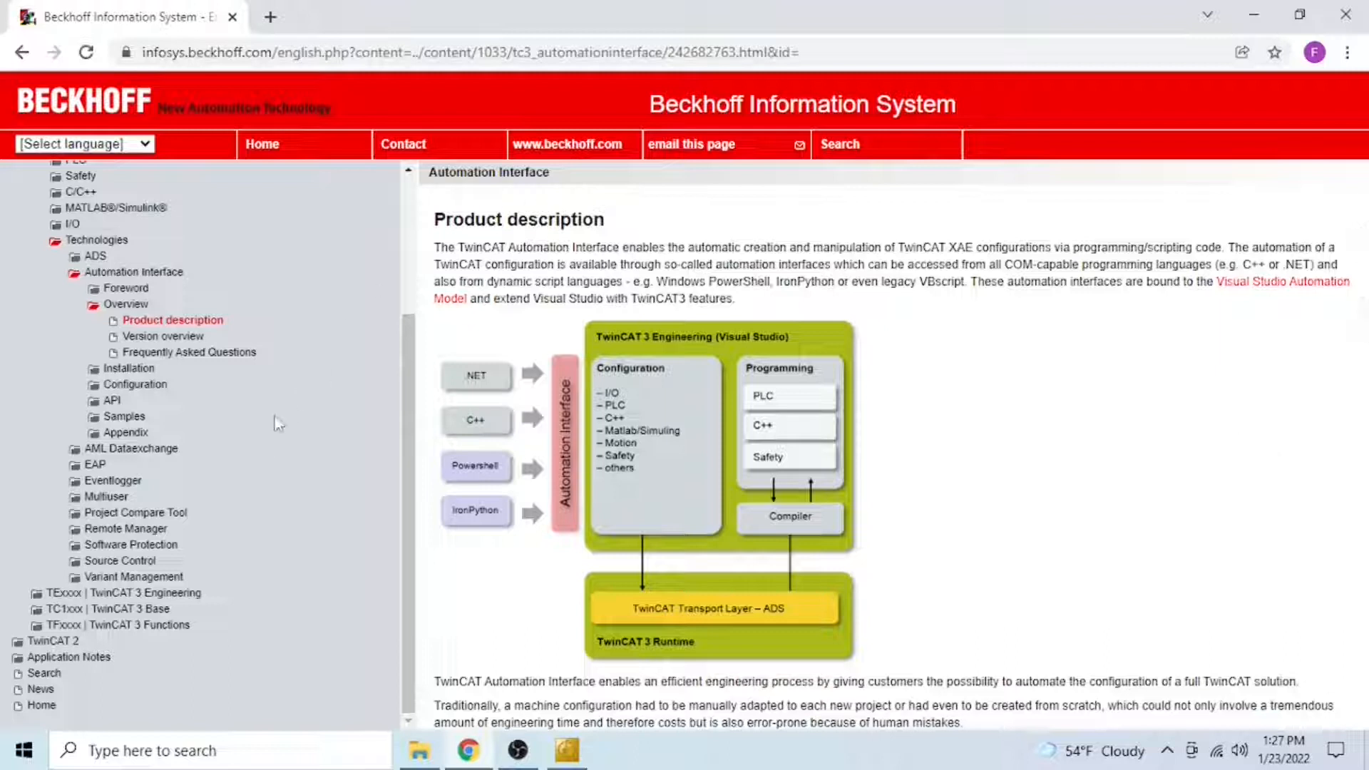
{"action": "mouse_move", "coordinate": [110, 400]}
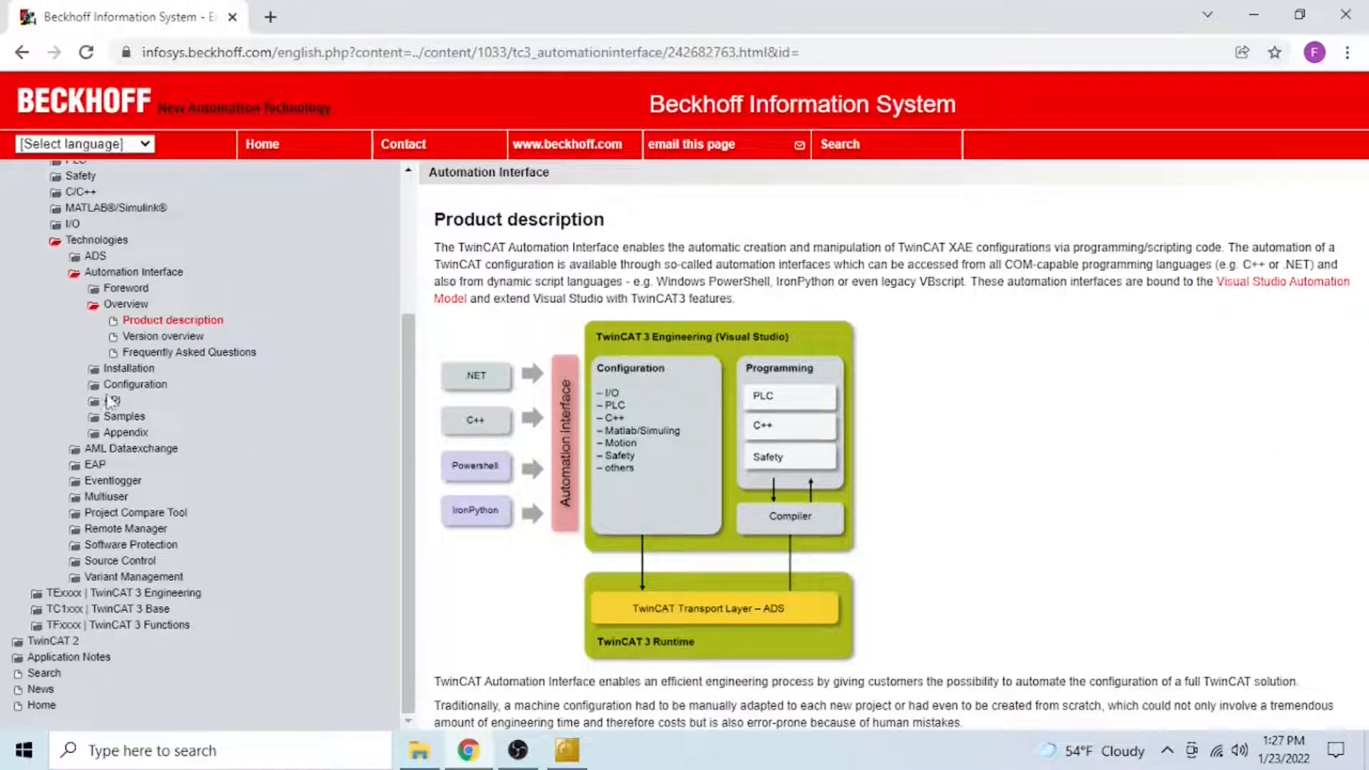
Step: Go to Automation Interface > API > Reference in the Beckhoff Information System
{"action": "left_click", "coordinate": [112, 400]}
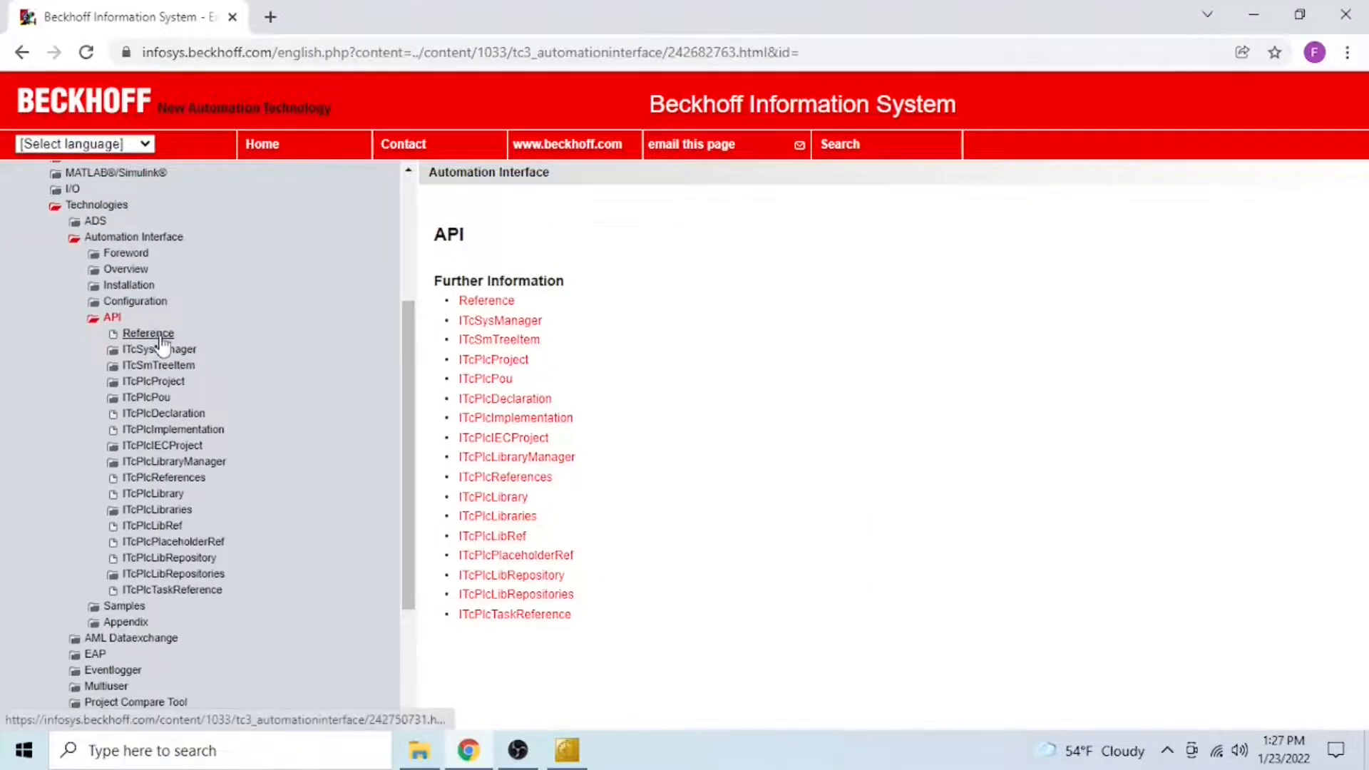
{"action": "left_click", "coordinate": [148, 333]}
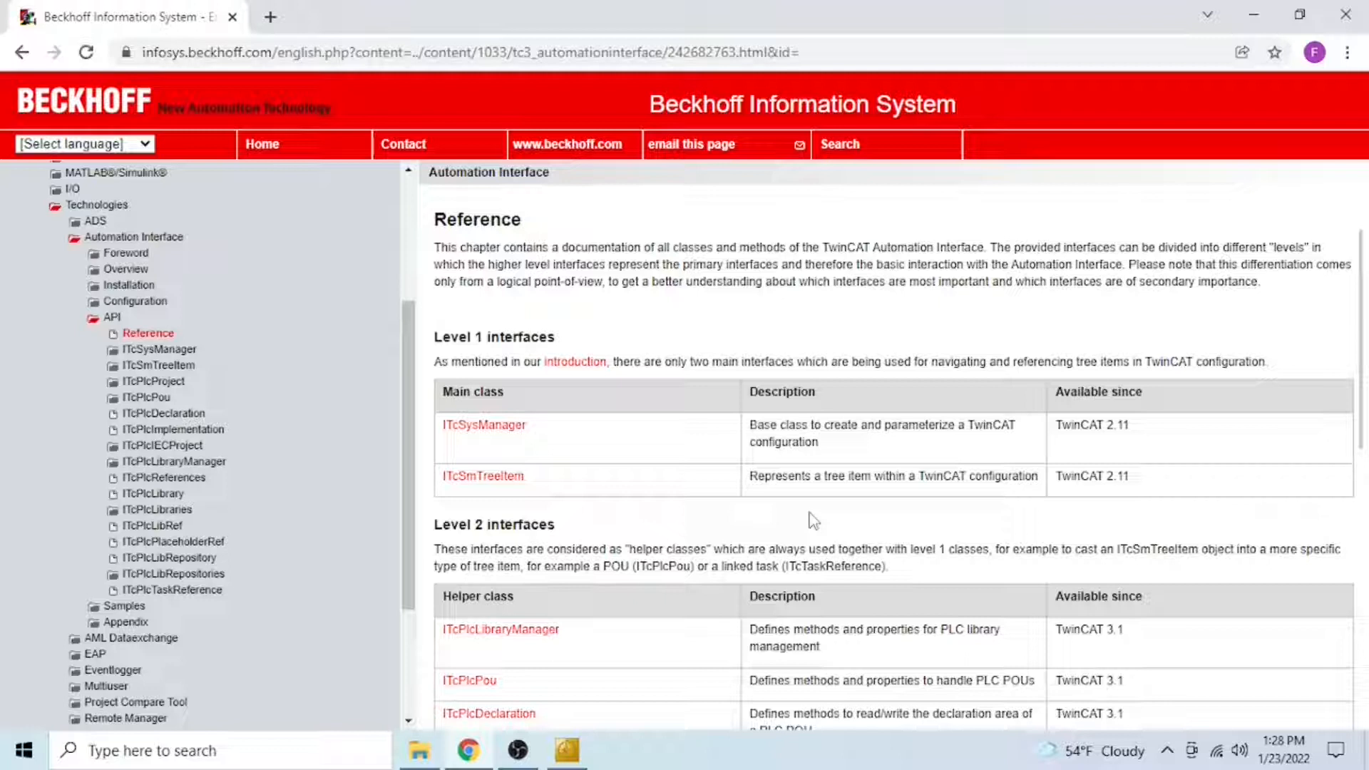
{"action": "mouse_move", "coordinate": [590, 760]}
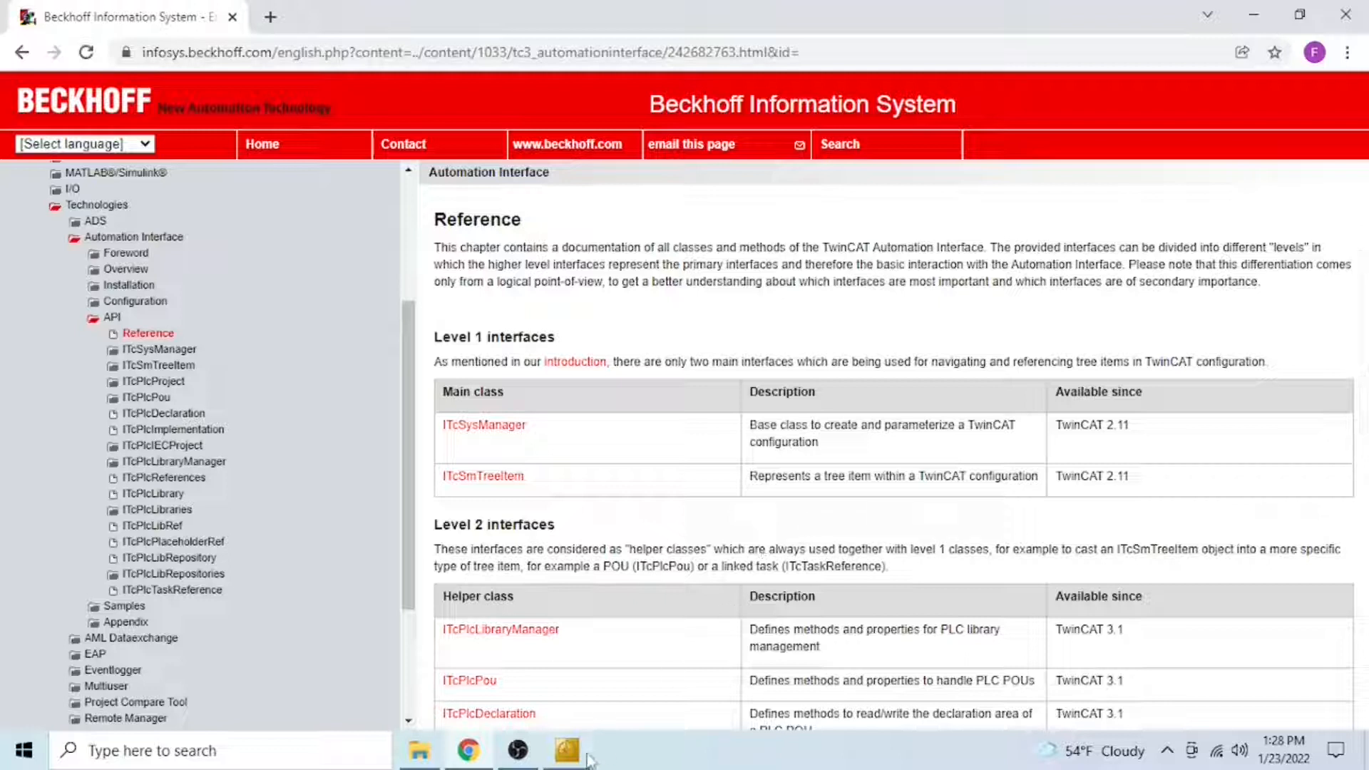
Step: Switch to TwinCAT XAE Shell showing the StepperTest solution's PLC code
{"action": "left_click", "coordinate": [565, 751]}
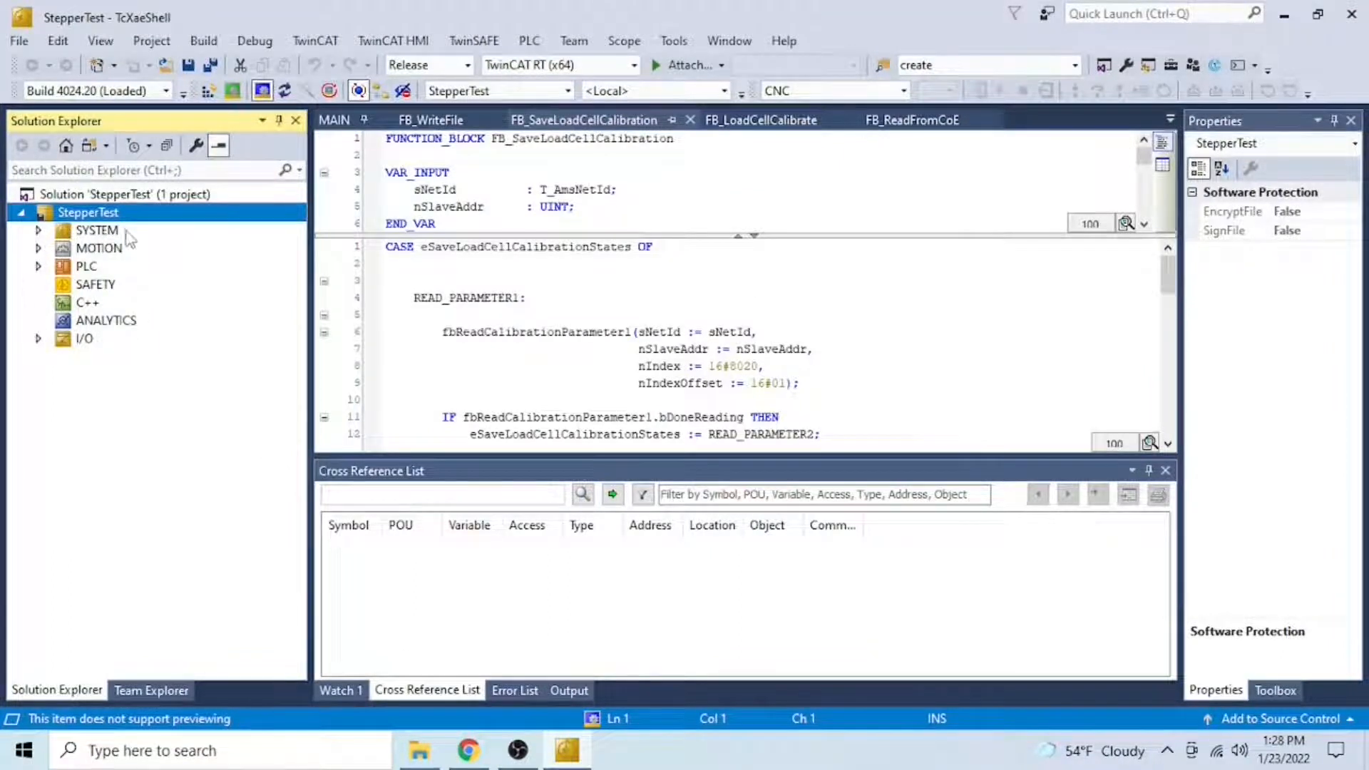
{"action": "mouse_move", "coordinate": [107, 310]}
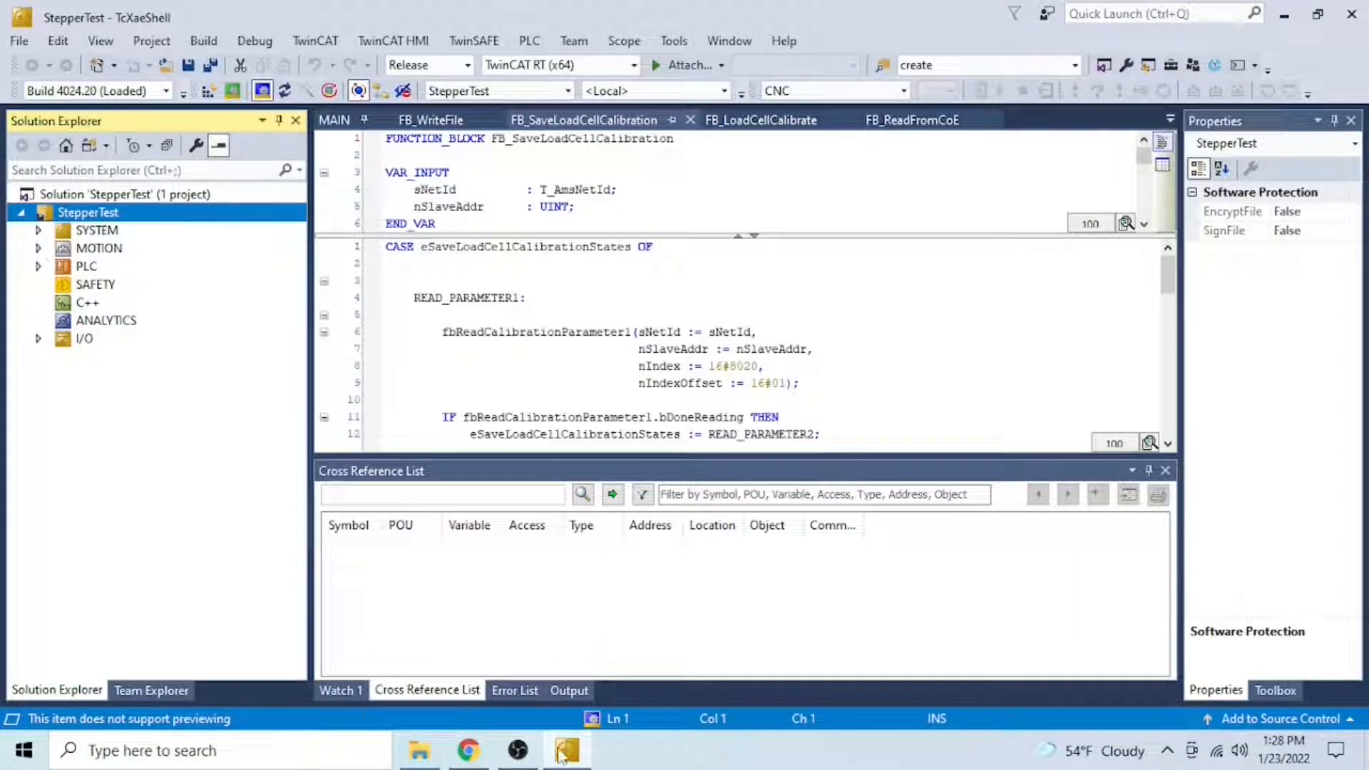
Step: Back in the Beckhoff docs, scroll the Reference page and open ITcSmTreeItem
{"action": "left_click", "coordinate": [469, 750]}
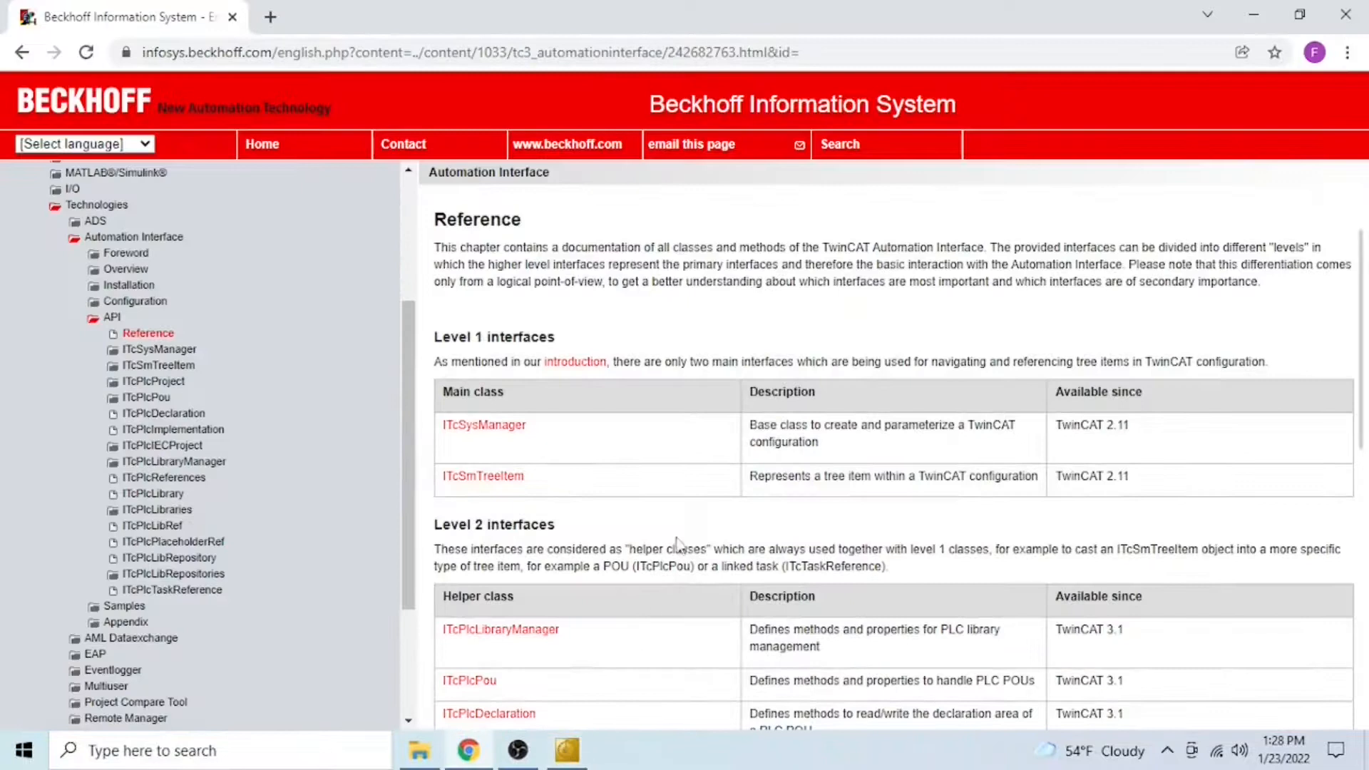
{"action": "scroll", "scroll_direction": "down", "scroll_amount": 3}
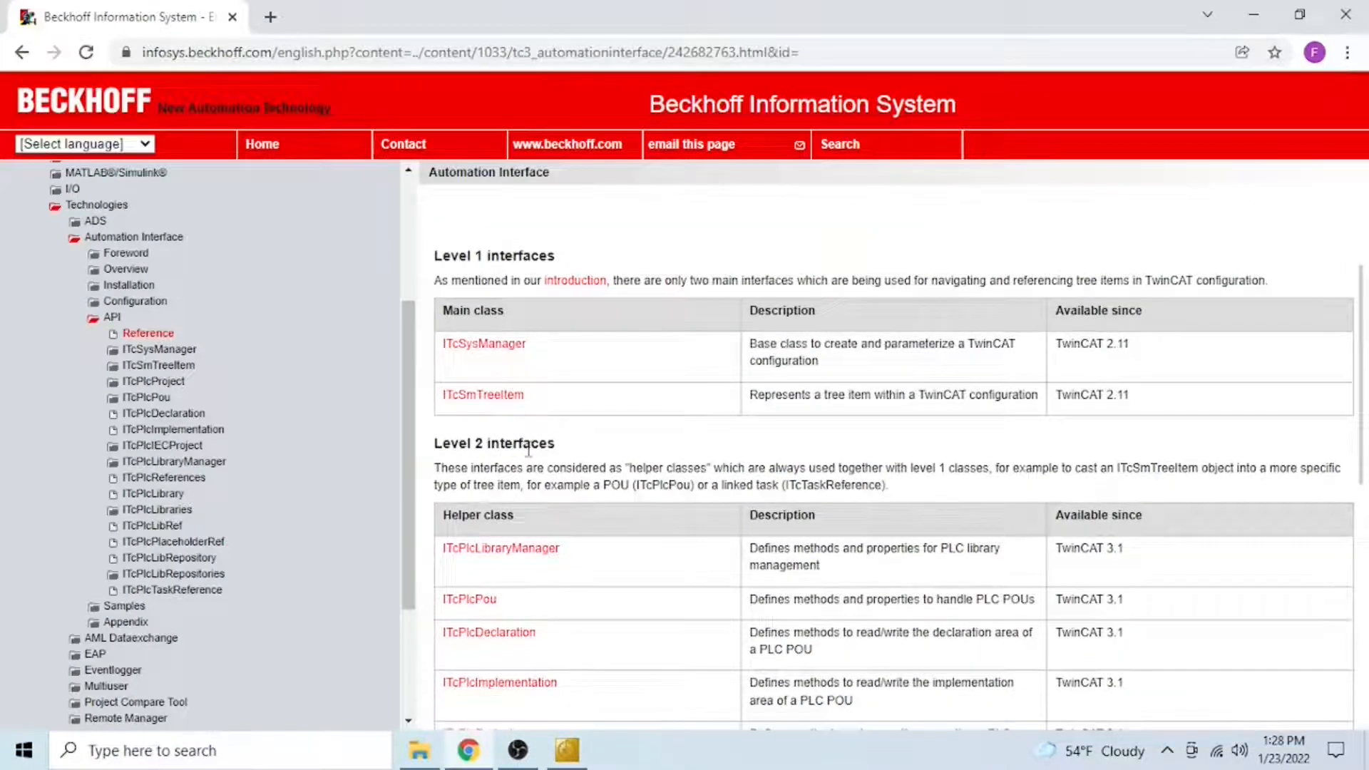
{"action": "mouse_move", "coordinate": [615, 550]}
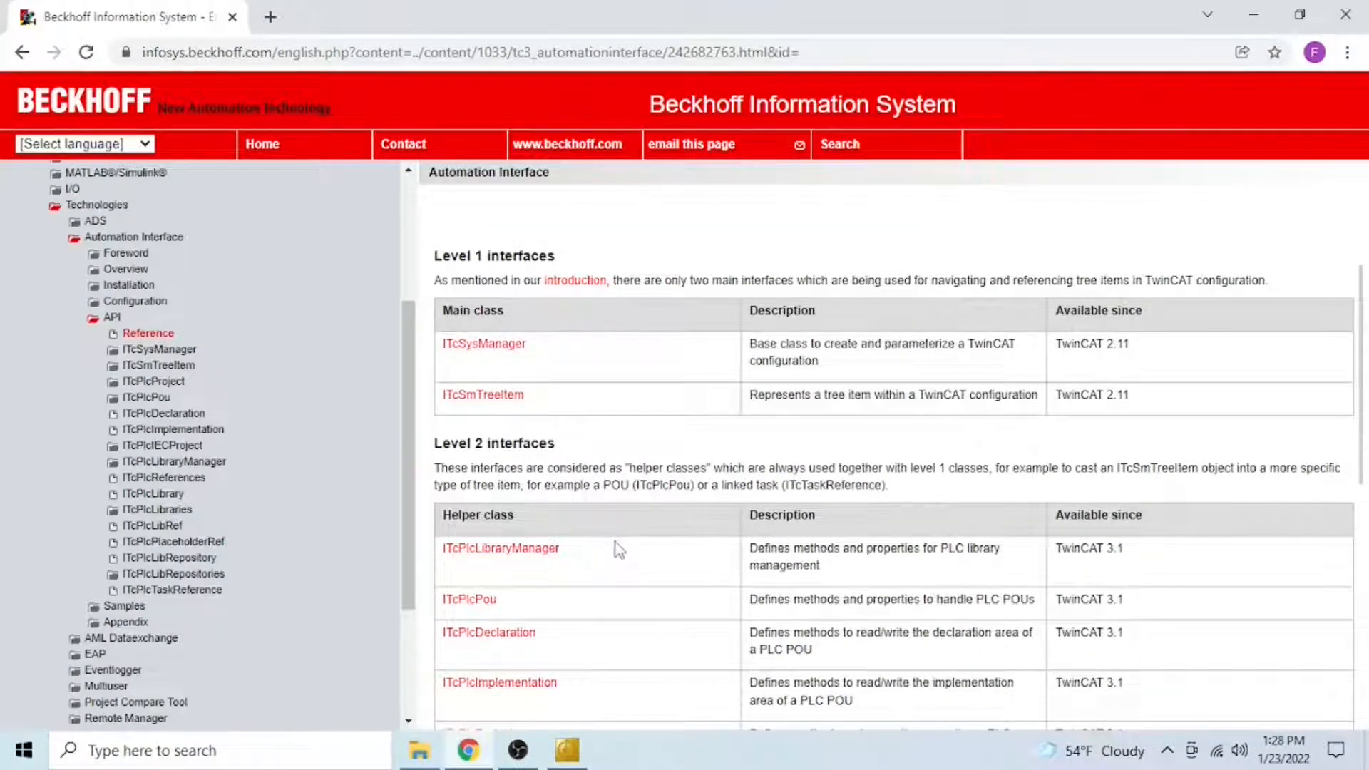
{"action": "mouse_move", "coordinate": [507, 398]}
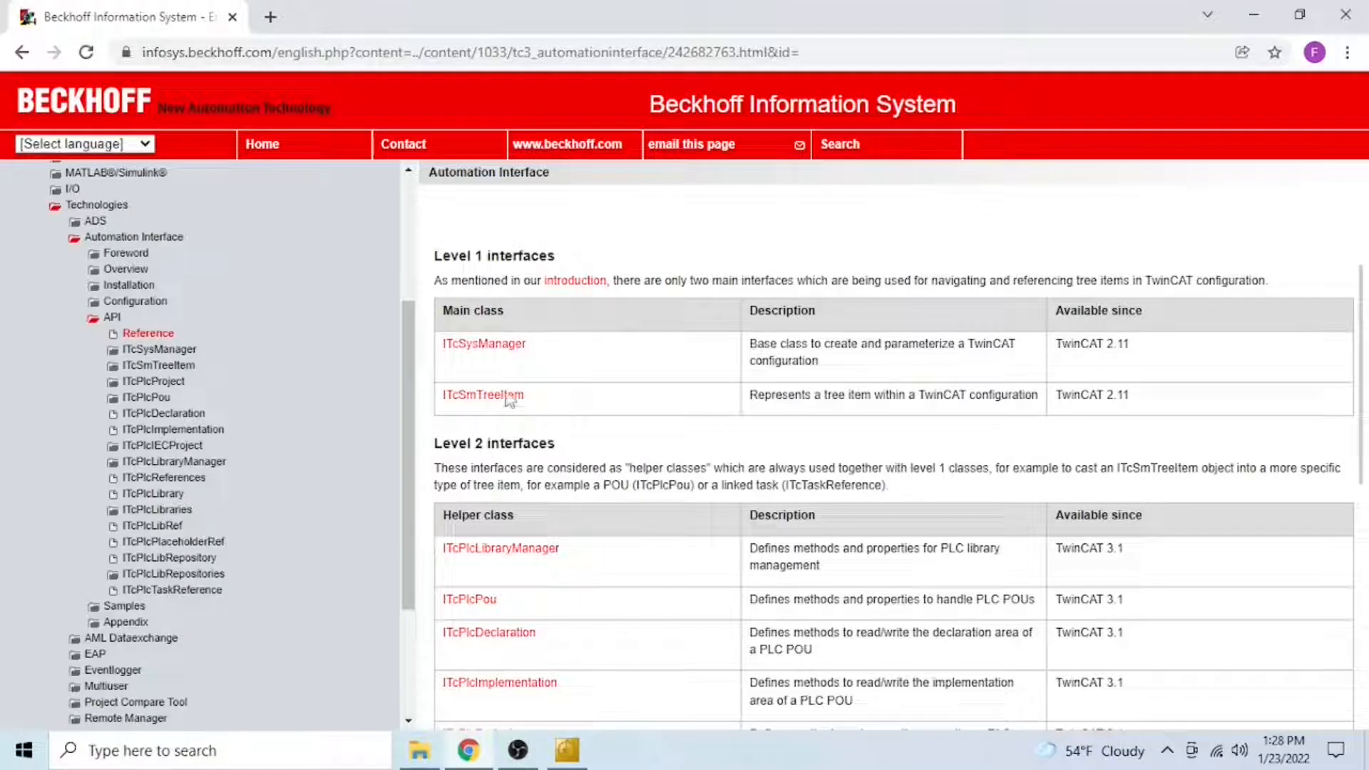
{"action": "mouse_move", "coordinate": [249, 426]}
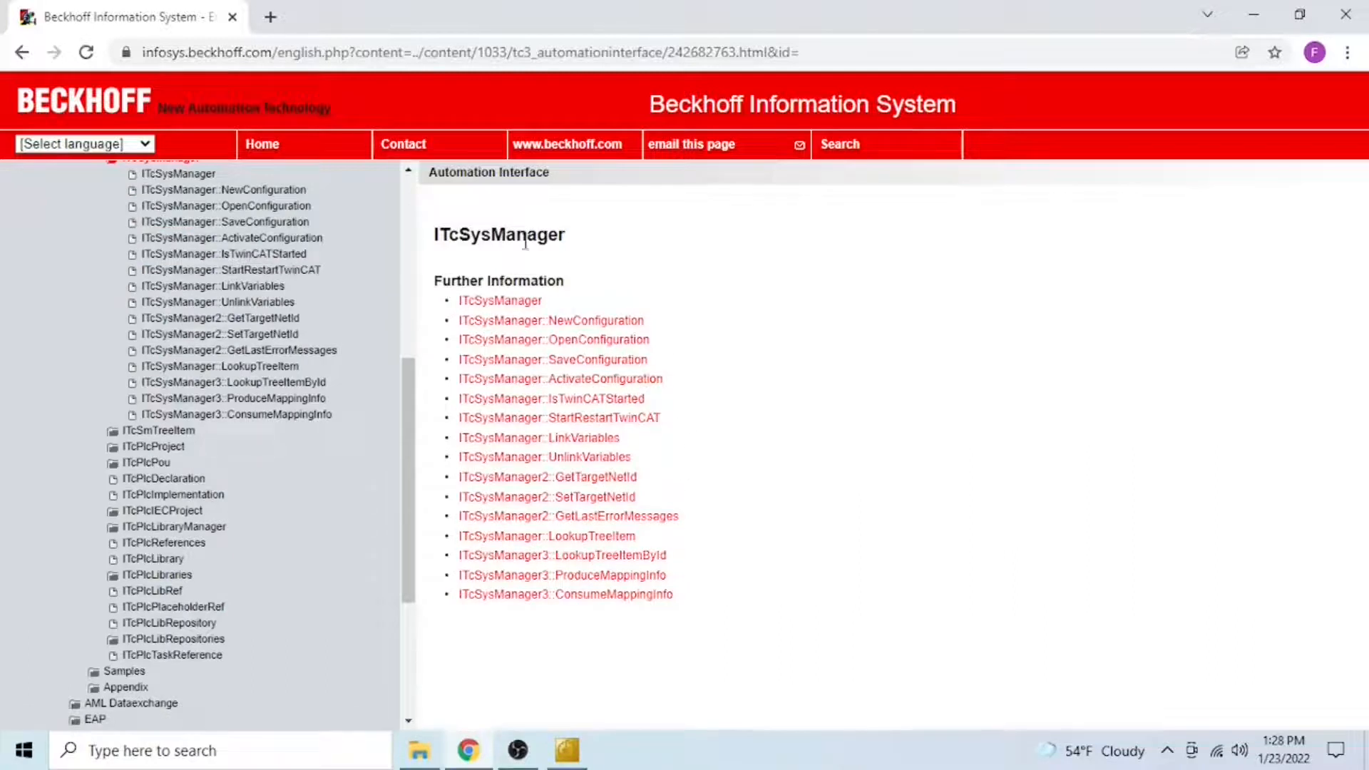
{"action": "mouse_move", "coordinate": [914, 387]}
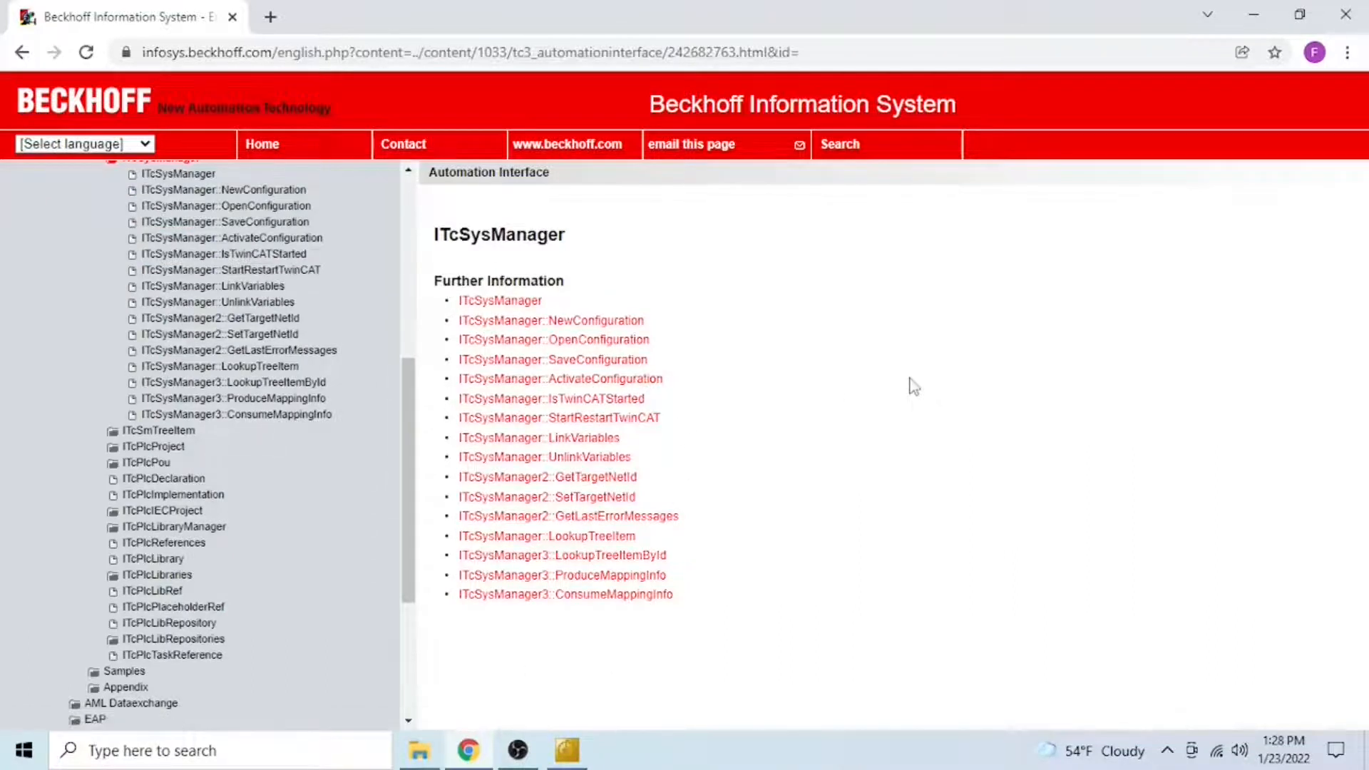
{"action": "mouse_move", "coordinate": [690, 341]}
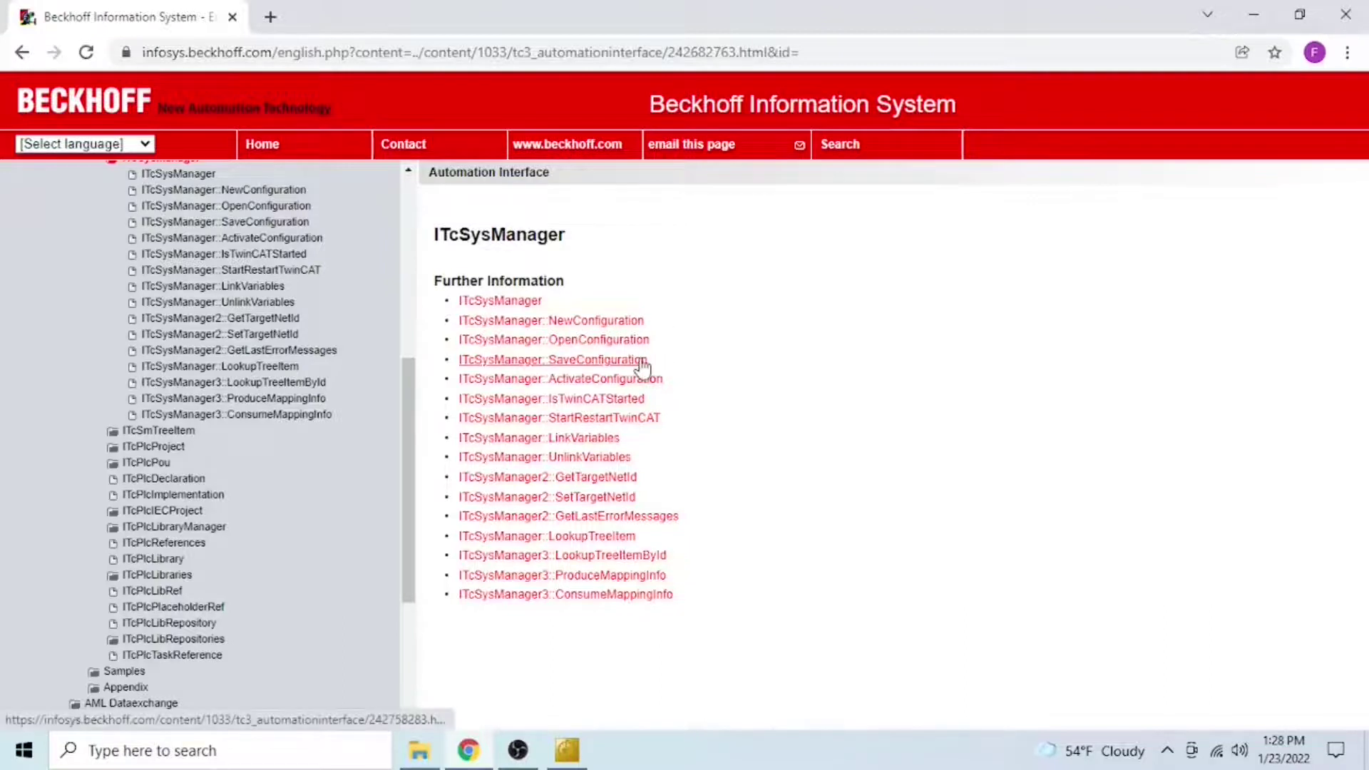
{"action": "mouse_move", "coordinate": [855, 374]}
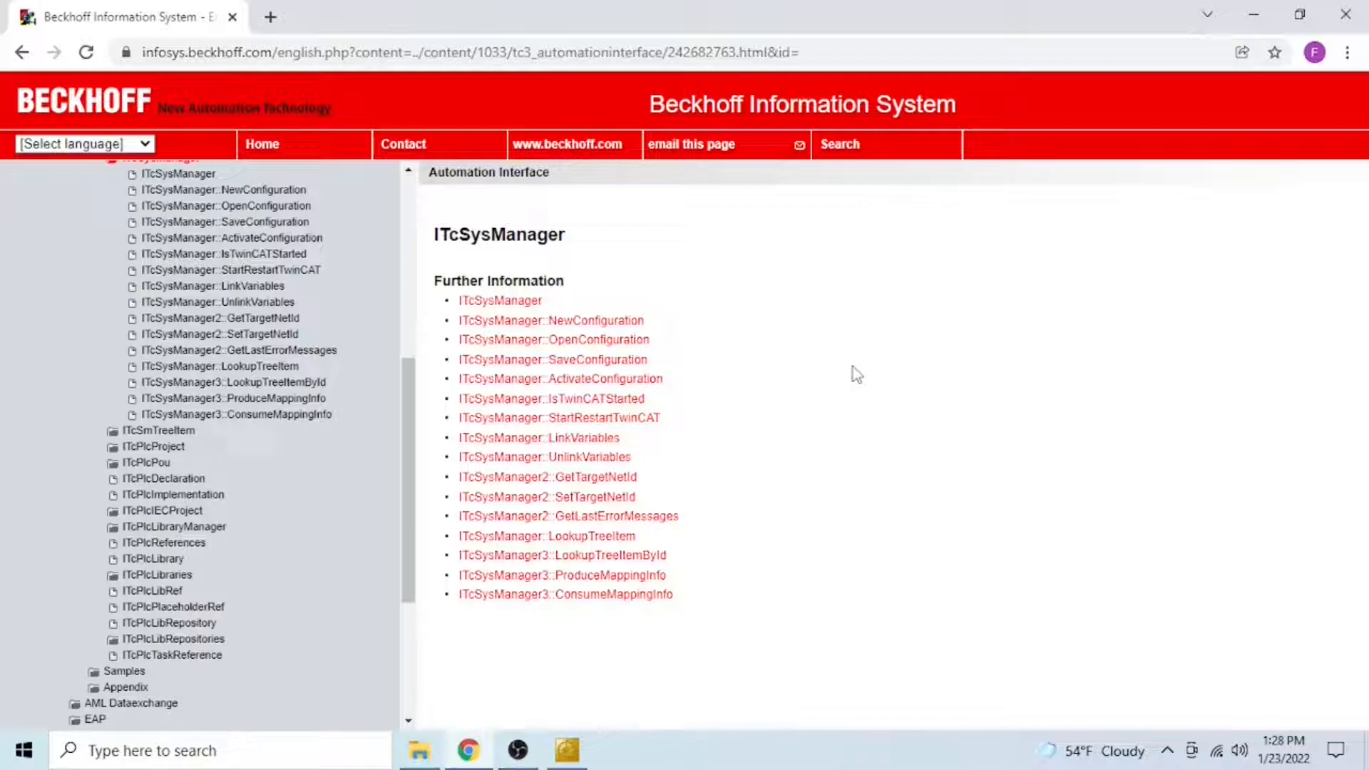
{"action": "mouse_move", "coordinate": [159, 431]}
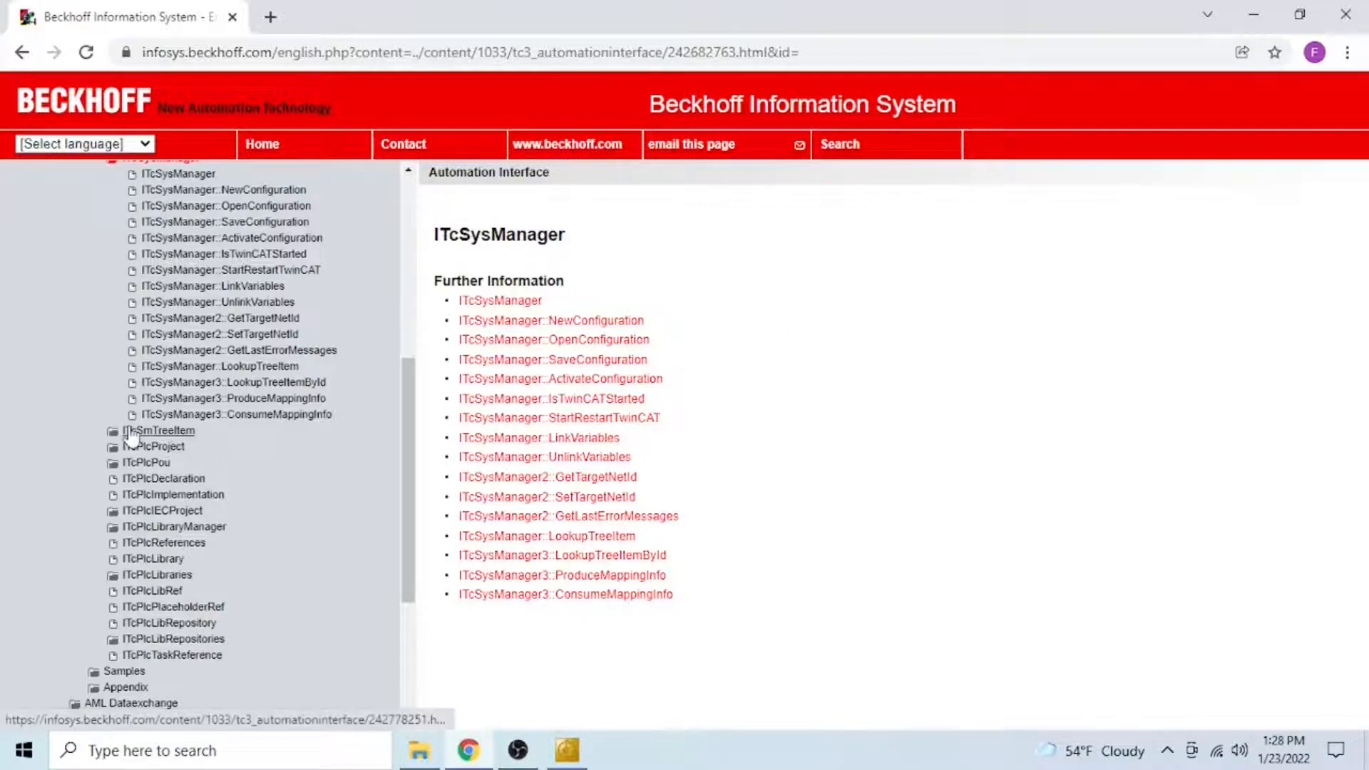
{"action": "left_click", "coordinate": [160, 429]}
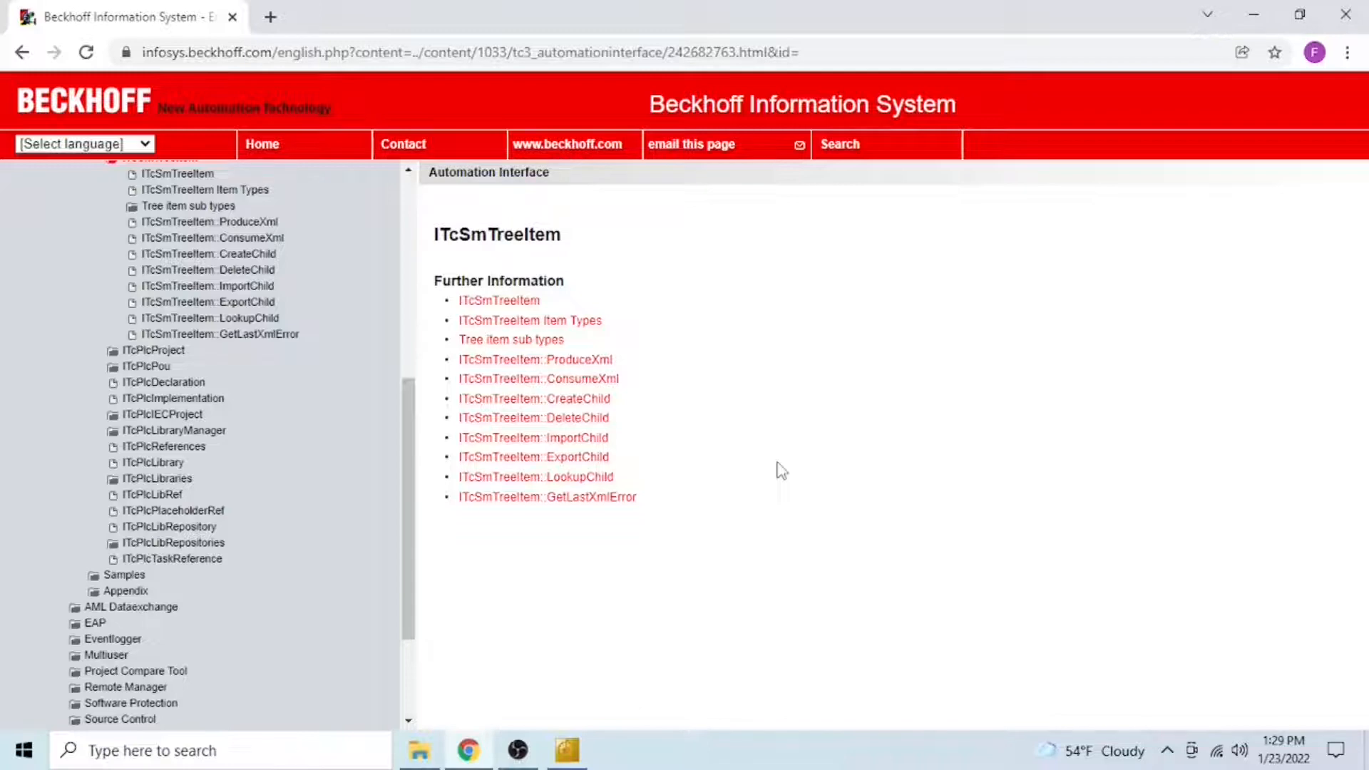
Step: Create a new Console App (.NET Framework) project named AIBeckhoff
{"action": "left_click", "coordinate": [567, 750]}
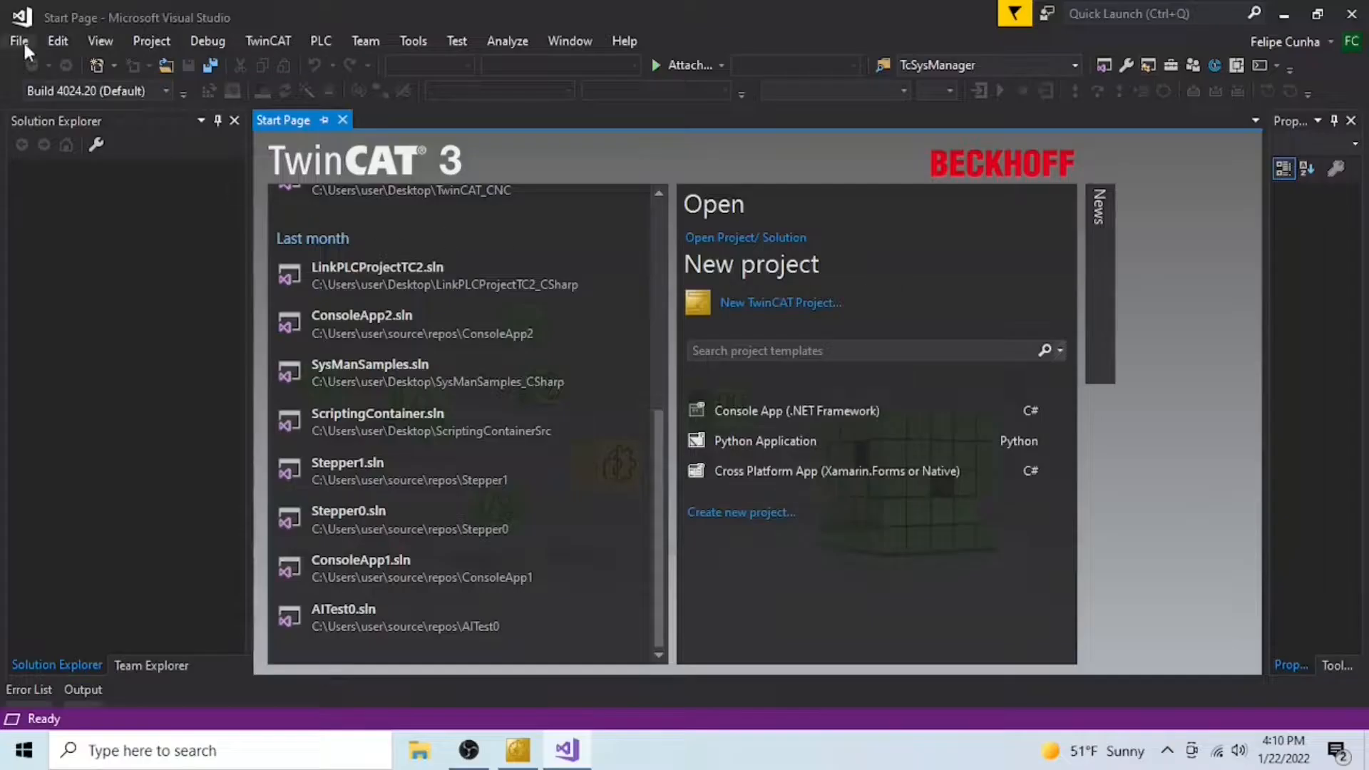
{"action": "left_click", "coordinate": [795, 411]}
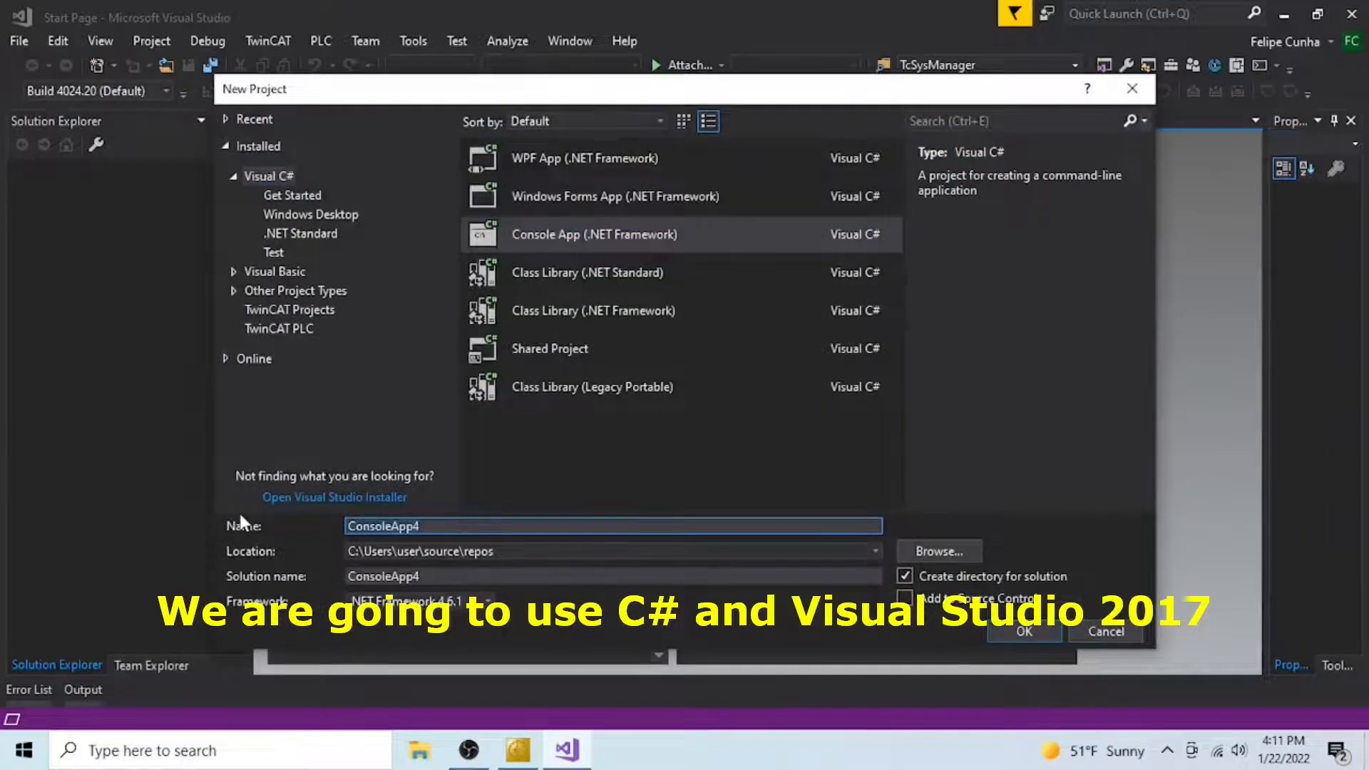
{"action": "type", "text": "AIBeck"}
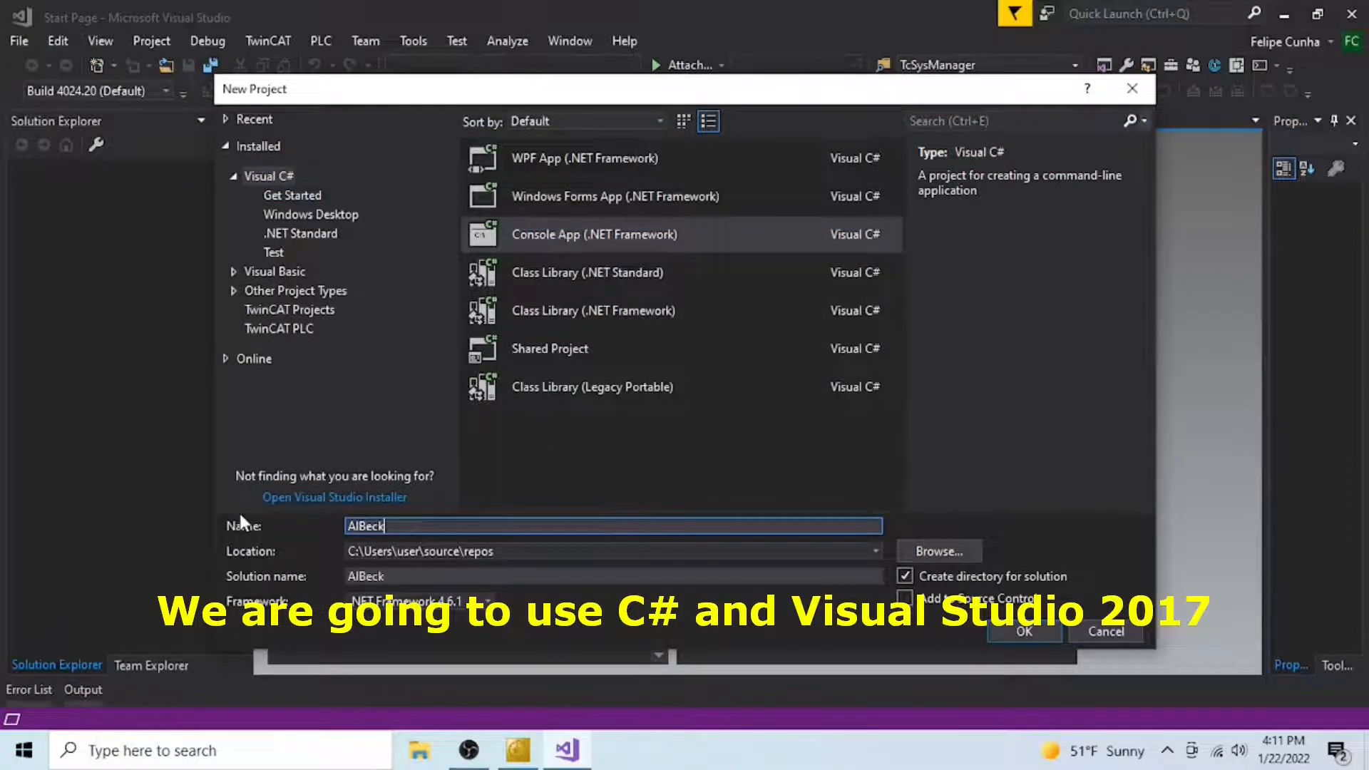
{"action": "type", "text": "hoff"}
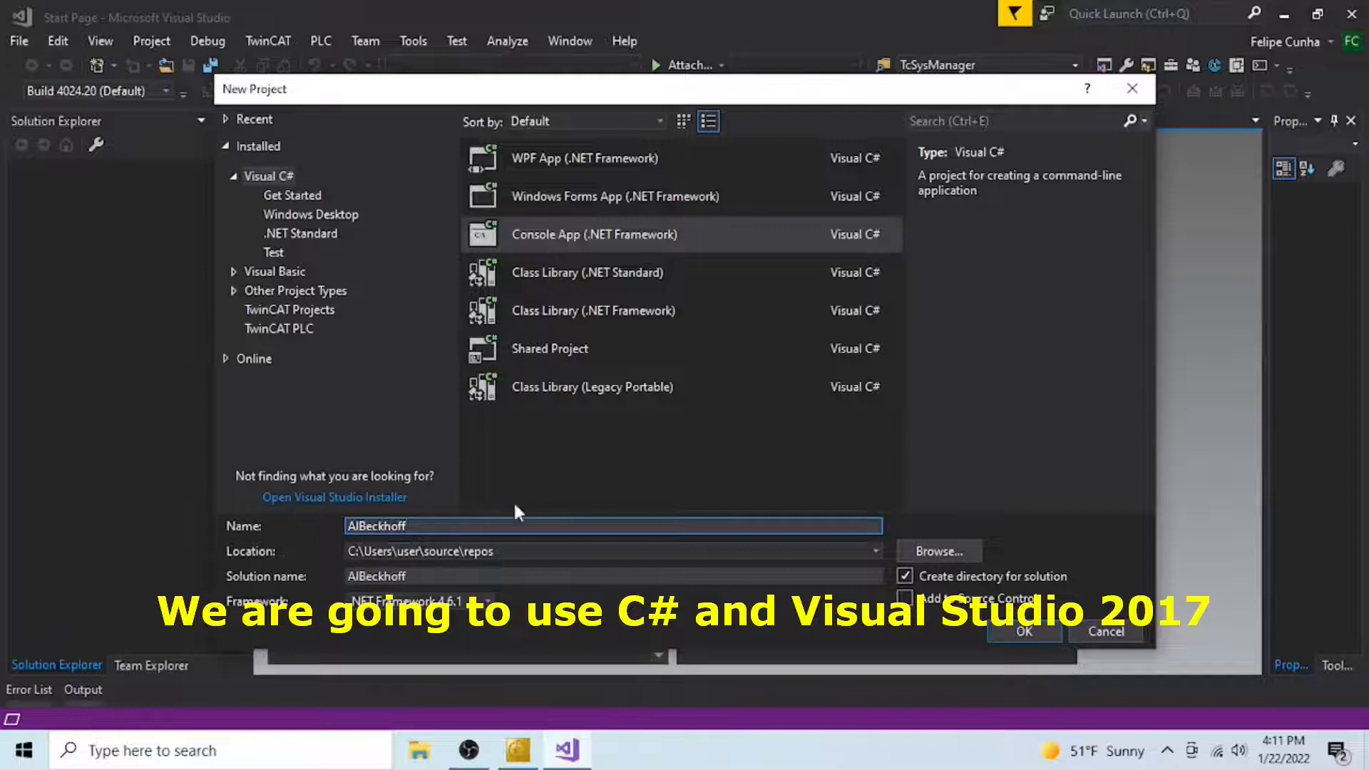
{"action": "left_click", "coordinate": [1024, 631]}
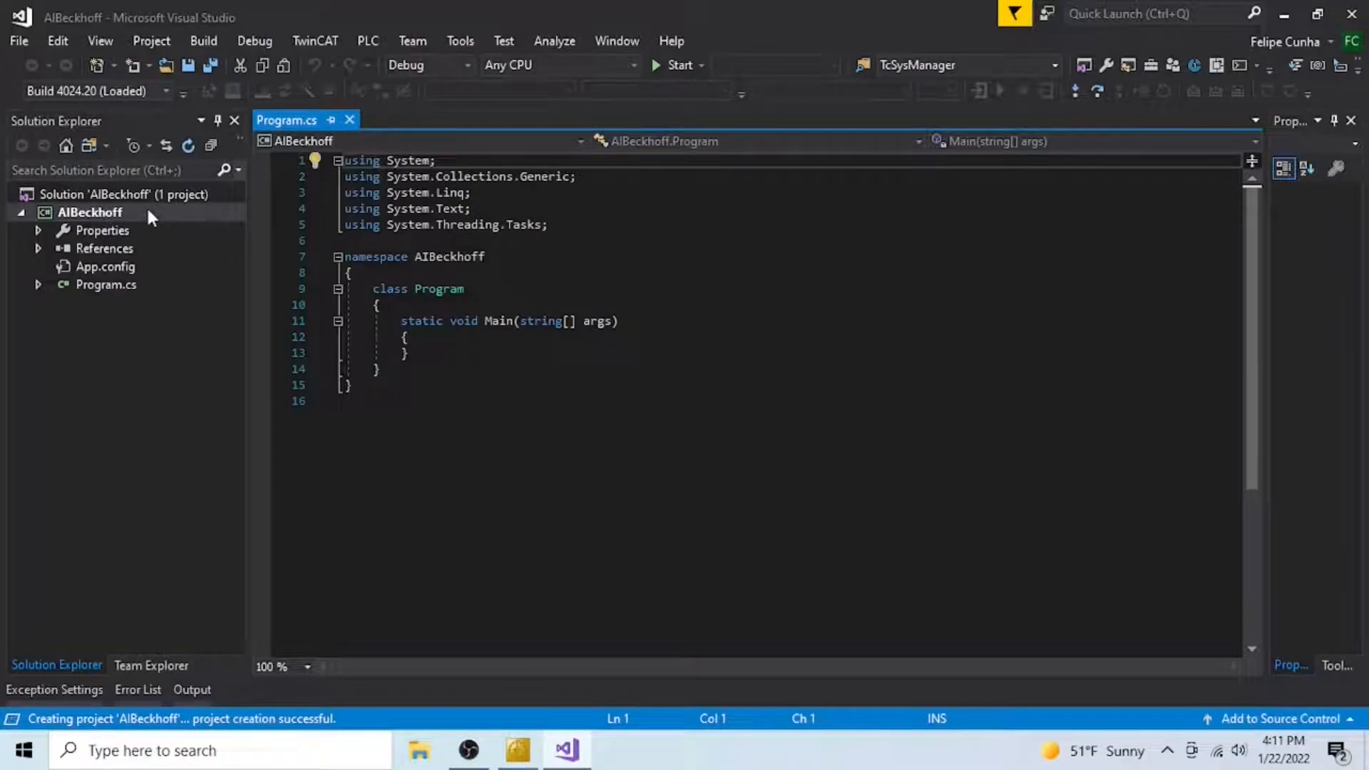
Step: Add the existing Helper.cs from the Desktop to the AIBeckhoff project
{"action": "right_click", "coordinate": [90, 213]}
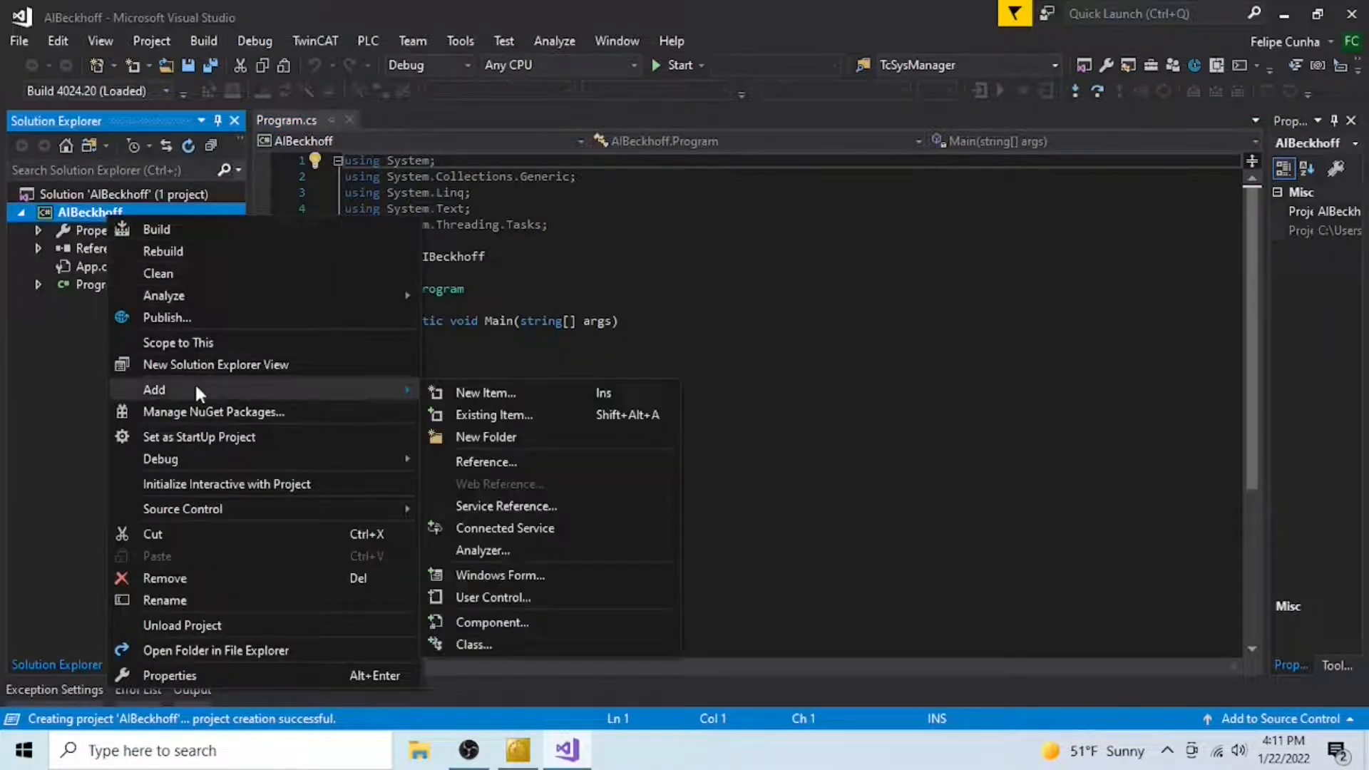
{"action": "mouse_move", "coordinate": [493, 415]}
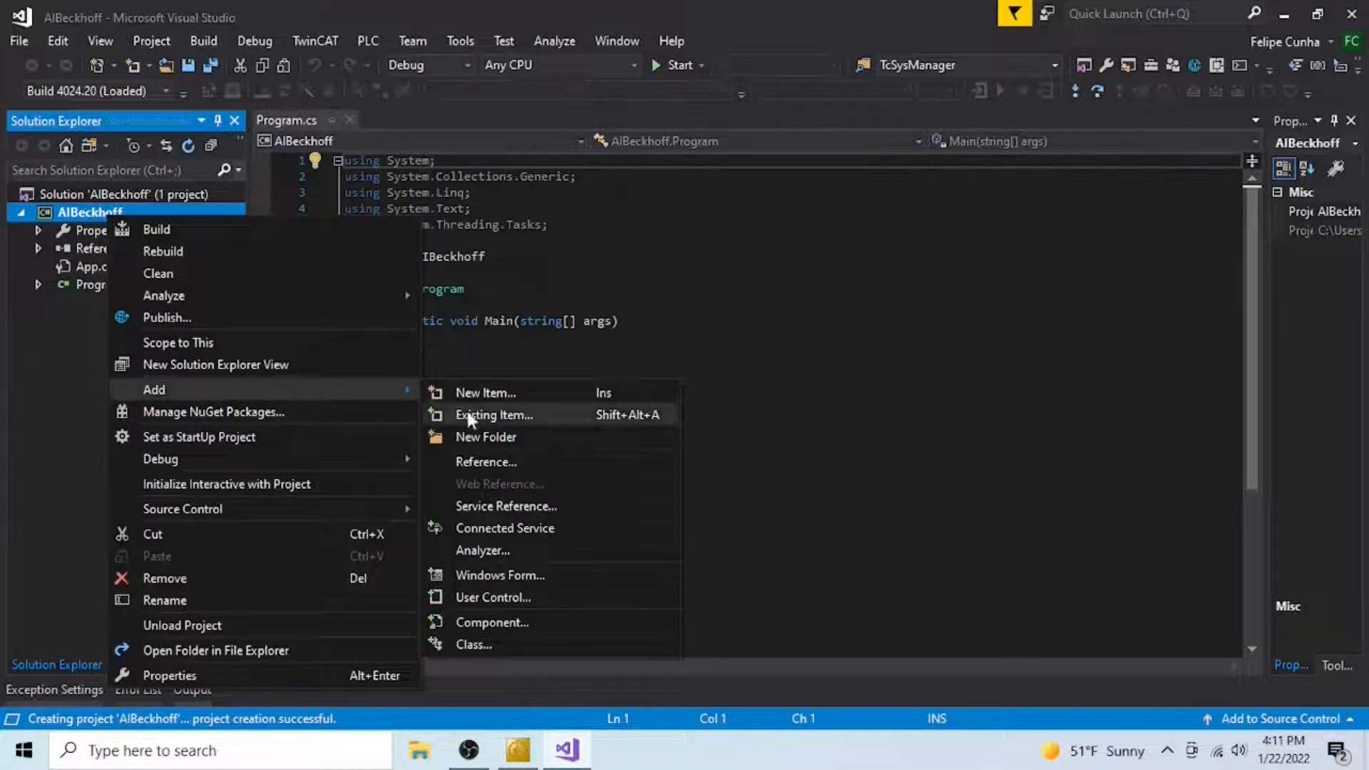
{"action": "left_click", "coordinate": [494, 414]}
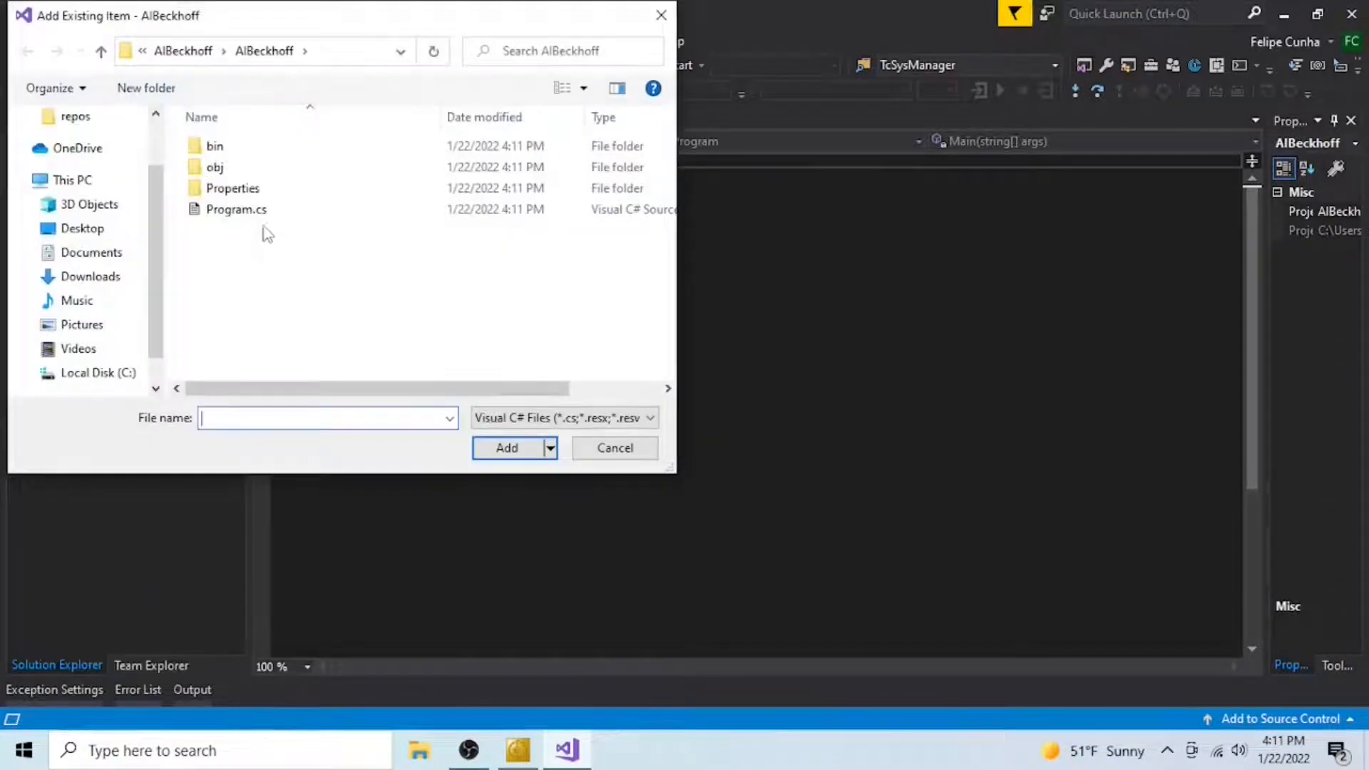
{"action": "left_click", "coordinate": [70, 179]}
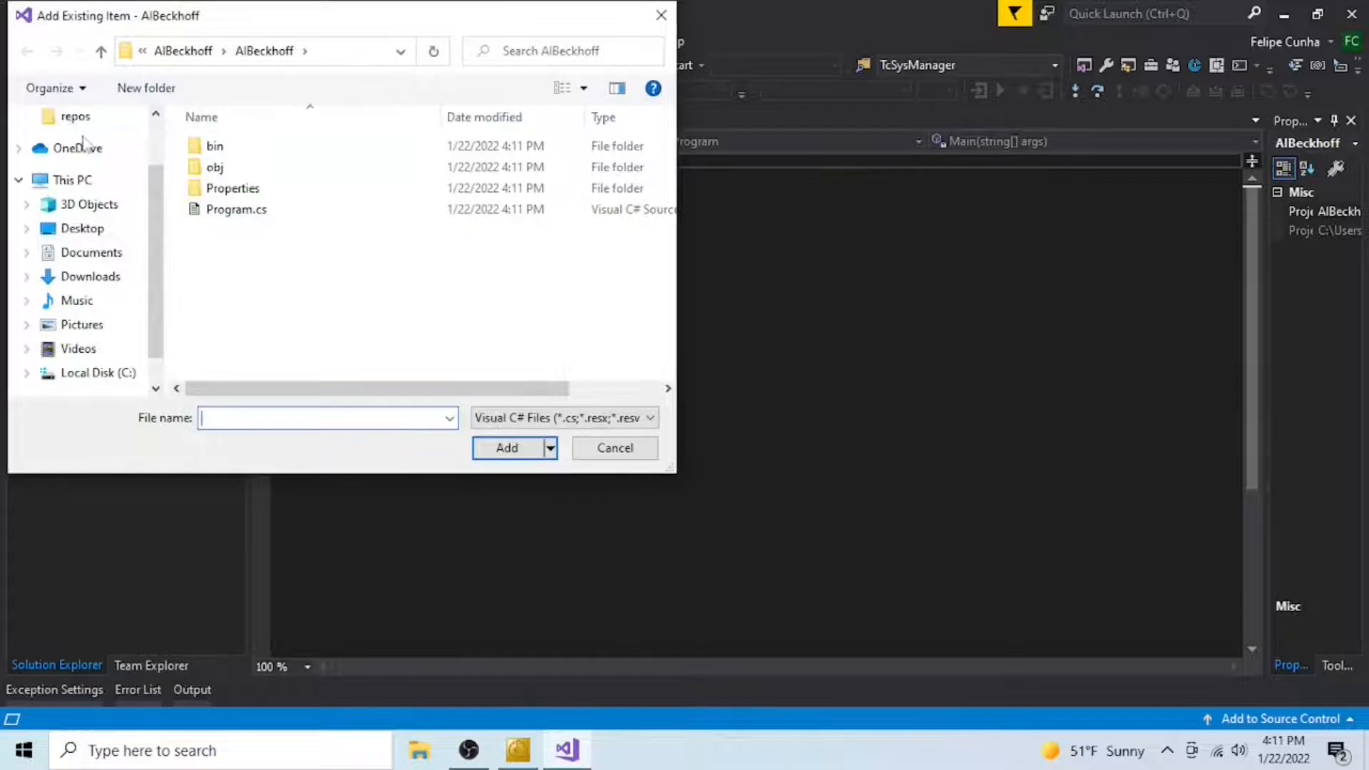
{"action": "left_click", "coordinate": [81, 229]}
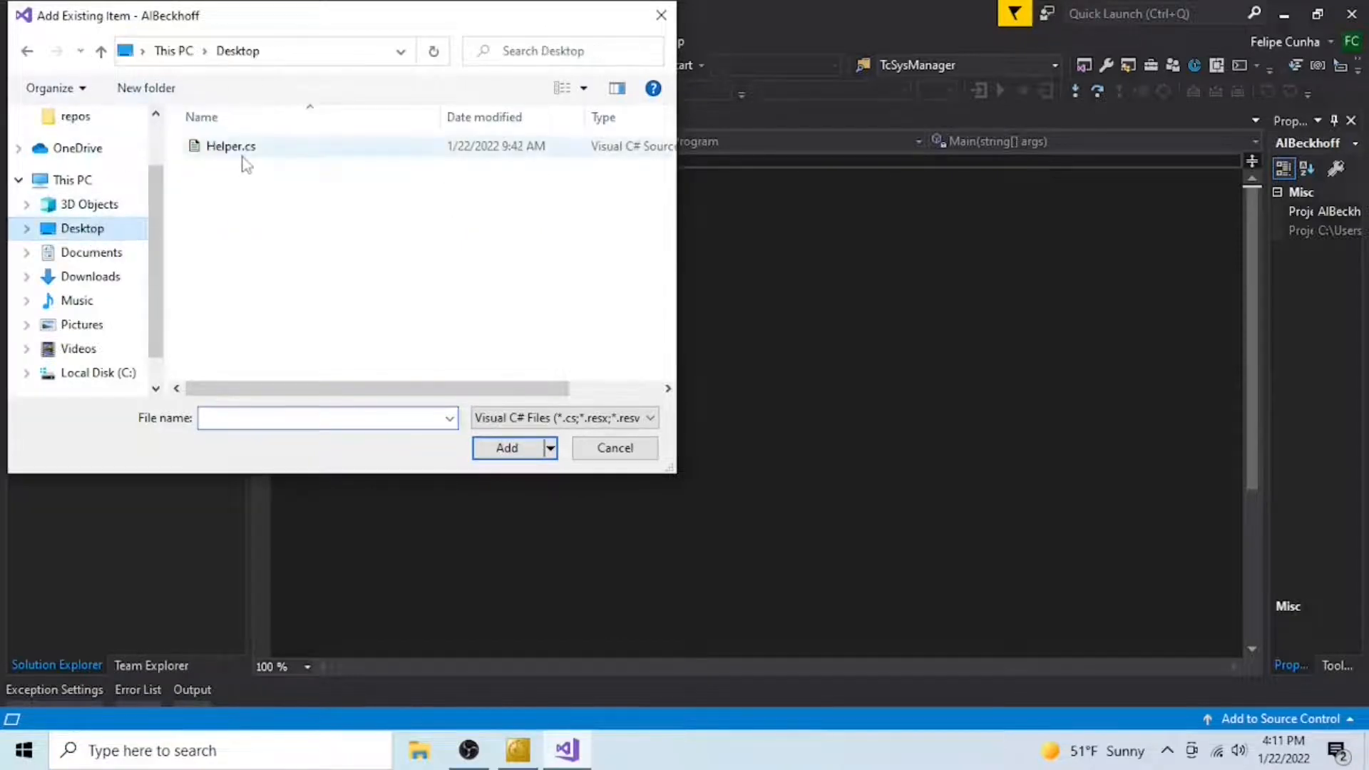
{"action": "left_click", "coordinate": [231, 145]}
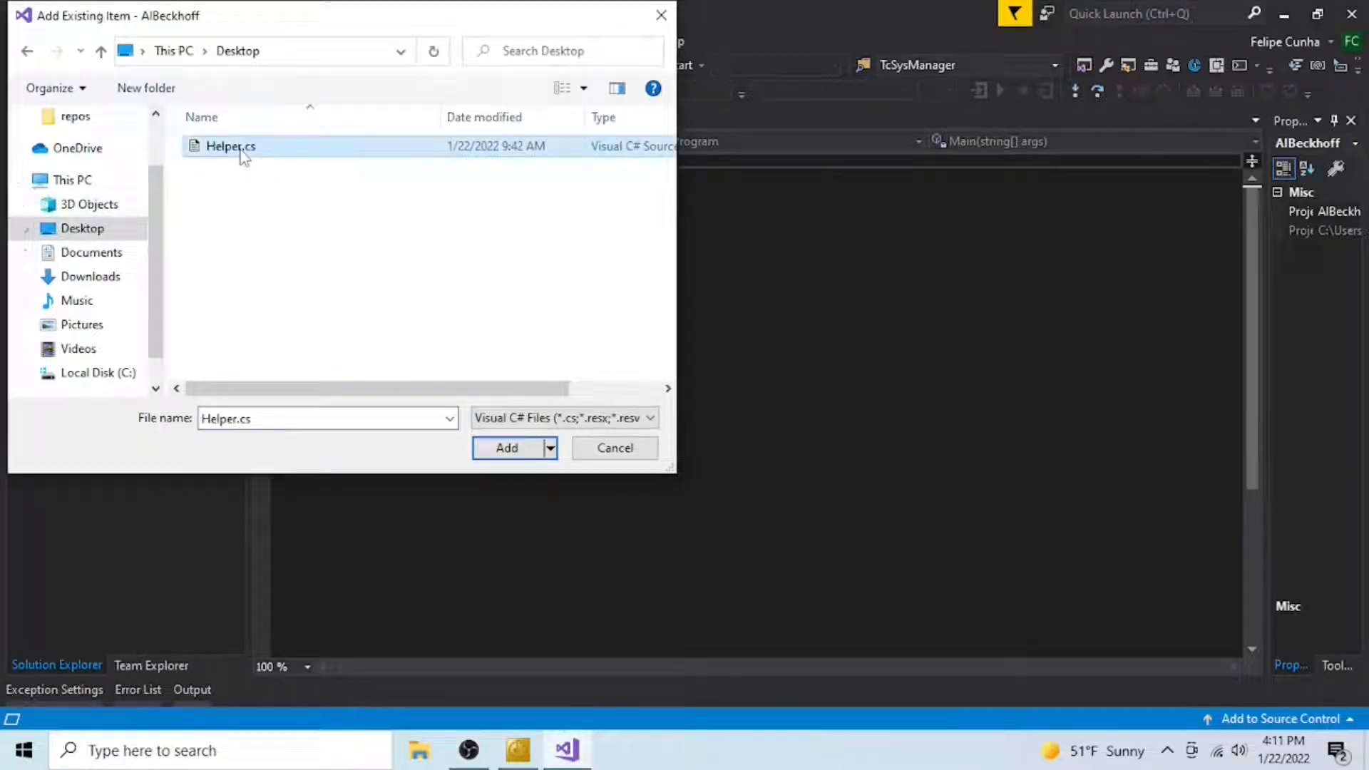
{"action": "left_click", "coordinate": [507, 447]}
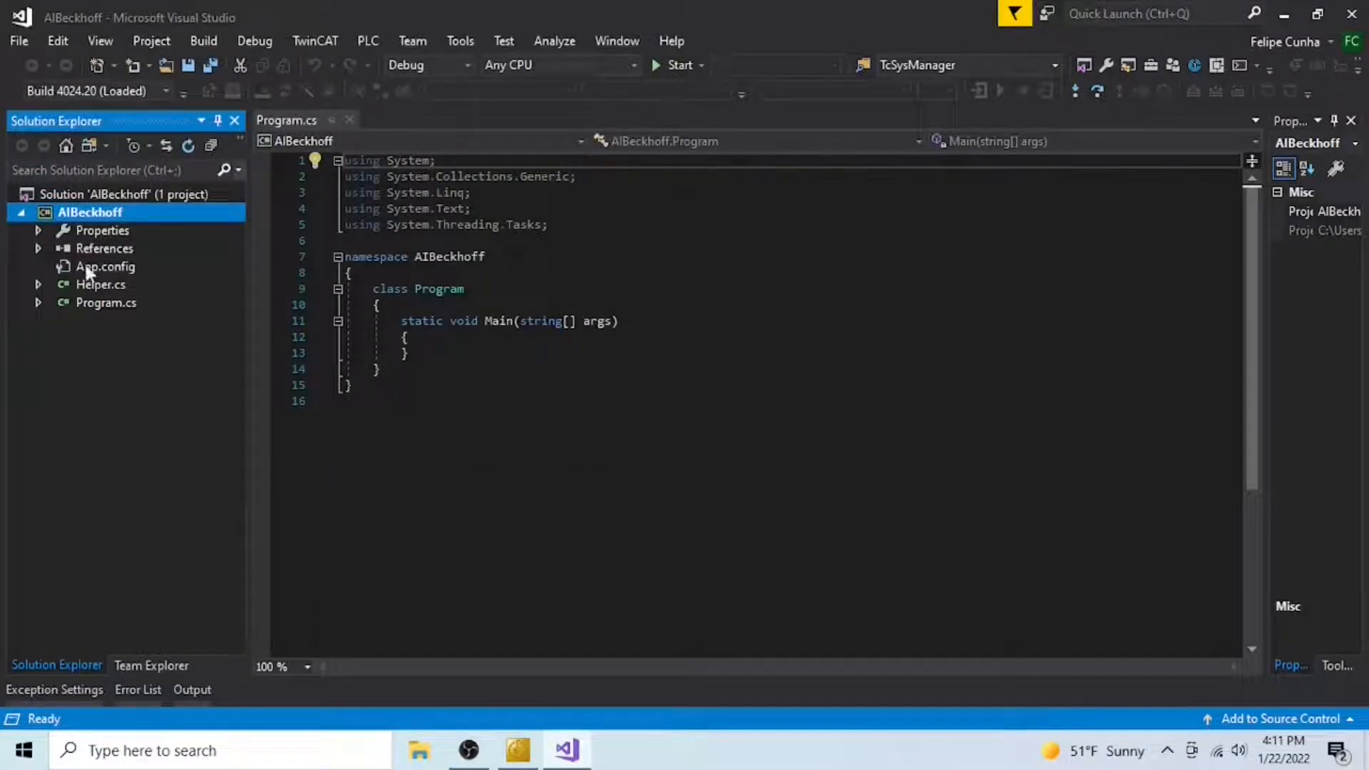
Step: Add every EnvDTE assembly found by searching 'envdte' as project references
{"action": "left_click", "coordinate": [104, 248]}
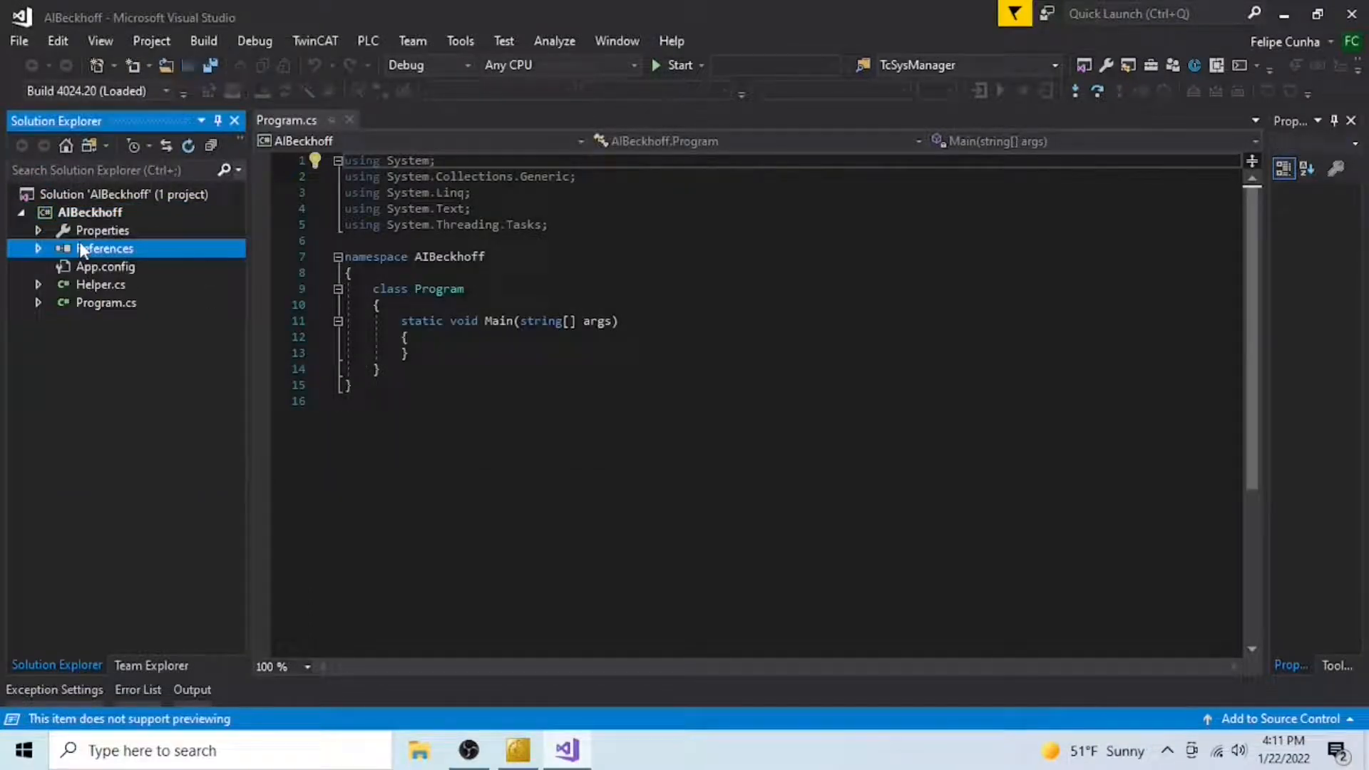
{"action": "right_click", "coordinate": [101, 248]}
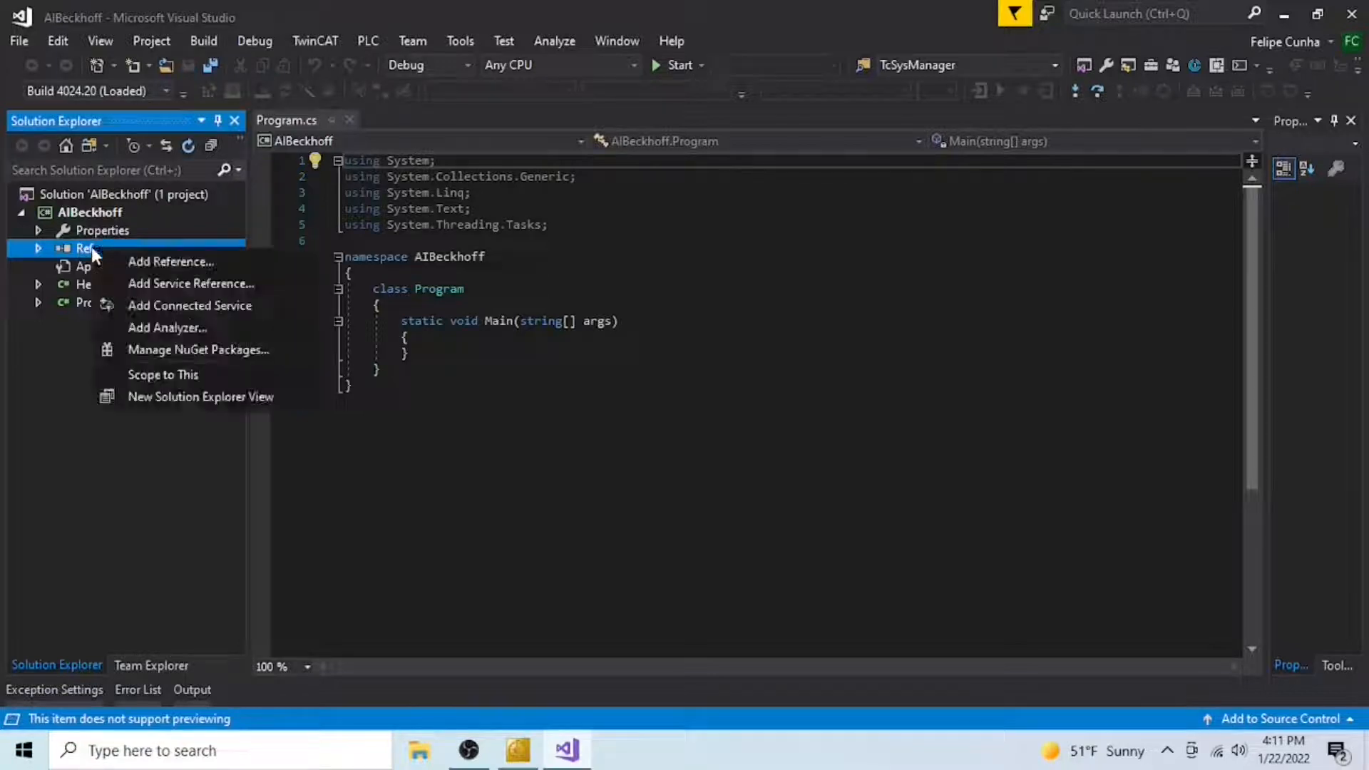
{"action": "left_click", "coordinate": [171, 260]}
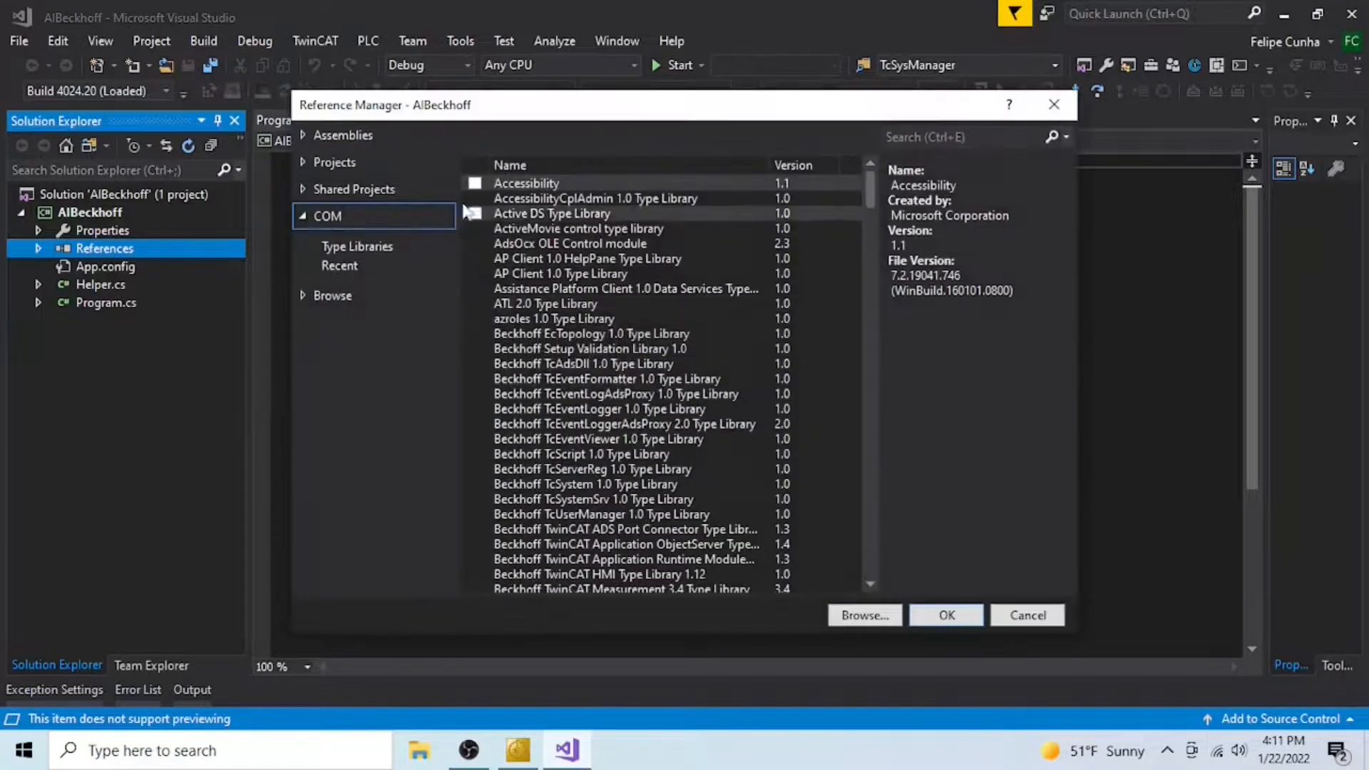
{"action": "left_click", "coordinate": [342, 135]}
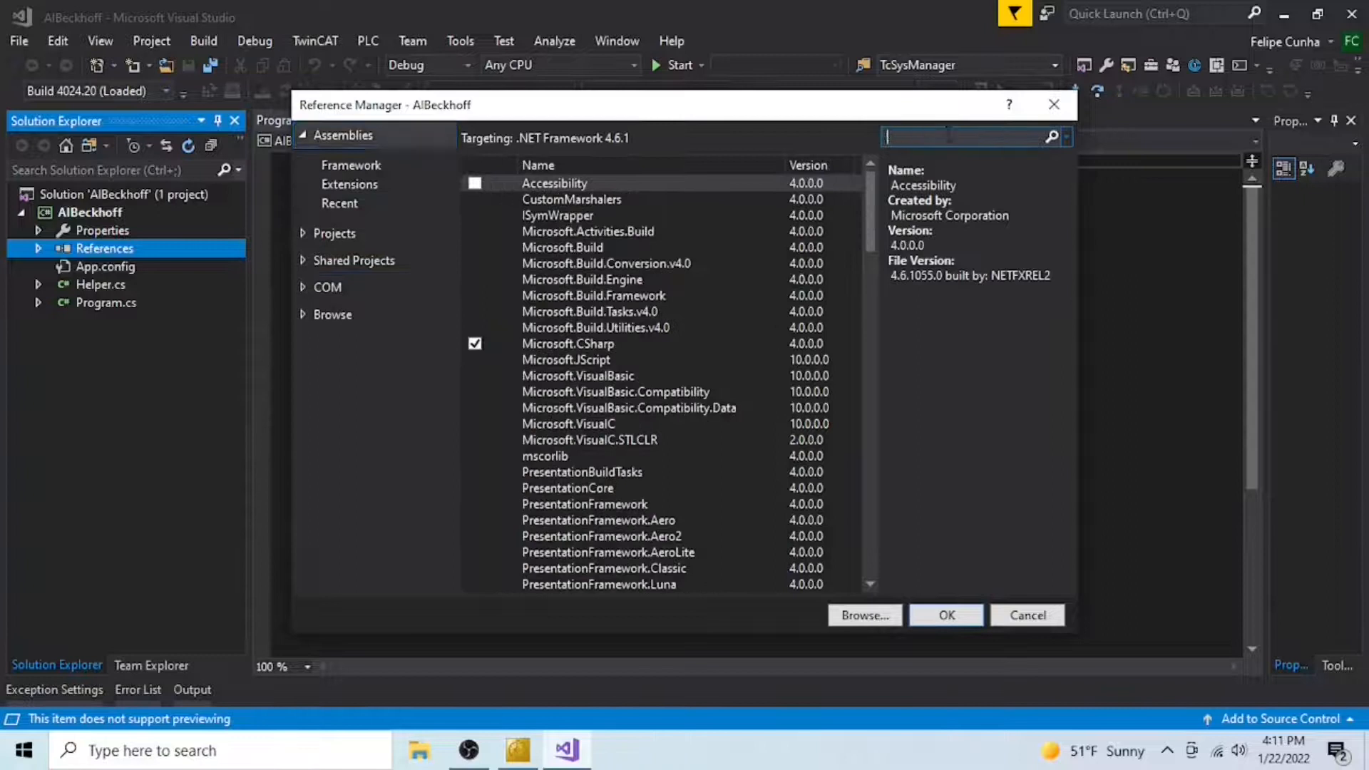
{"action": "type", "text": "envdt"}
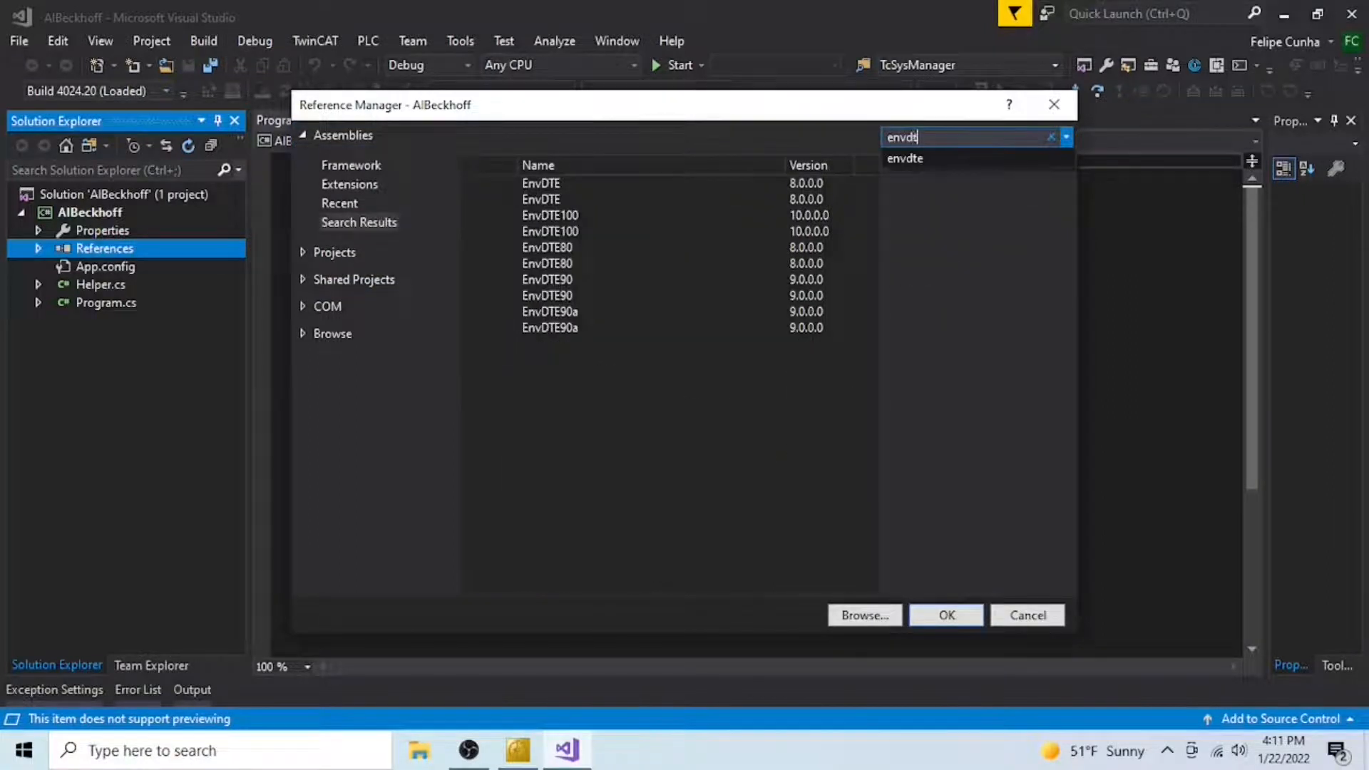
{"action": "left_click", "coordinate": [540, 183]}
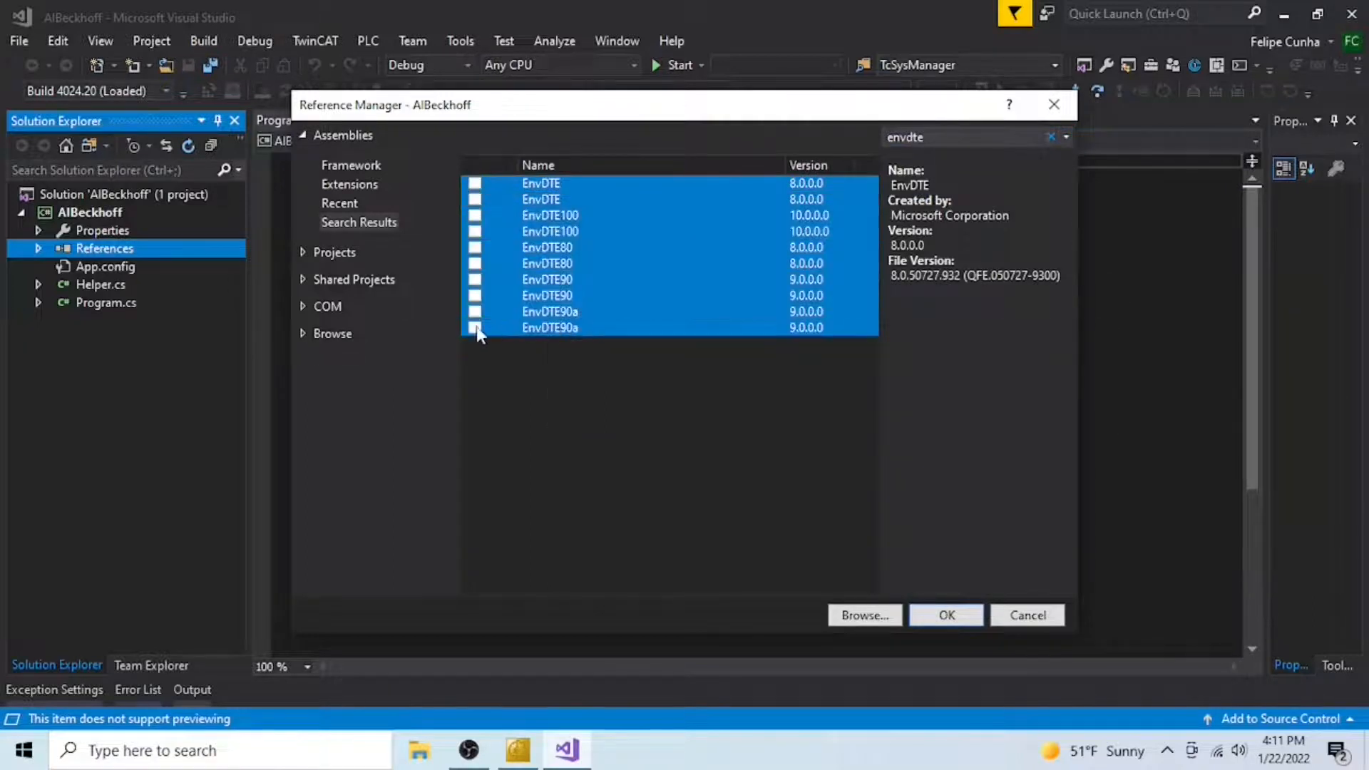
{"action": "left_click", "coordinate": [945, 615]}
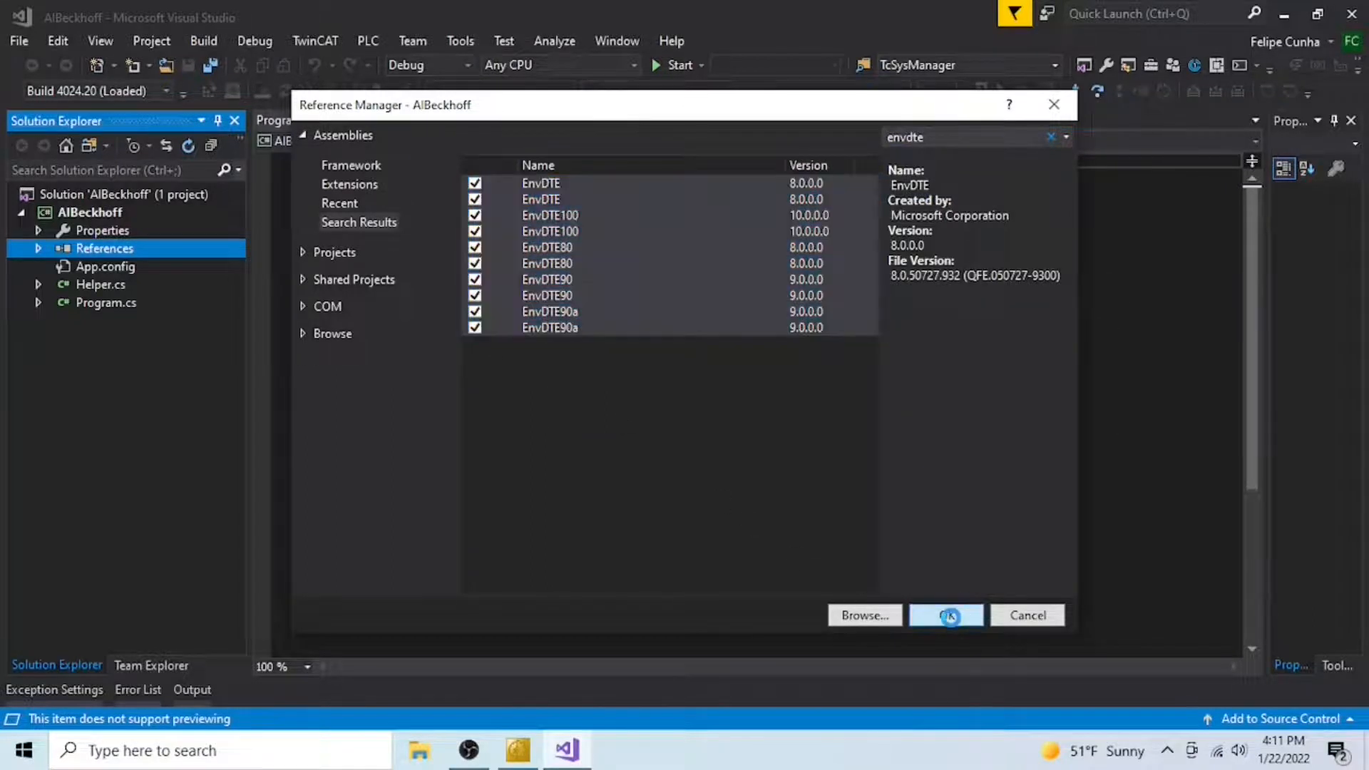
{"action": "left_click", "coordinate": [945, 615]}
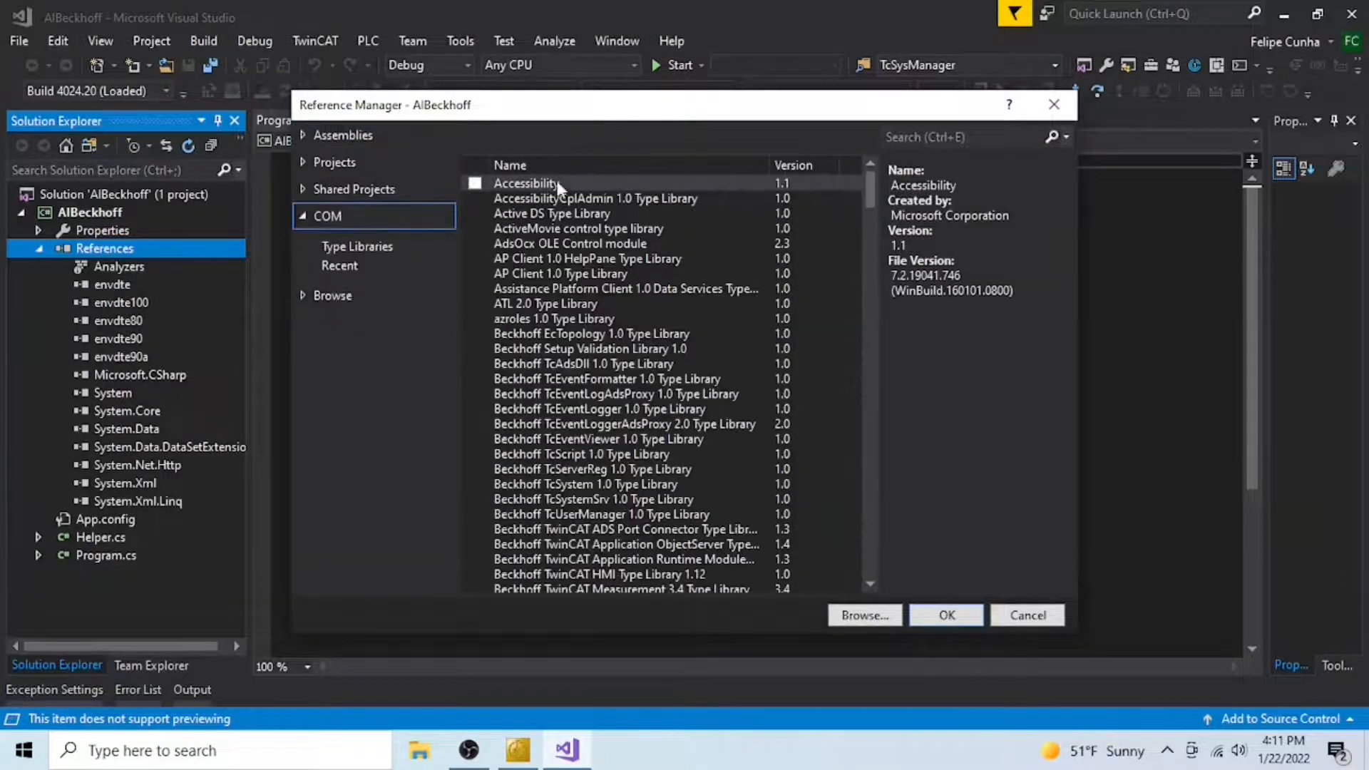
Step: Add the COM Beckhoff TwinCAT XAE Base 3.3 Type Library as a reference
{"action": "left_click", "coordinate": [969, 137]}
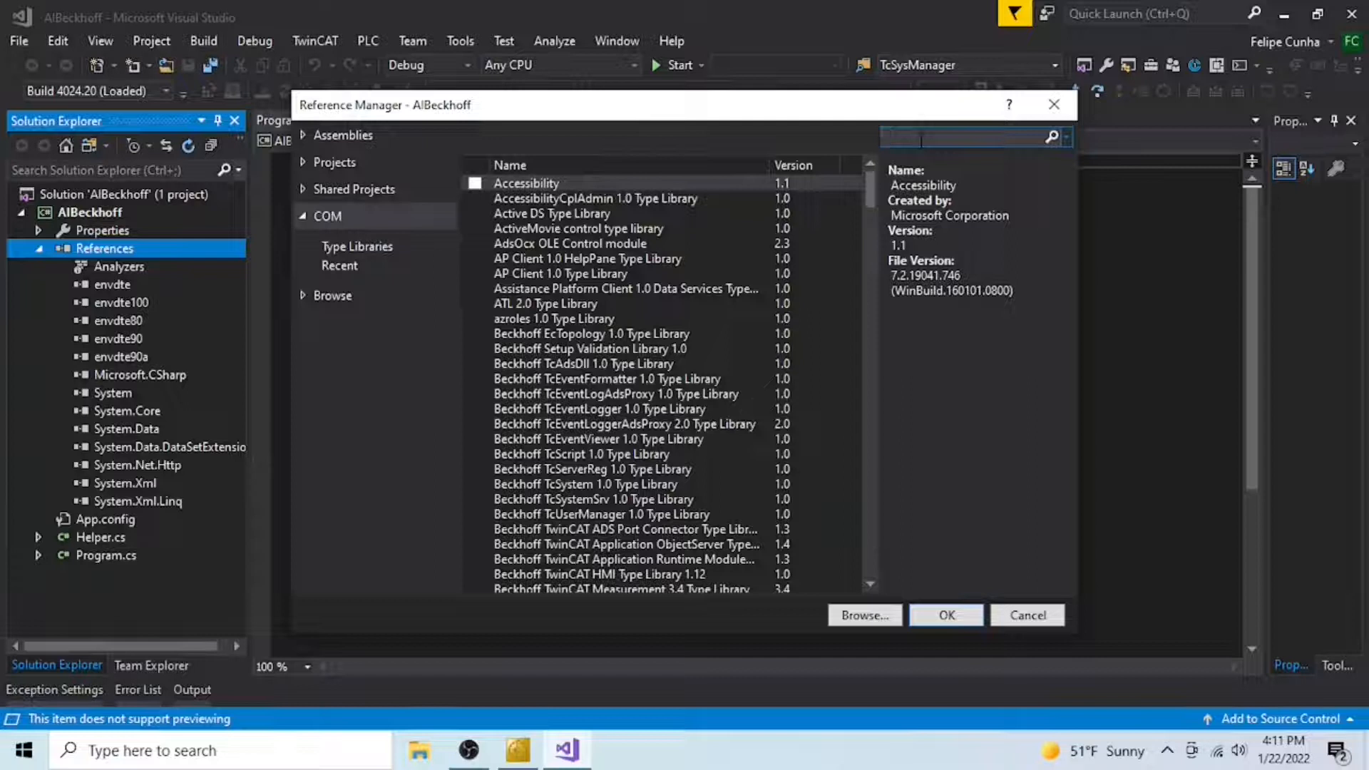
{"action": "type", "text": "Beckho"}
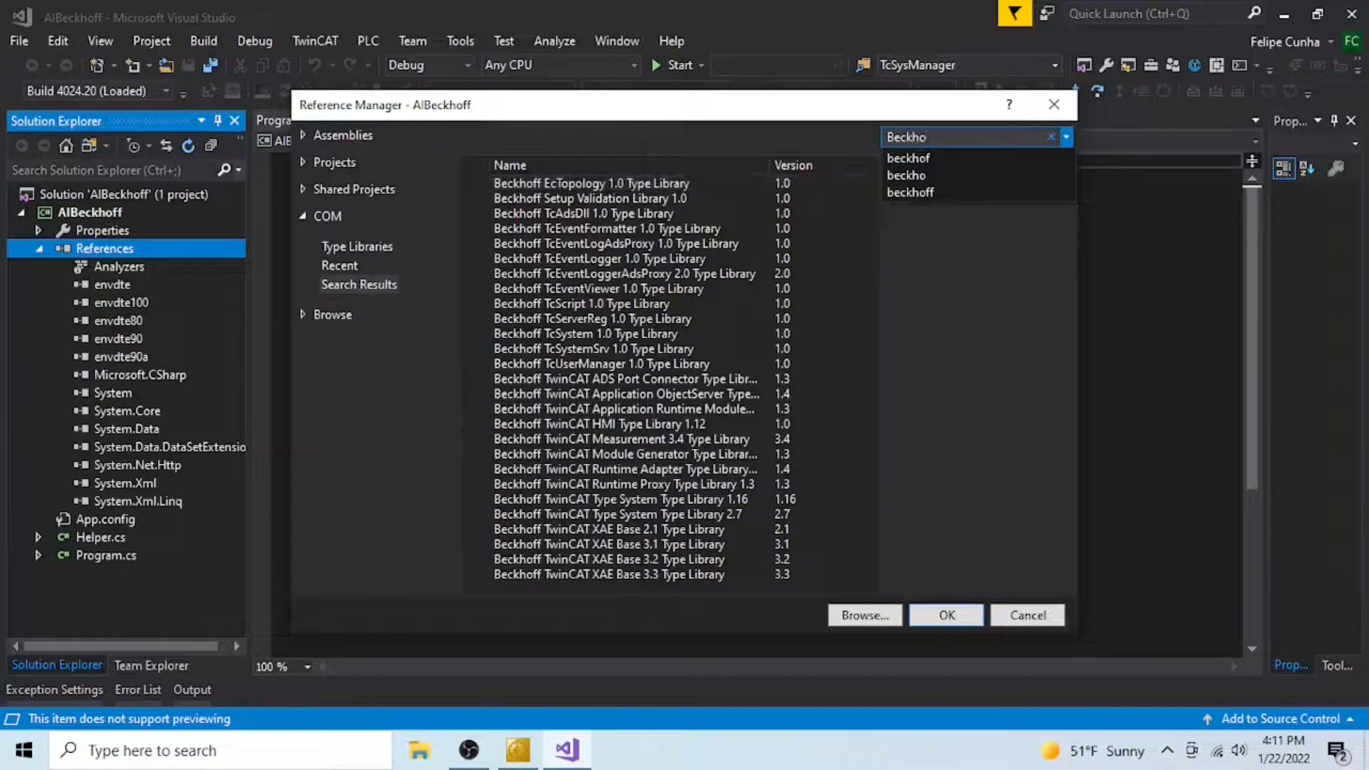
{"action": "left_click", "coordinate": [608, 575]}
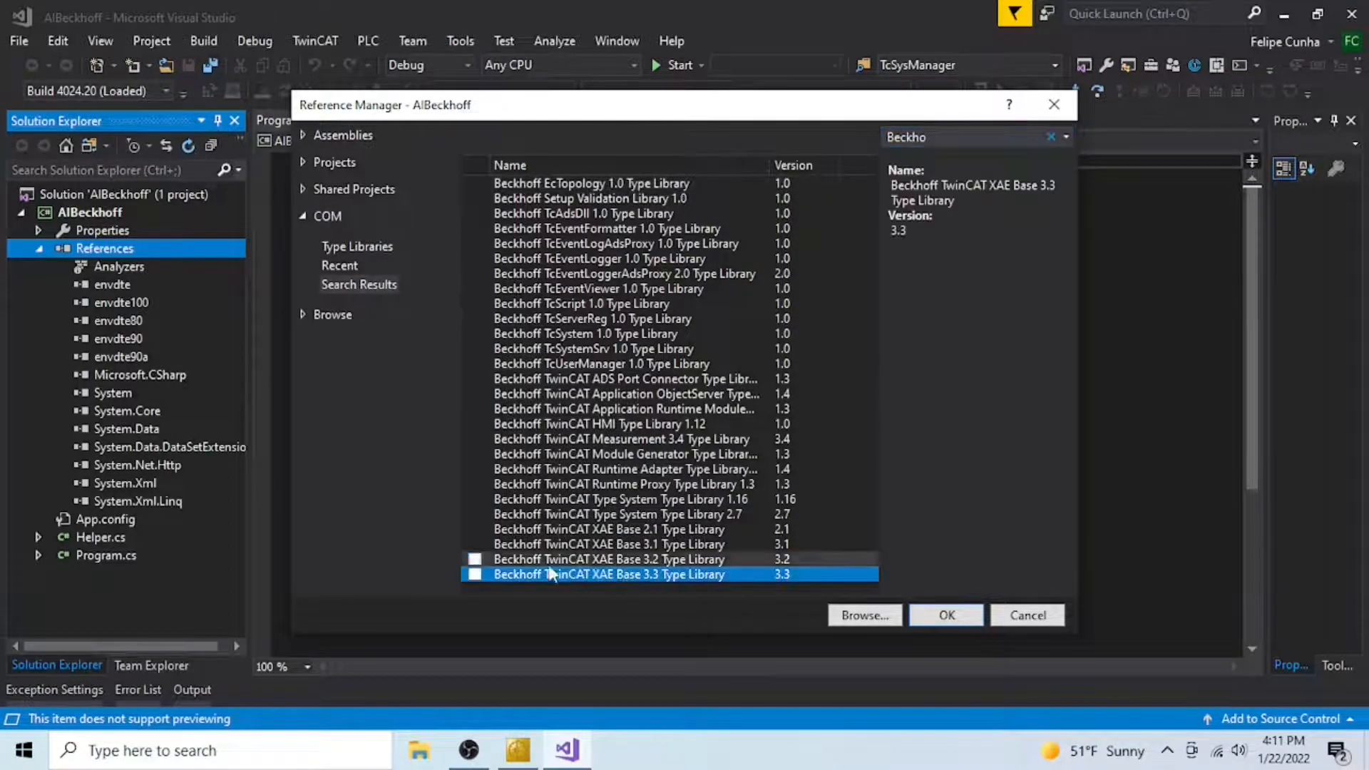
{"action": "left_click", "coordinate": [476, 575]}
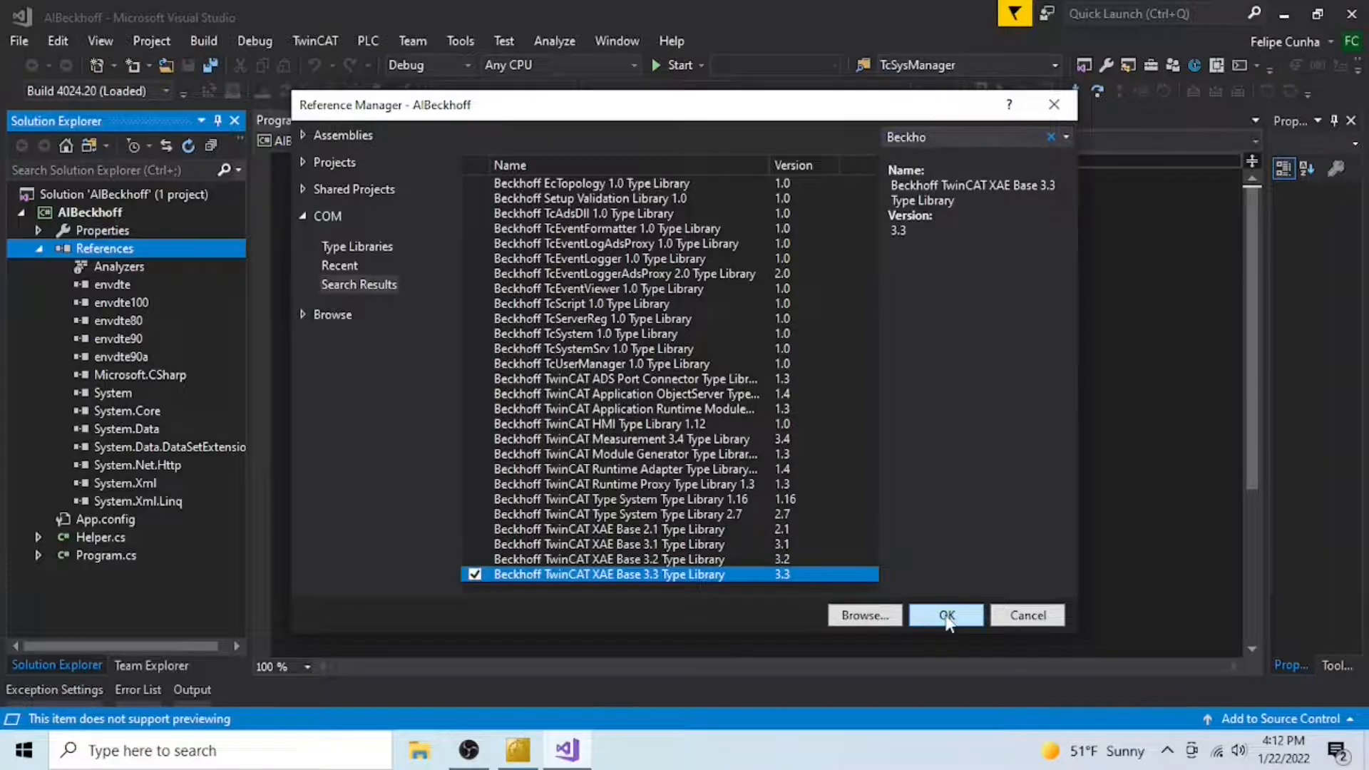
{"action": "left_click", "coordinate": [946, 615]}
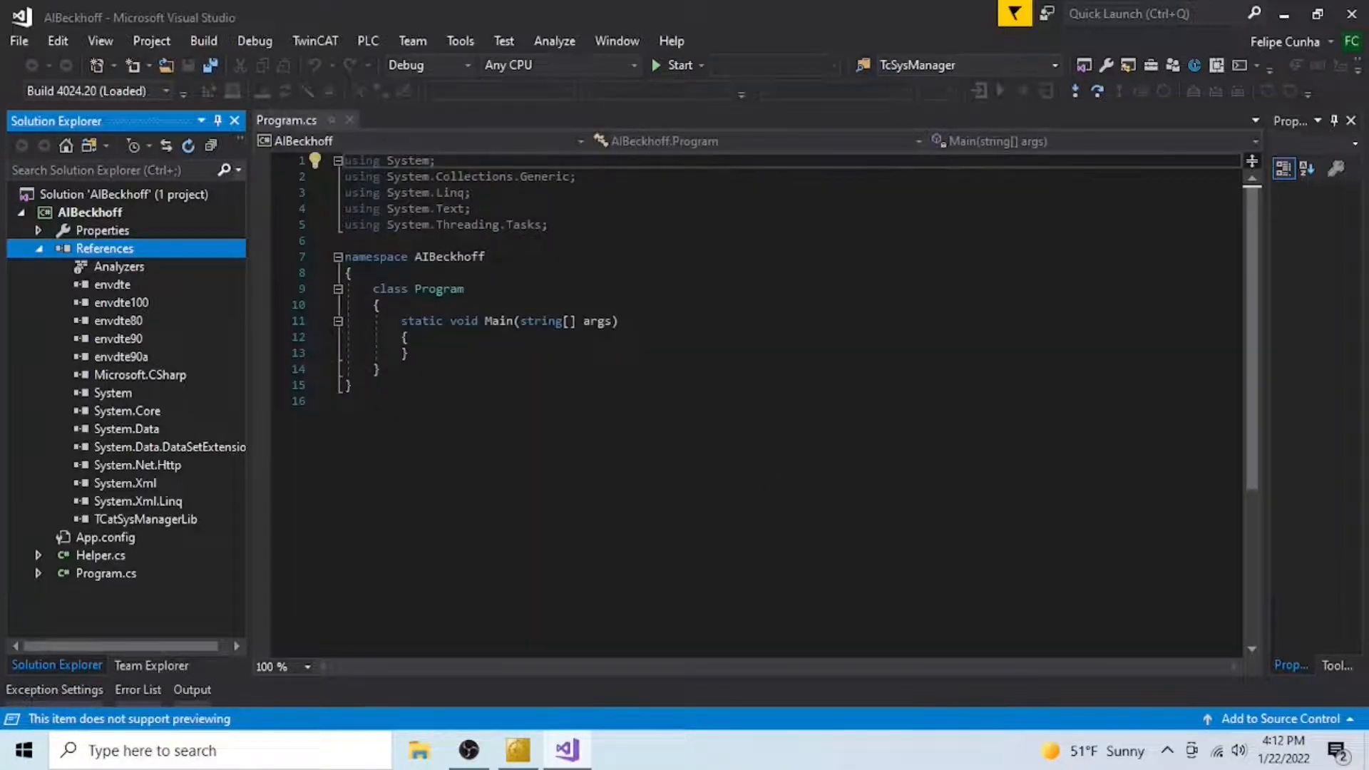
Step: Inspect the EnvDTE references, including envdte90a, then collapse References
{"action": "left_click", "coordinate": [112, 284]}
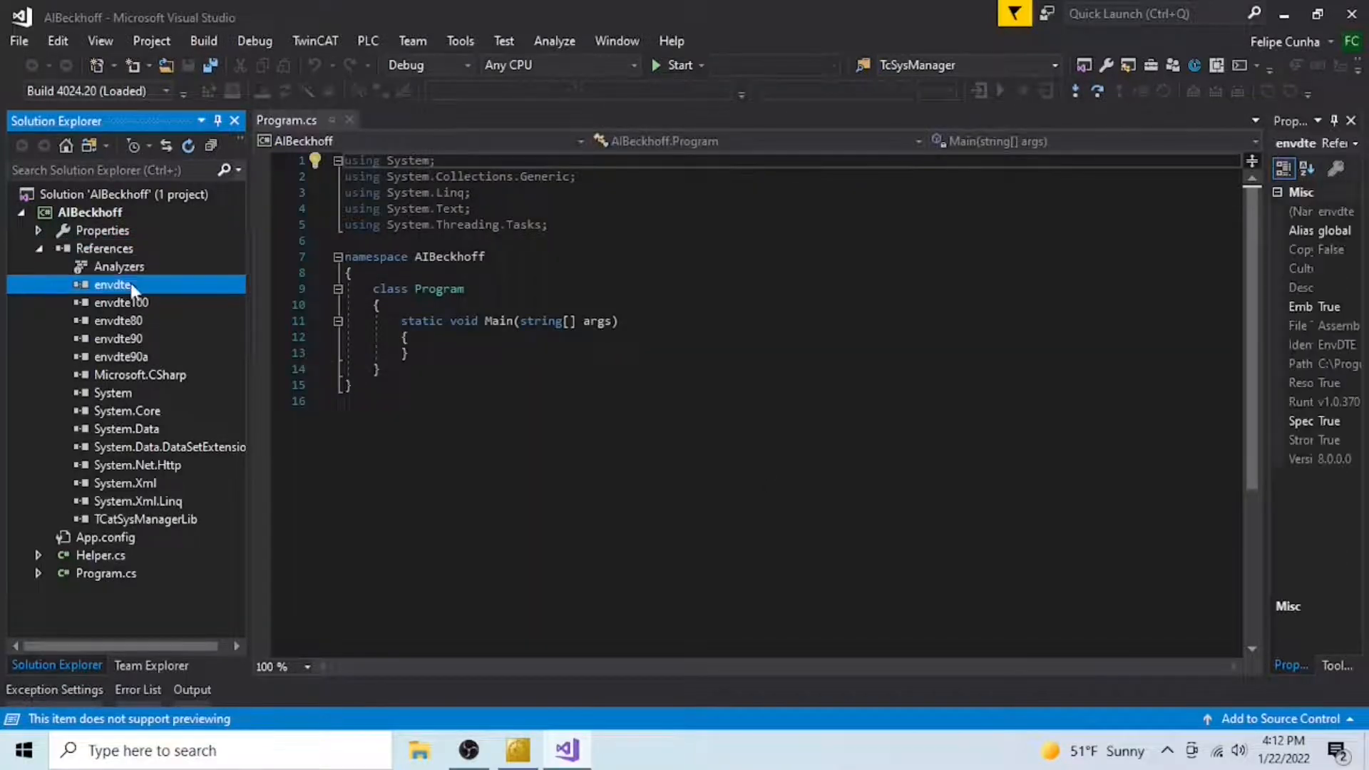
{"action": "left_click", "coordinate": [118, 338]}
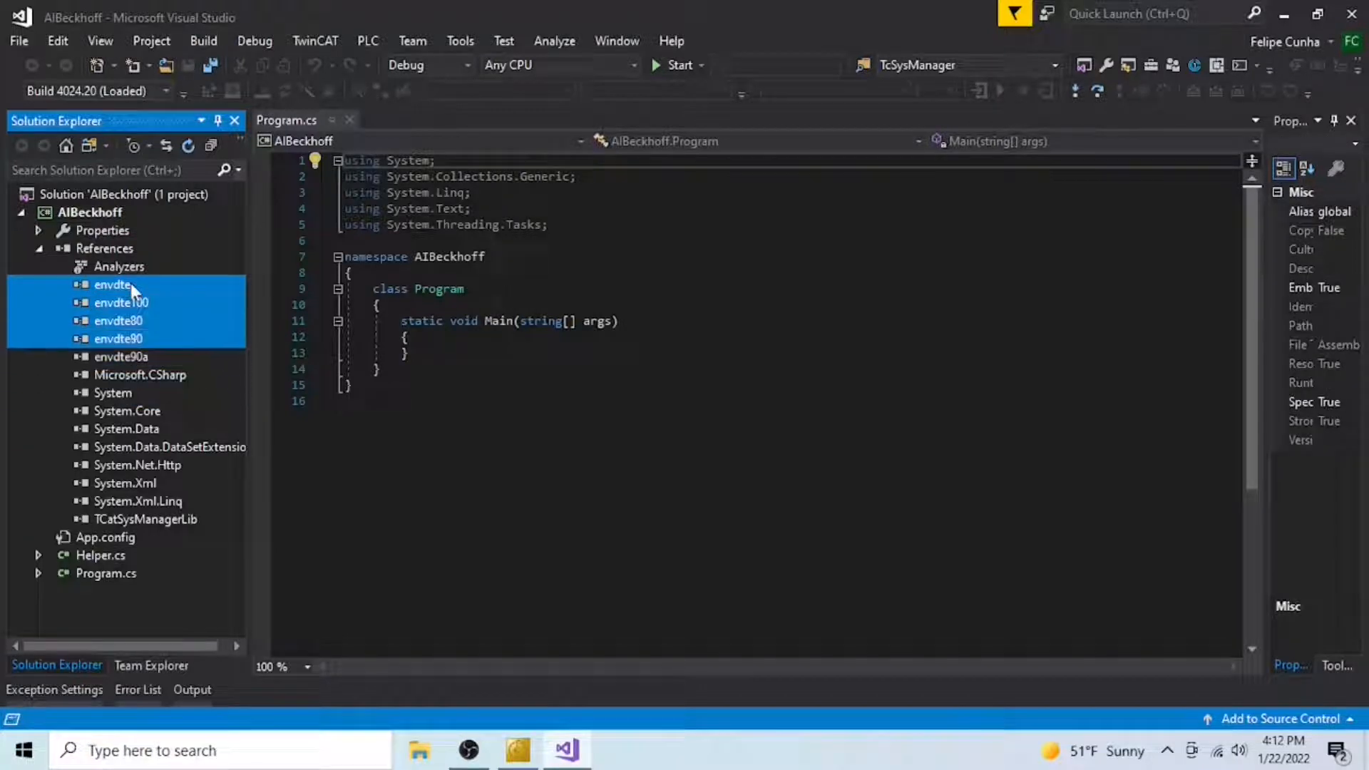
{"action": "left_click", "coordinate": [120, 356]}
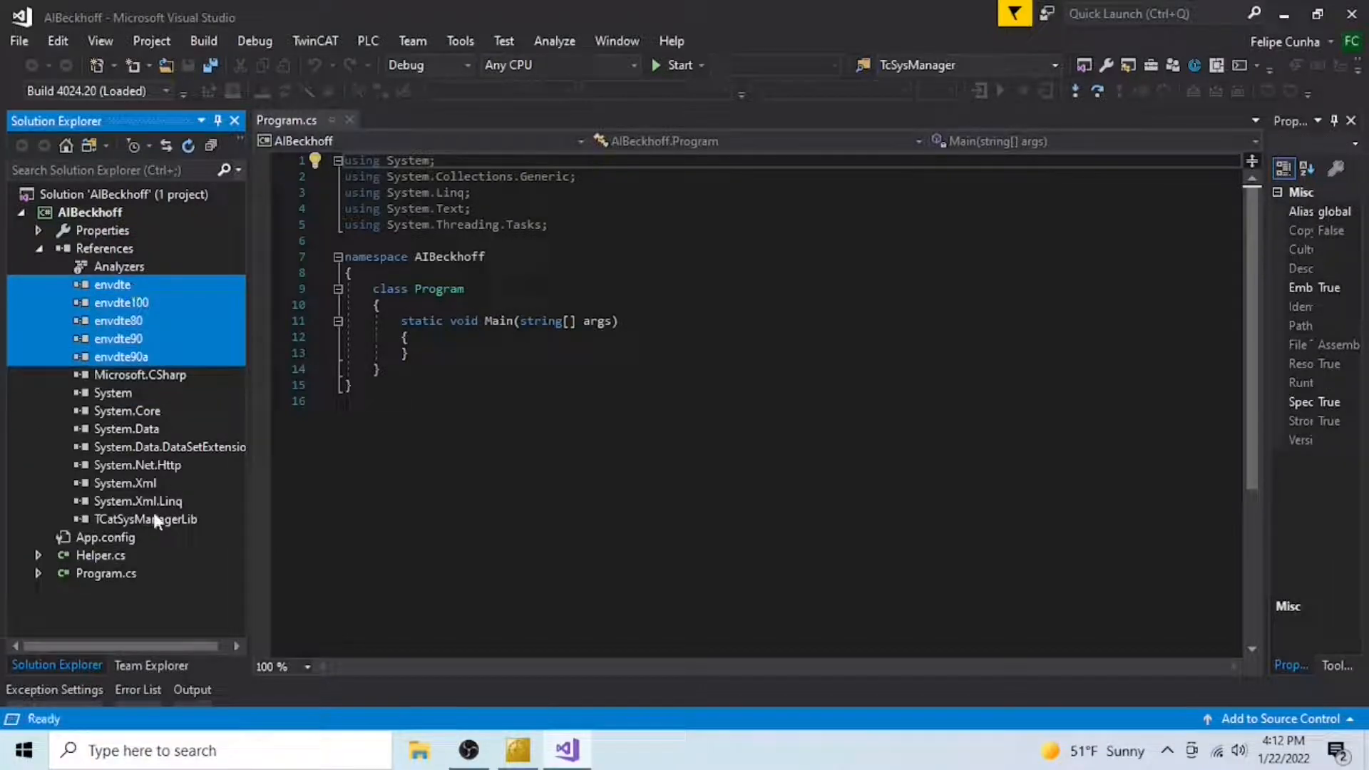
{"action": "left_click", "coordinate": [39, 248]}
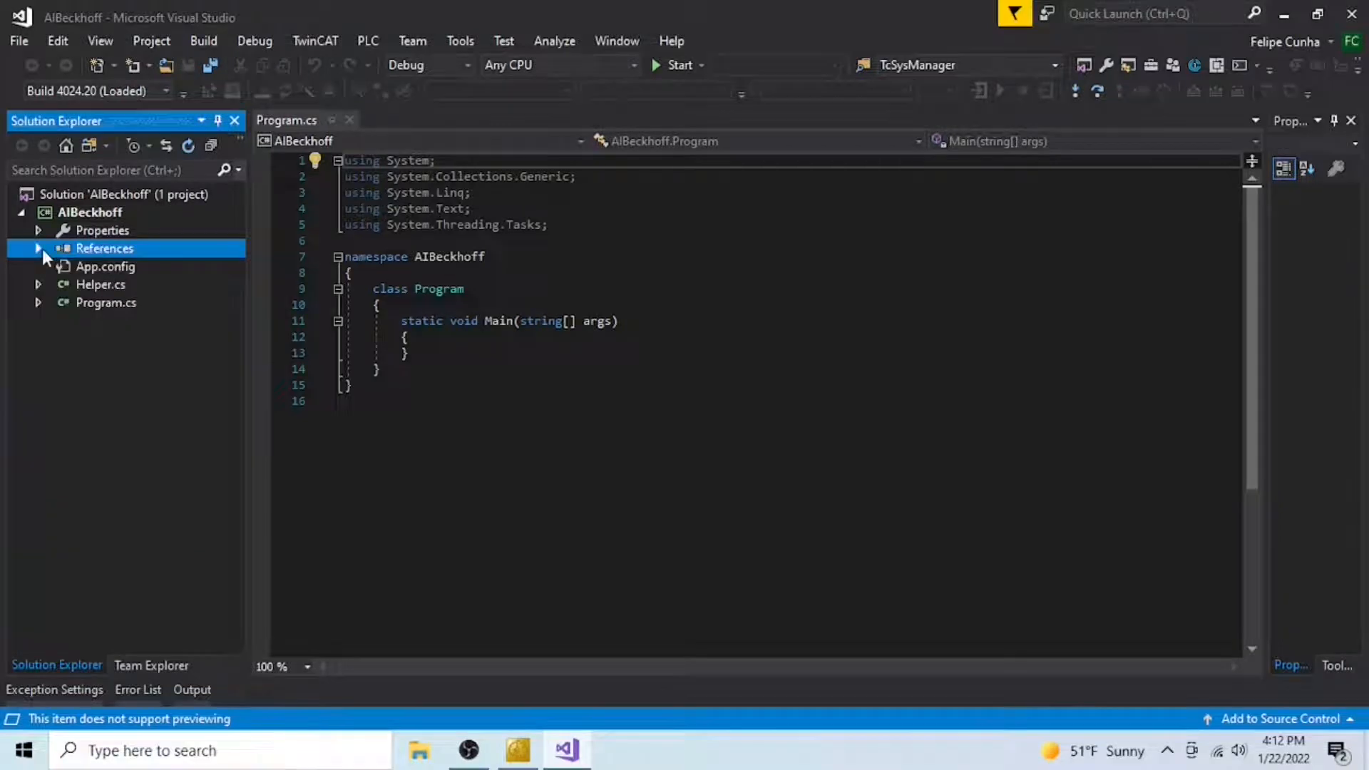
Step: Add using directives for EnvDTE and TCatSysManagerLib below the existing usings
{"action": "left_click", "coordinate": [106, 302]}
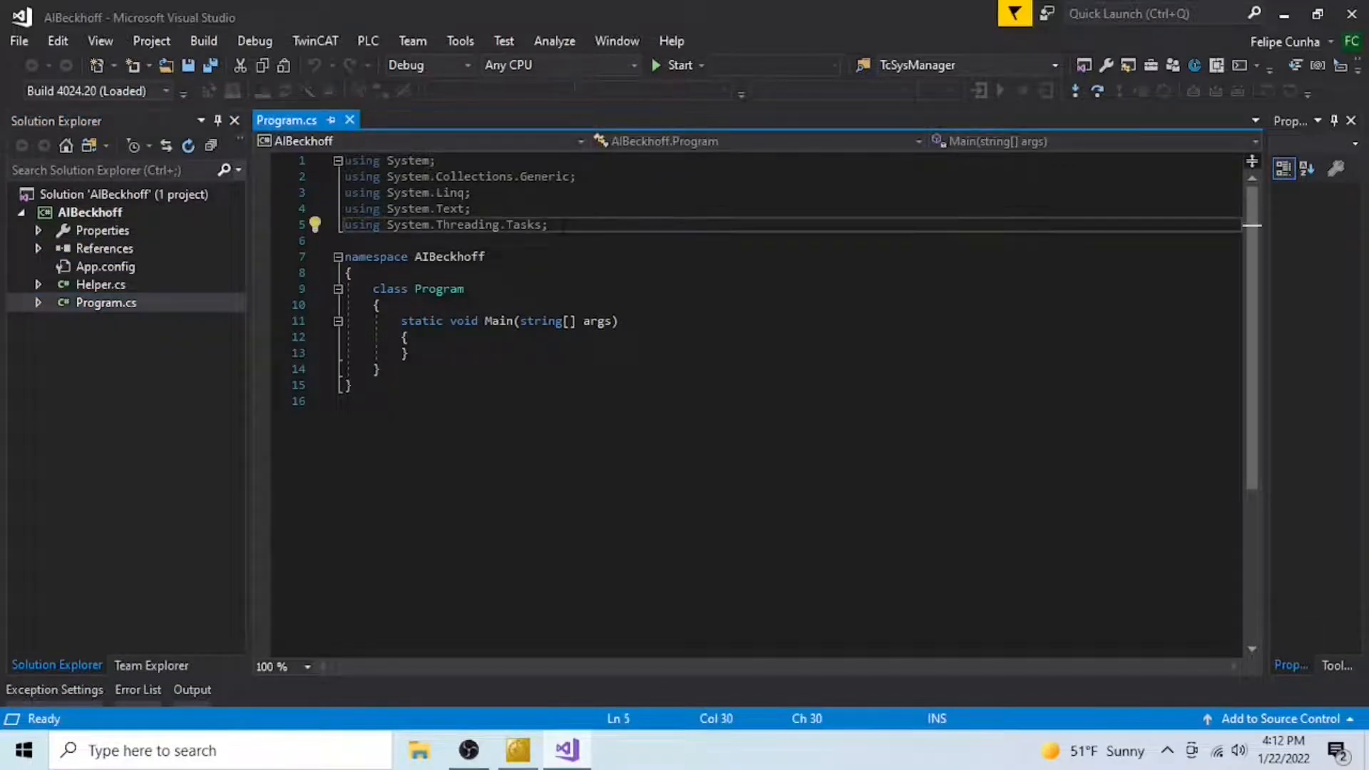
{"action": "key", "text": "enter"}
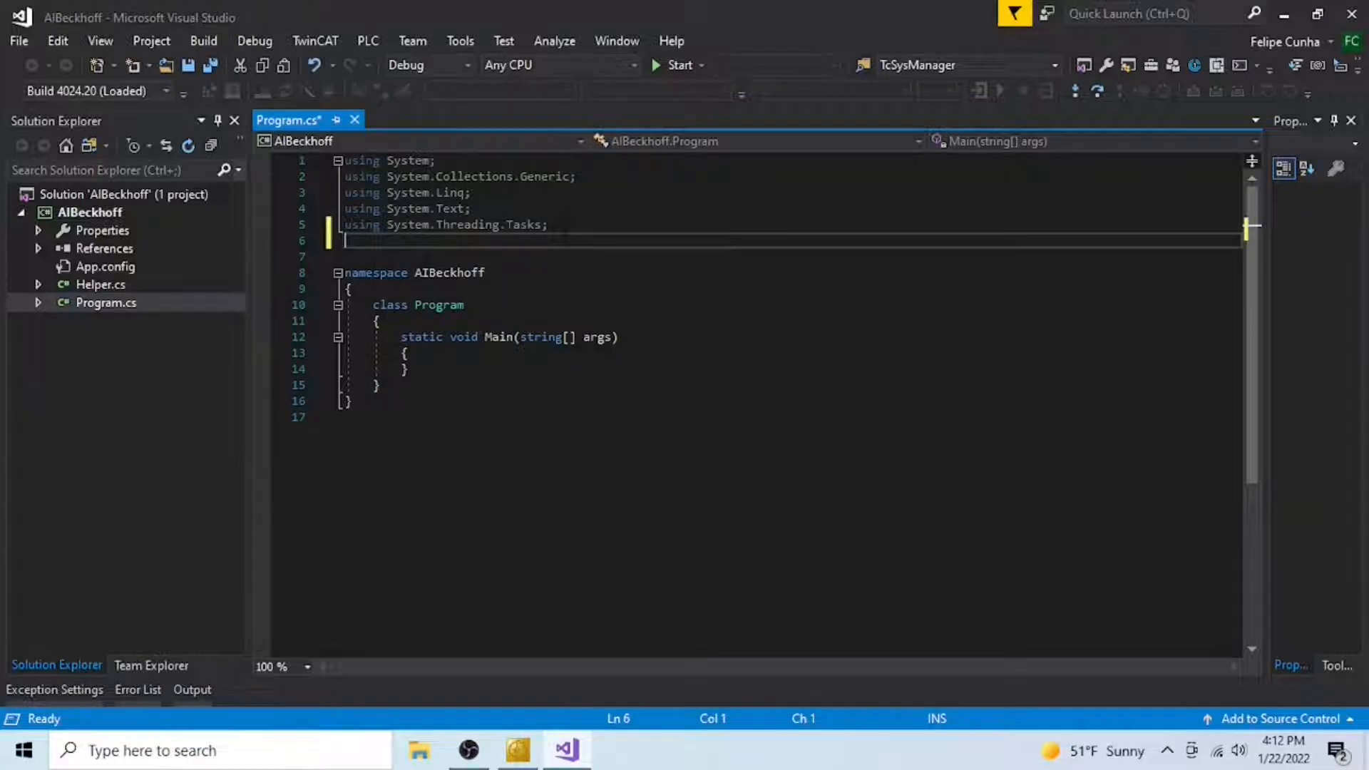
{"action": "type", "text": "using"}
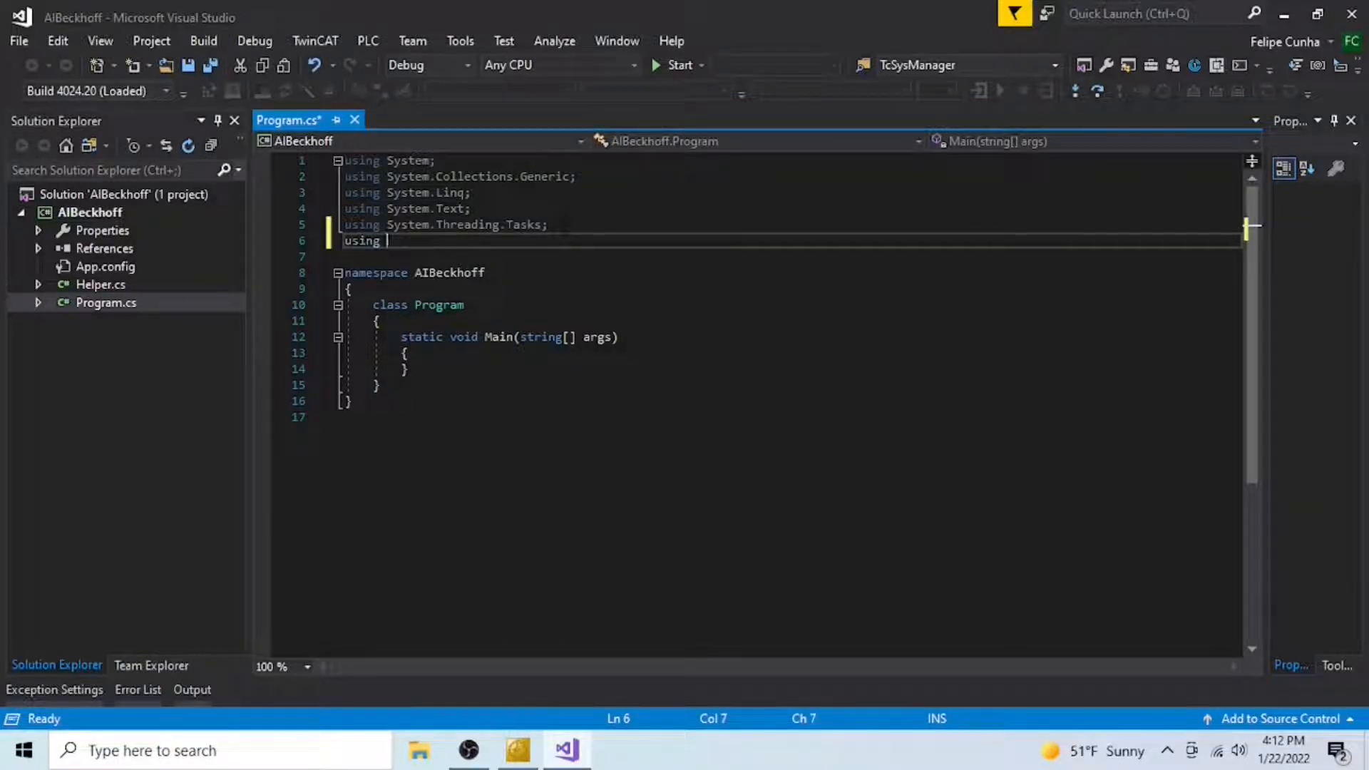
{"action": "type", "text": "en"}
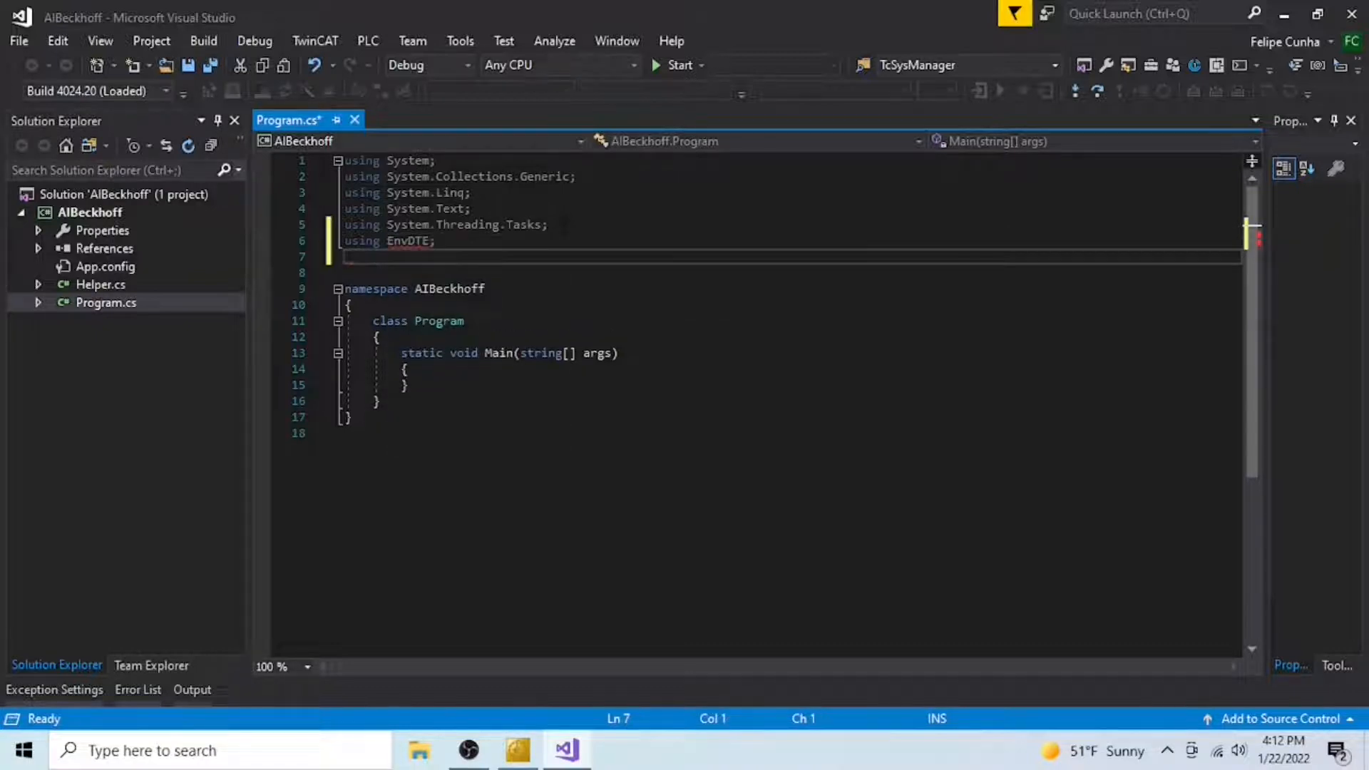
{"action": "type", "text": "using"}
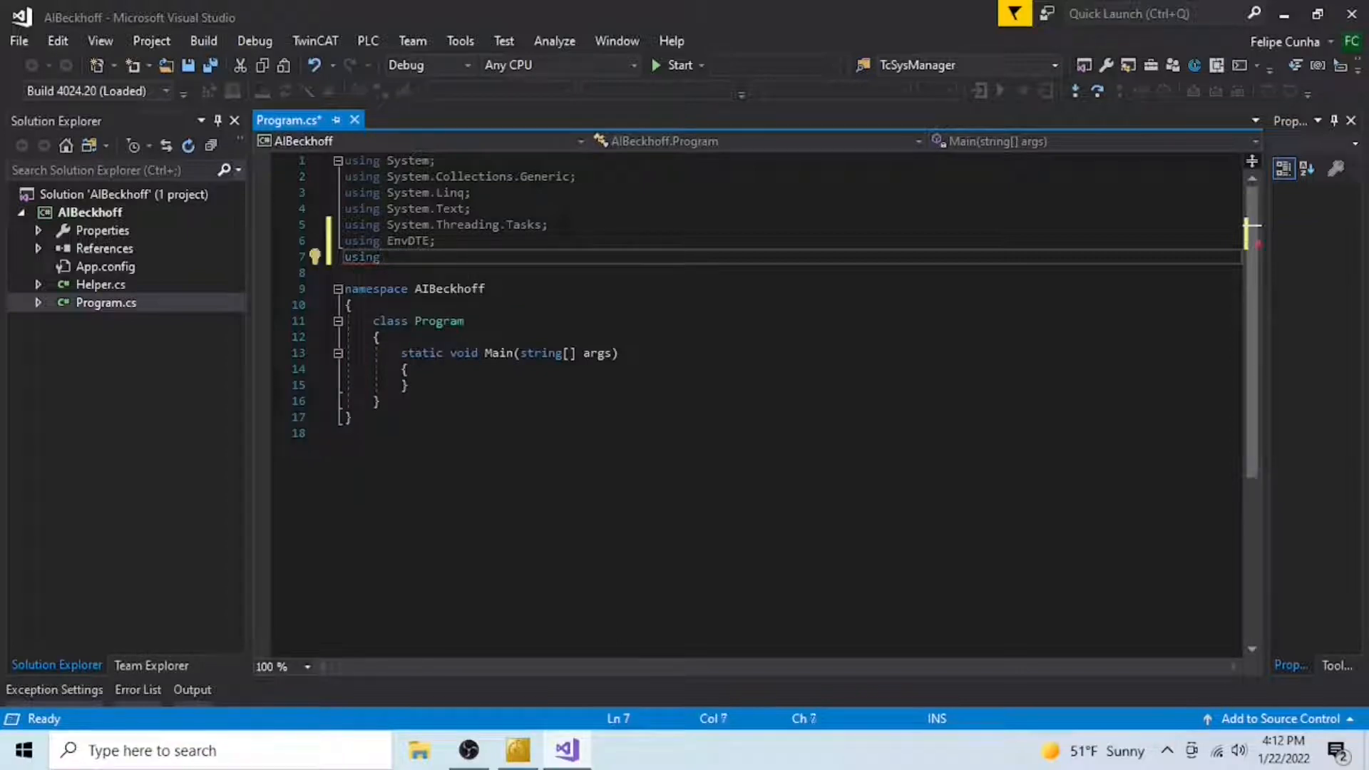
{"action": "type", "text": "T"}
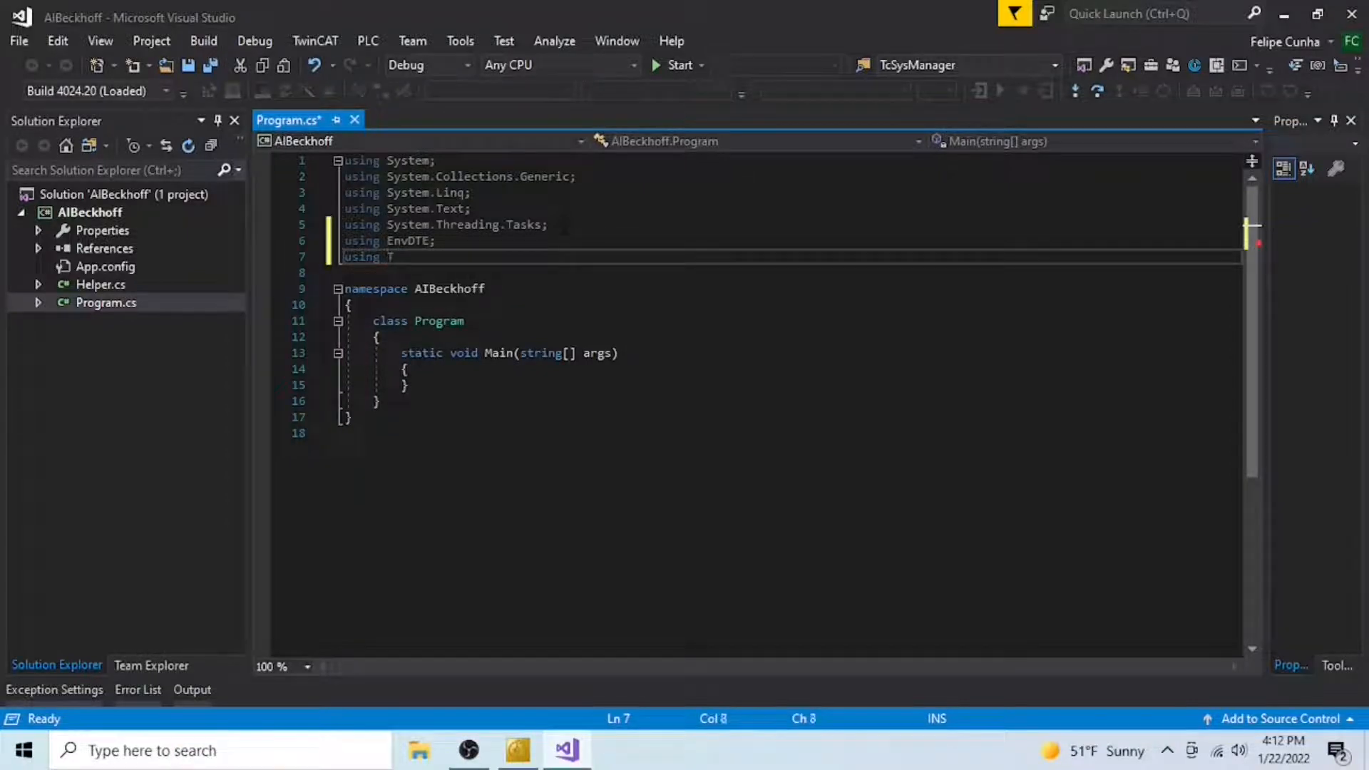
{"action": "type", "text": "CatSysManagerLib;"}
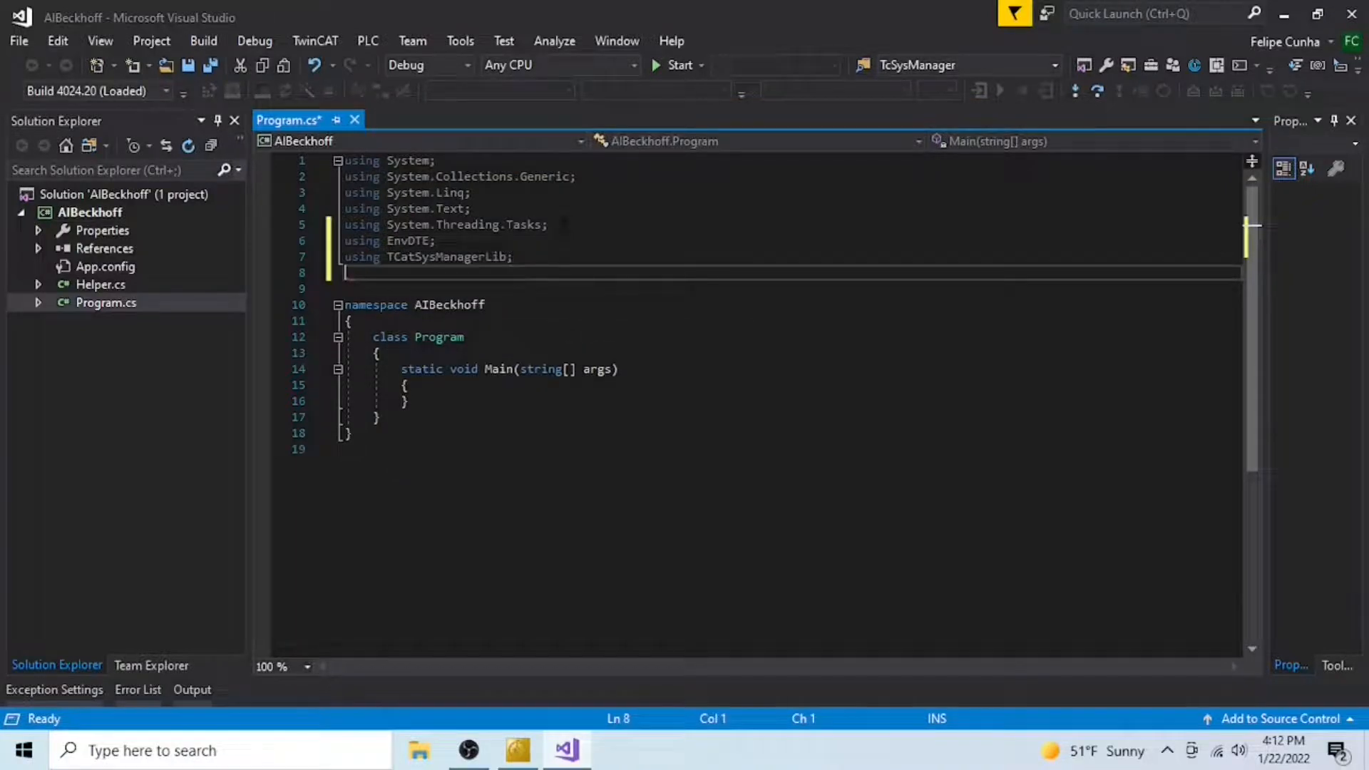
Step: Add using directives for System.Xml and System.Collections
{"action": "type", "text": "using"}
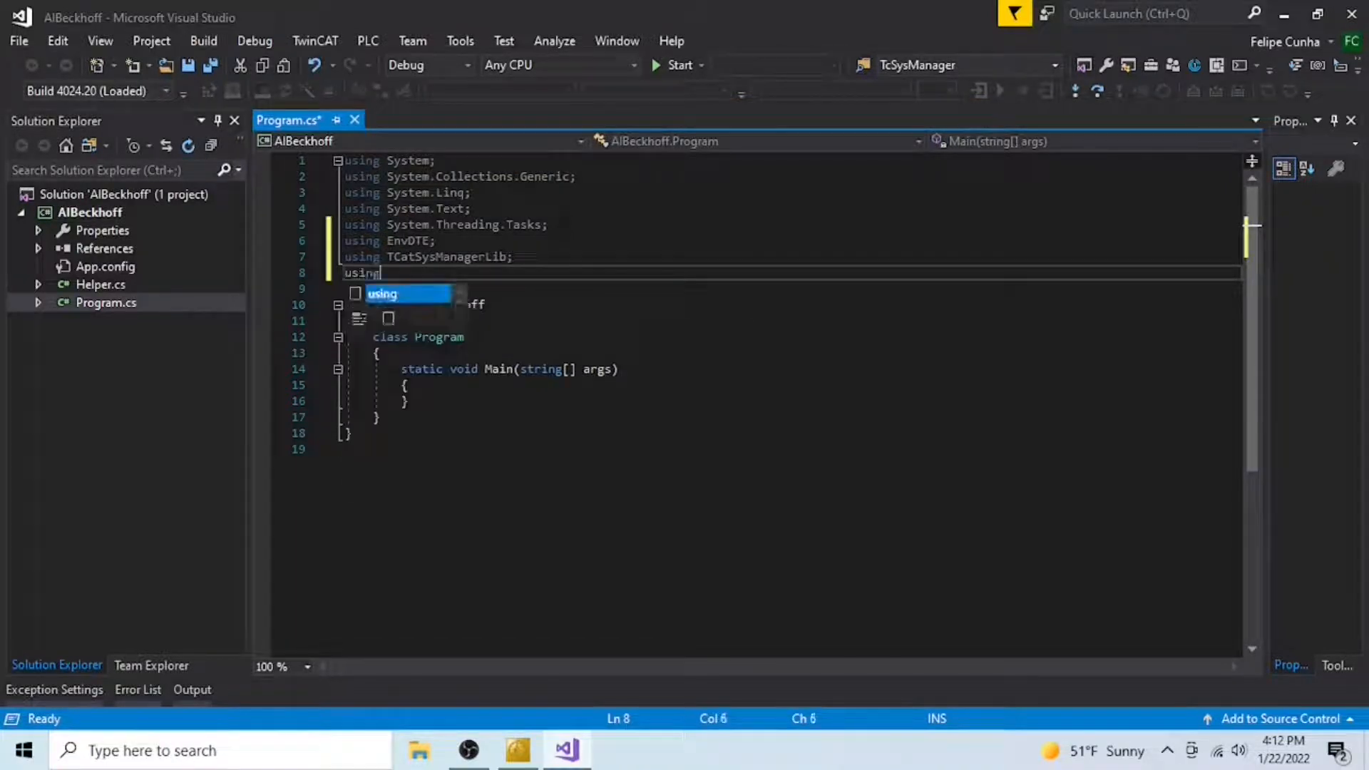
{"action": "type", "text": "s"}
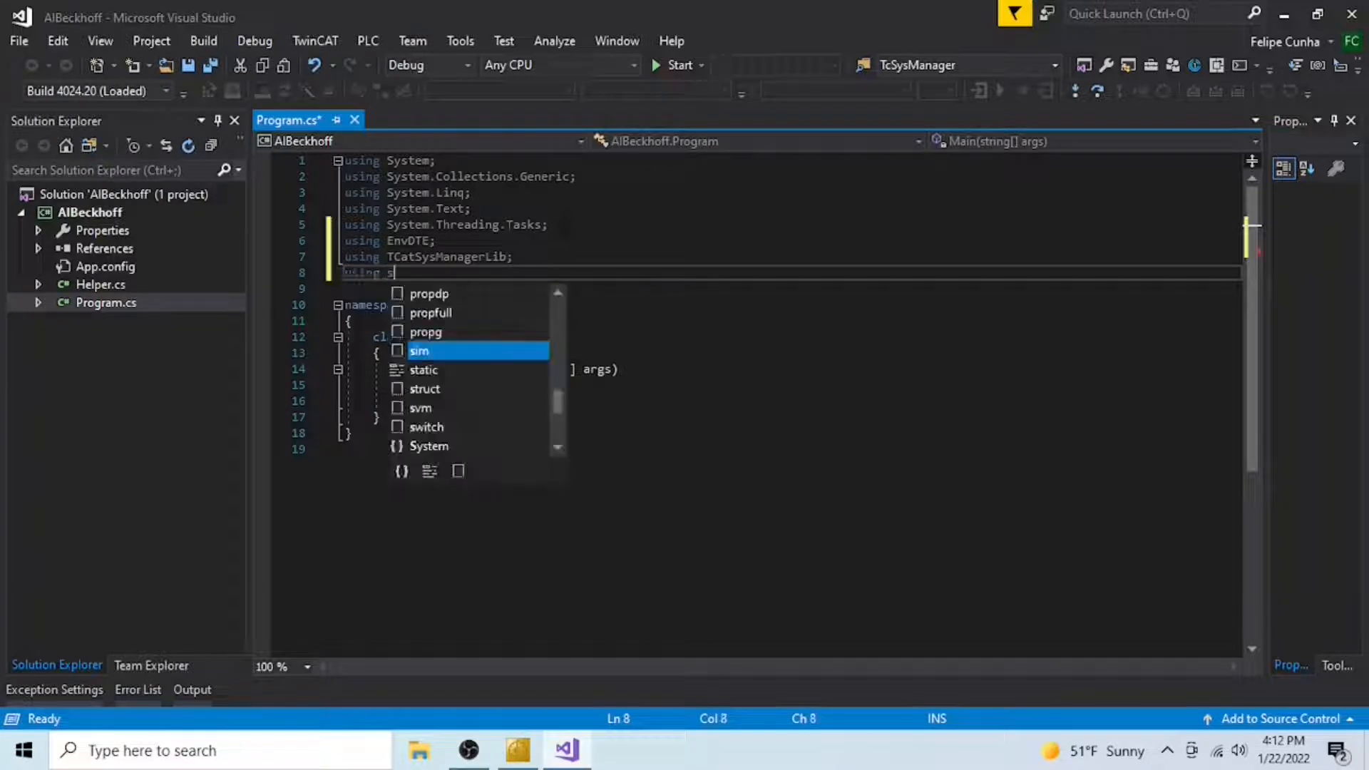
{"action": "type", "text": "ystem"}
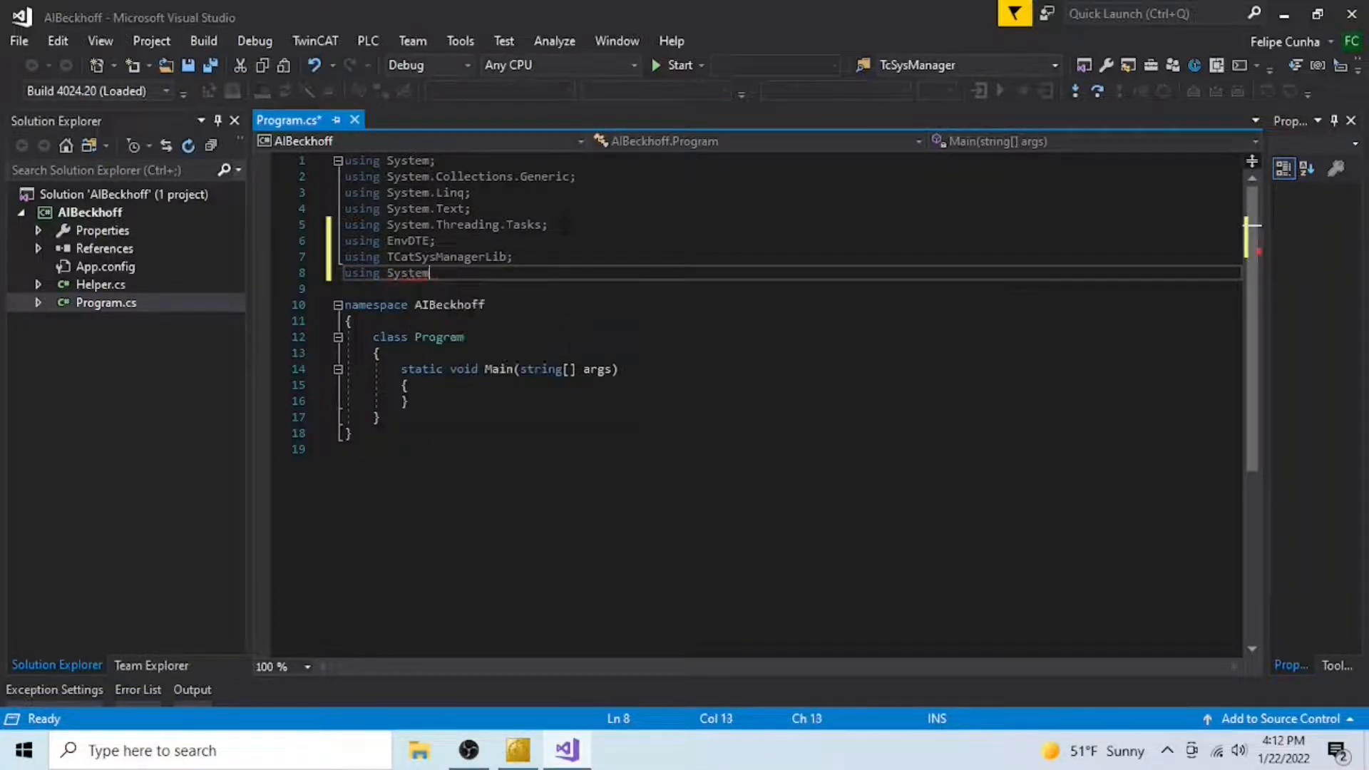
{"action": "type", "text": ".Xml"}
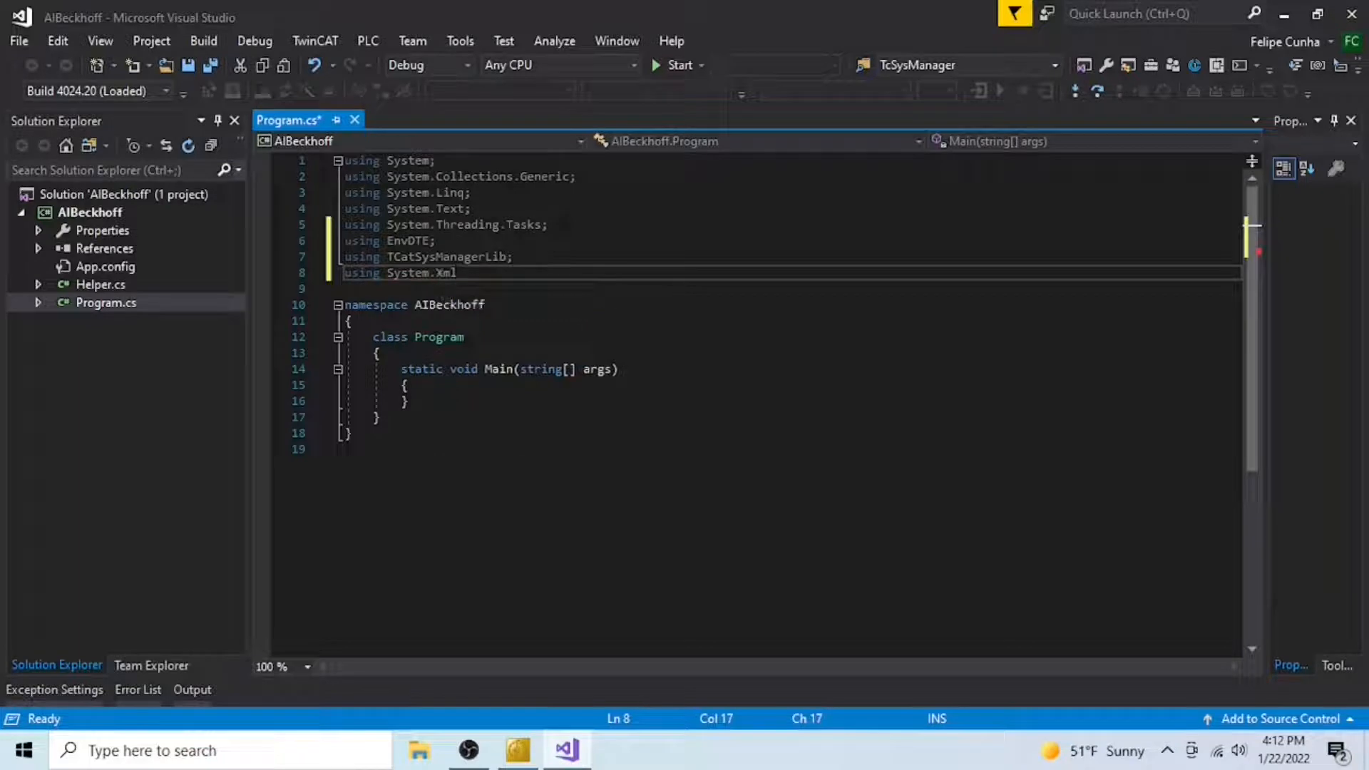
{"action": "key", "text": "enter"}
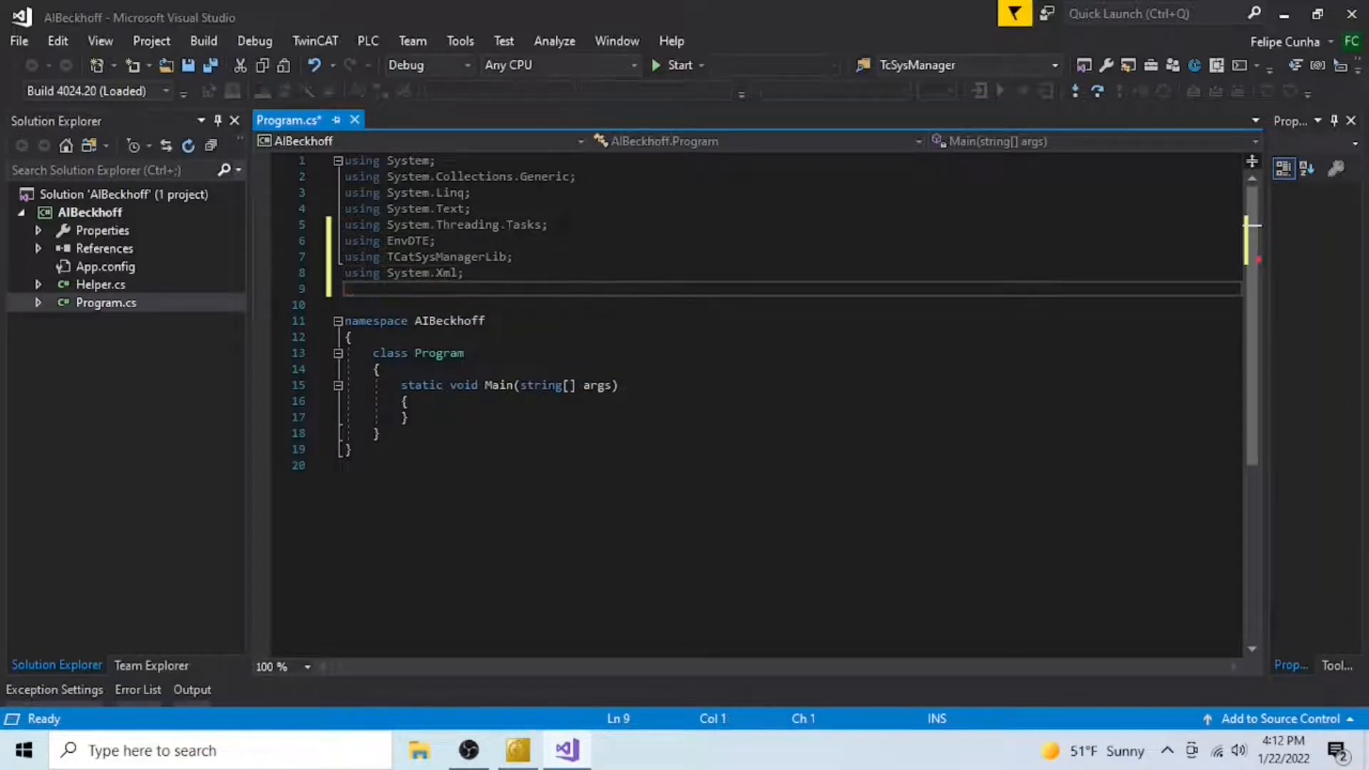
{"action": "type", "text": "using System.Collections;"}
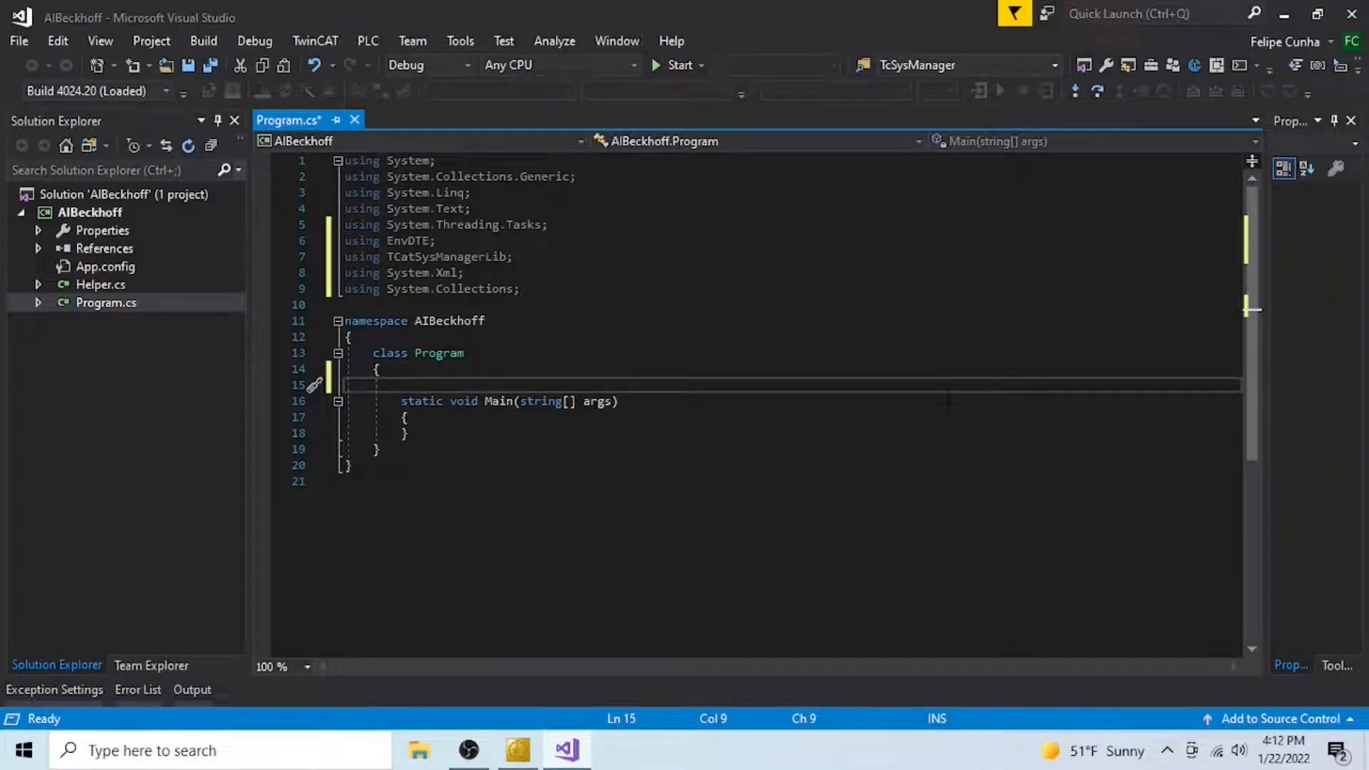
Step: Declare static fields sysMan, dte (EnvDTE.DTE), pro (EnvDTE.Project) and sol (EnvDTE.Solution)
{"action": "type", "text": "public"}
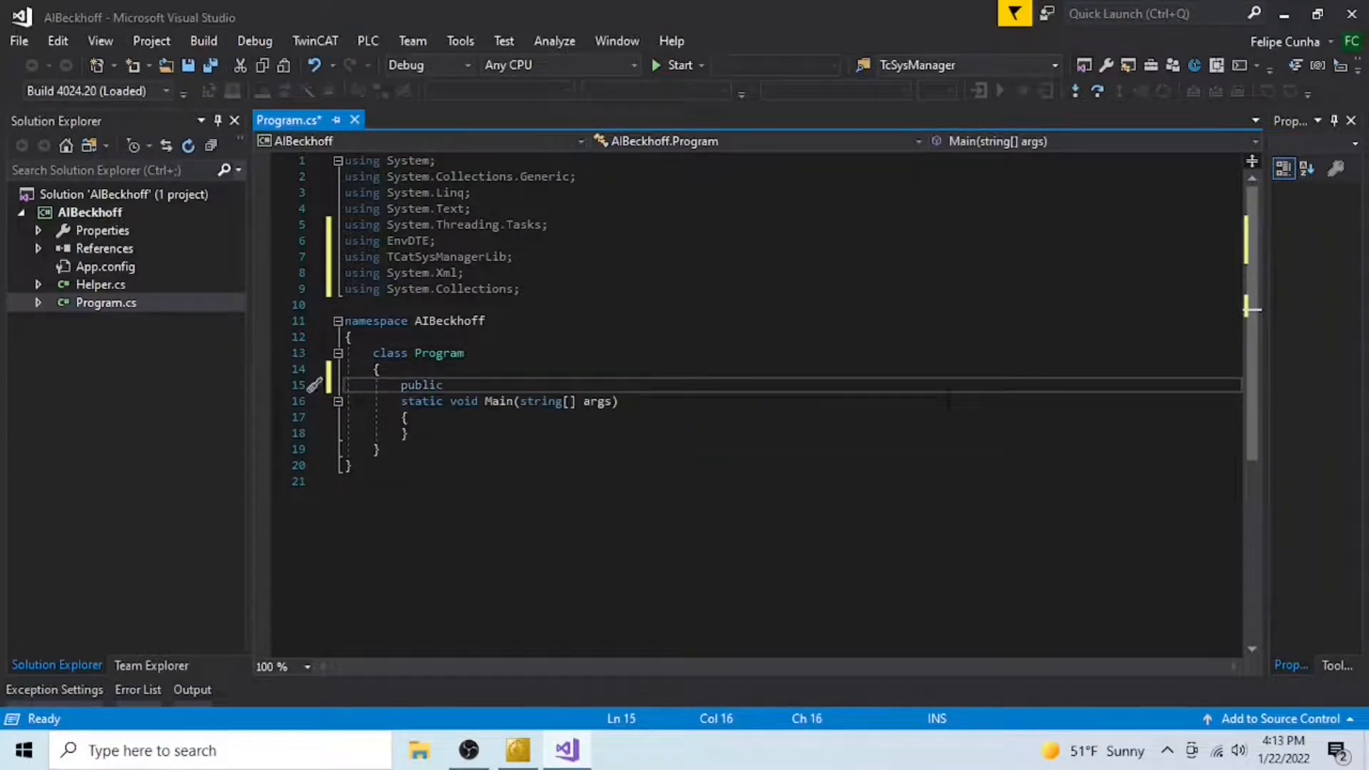
{"action": "type", "text": "static ItcSysManager11 sysMan;"}
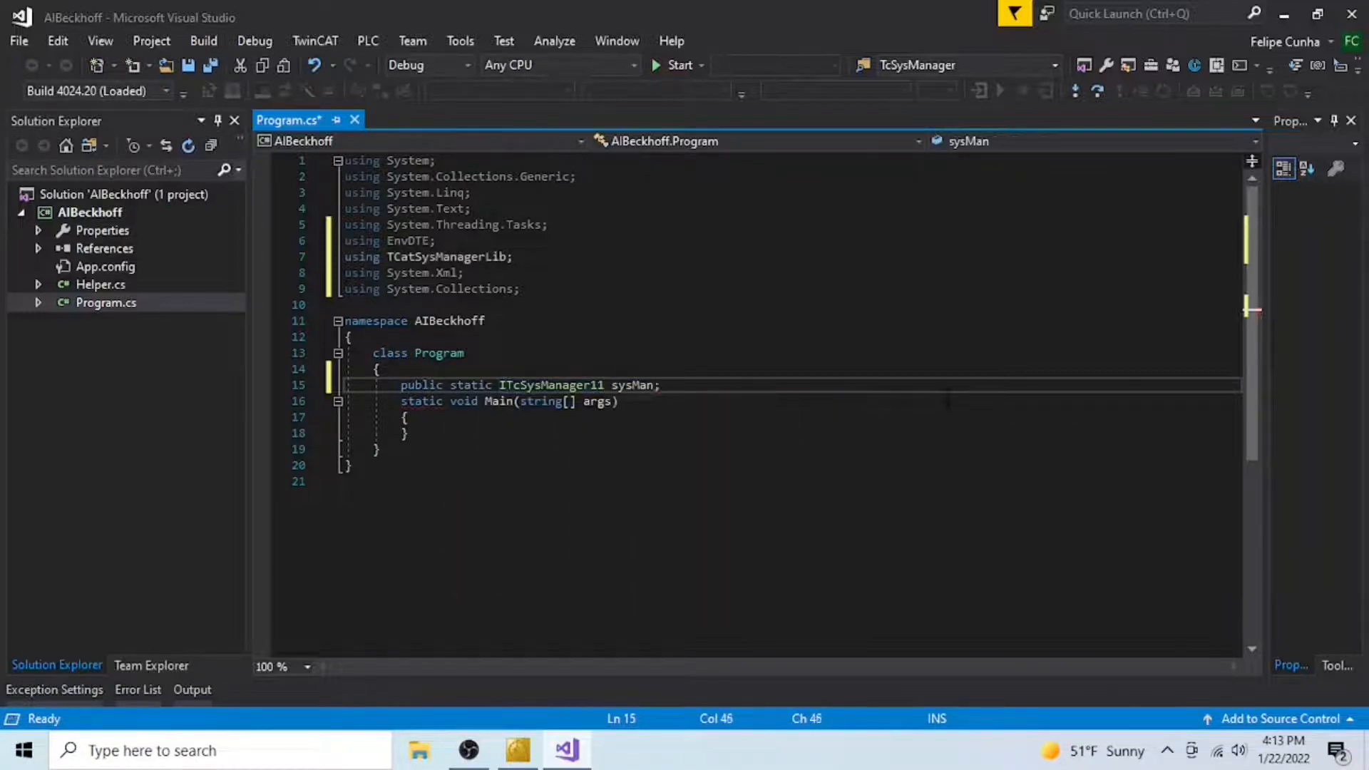
{"action": "type", "text": "public static E"}
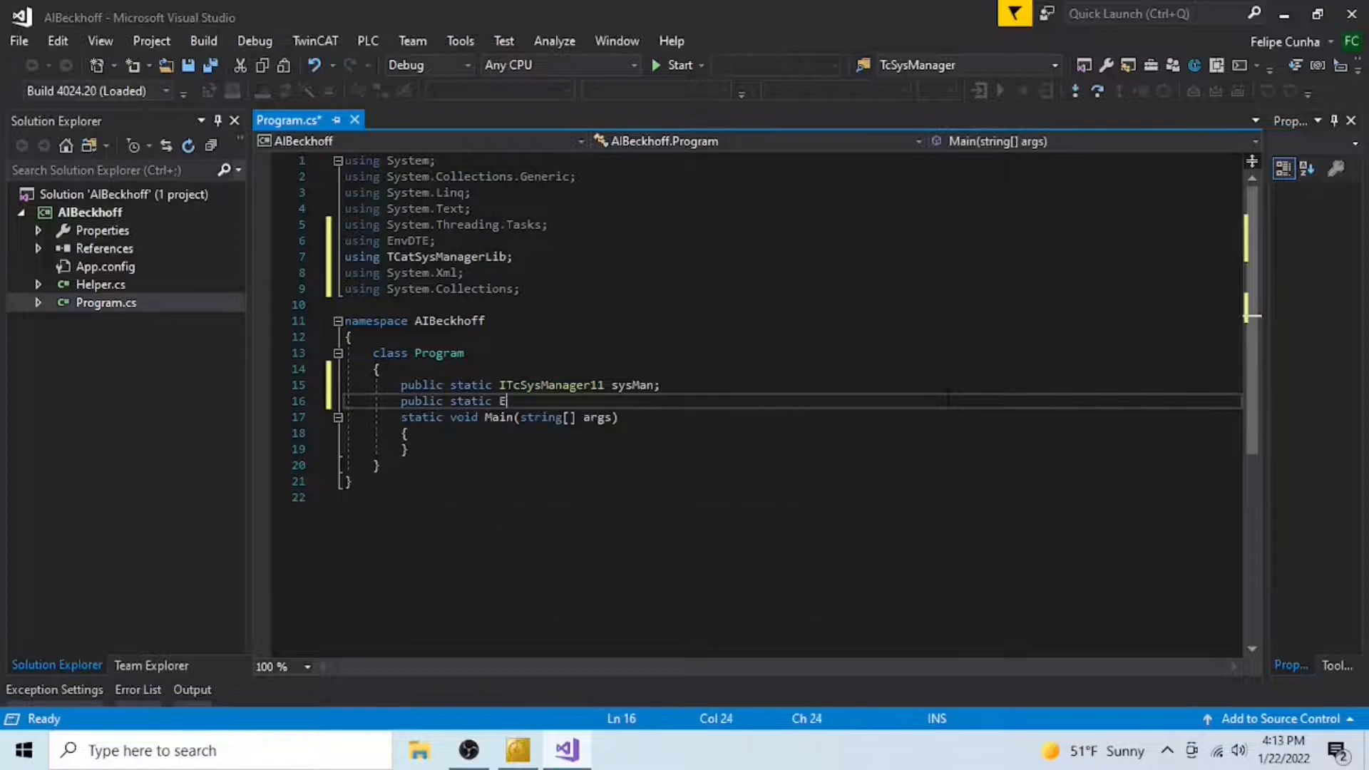
{"action": "type", "text": "nvDTE.DTE dte;"}
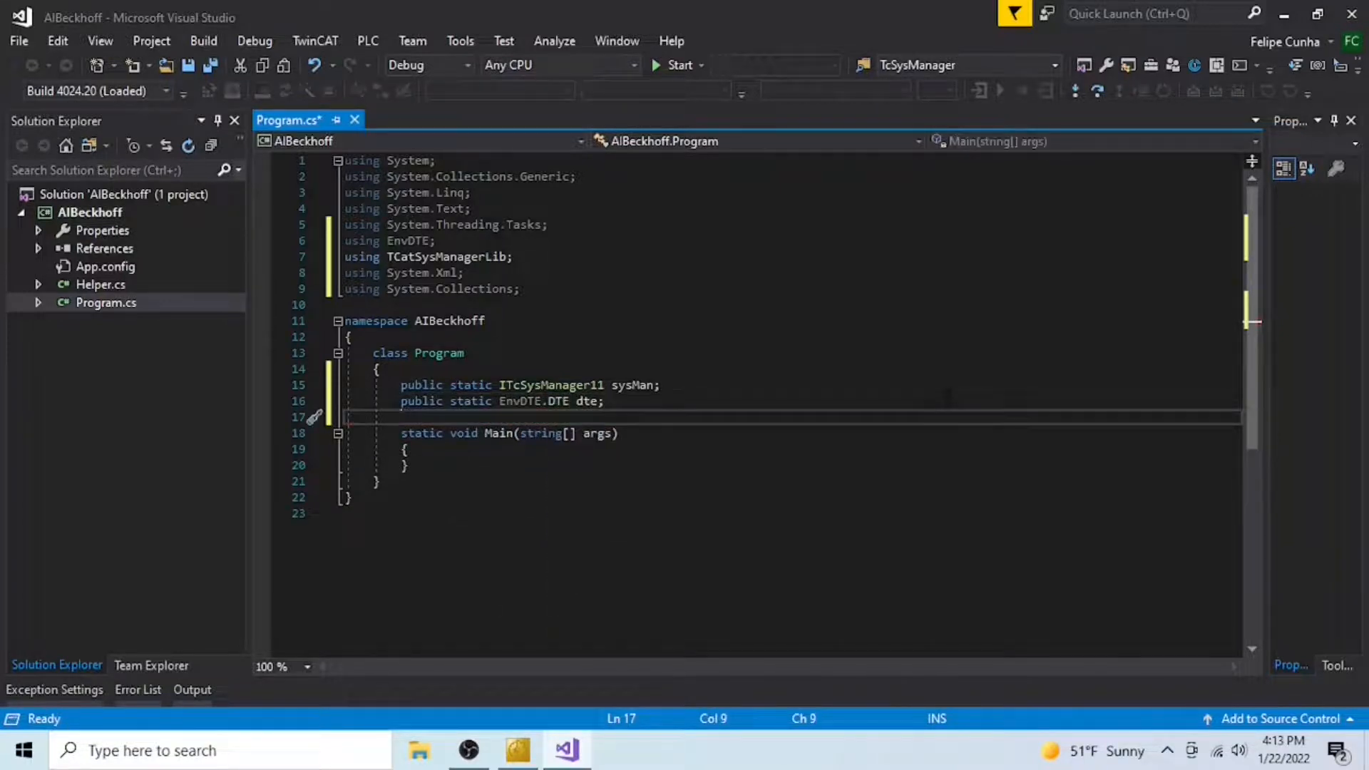
{"action": "type", "text": "public static"}
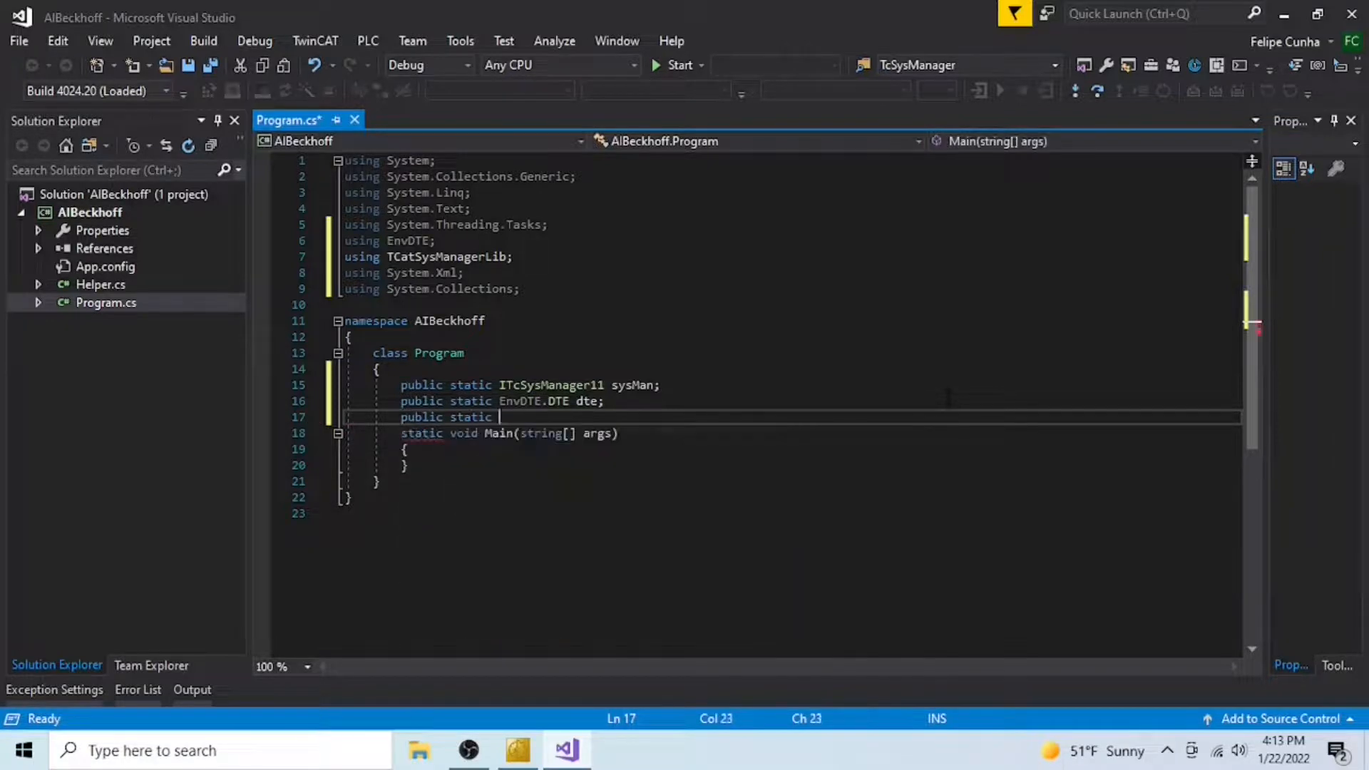
{"action": "type", "text": "EnvDTE.Project pro;"}
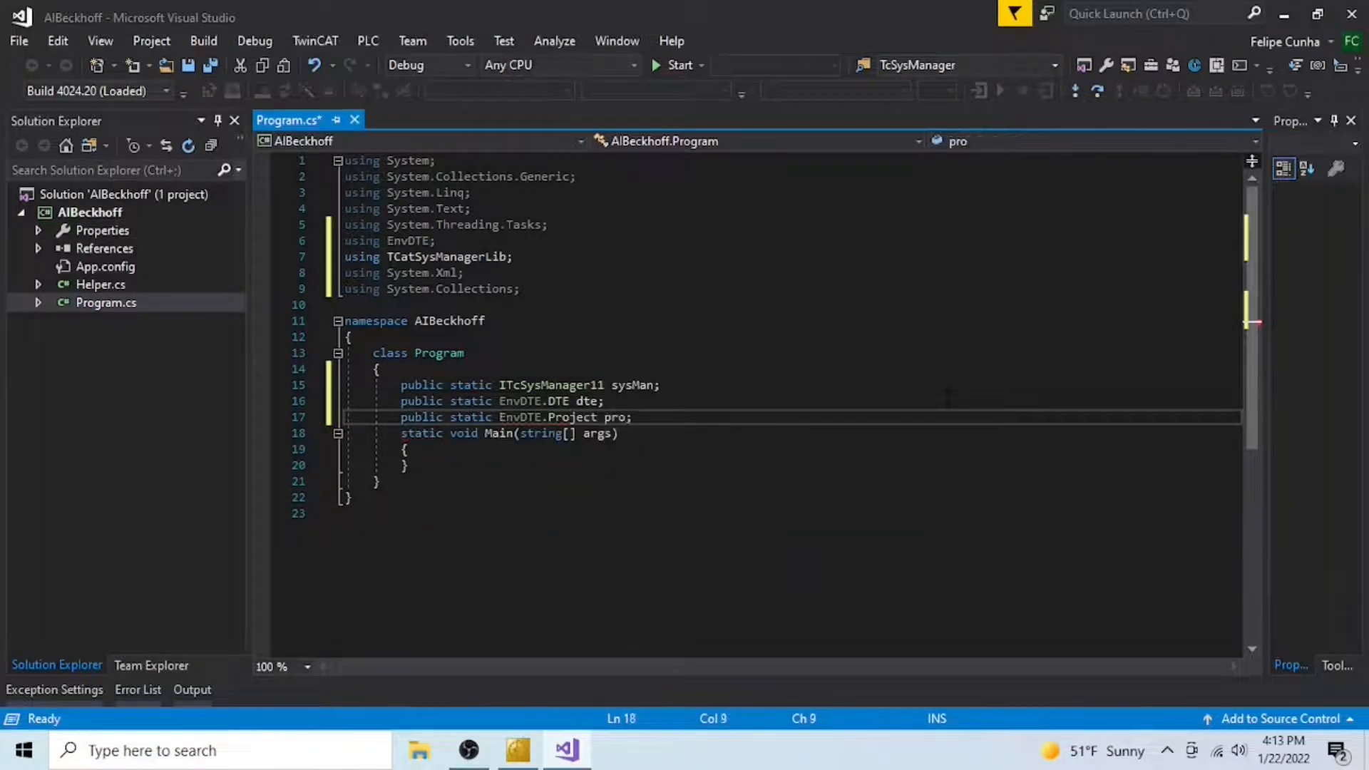
{"action": "type", "text": "public static"}
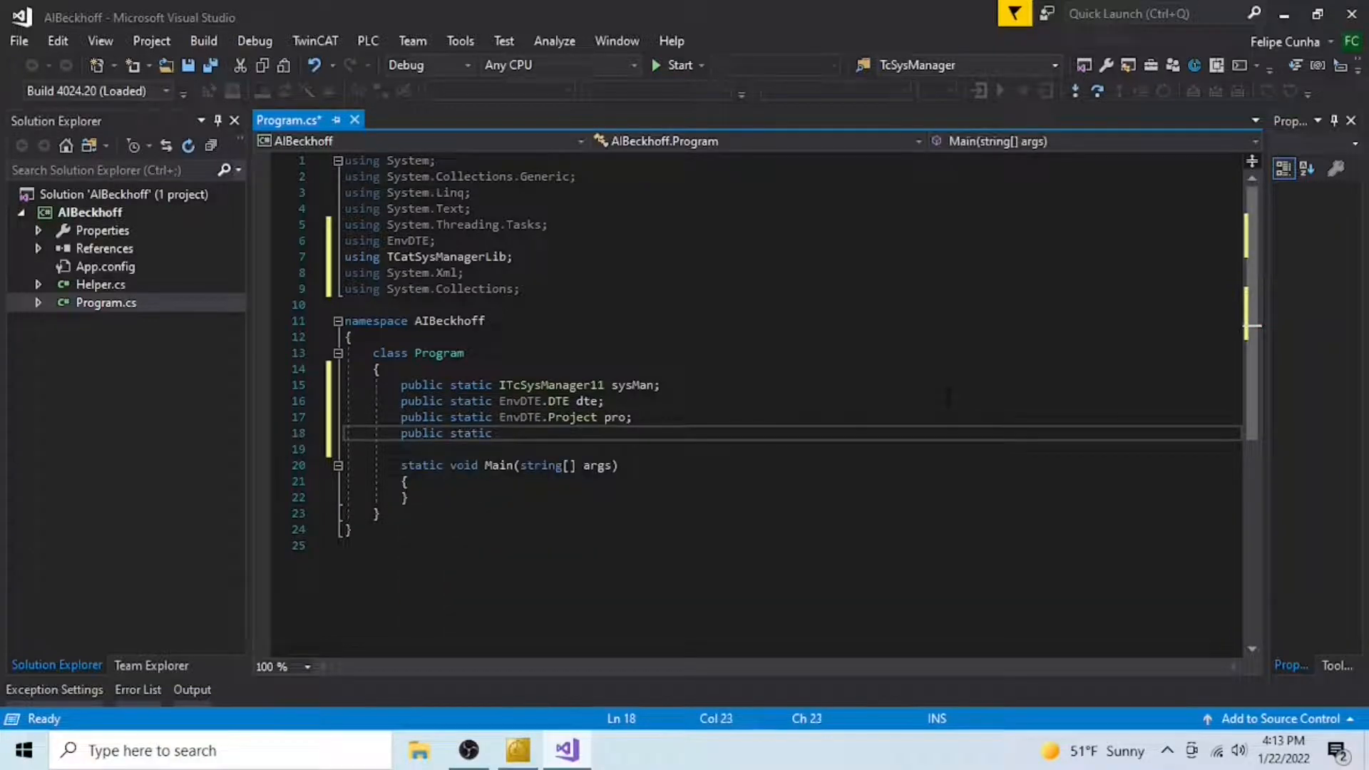
{"action": "type", "text": "EnvDTE.Solution sol;"}
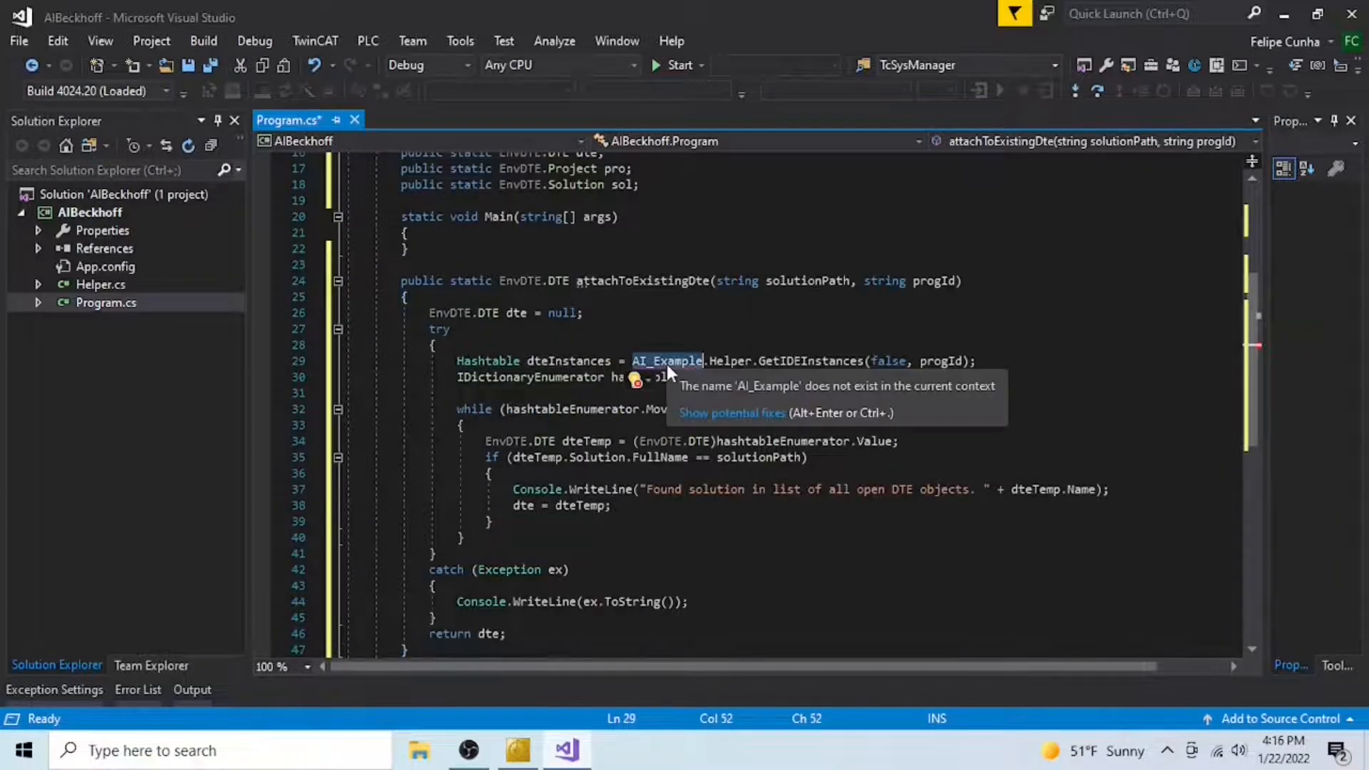
Step: Change the GetIDEInstances call to Beckhoff_AI.Helper and open a /* comment in Main
{"action": "type", "text": "Beckhoff_"}
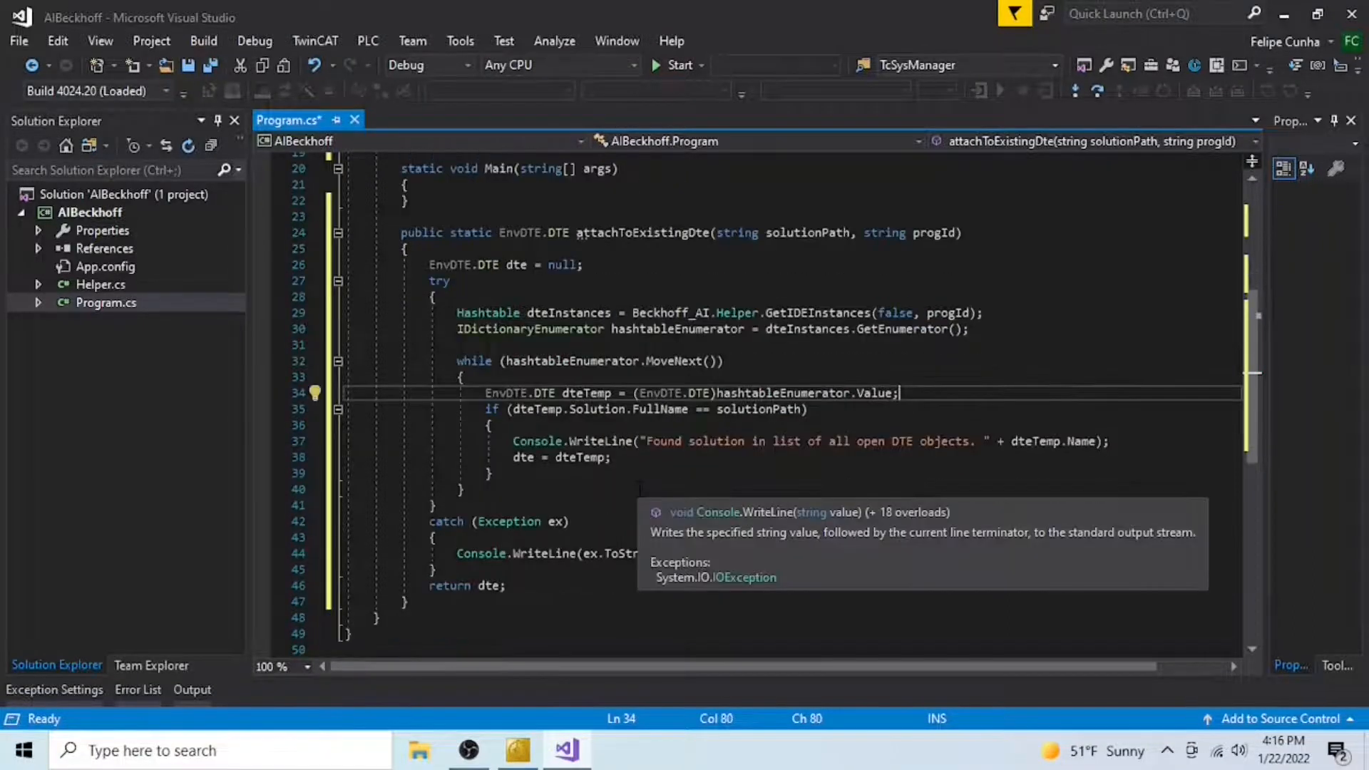
{"action": "scroll", "scroll_direction": "up", "scroll_amount": 3}
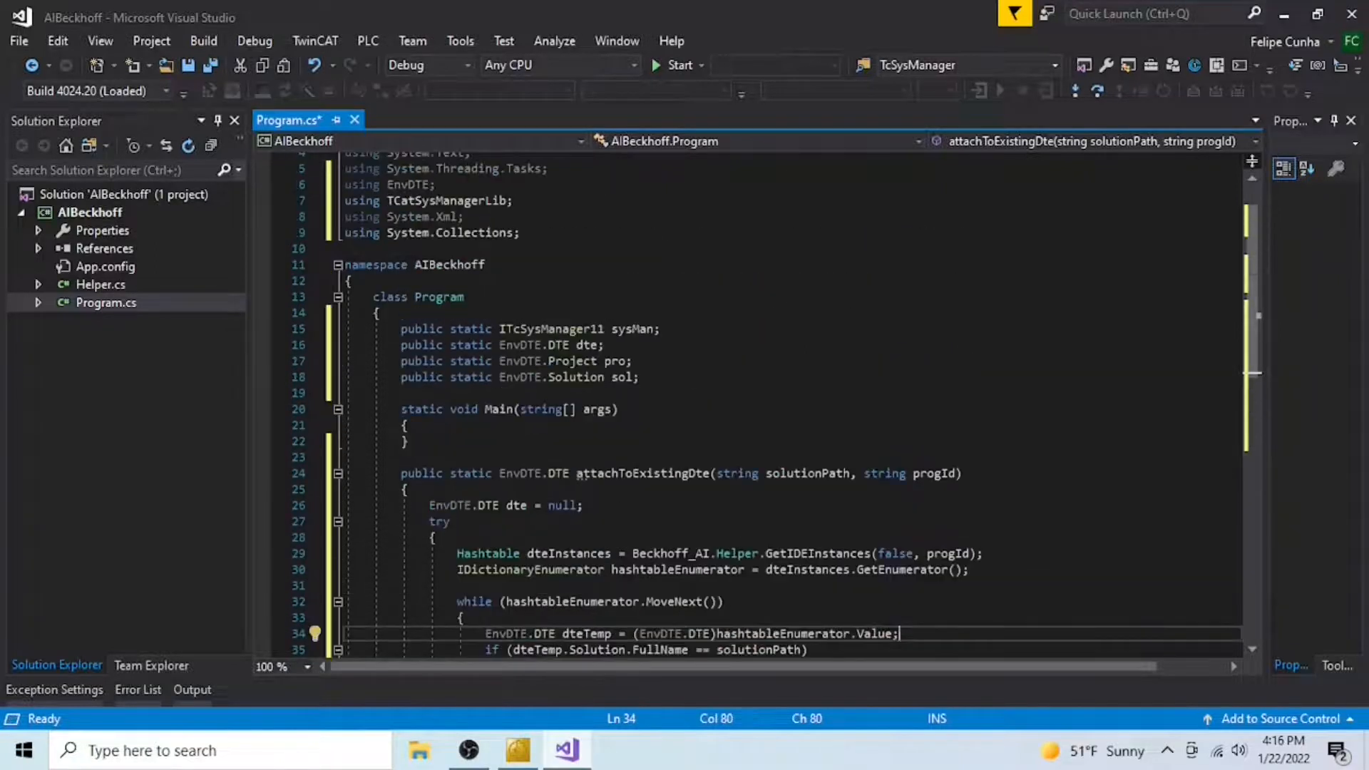
{"action": "mouse_move", "coordinate": [467, 750]}
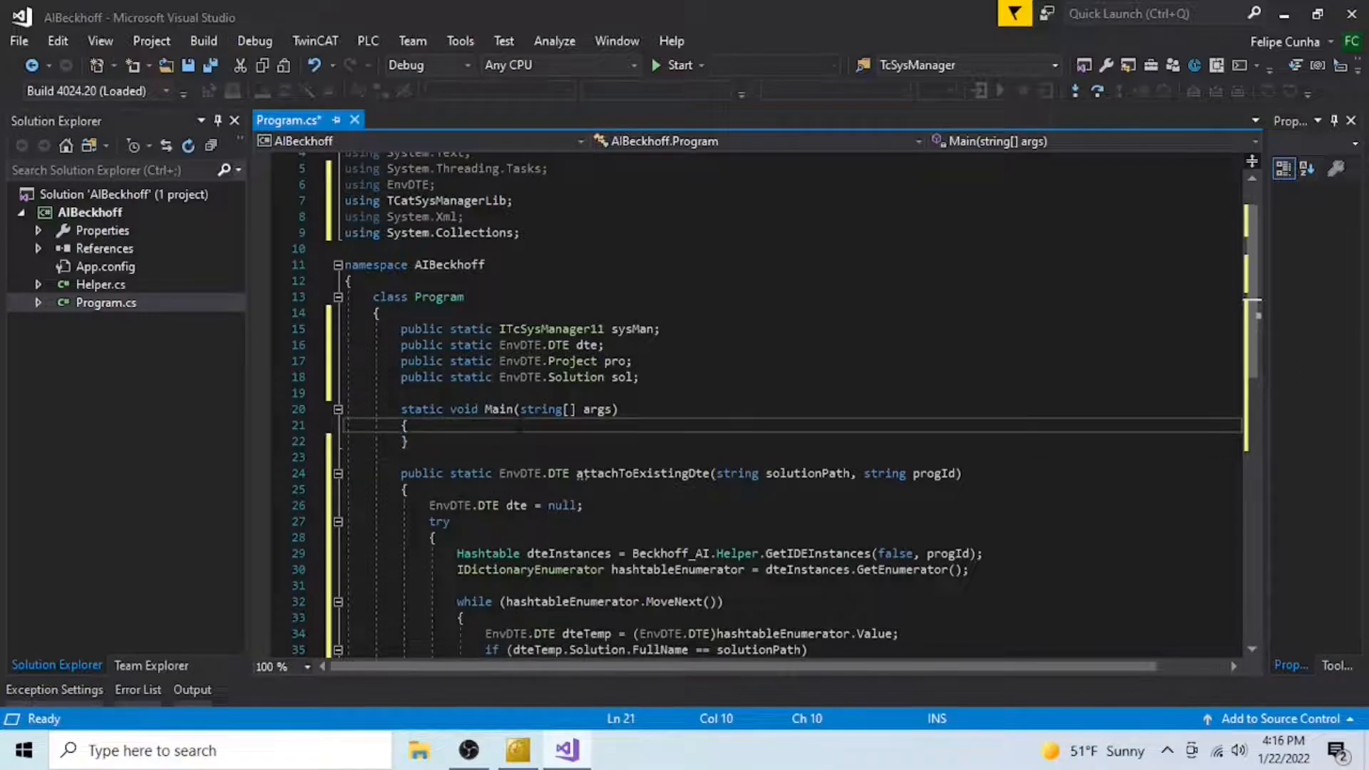
{"action": "type", "text": "/*"}
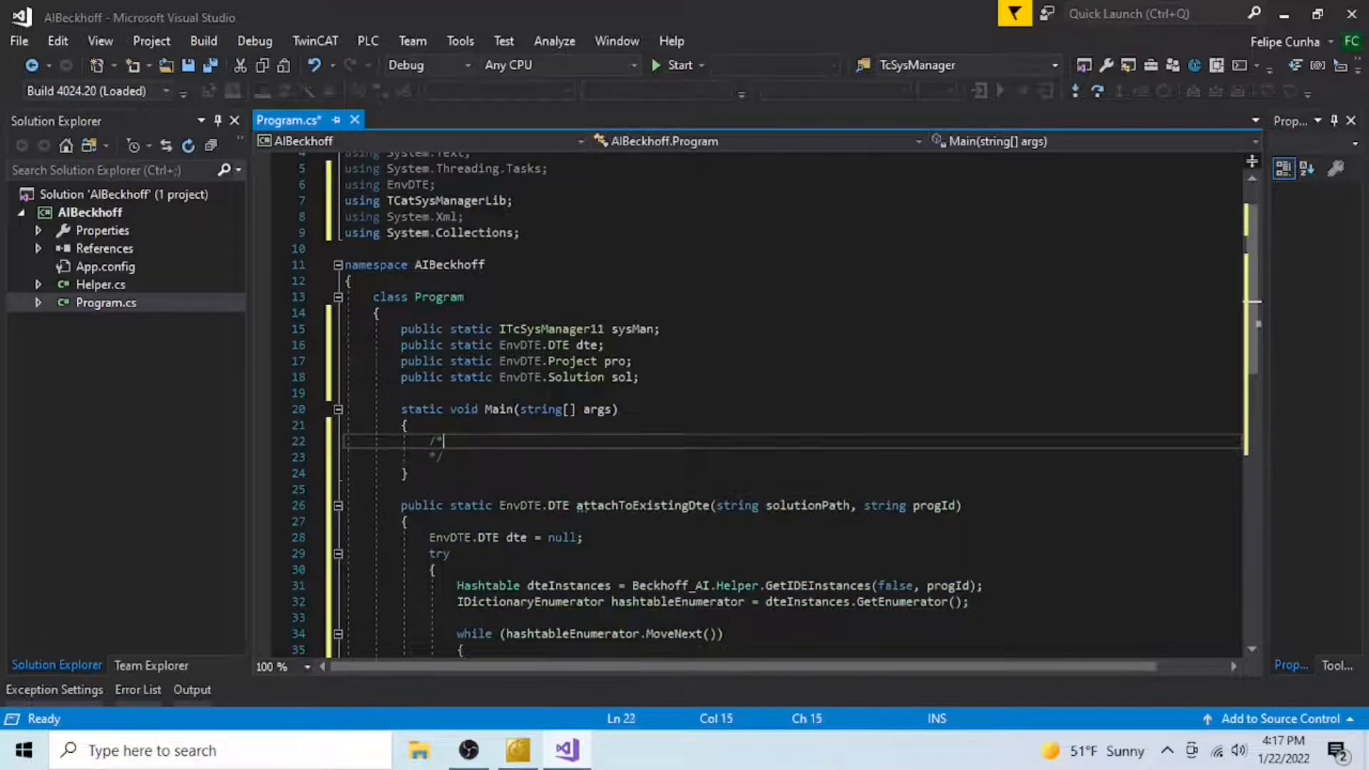
Step: Comment Main's arguments: Args[0] TwinCAT solution path, Args[1] look-up item, Args[2] XML destination
{"action": "key", "text": "enter"}
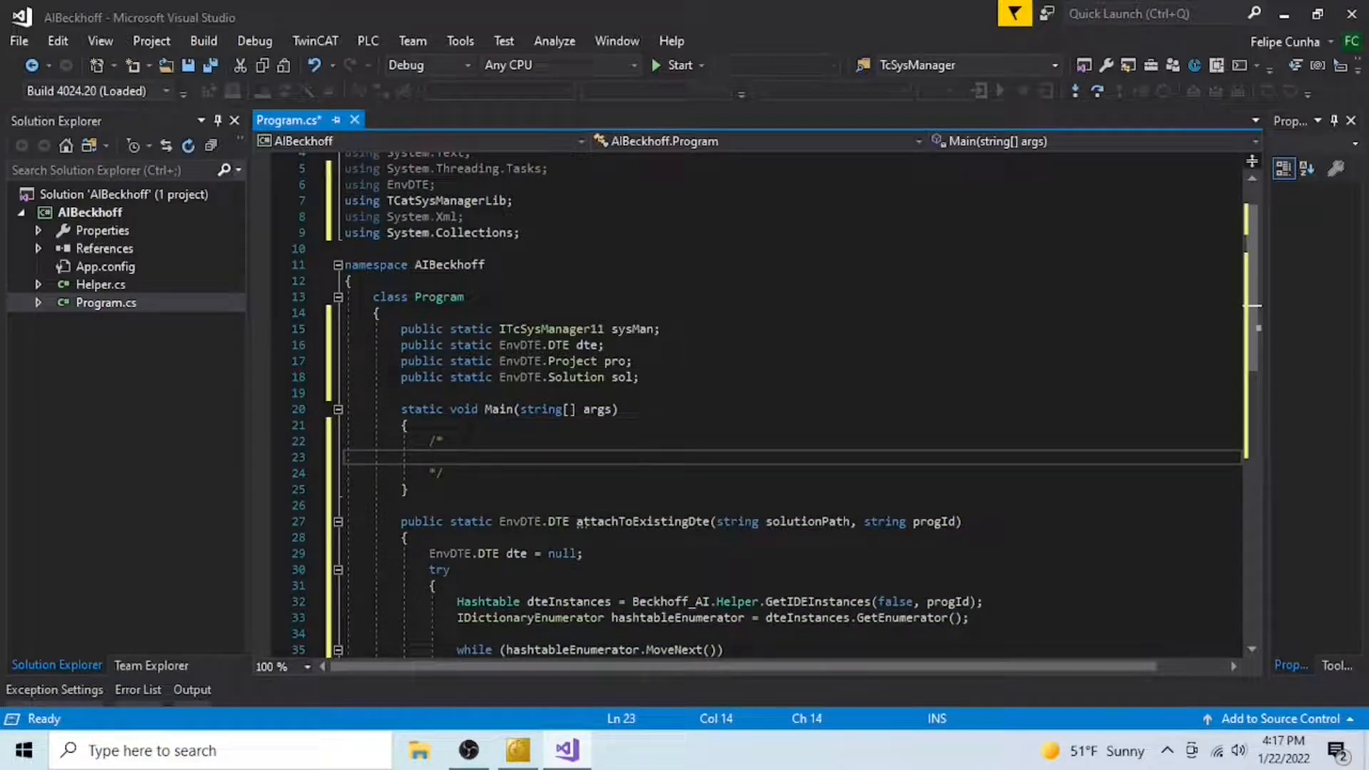
{"action": "type", "text": "Arguments"}
{"action": "type", "text": "Args[0] ="}
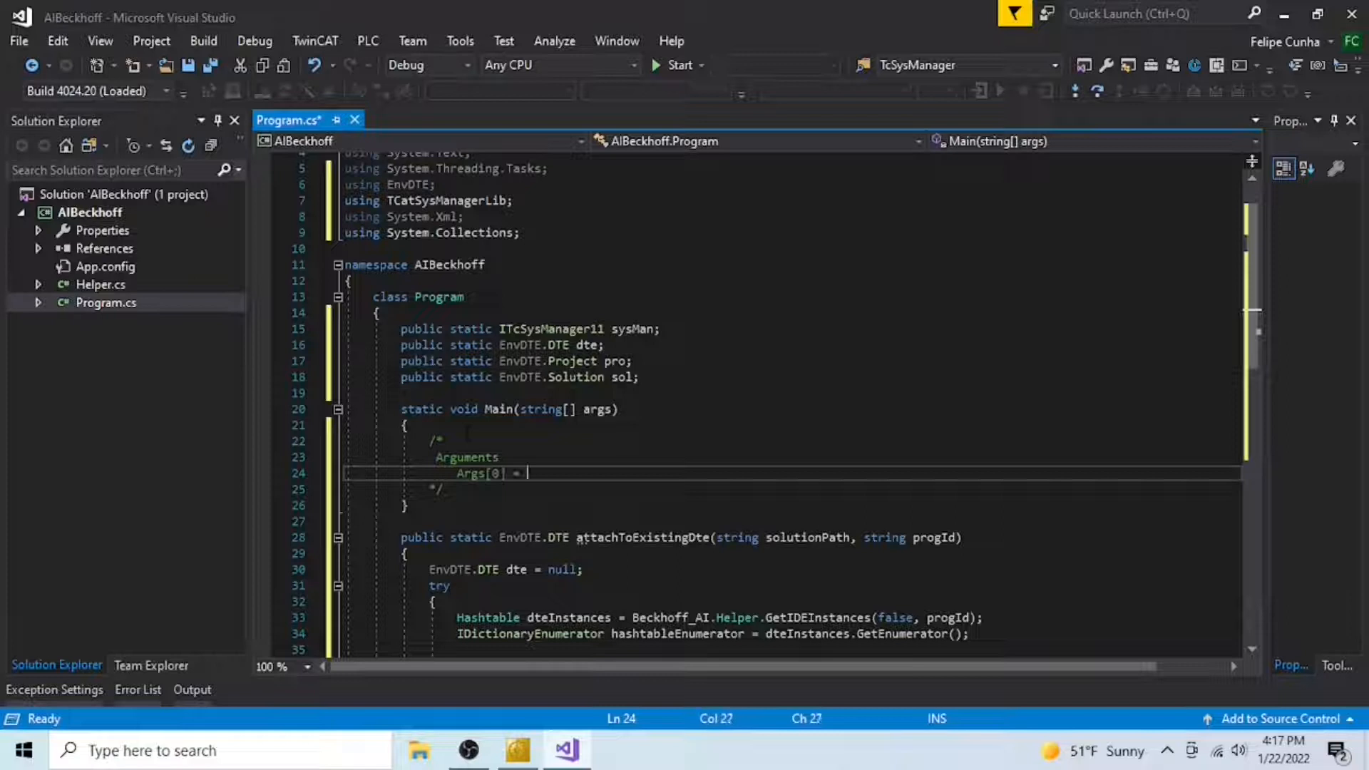
{"action": "type", "text": "Path to Twincat"}
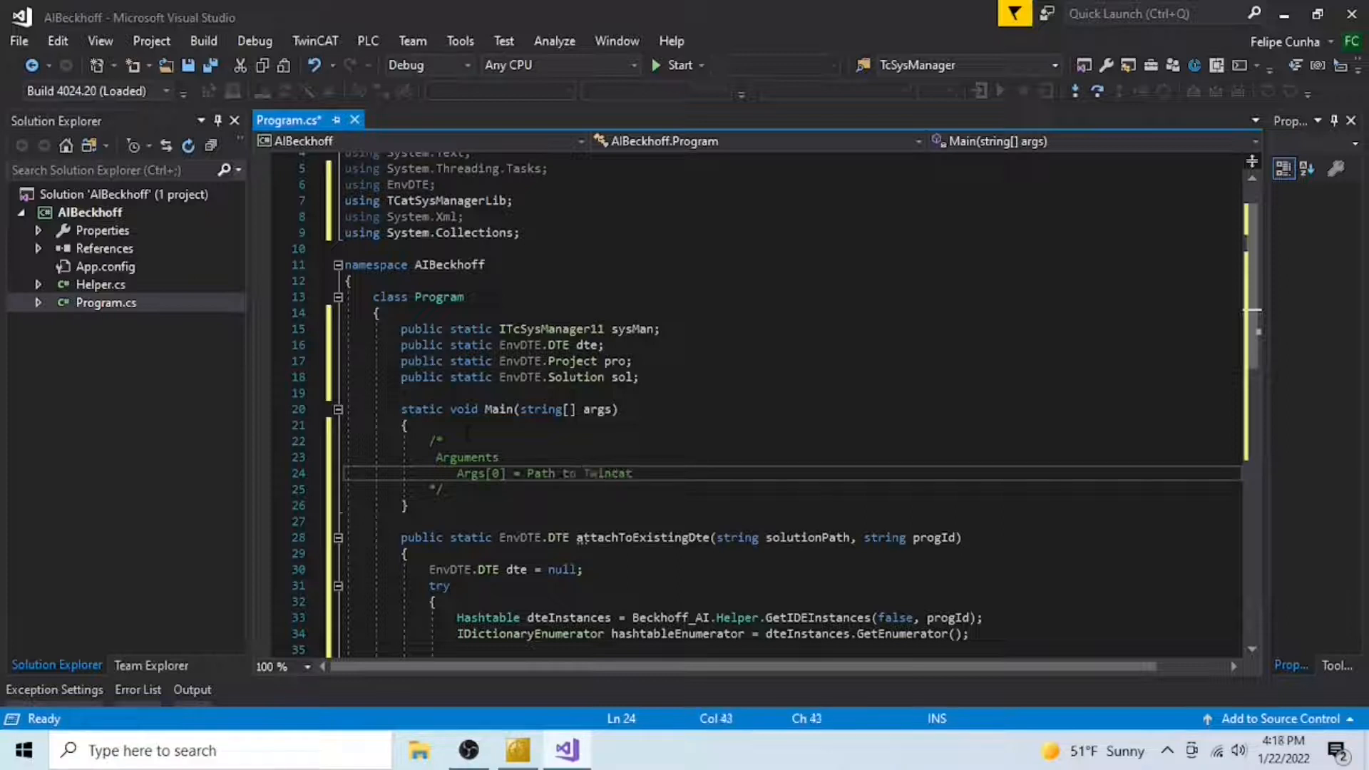
{"action": "type", "text": "Solution"}
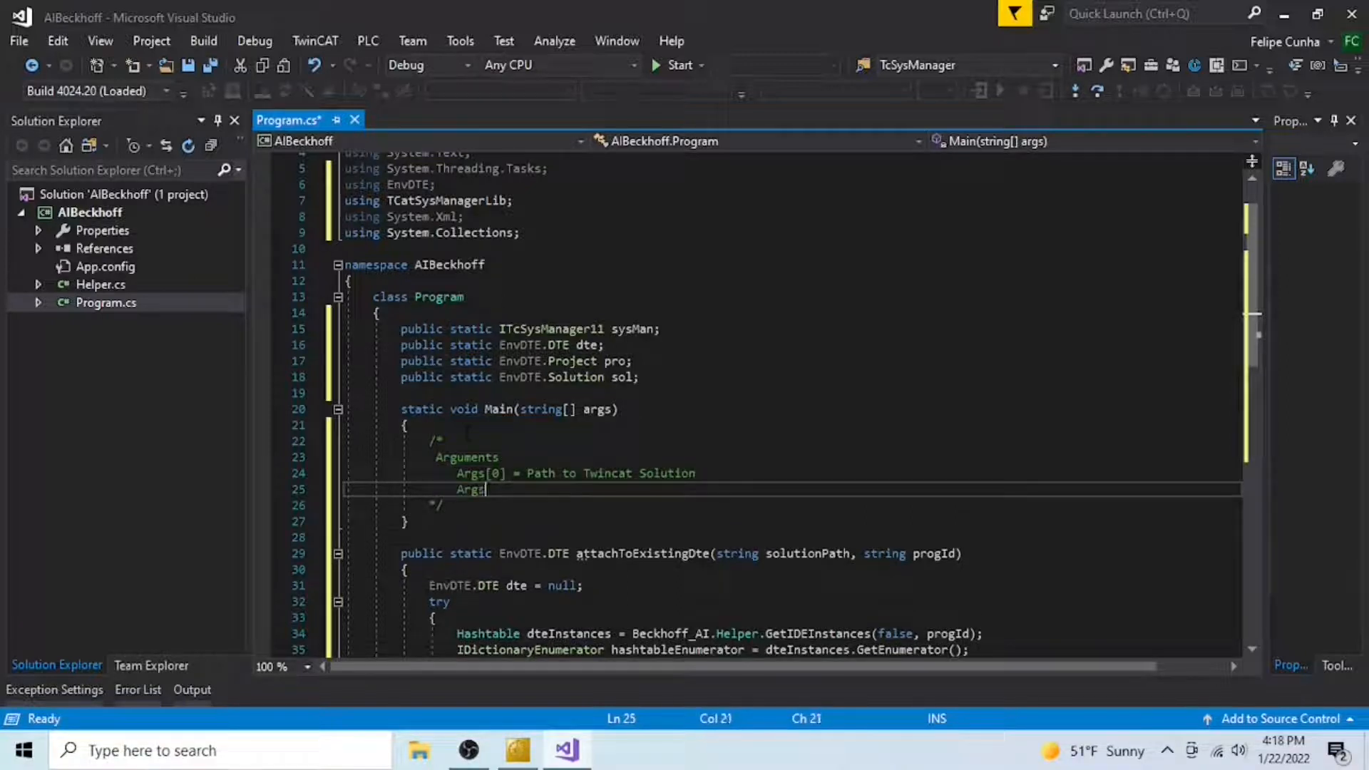
{"action": "type", "text": "[1]"}
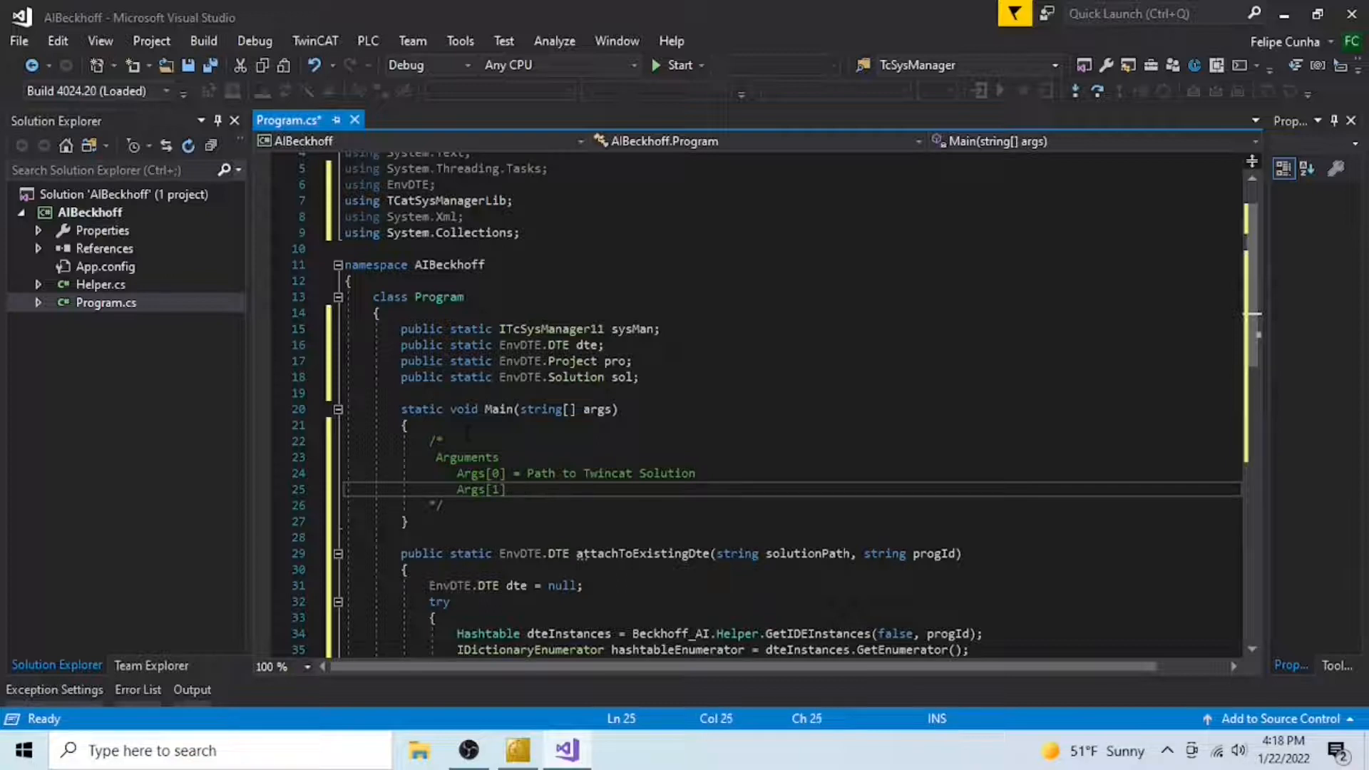
{"action": "type", "text": "= Look up tree item"}
{"action": "type", "text": "Args[2] ="}
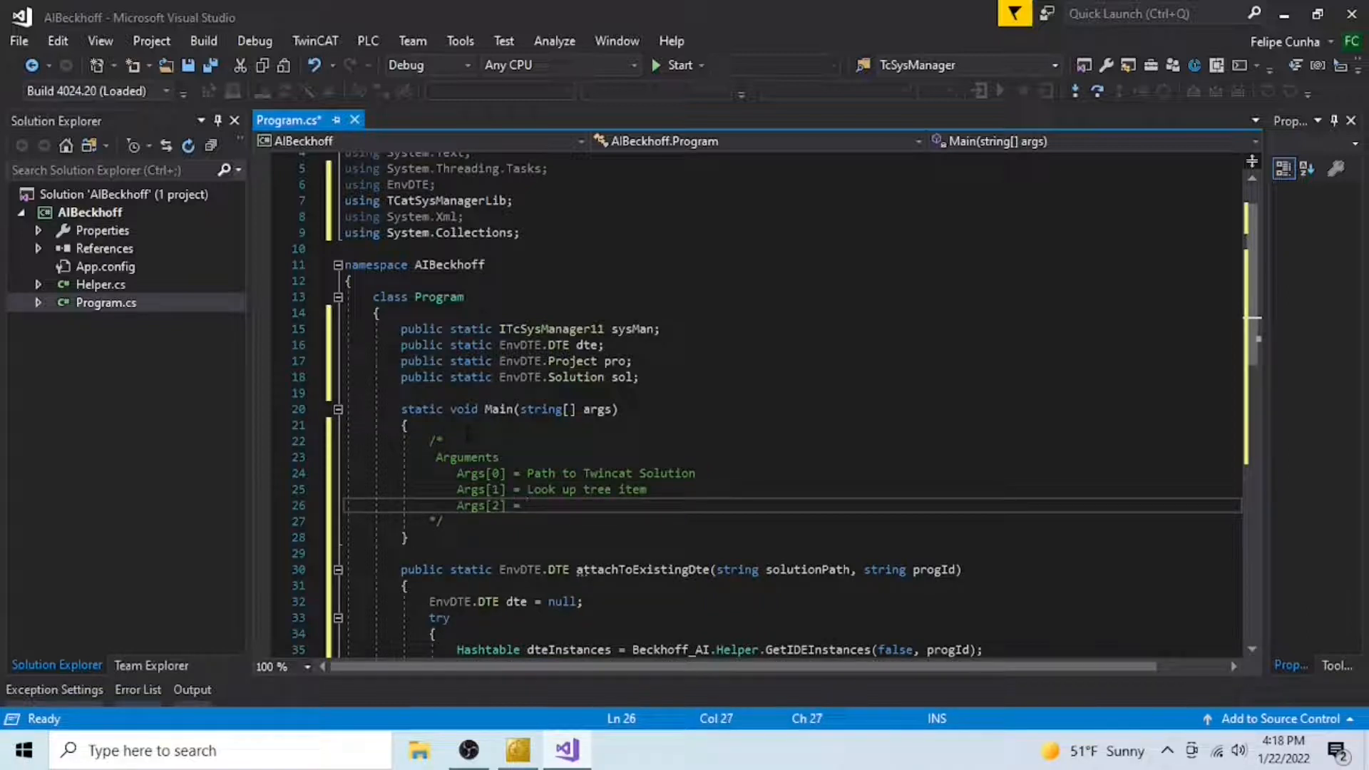
Step: Finish the argument comment with 'Destination to save xml file' and add a blank line
{"action": "type", "text": "Destination to save"}
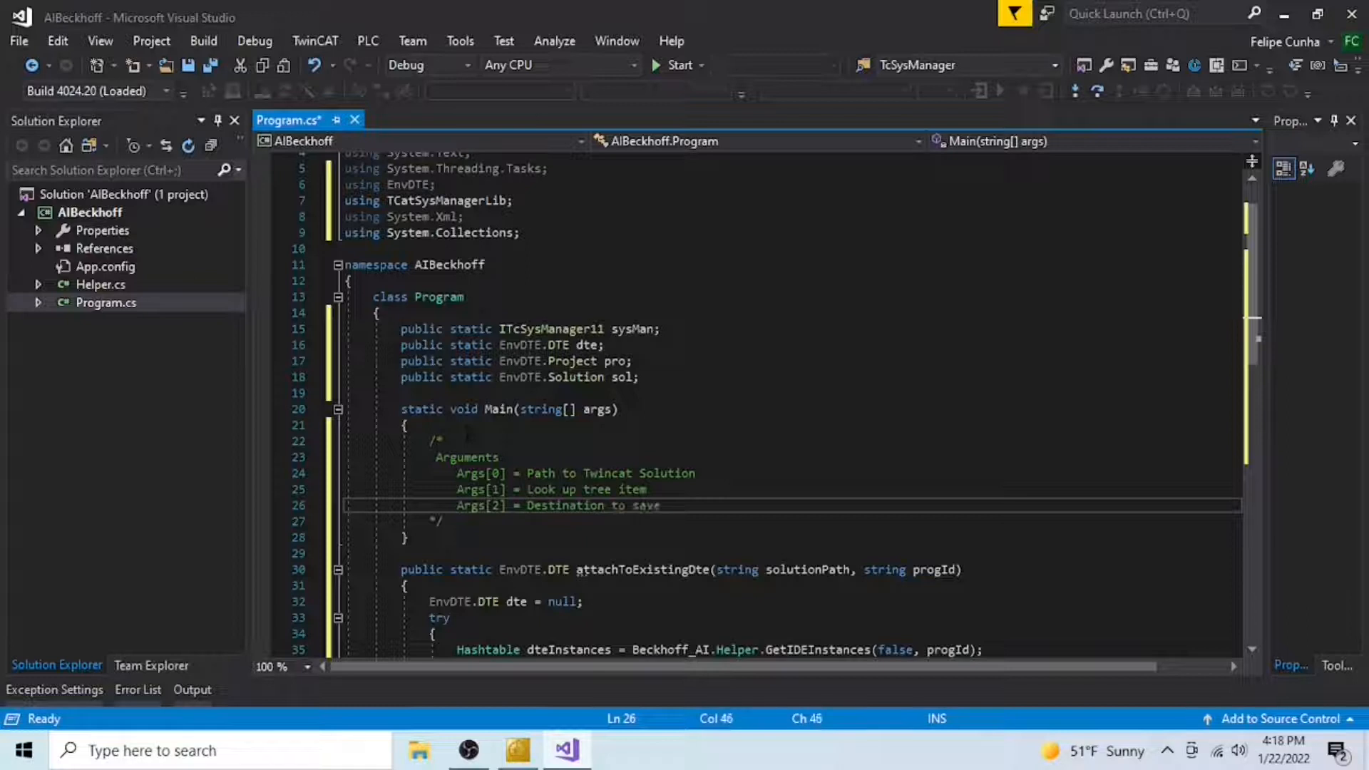
{"action": "type", "text": "xml file"}
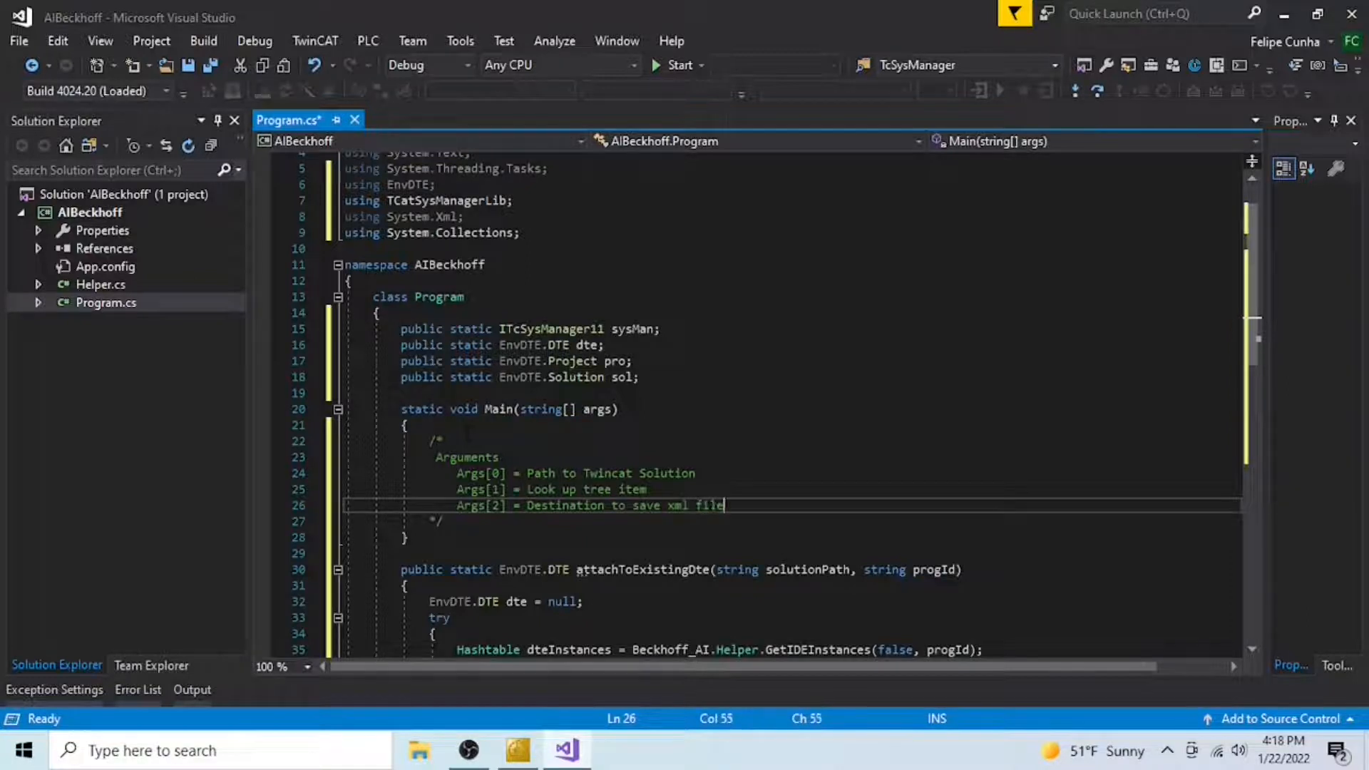
{"action": "key", "text": "enter"}
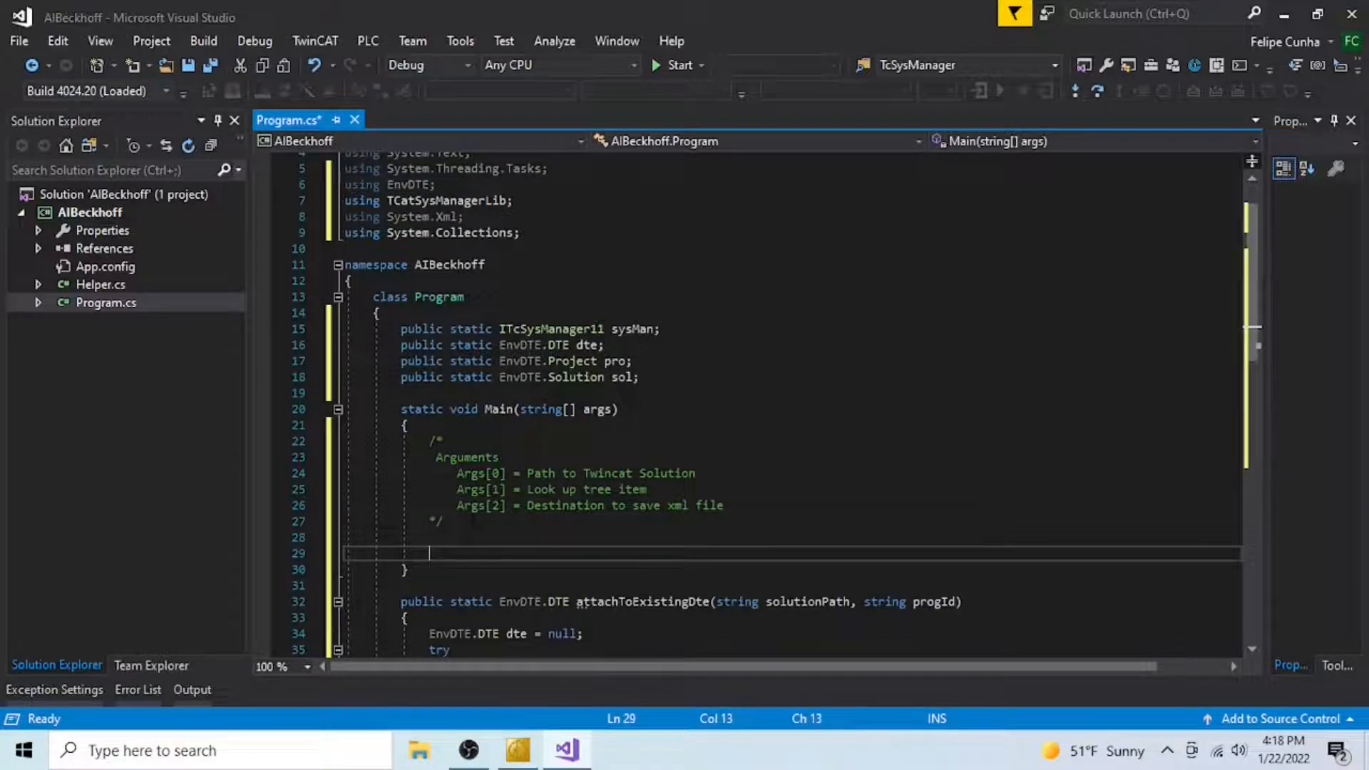
Step: Add step comments for create DTE, attach system manager, perform look up; begin 'dte ='
{"action": "type", "text": "// Create dte objet"}
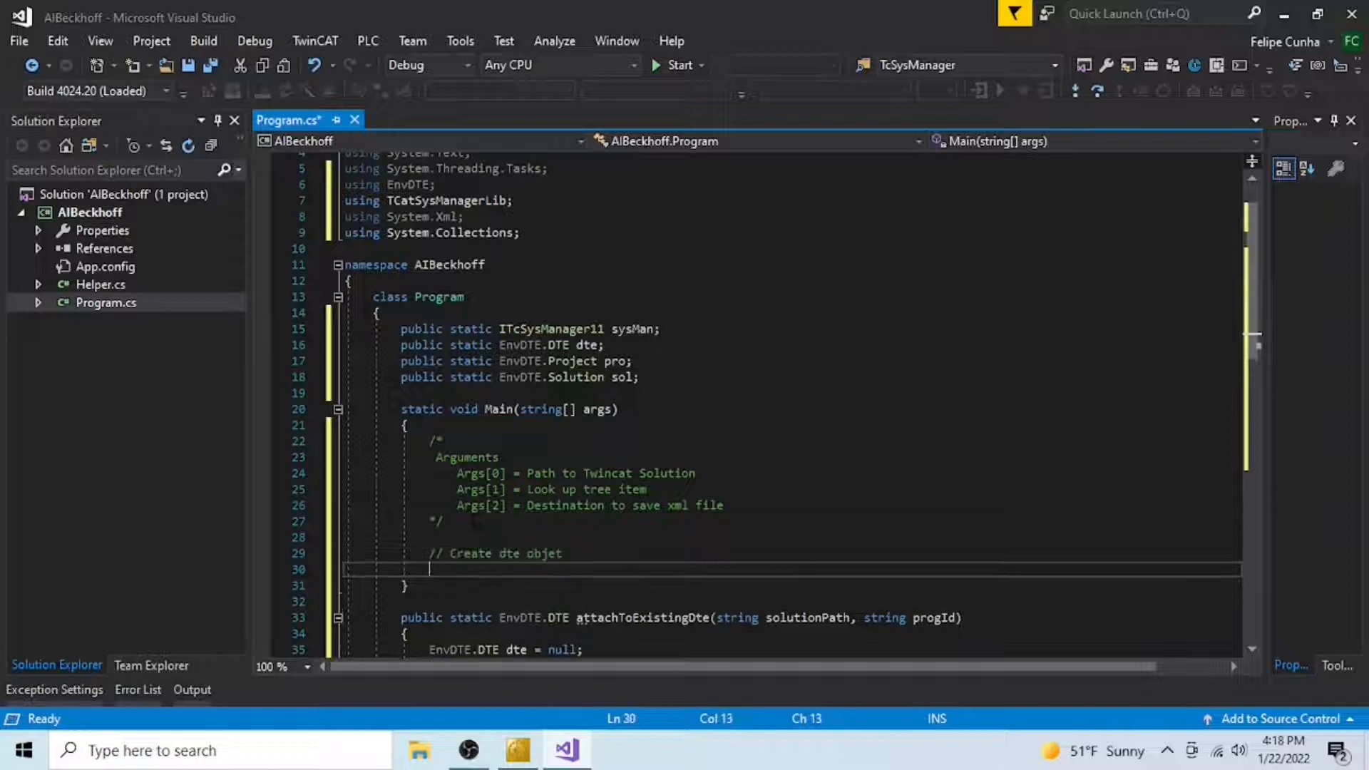
{"action": "type", "text": "// Attach system manager to DTE solution objec"}
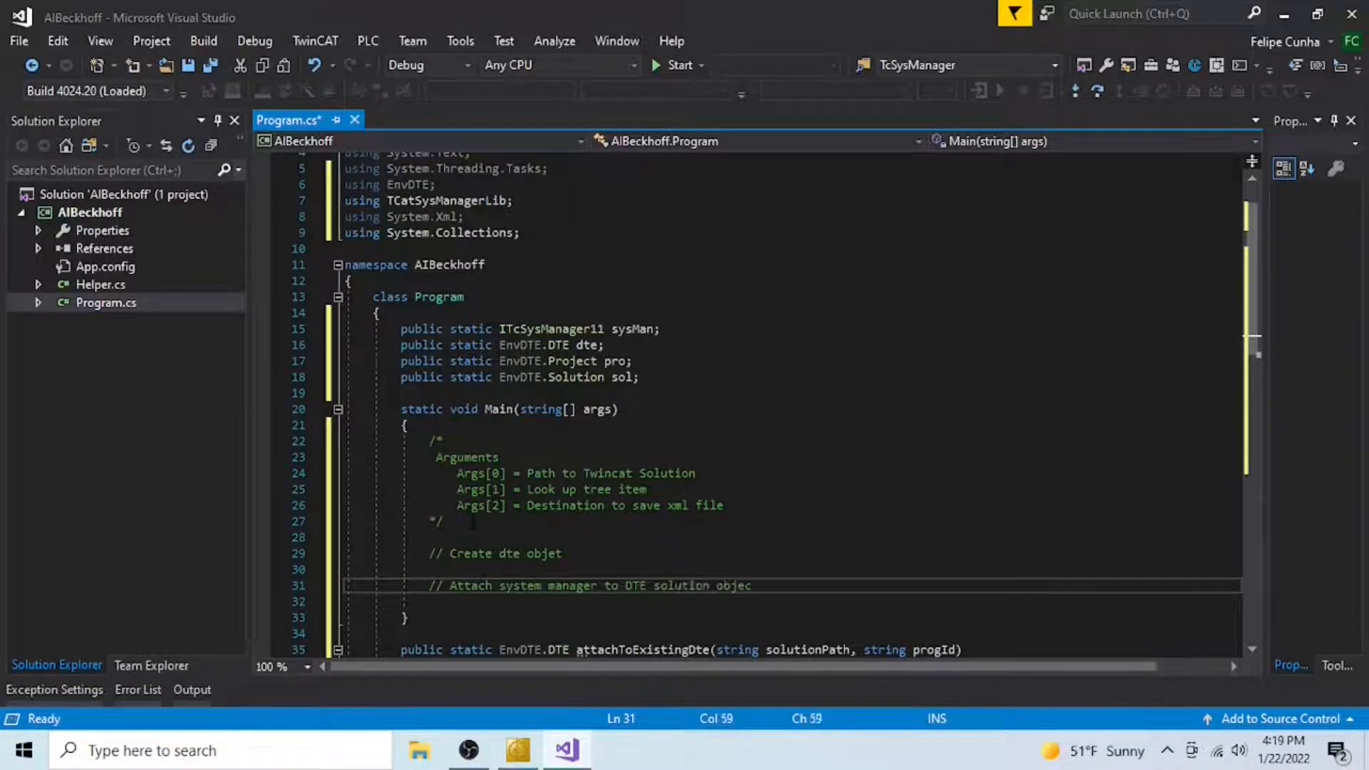
{"action": "type", "text": "t// Perform look up"}
{"action": "type", "text": "// Save xml"}
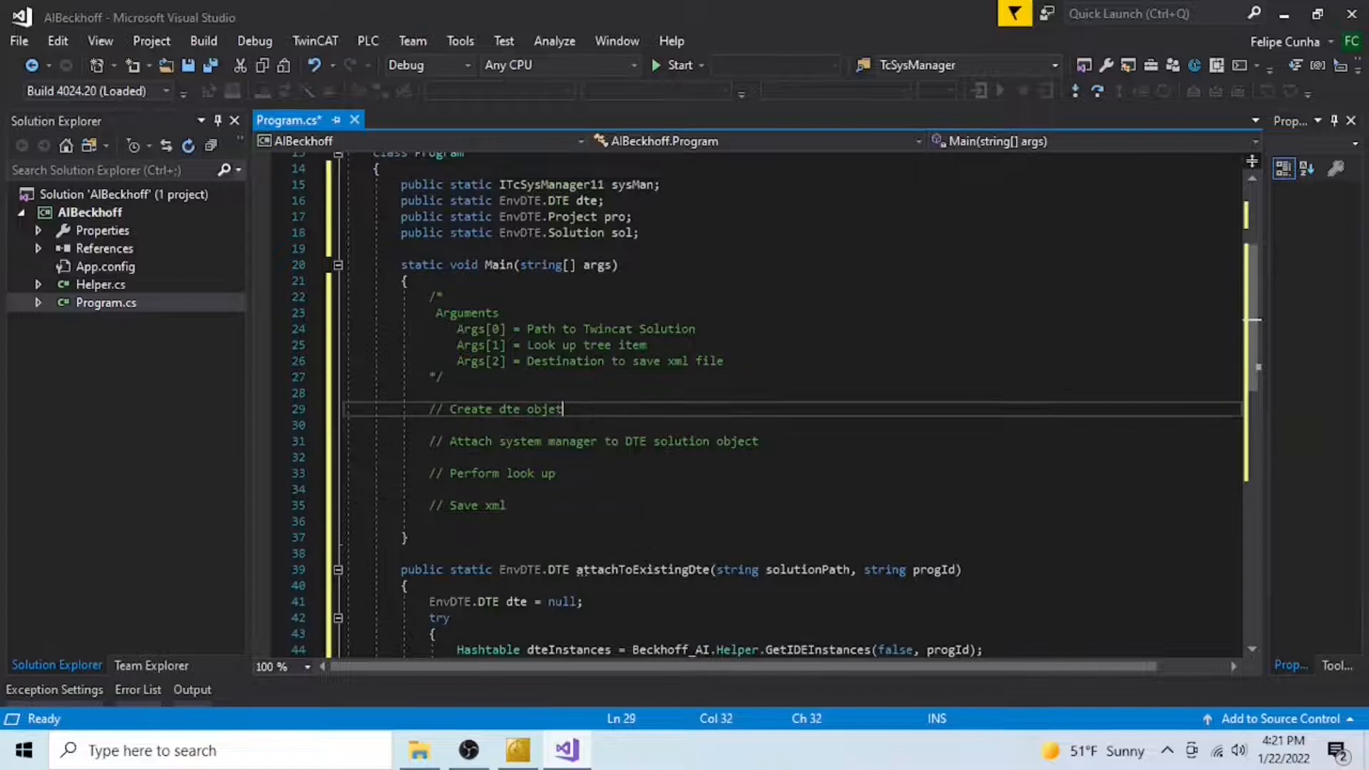
{"action": "key", "text": "enter"}
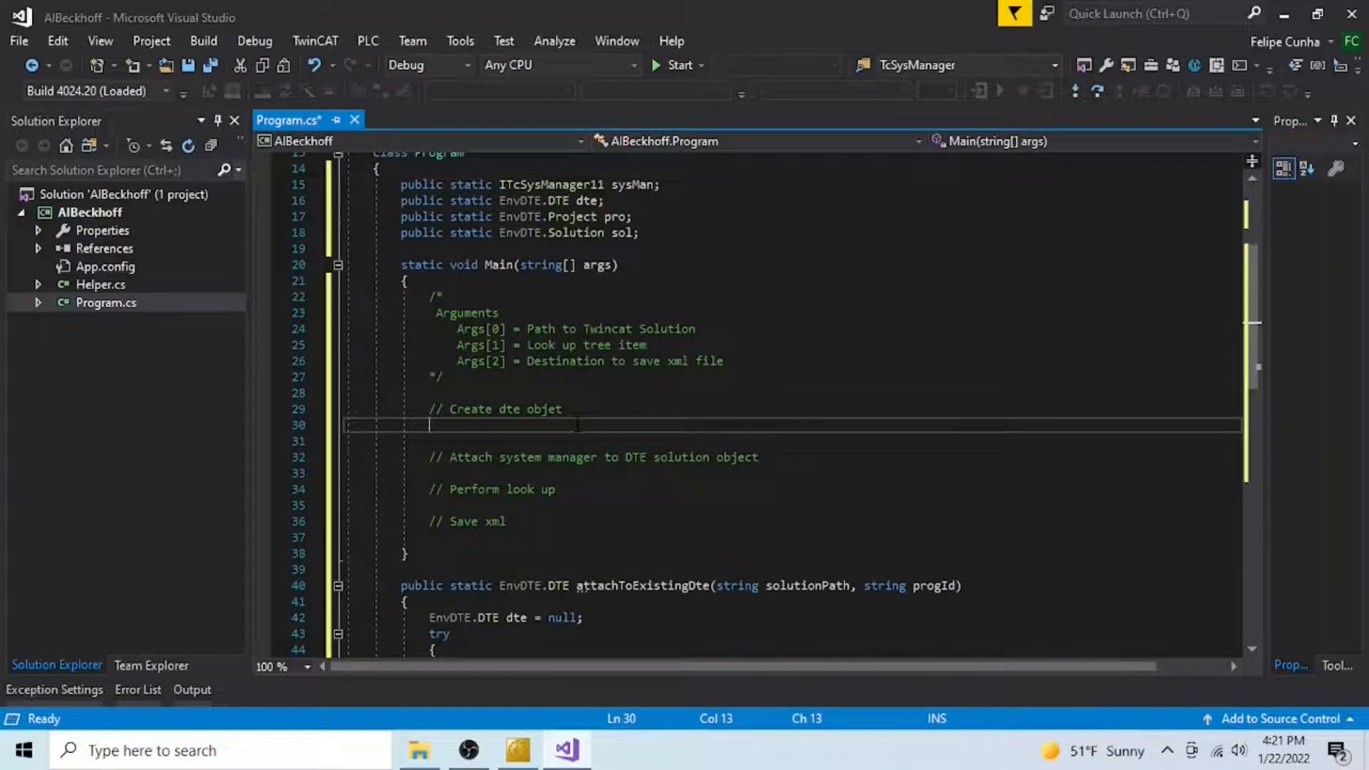
{"action": "type", "text": "dte ="}
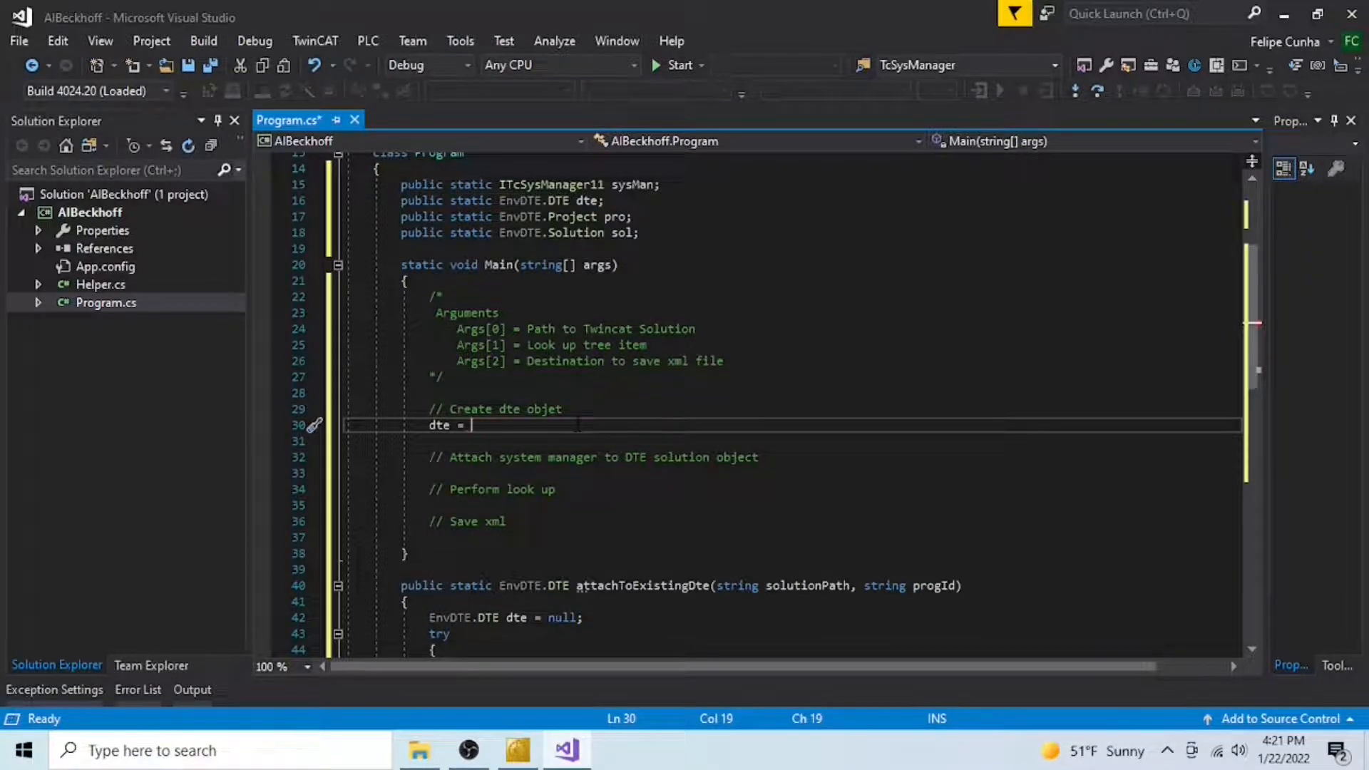
Step: Complete the dte line as attachToExistingDte(args[0], "TcXaeShell.DTE.15.0")
{"action": "type", "text": "attachToExistingDte"}
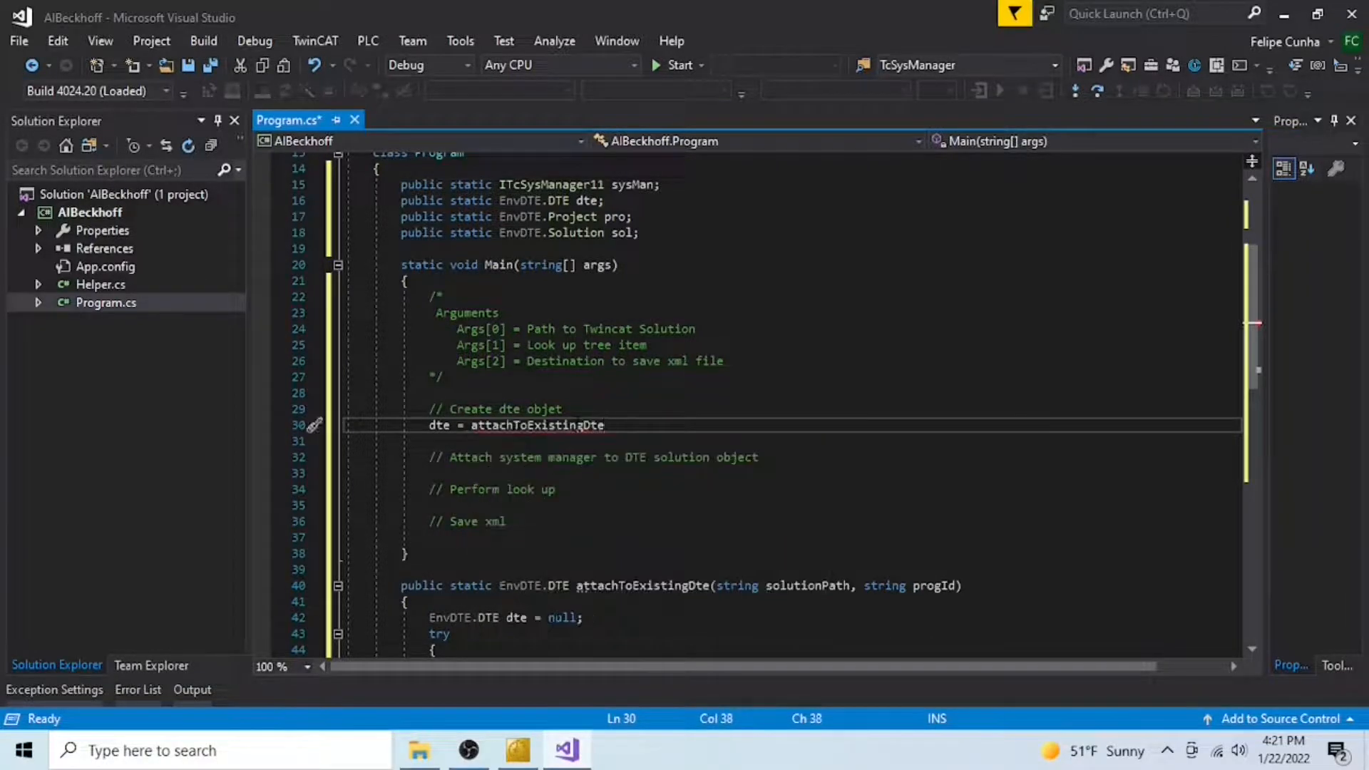
{"action": "double_click", "coordinate": [537, 425]}
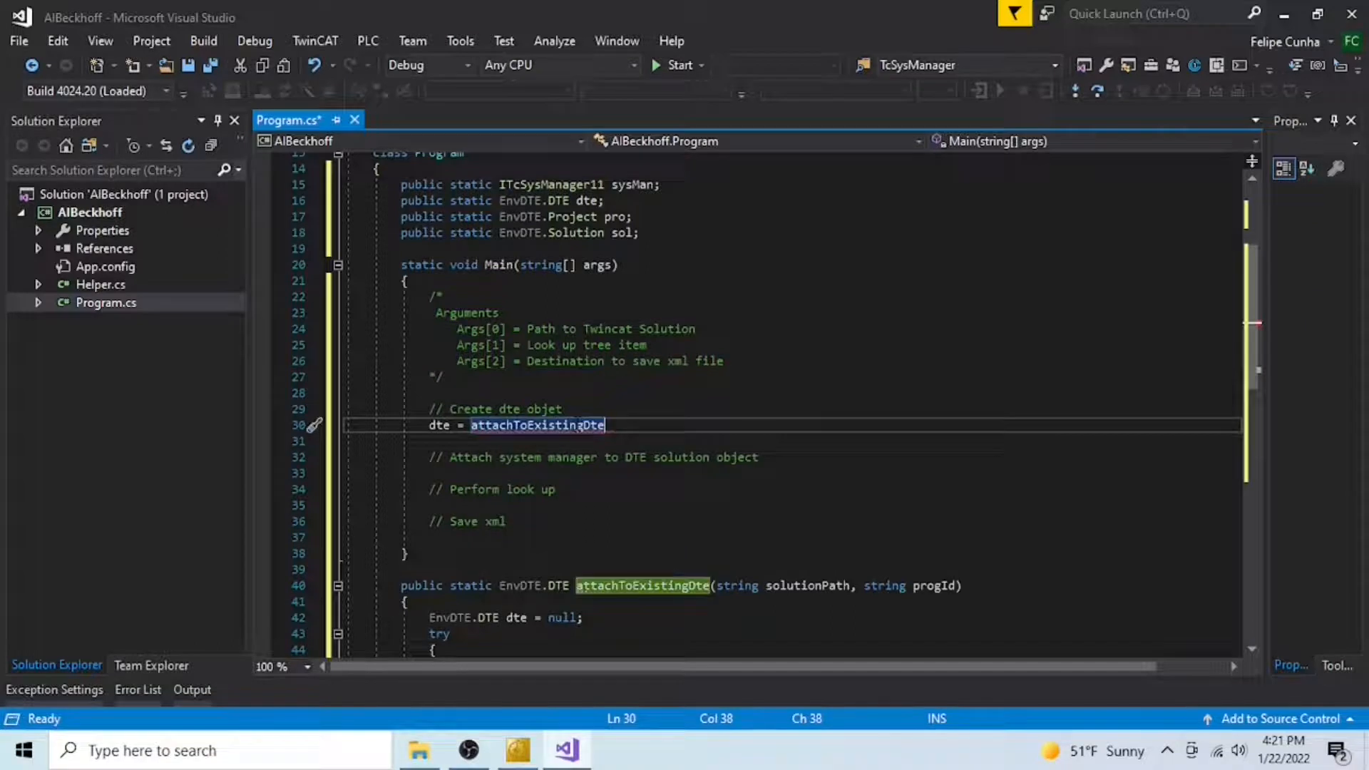
{"action": "type", "text": "(@"}
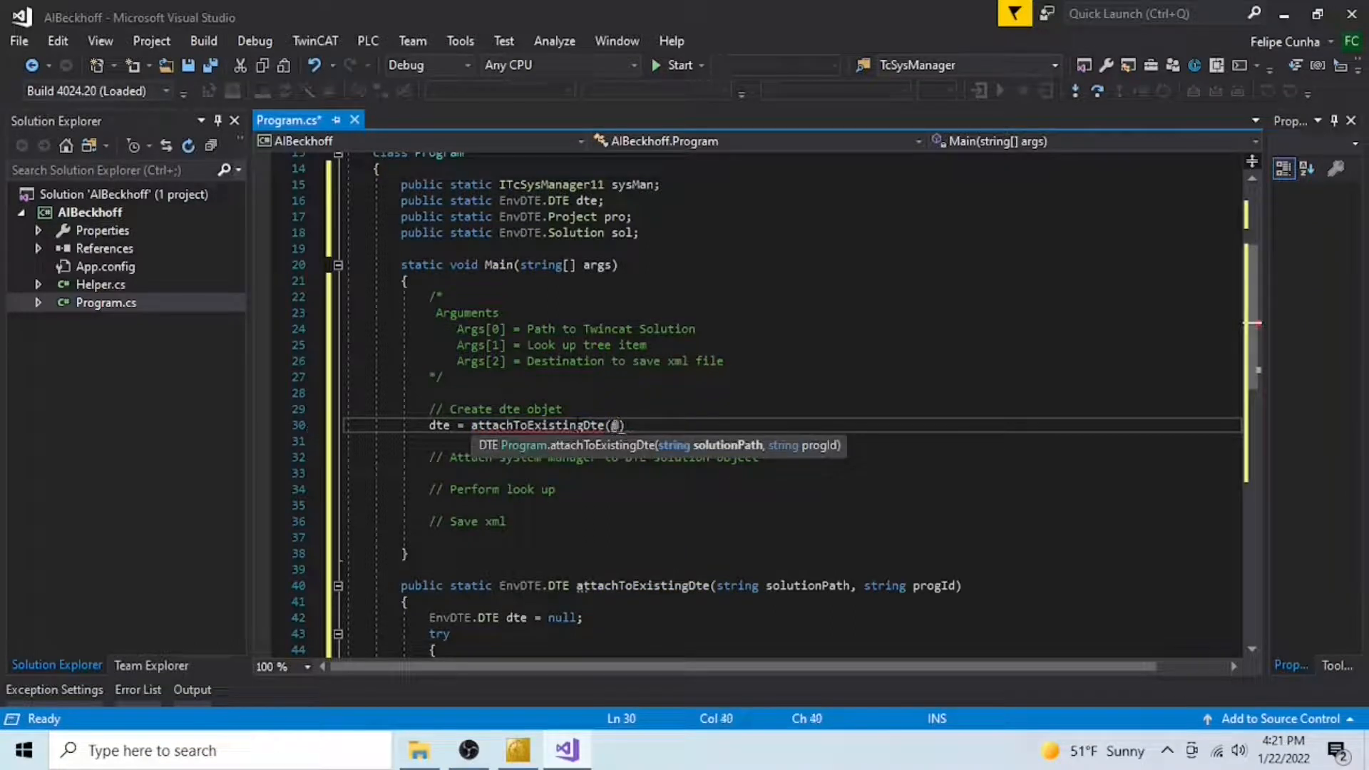
{"action": "type", "text": "args[0],"}
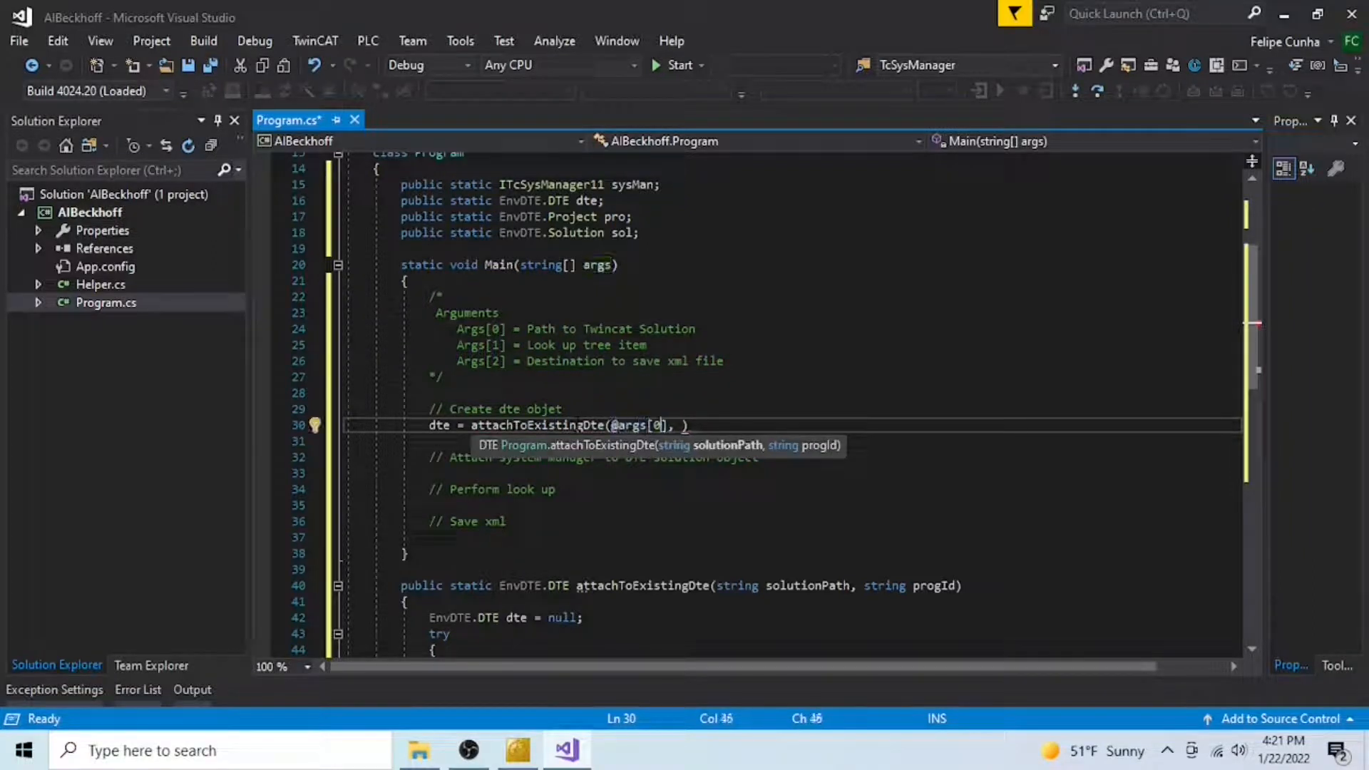
{"action": "type", "text": "\""}
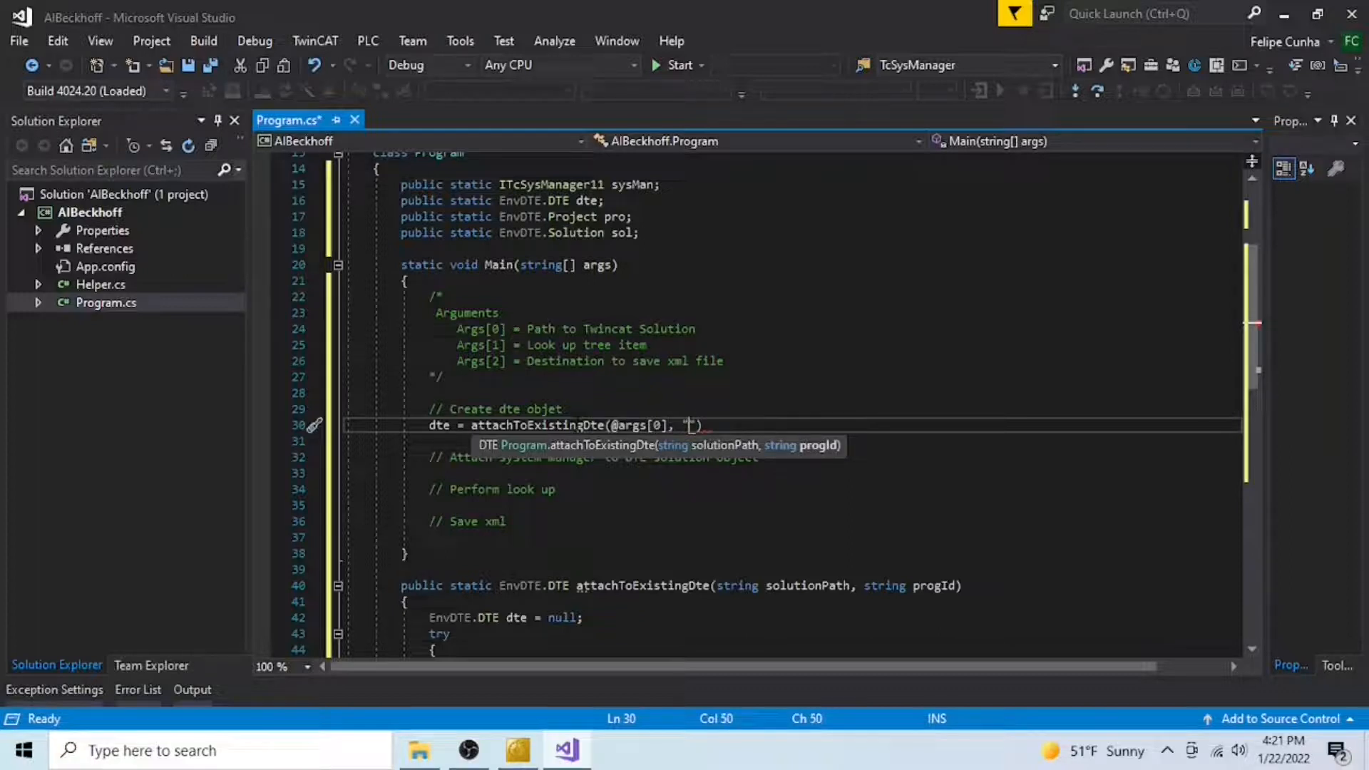
{"action": "type", "text": "TcXaeShell"}
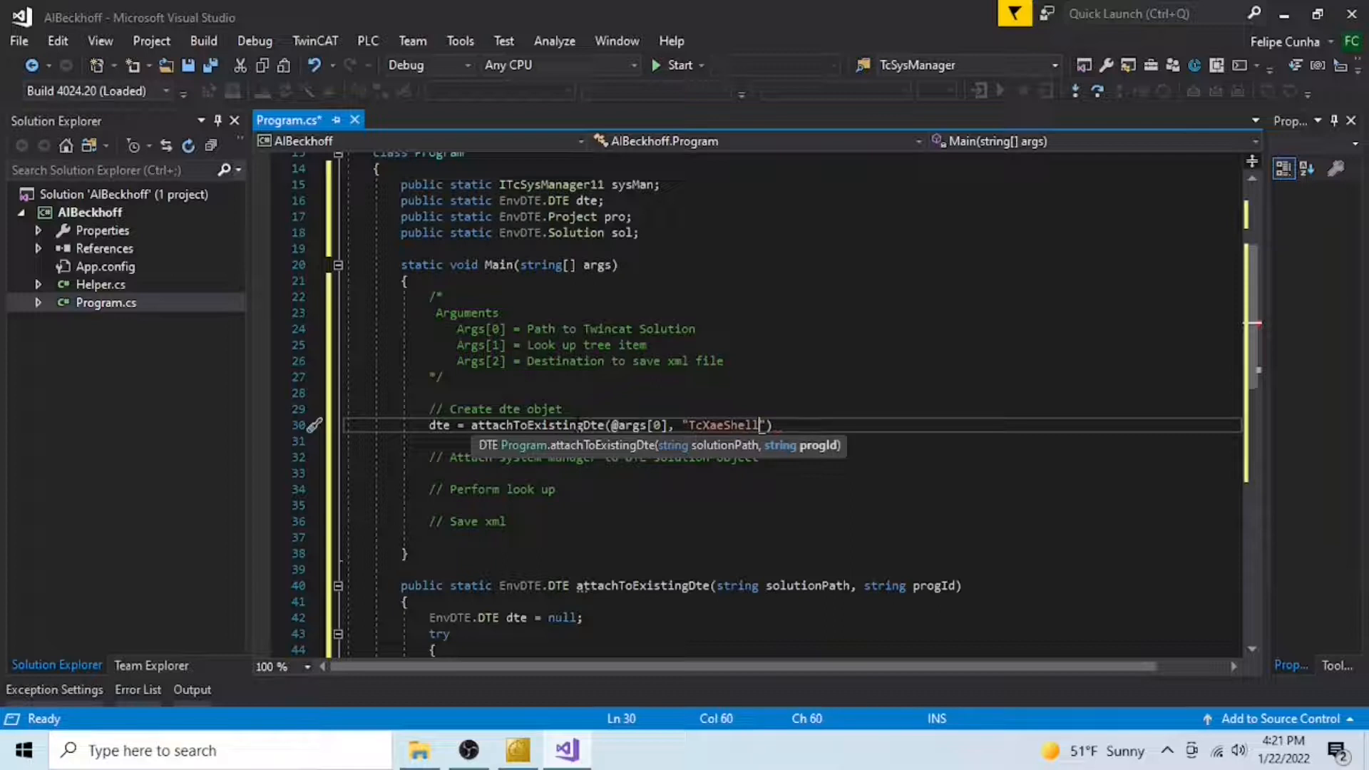
{"action": "type", "text": ".DTE.15.0"}
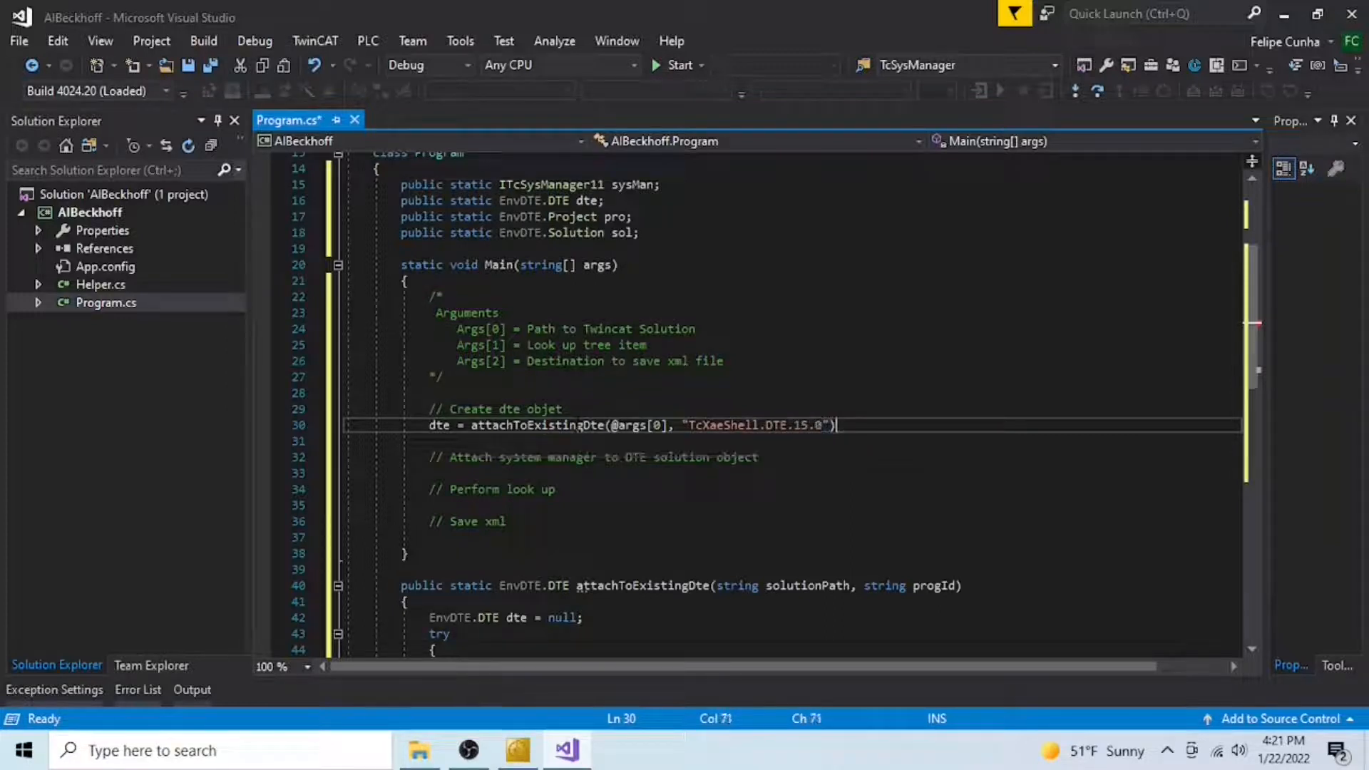
{"action": "type", "text": ";"}
{"action": "key", "text": "enter"}
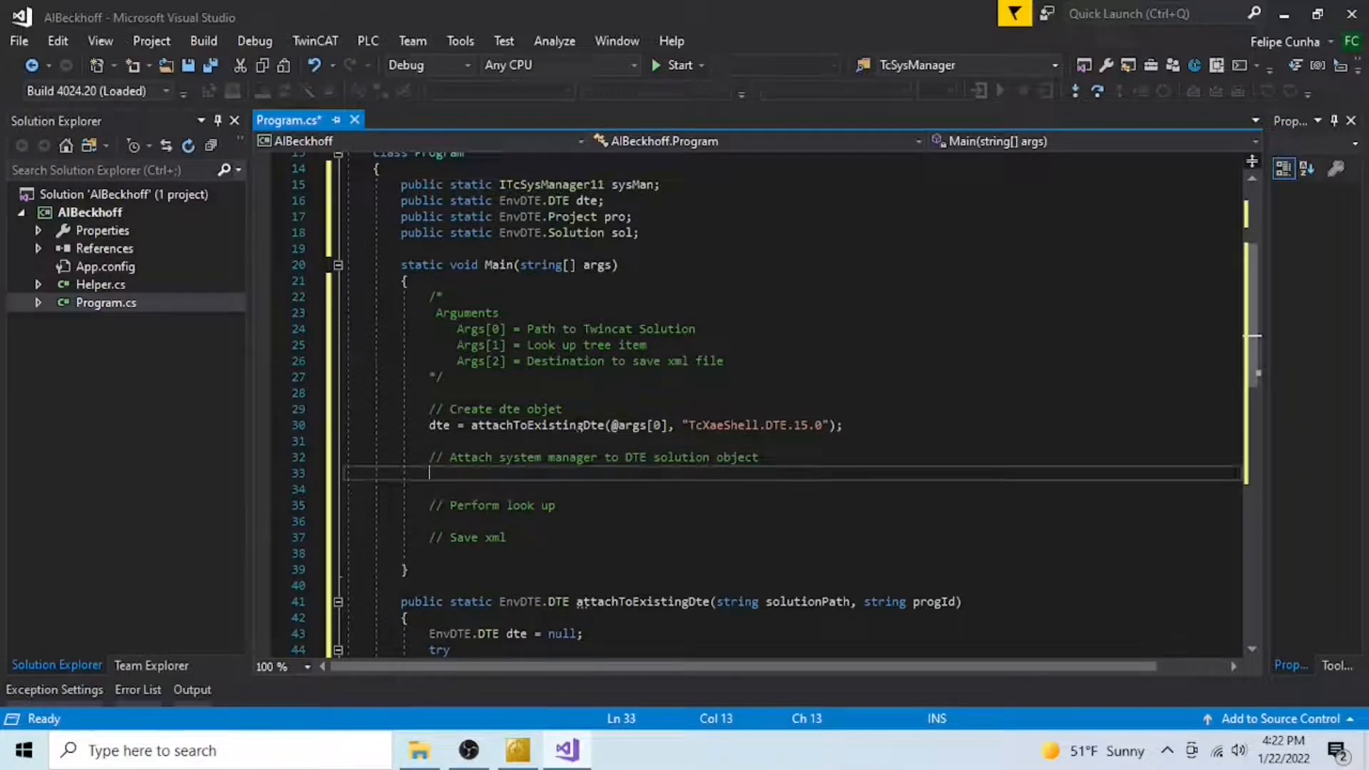
Step: Assign sol = dte.Solution using IntelliSense
{"action": "type", "text": "s"}
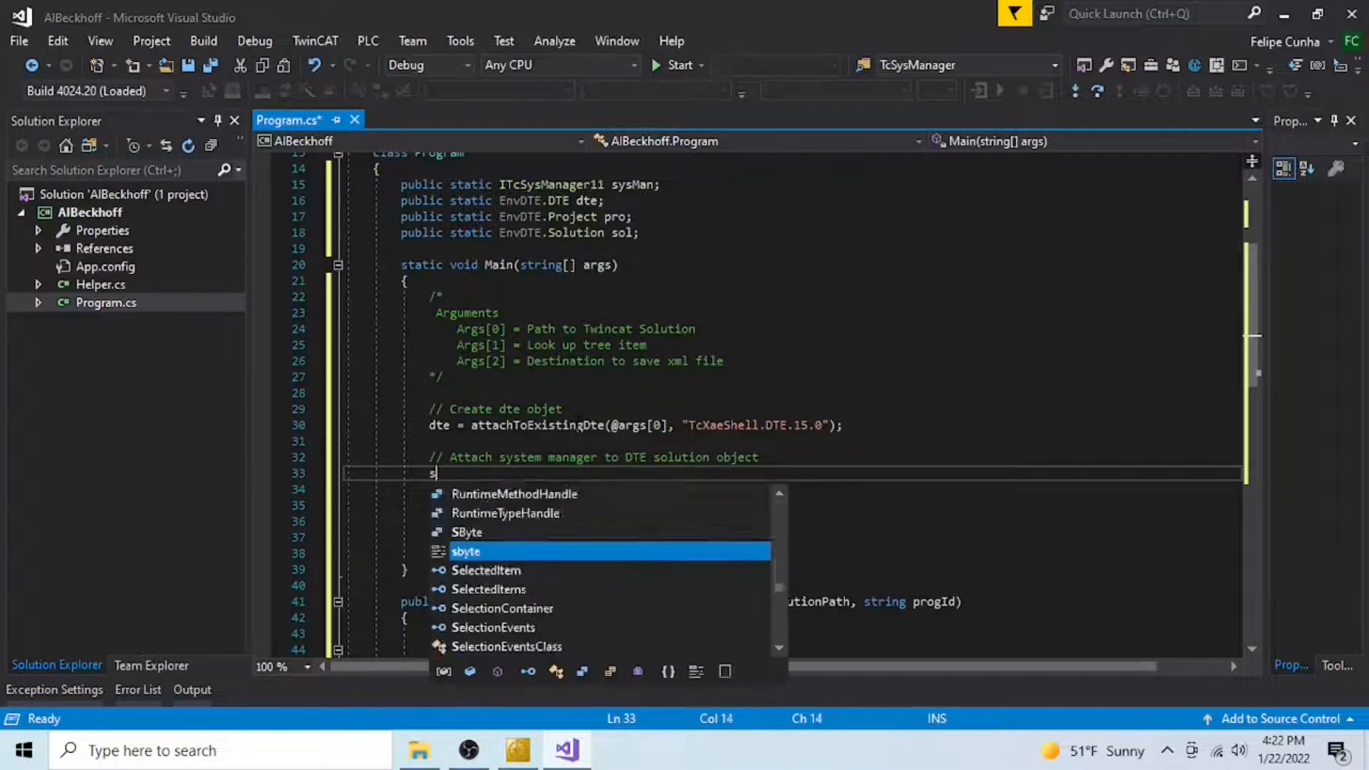
{"action": "type", "text": "ol ="}
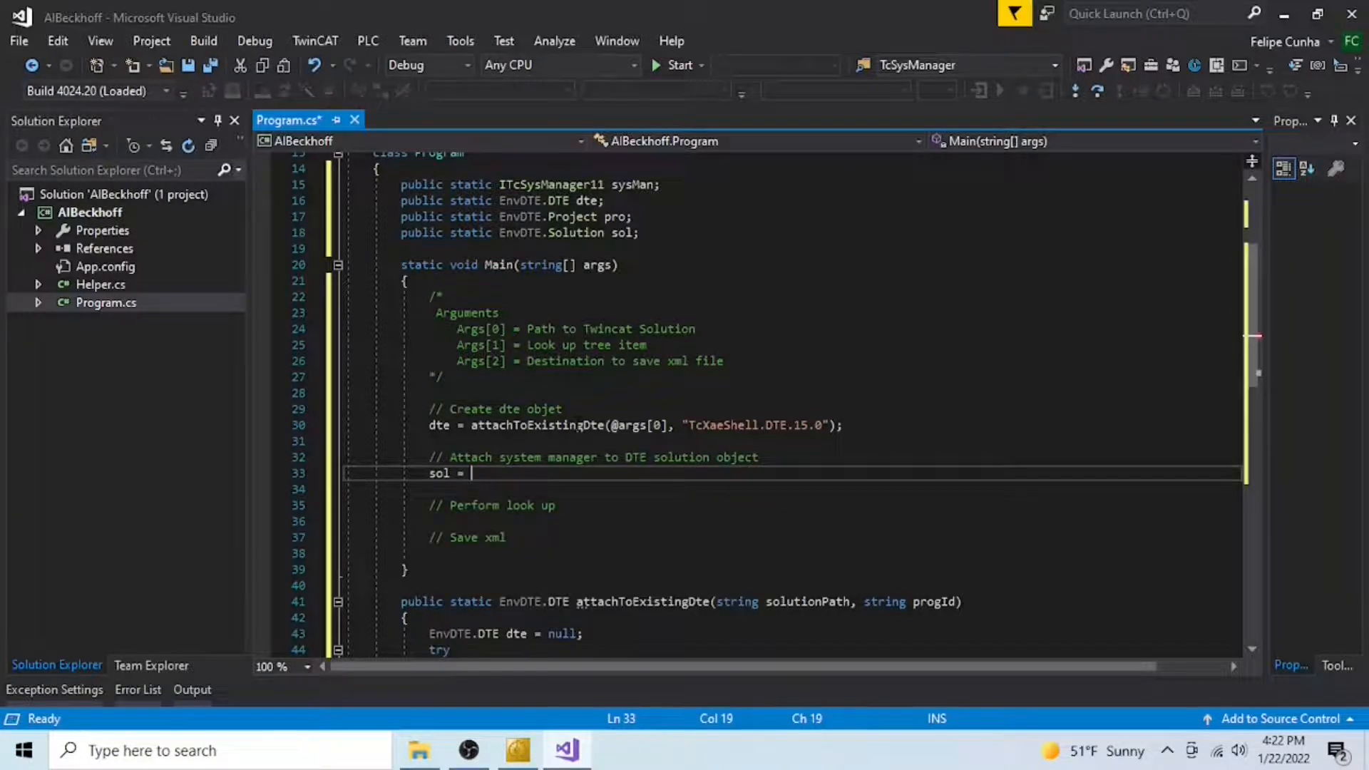
{"action": "type", "text": "dte.Solution;"}
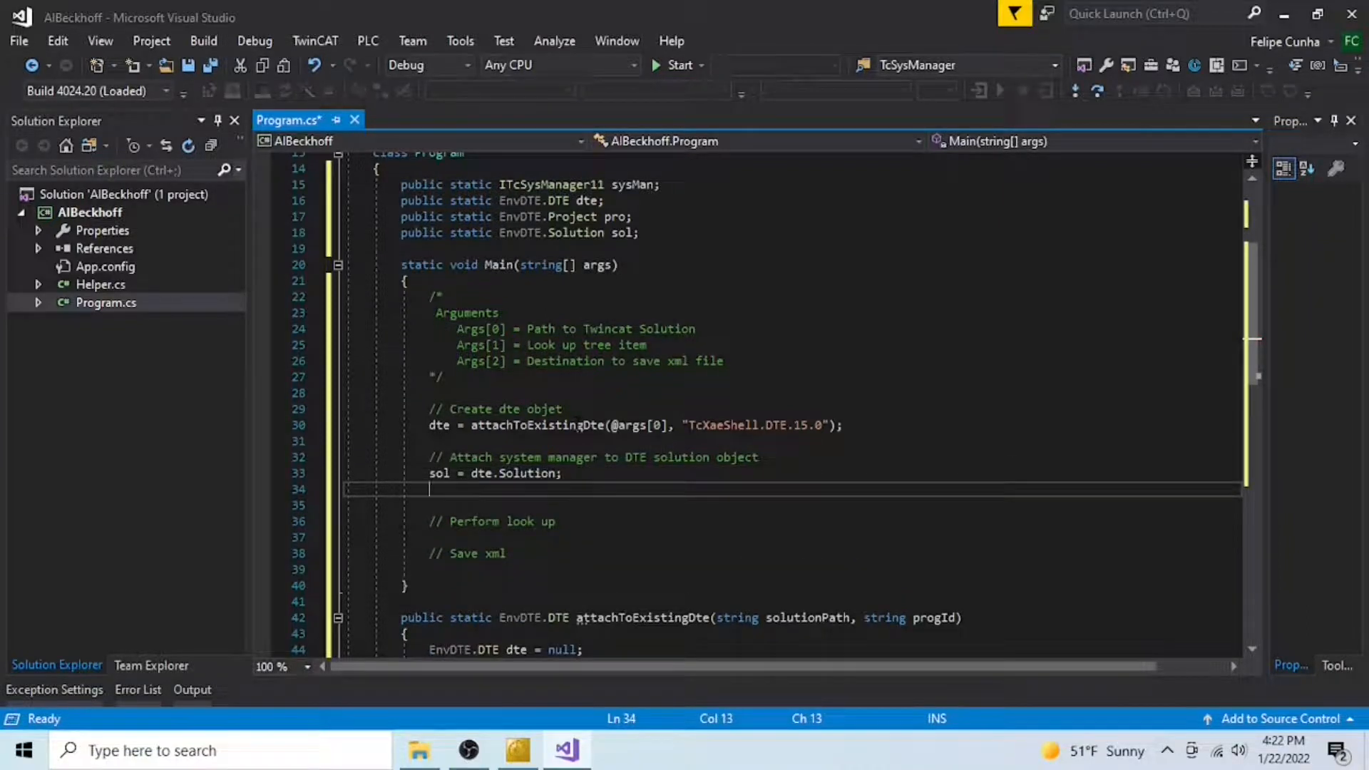
Step: Assign pro = sol.Projects.Item(1) and begin the sysMan assignment
{"action": "type", "text": "pro"}
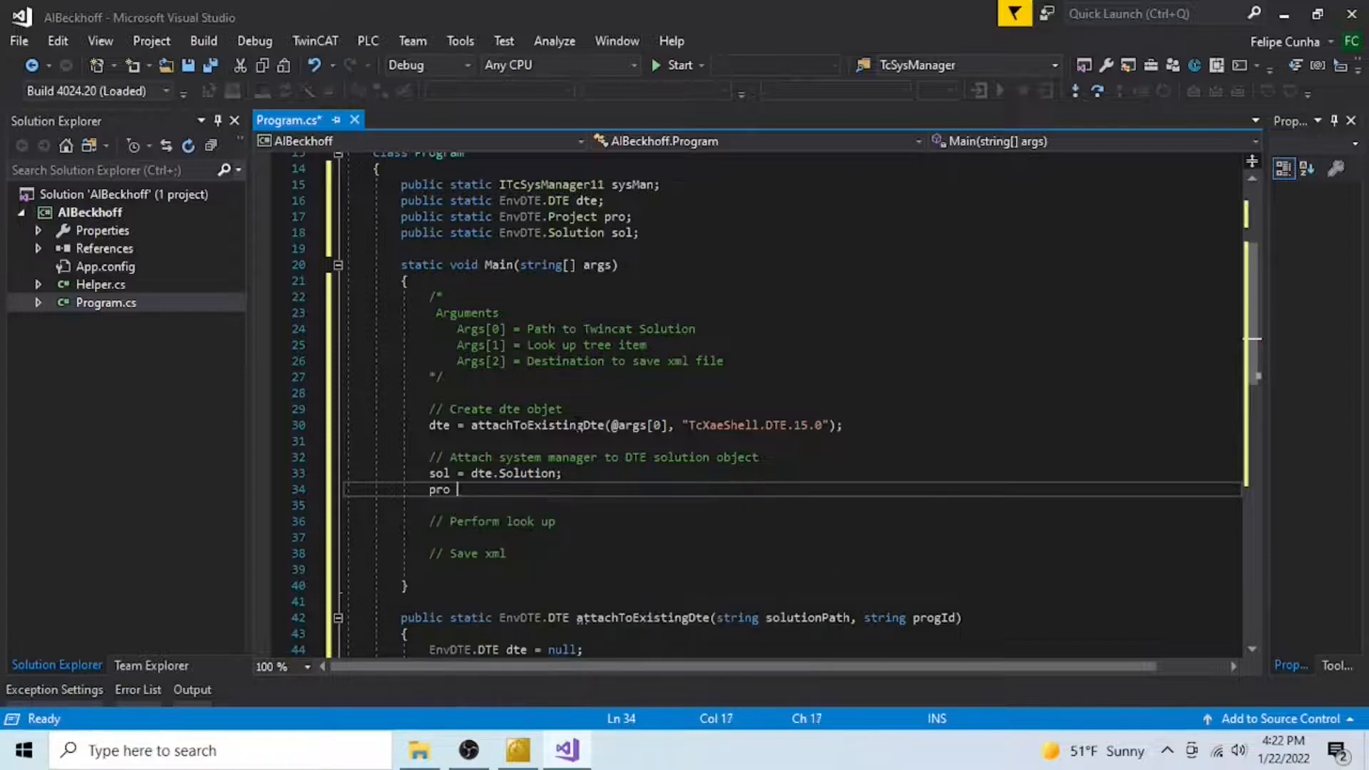
{"action": "type", "text": "= dte.P"}
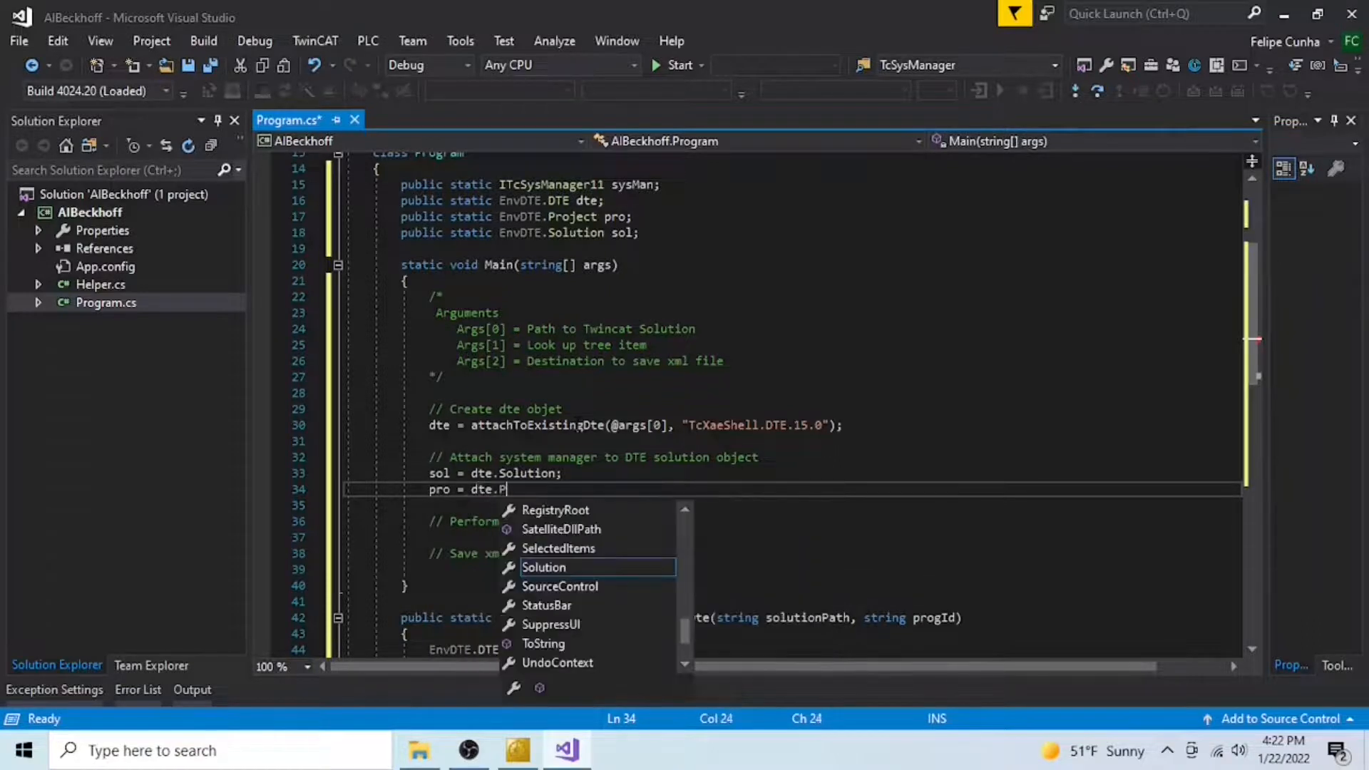
{"action": "type", "text": "o"}
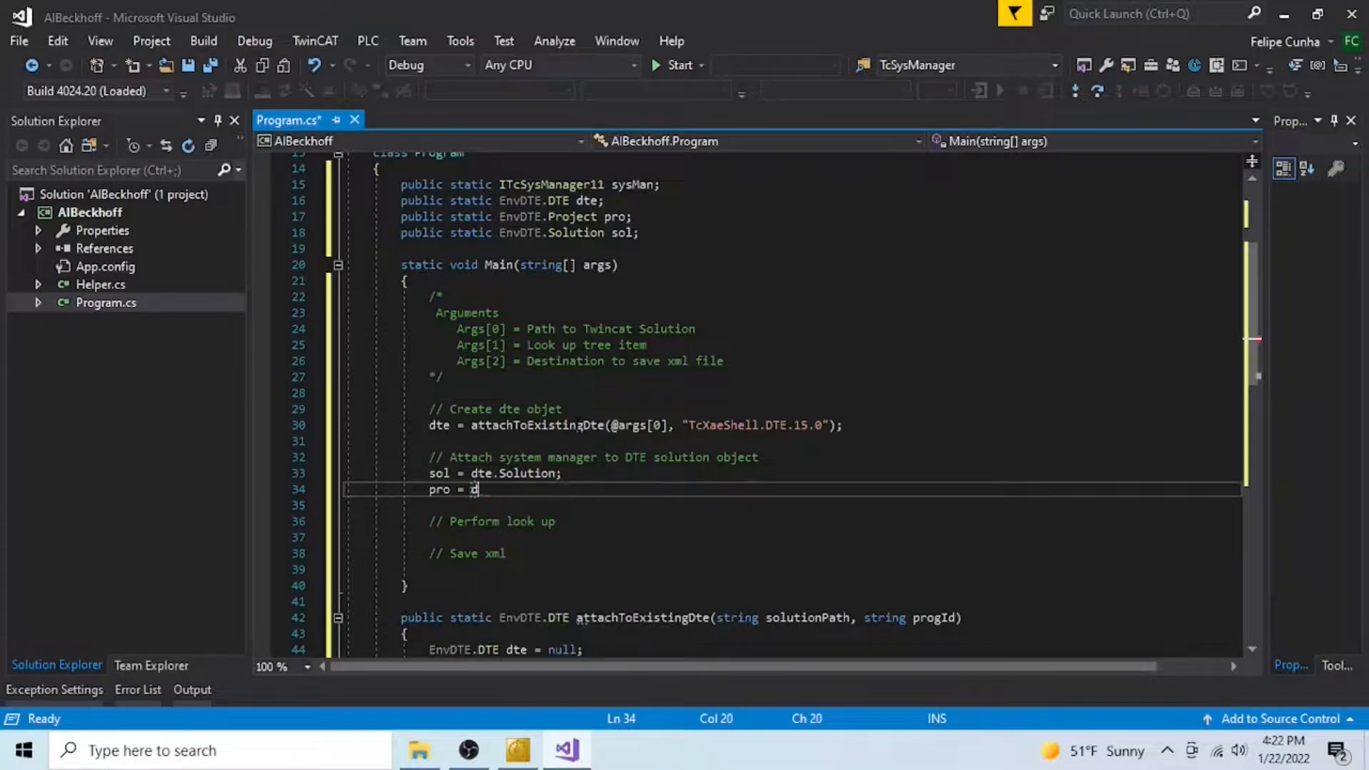
{"action": "type", "text": "sol."}
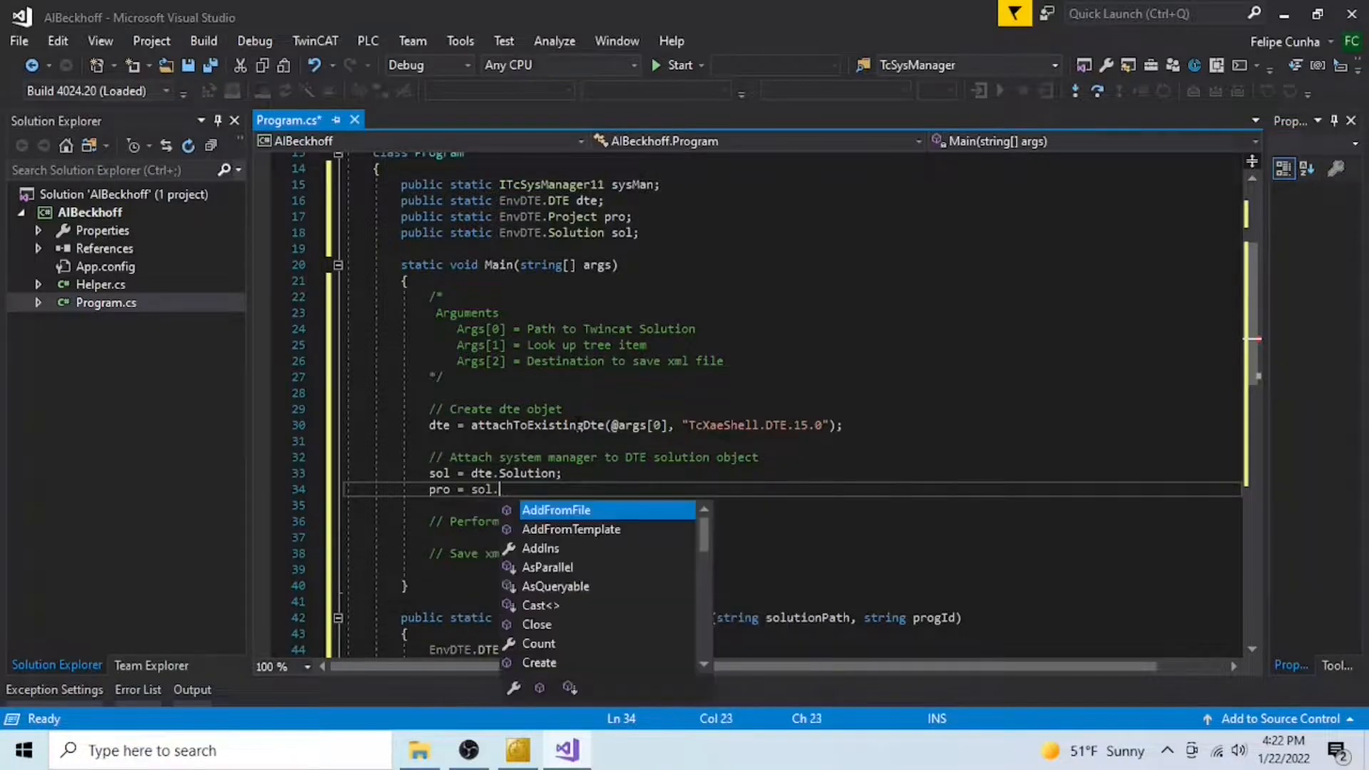
{"action": "type", "text": "p"}
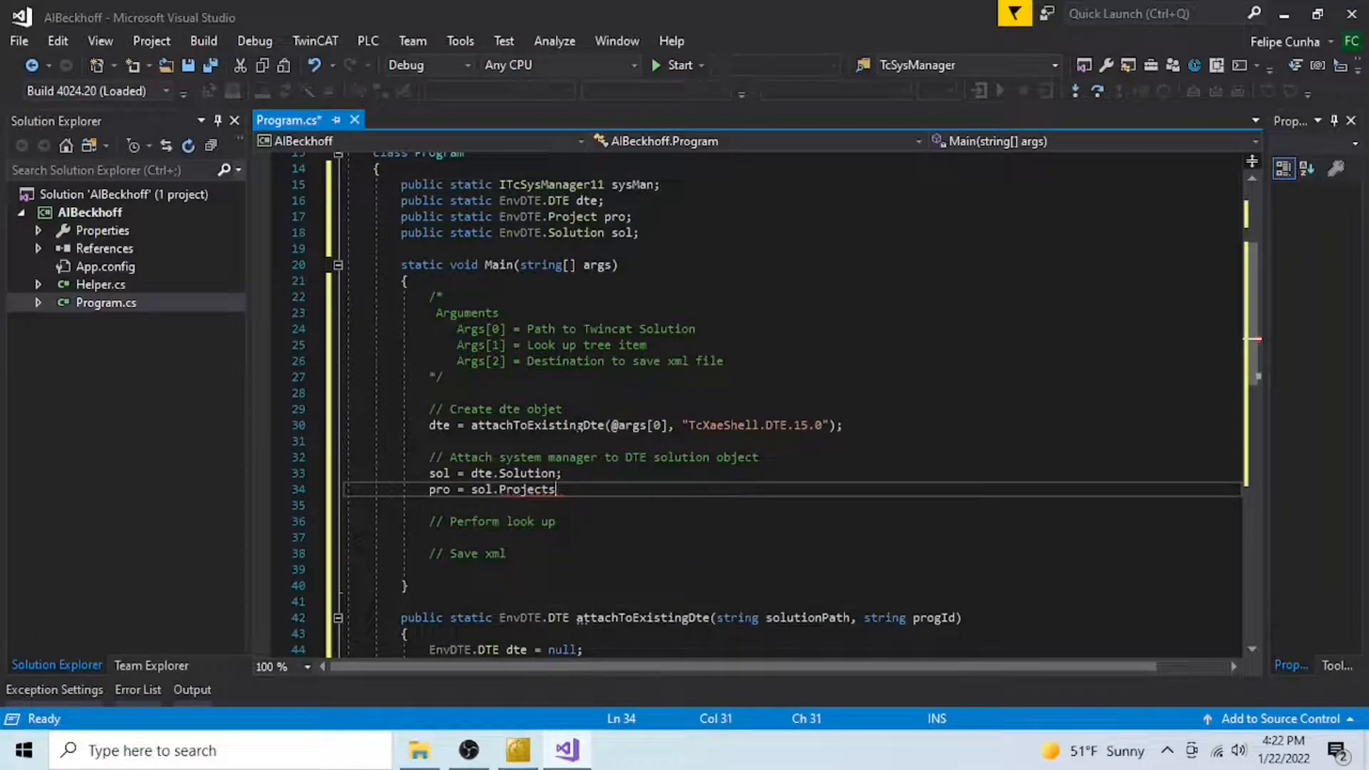
{"action": "type", "text": "."}
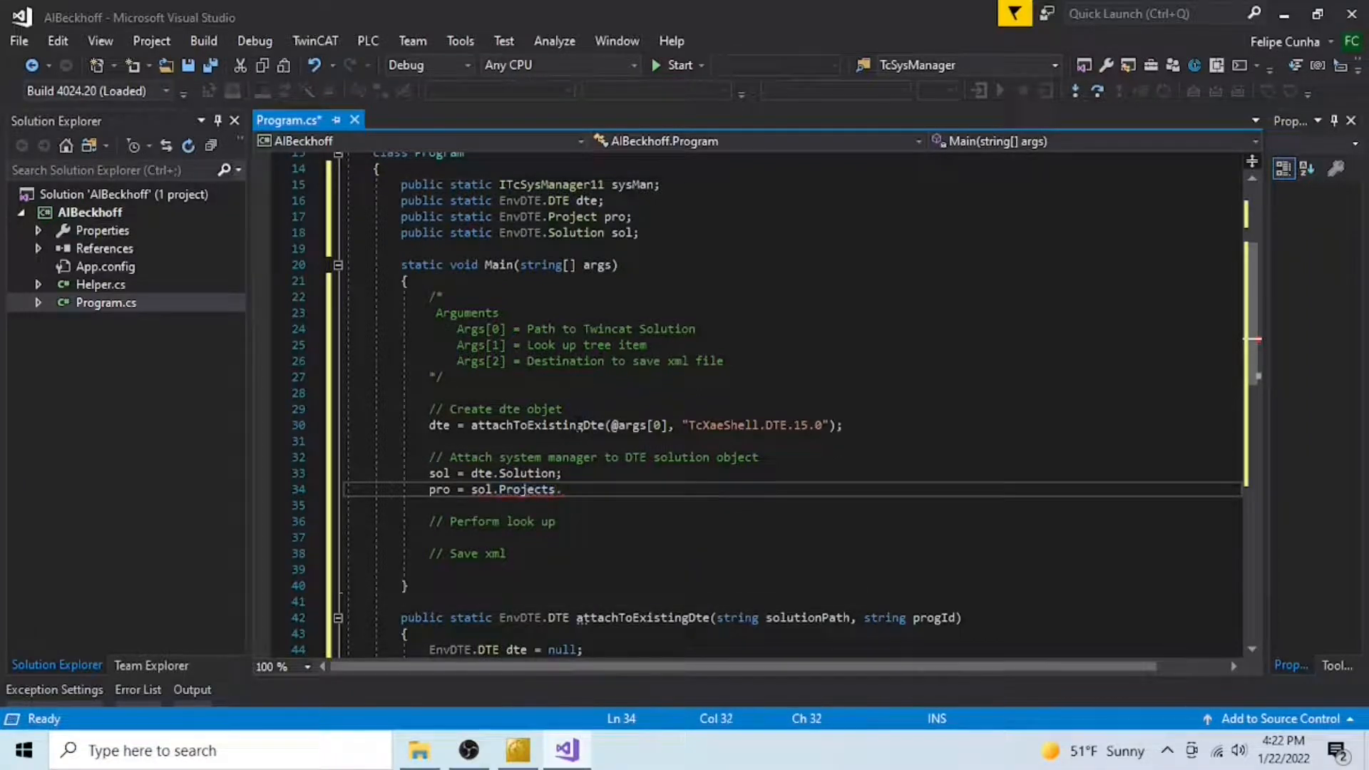
{"action": "type", "text": "Item(1);"}
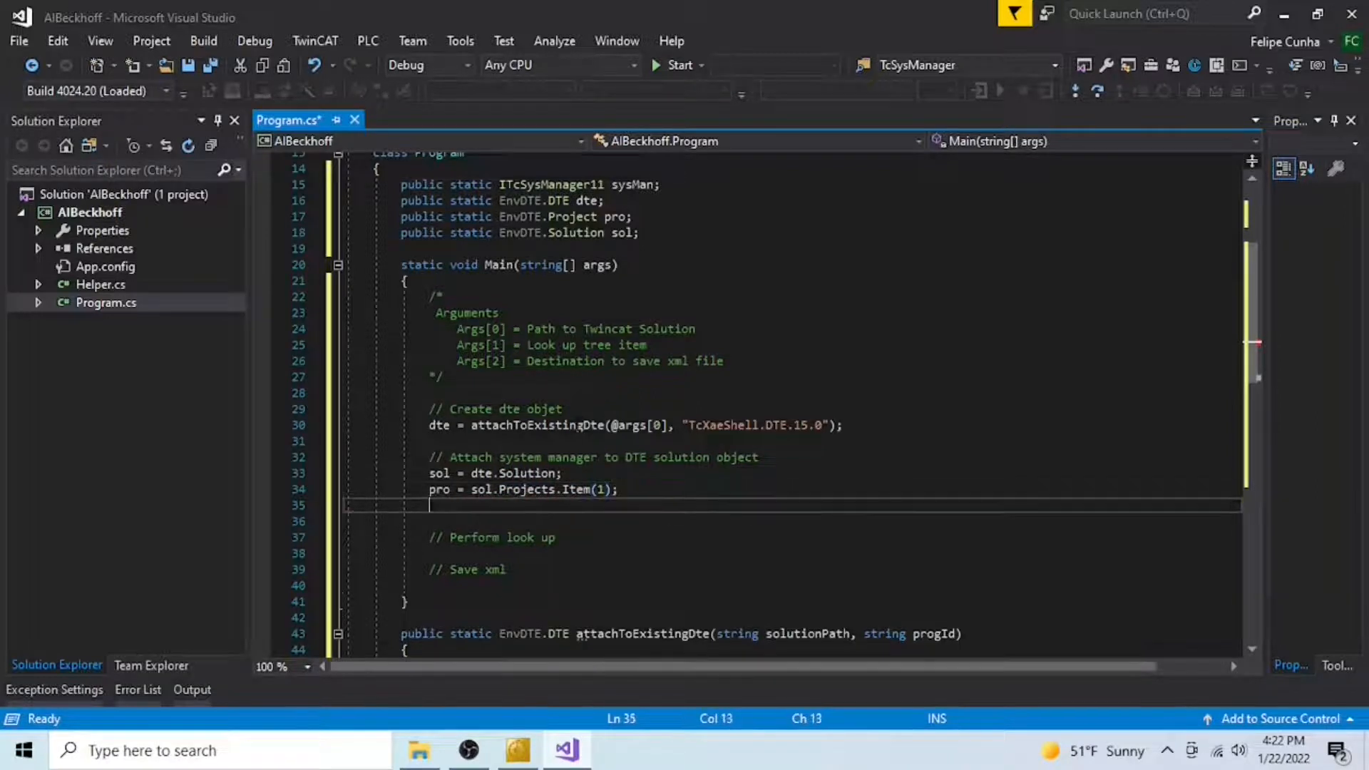
{"action": "type", "text": "sysman ="}
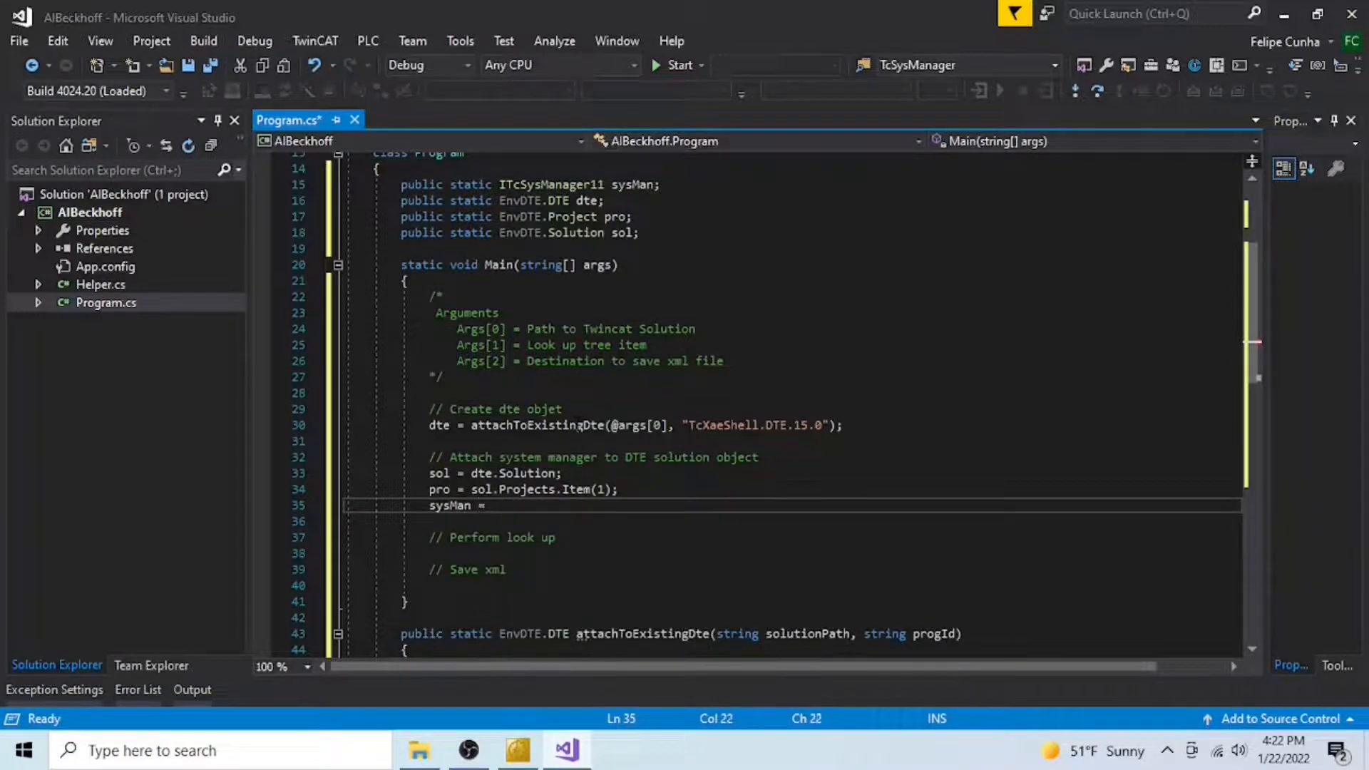
Step: Set sysMan = (ITcSysManager11)pro.Object; and start the ITcSmTreeItem look-up line
{"action": "type", "text": "(I)"}
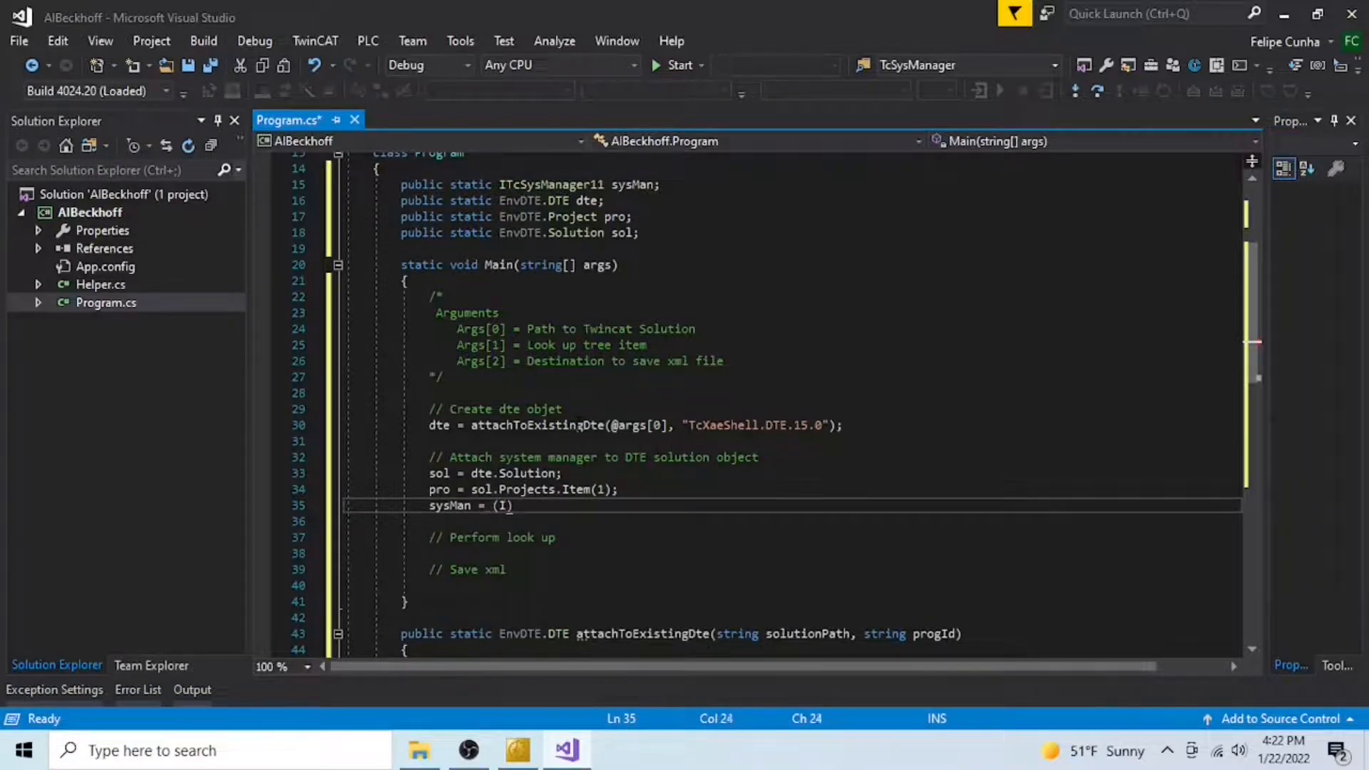
{"action": "type", "text": "T"}
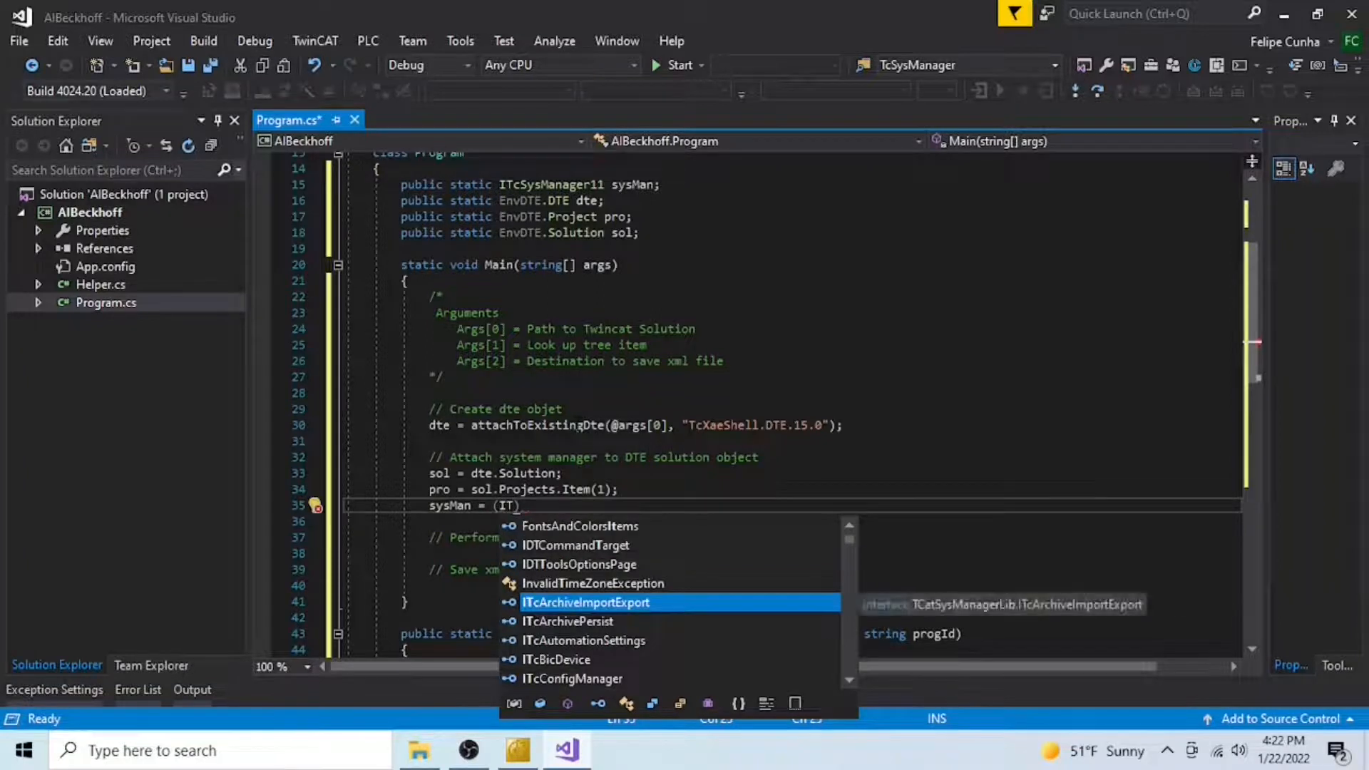
{"action": "type", "text": "cS"}
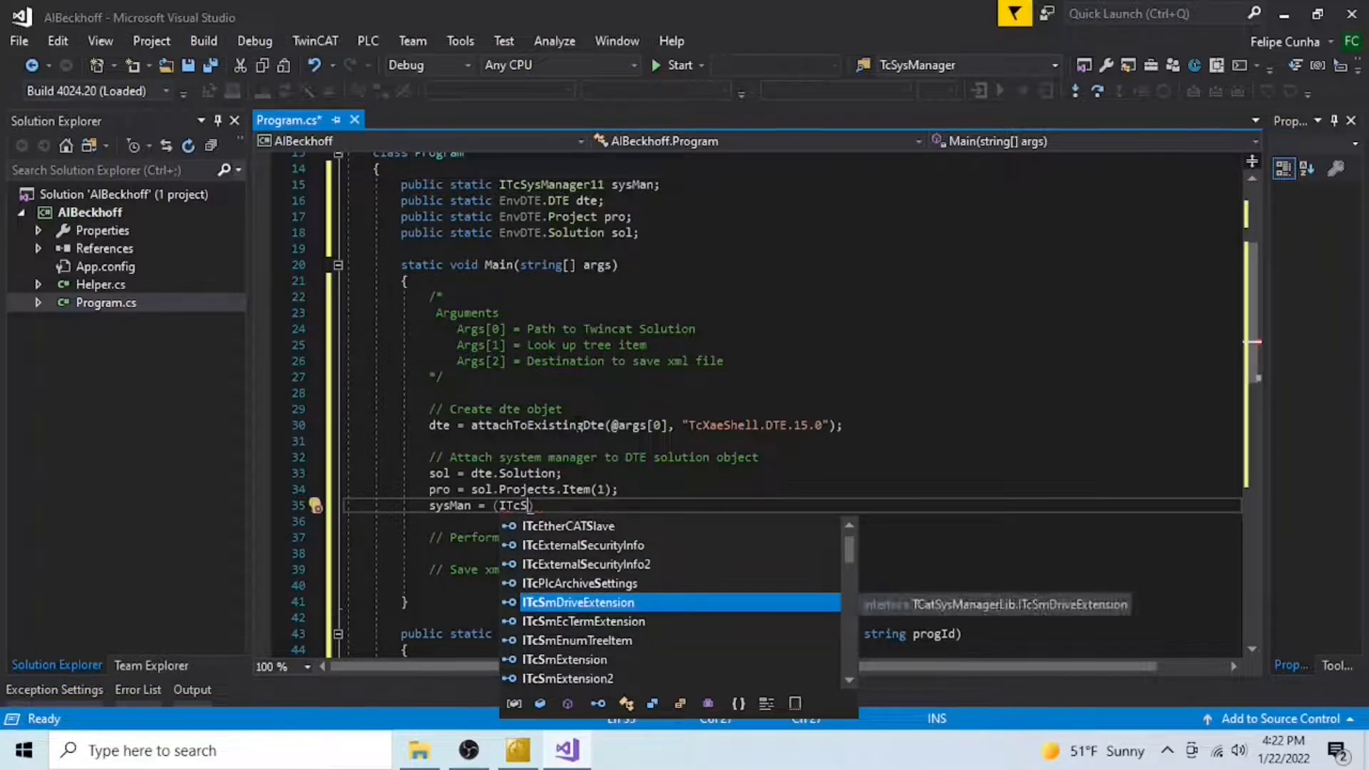
{"action": "type", "text": "ysManager11"}
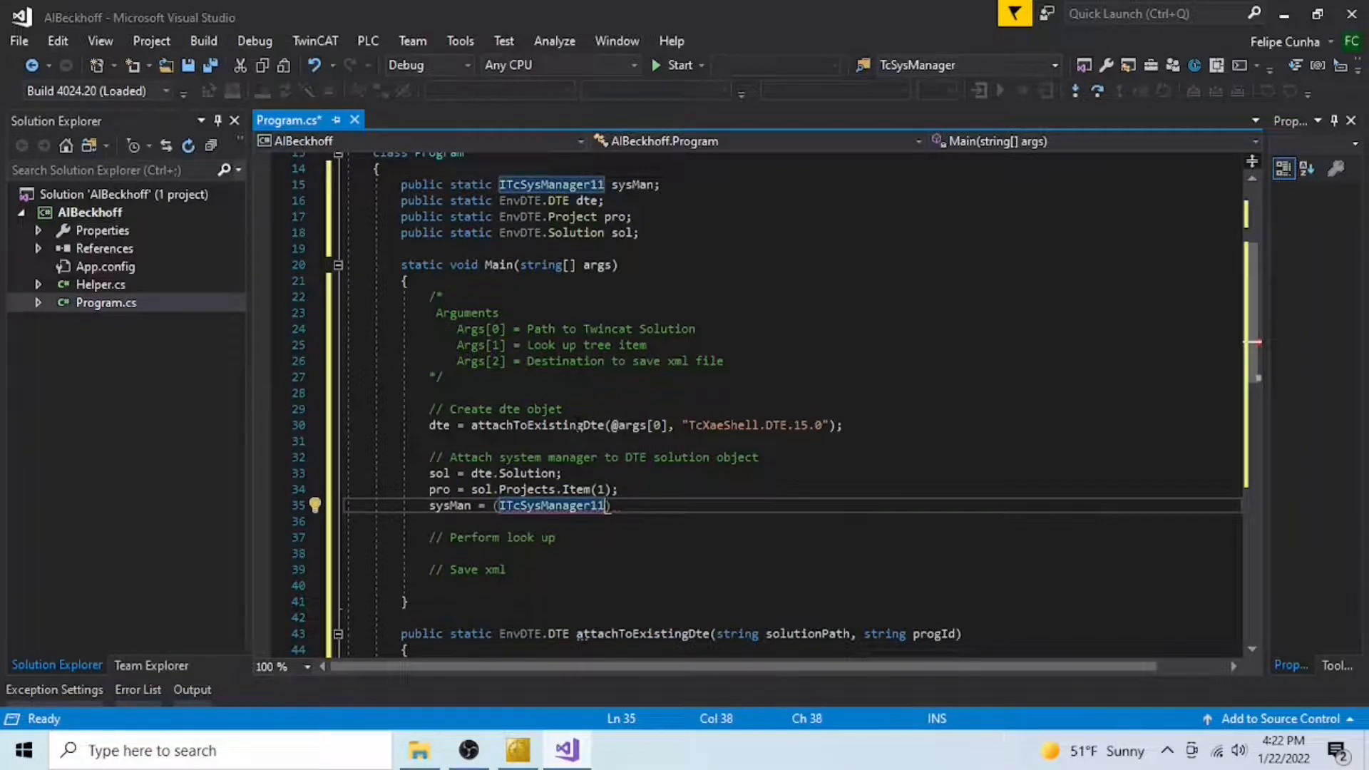
{"action": "type", "text": "pro"}
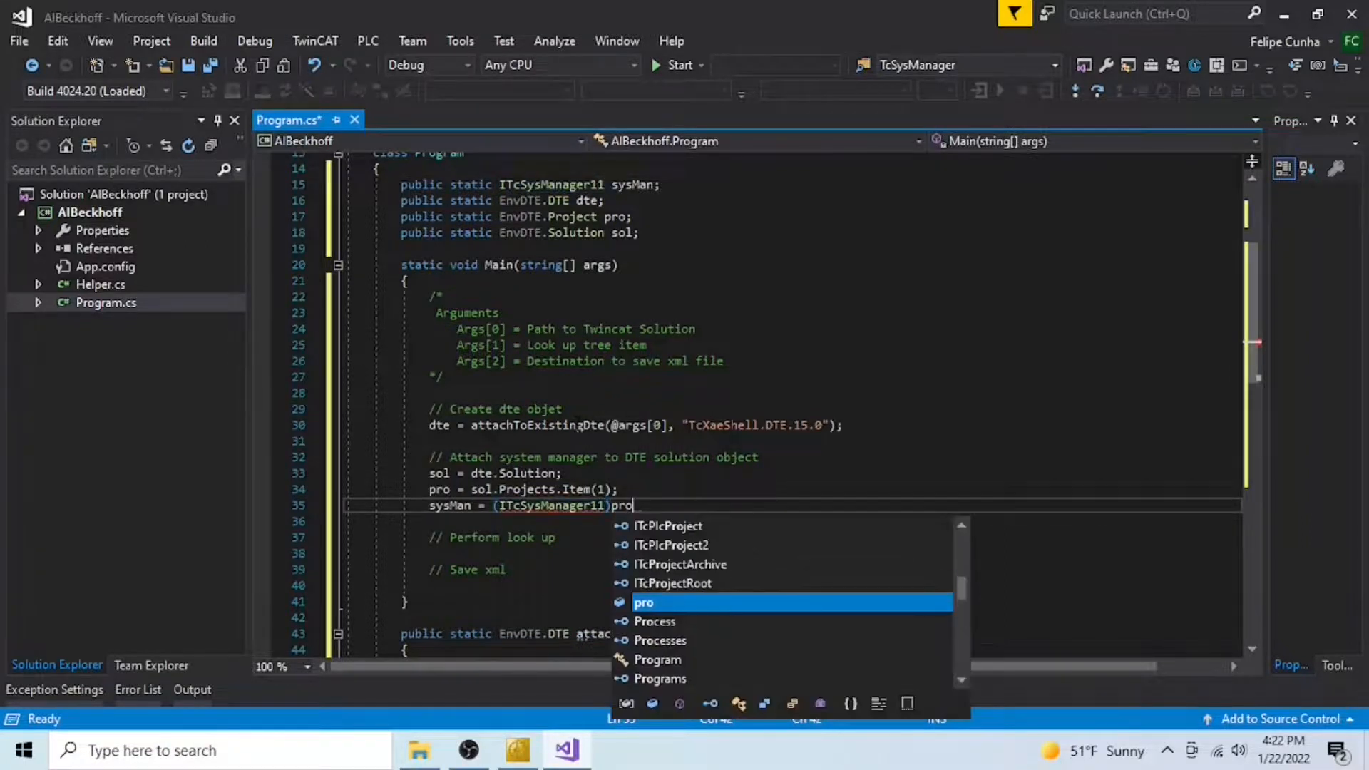
{"action": "type", "text": "."}
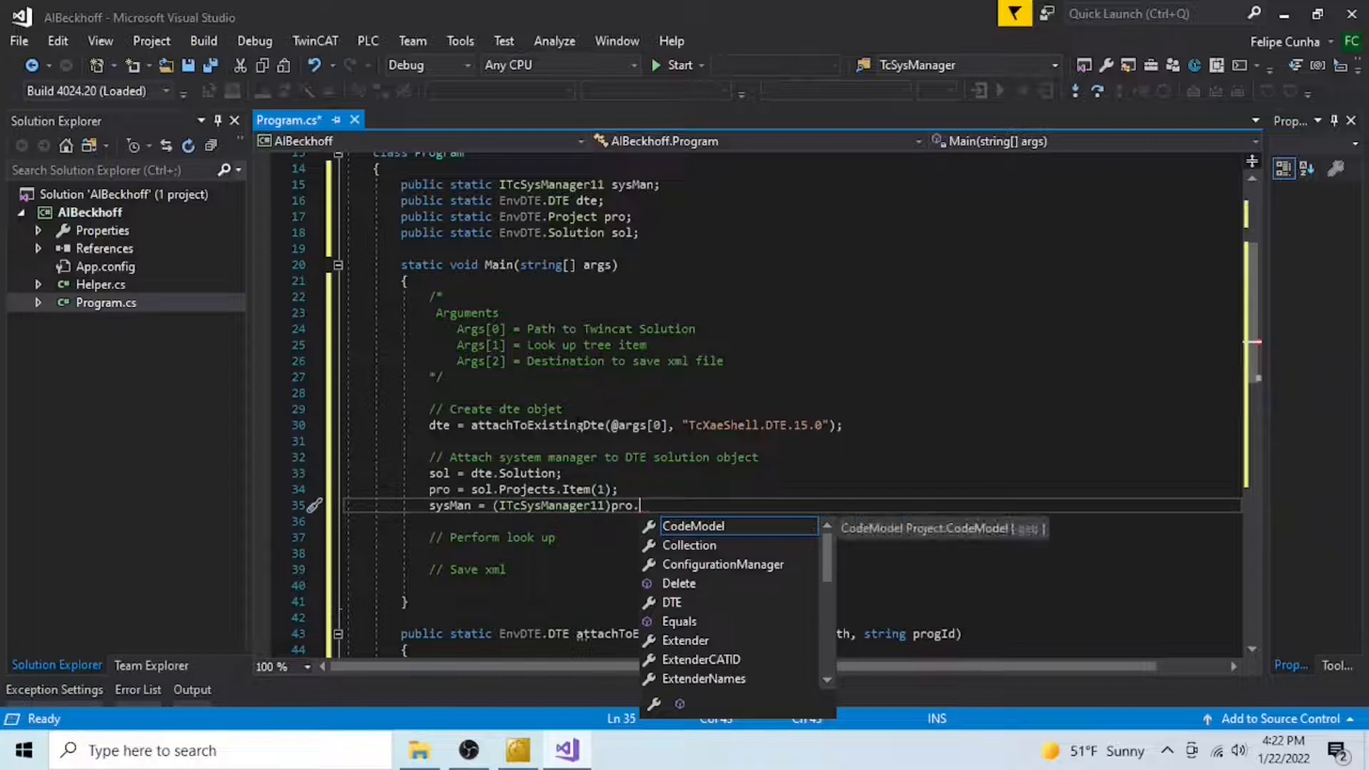
{"action": "type", "text": "Object"}
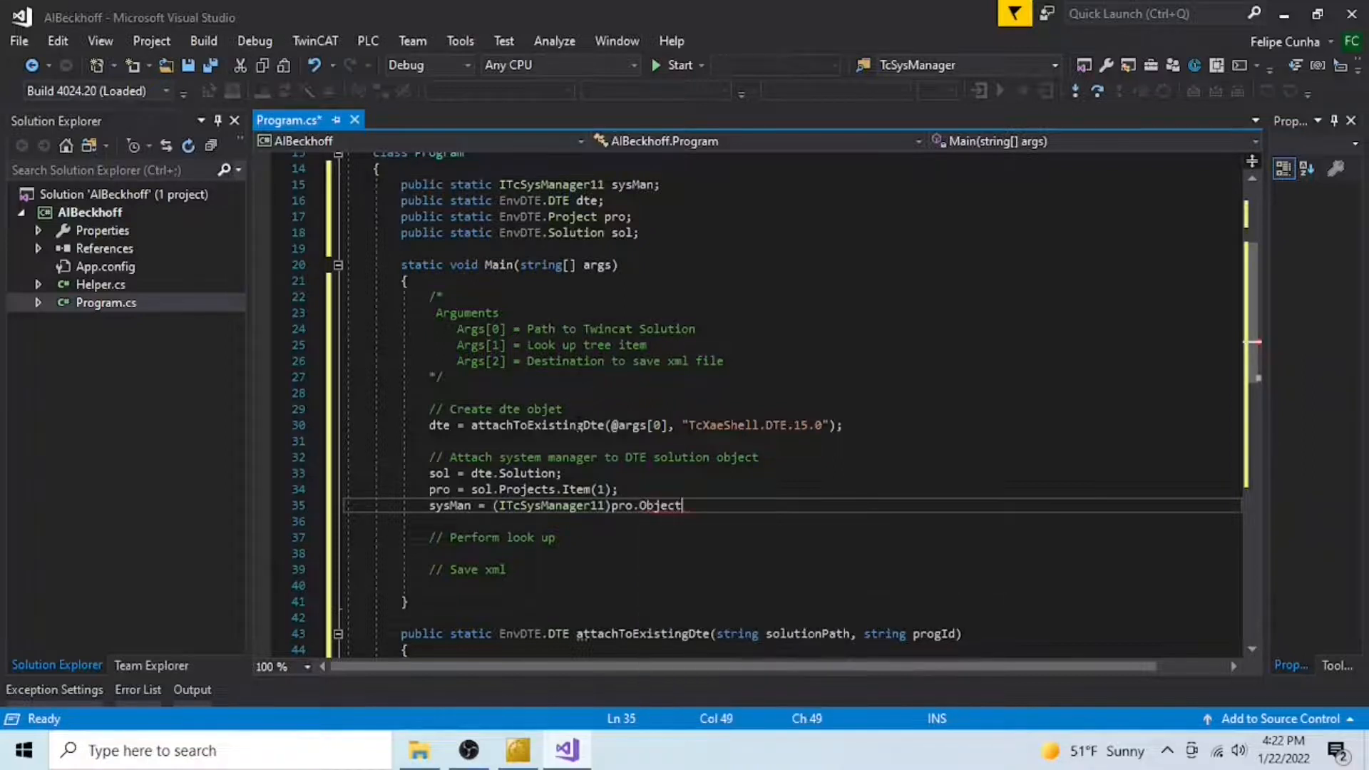
{"action": "type", "text": ";"}
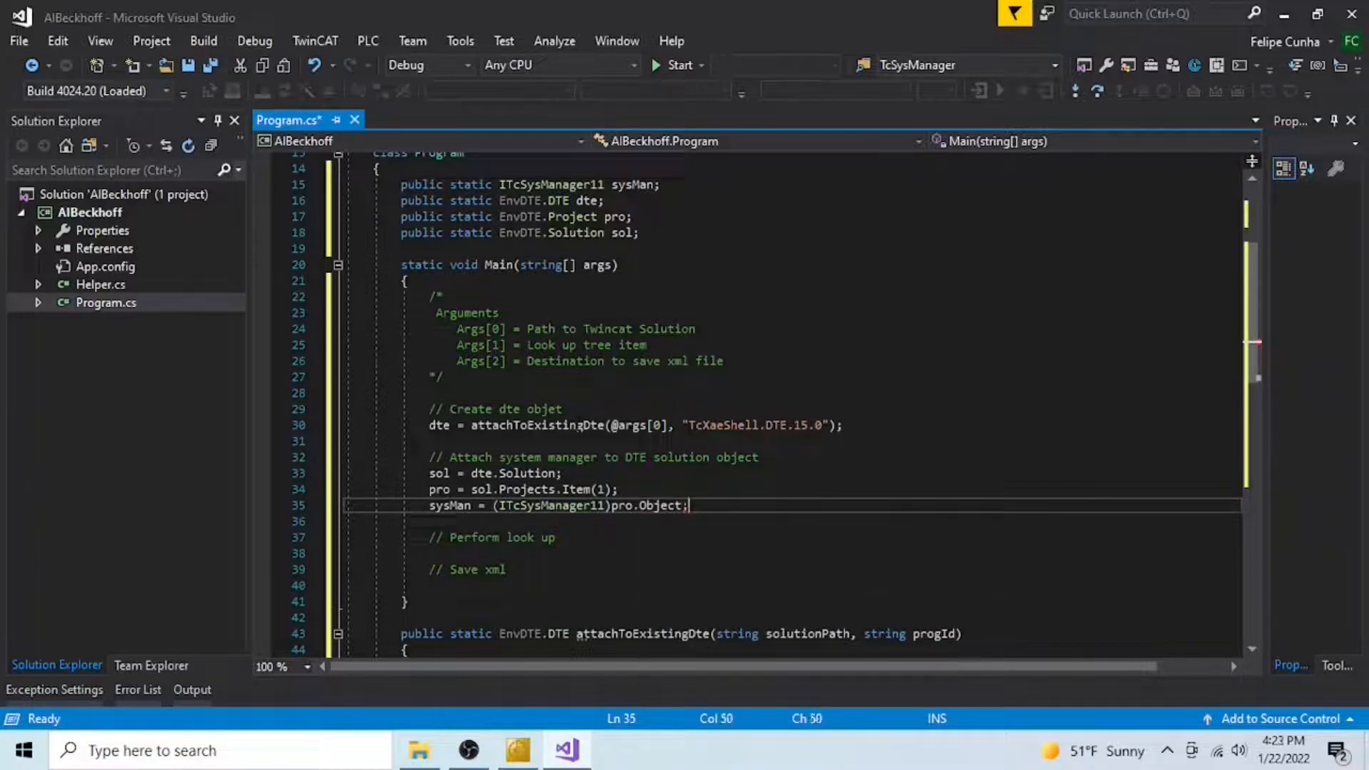
{"action": "left_click", "coordinate": [428, 554]}
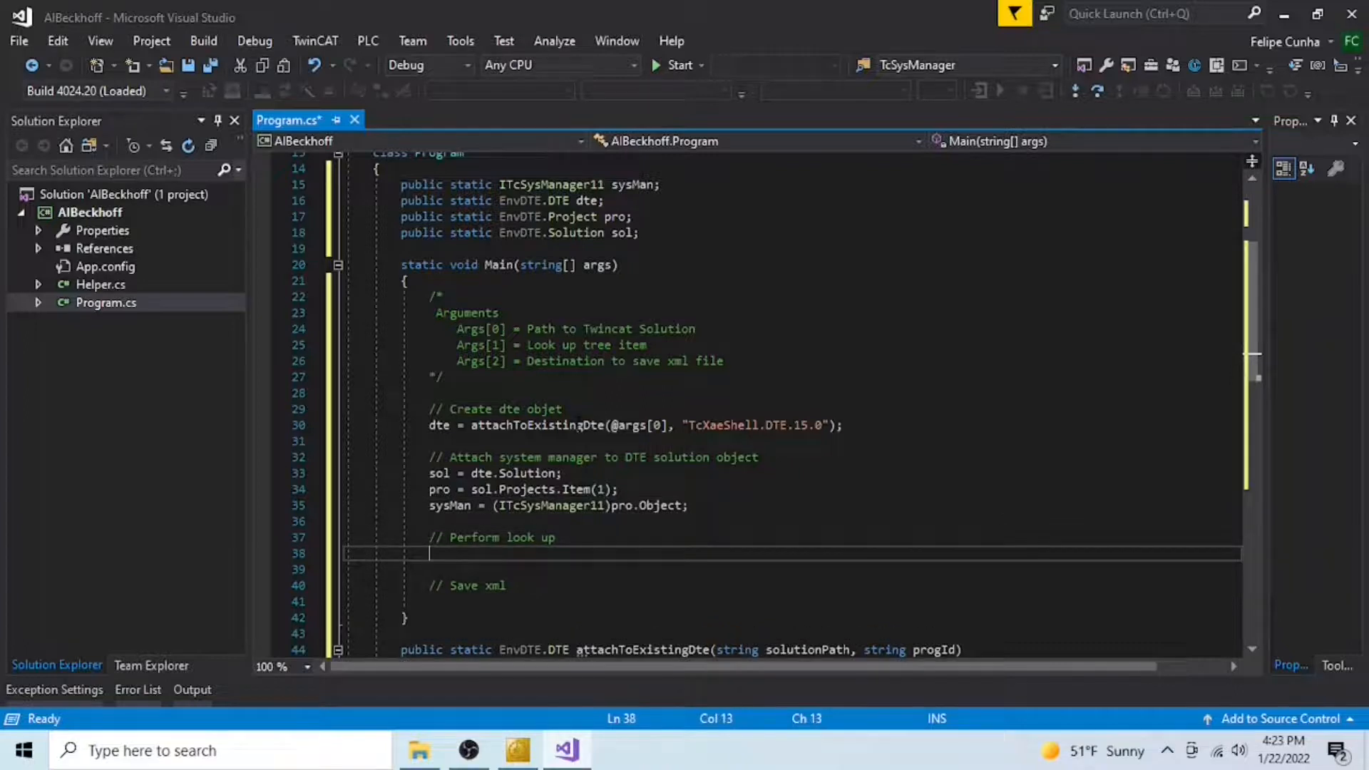
{"action": "type", "text": "ITcSmTreeItem item = sysMan.LookupTreeItem(args[1]);"}
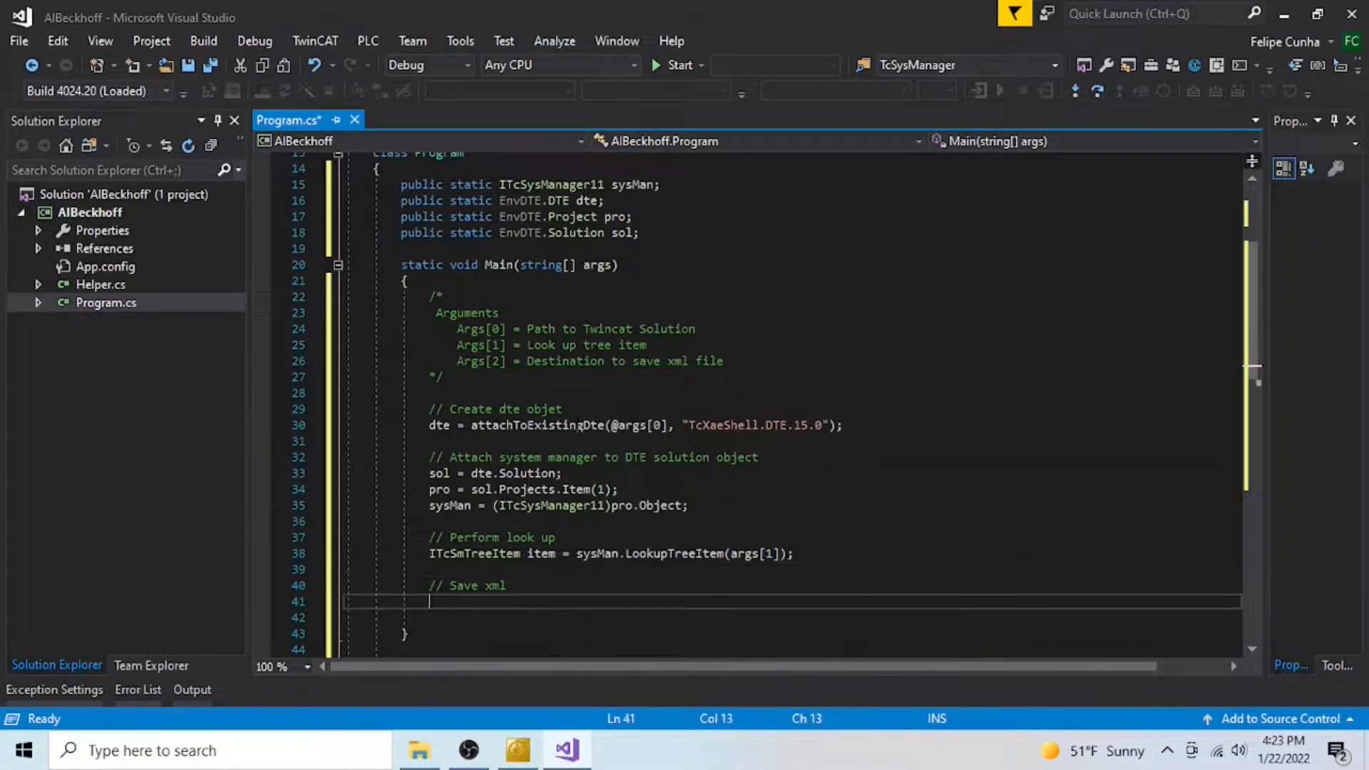
Step: Load item.ProduceXml() into an XmlDocument doc and save it with doc.Save(args[2])
{"action": "type", "text": "XmlDocument doc = new XmlDocument();"}
{"action": "left_click", "coordinate": [791, 618]}
{"action": "type", "text": "doc.LoadXml(item.ProduceXml());"}
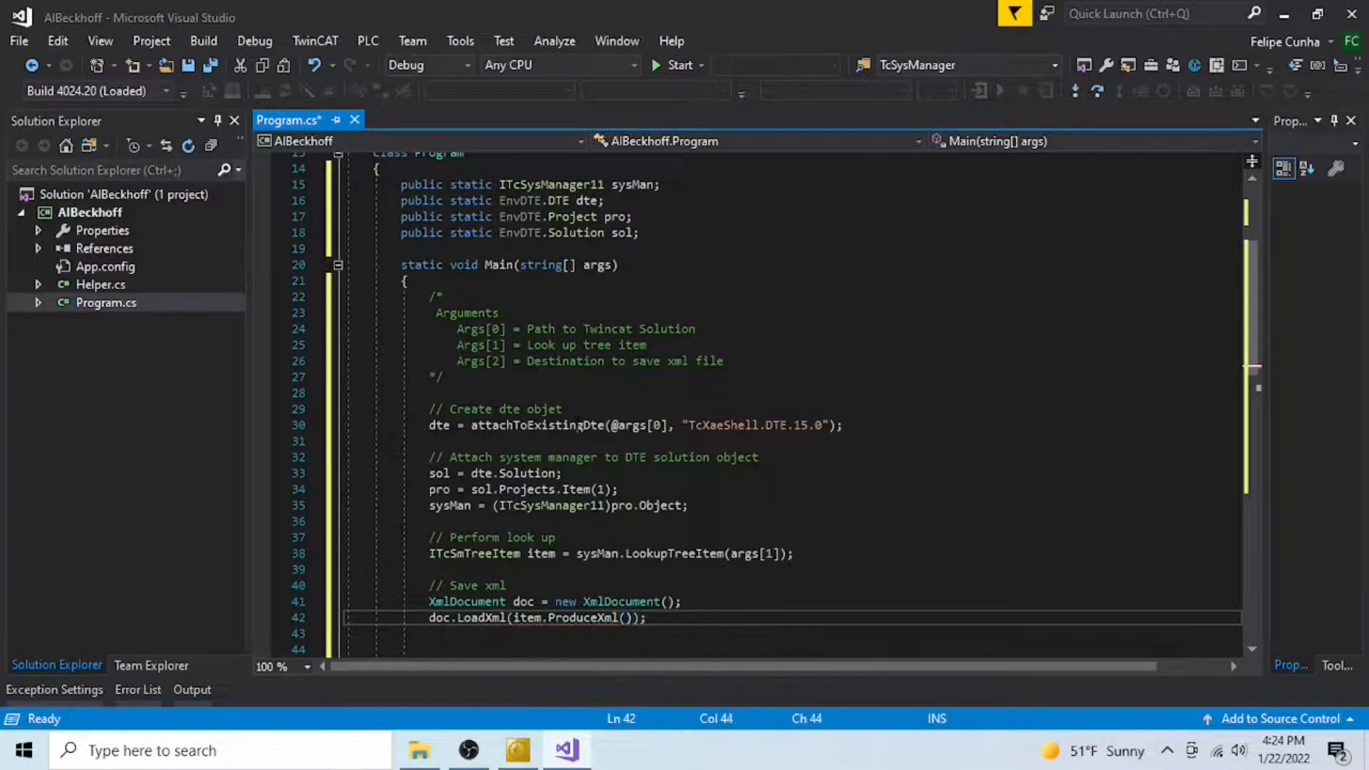
{"action": "type", "text": "doc.Save(args[2]);"}
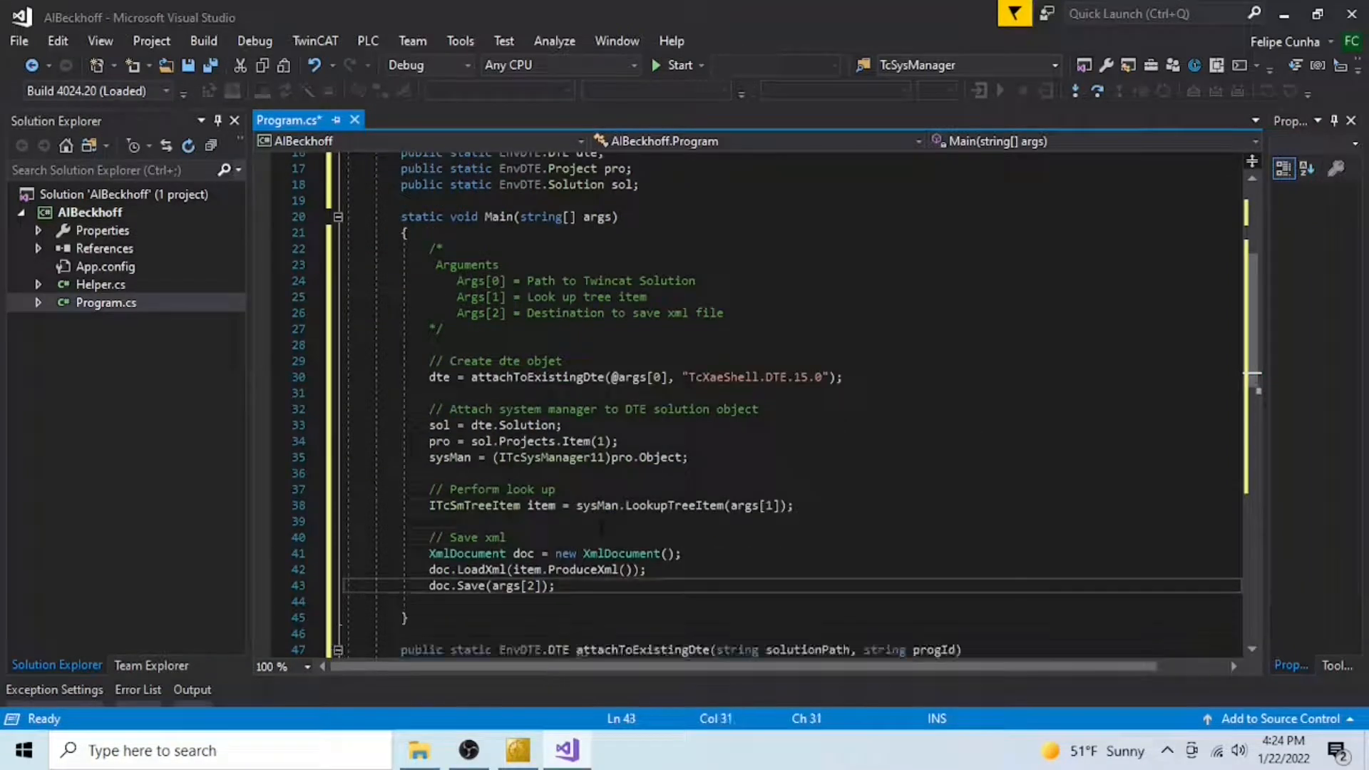
{"action": "left_click", "coordinate": [203, 40]}
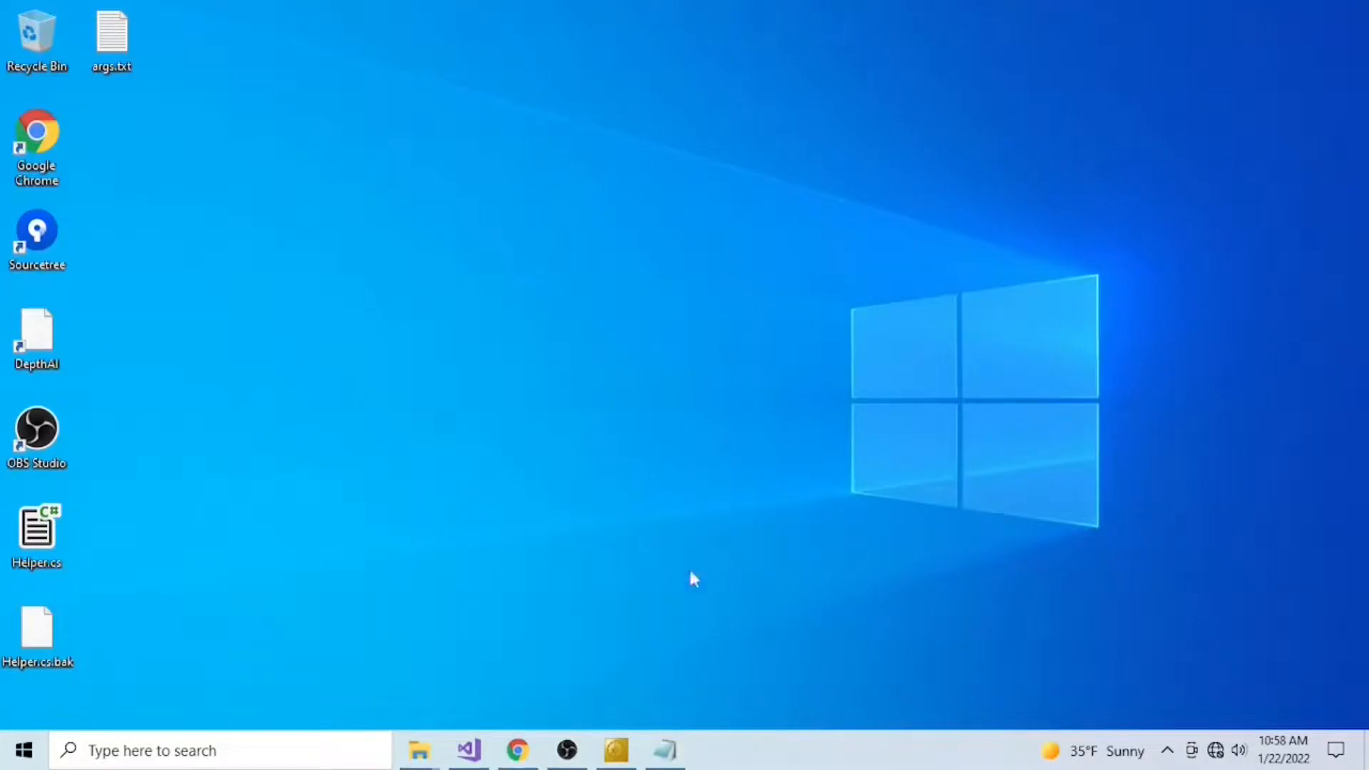
Step: Open the AIBeckhoff solution folder in File Explorer and copy the bin\Debug path
{"action": "left_click", "coordinate": [468, 750]}
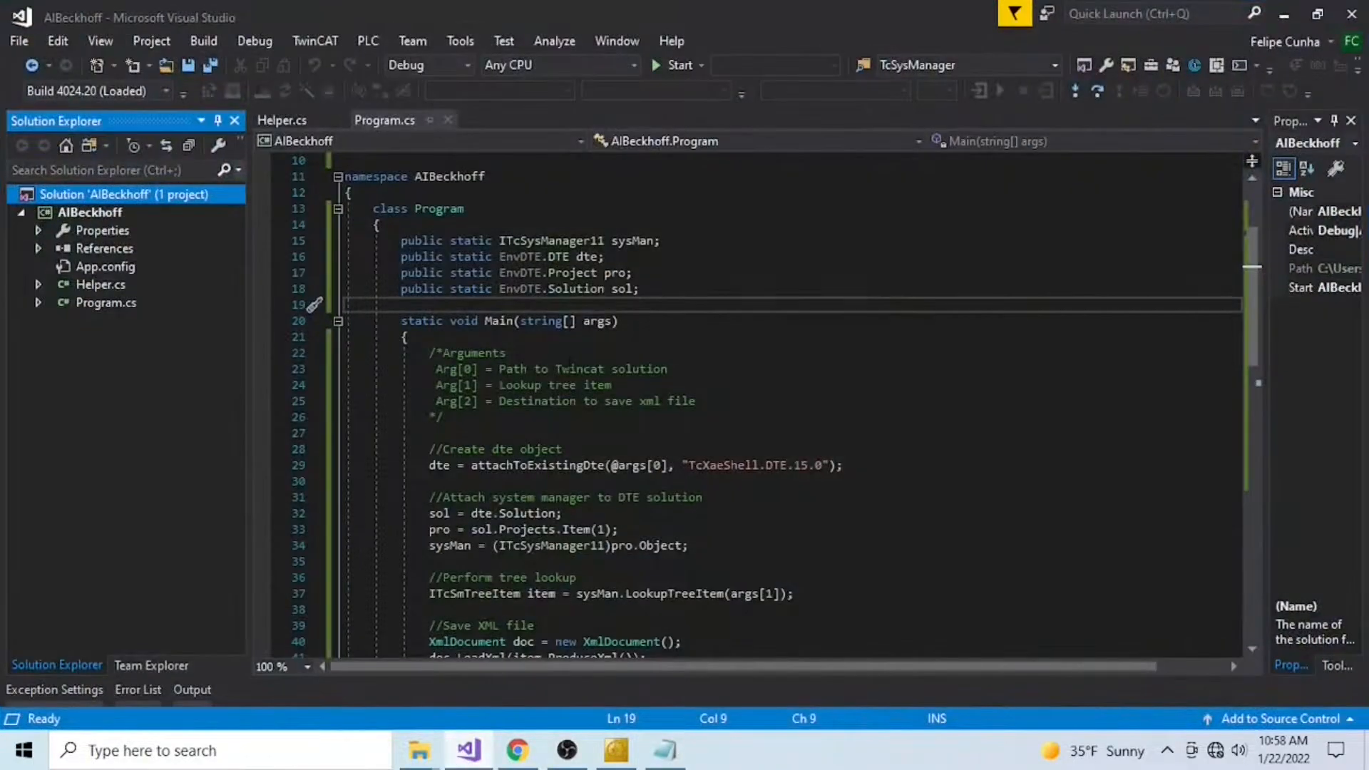
{"action": "right_click", "coordinate": [121, 194]}
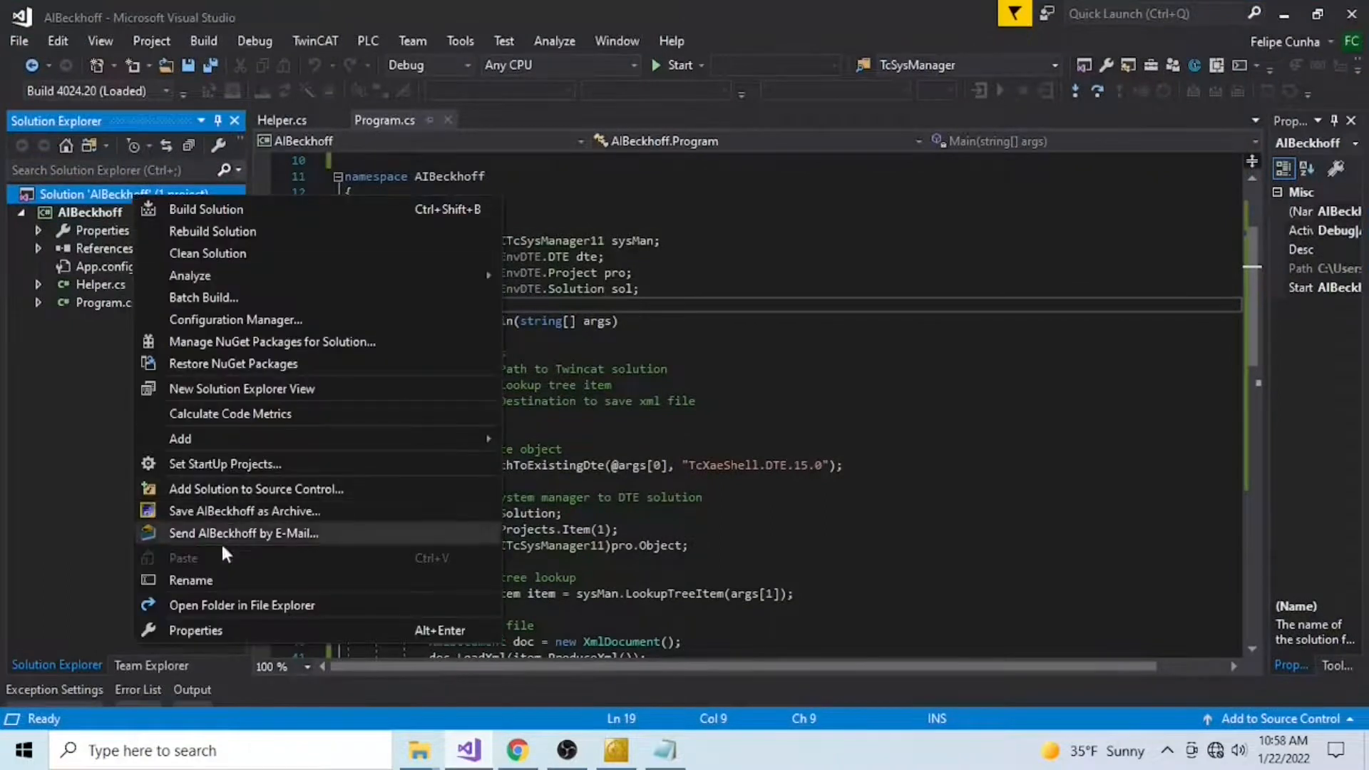
{"action": "left_click", "coordinate": [241, 605]}
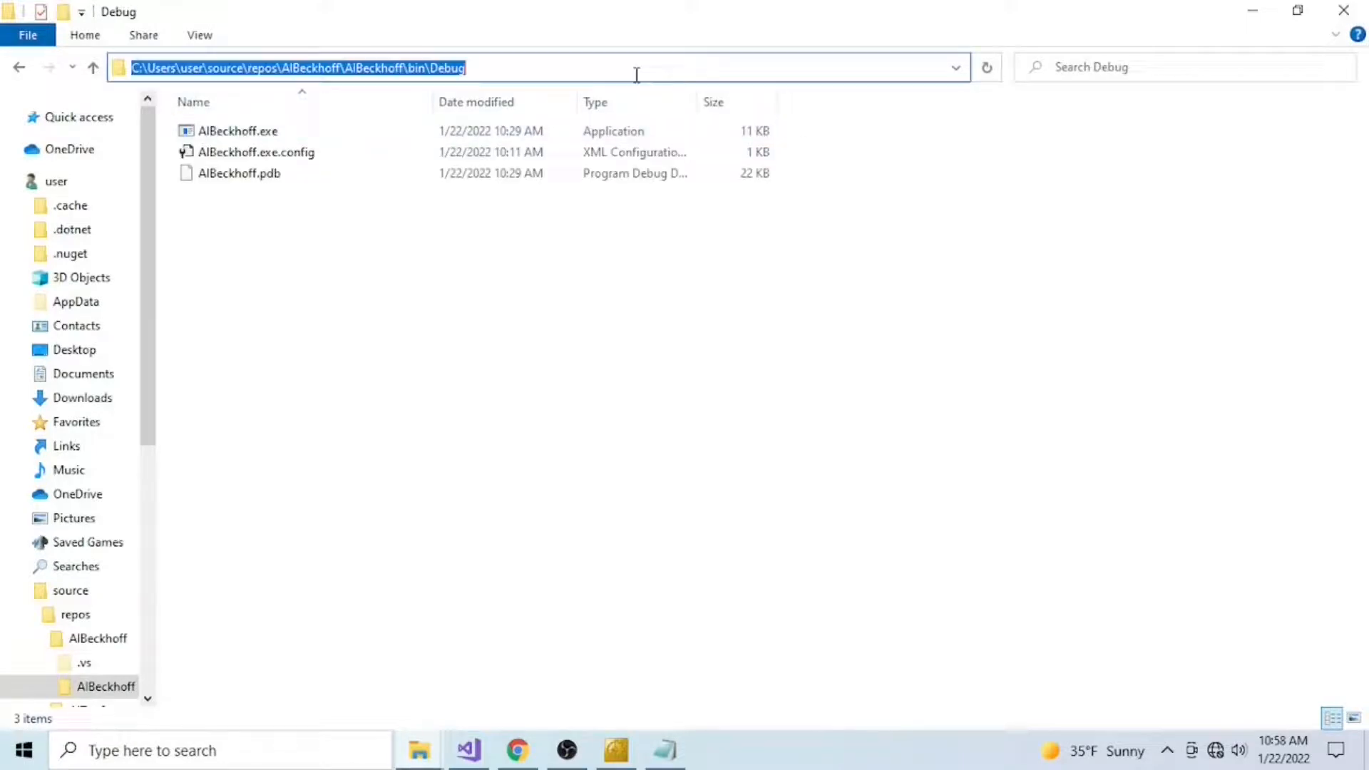
{"action": "left_click", "coordinate": [467, 750]}
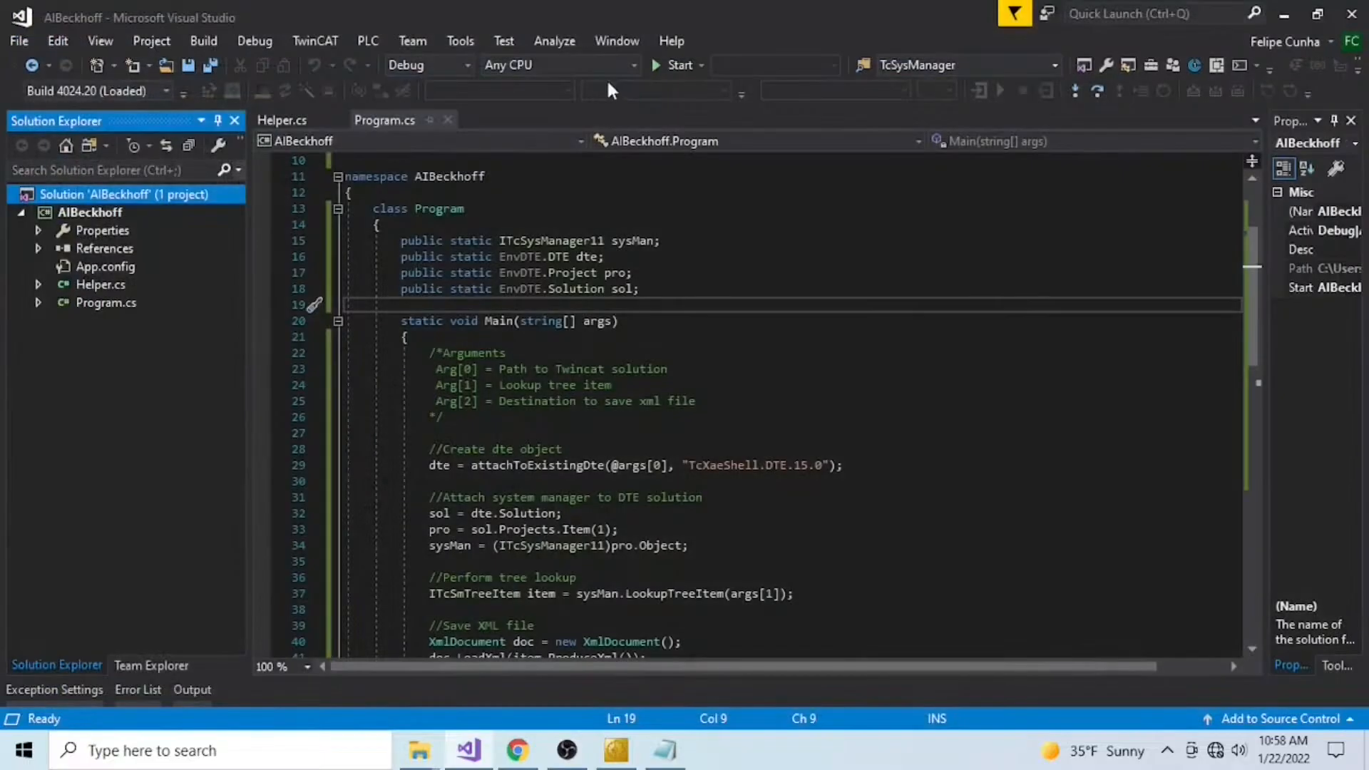
Step: In Command Prompt, cd into bin\Debug and type AIBeckhoff
{"action": "left_click", "coordinate": [715, 750]}
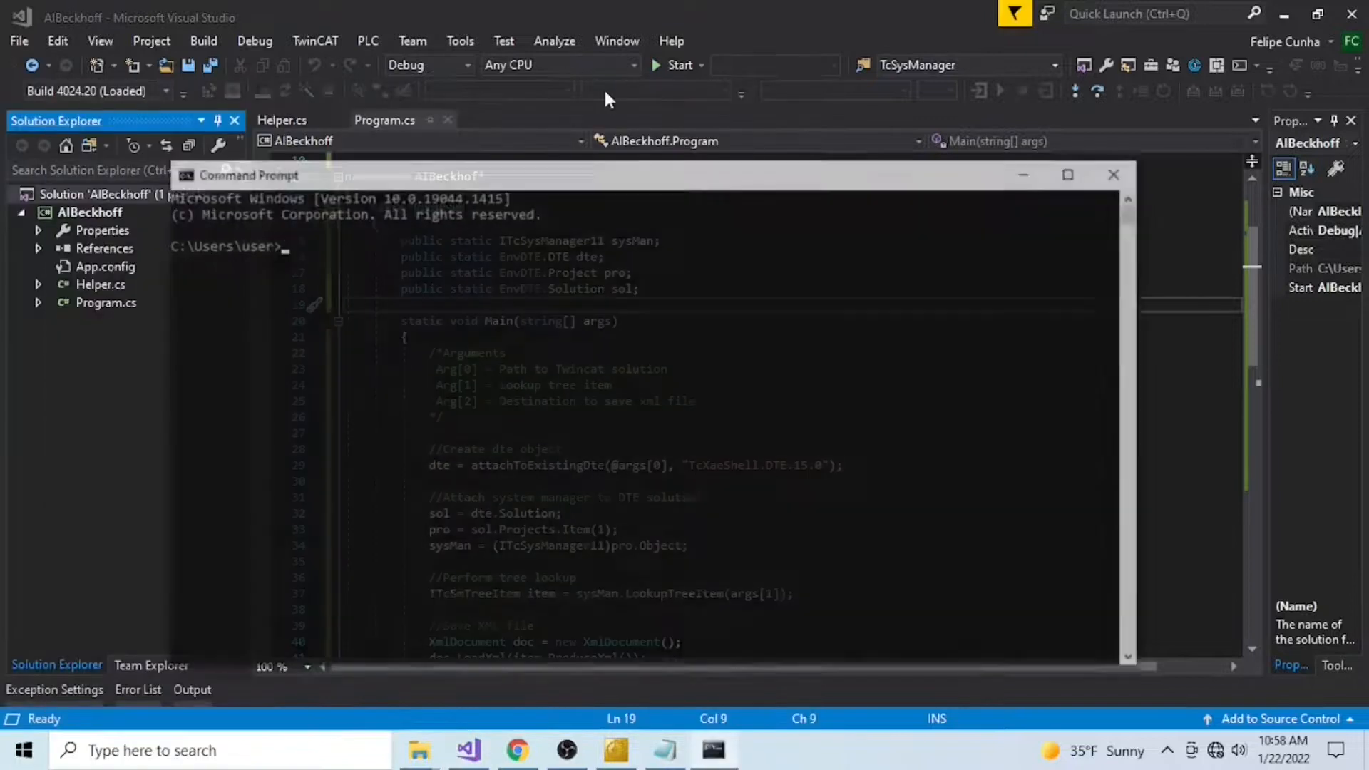
{"action": "type", "text": "cd"}
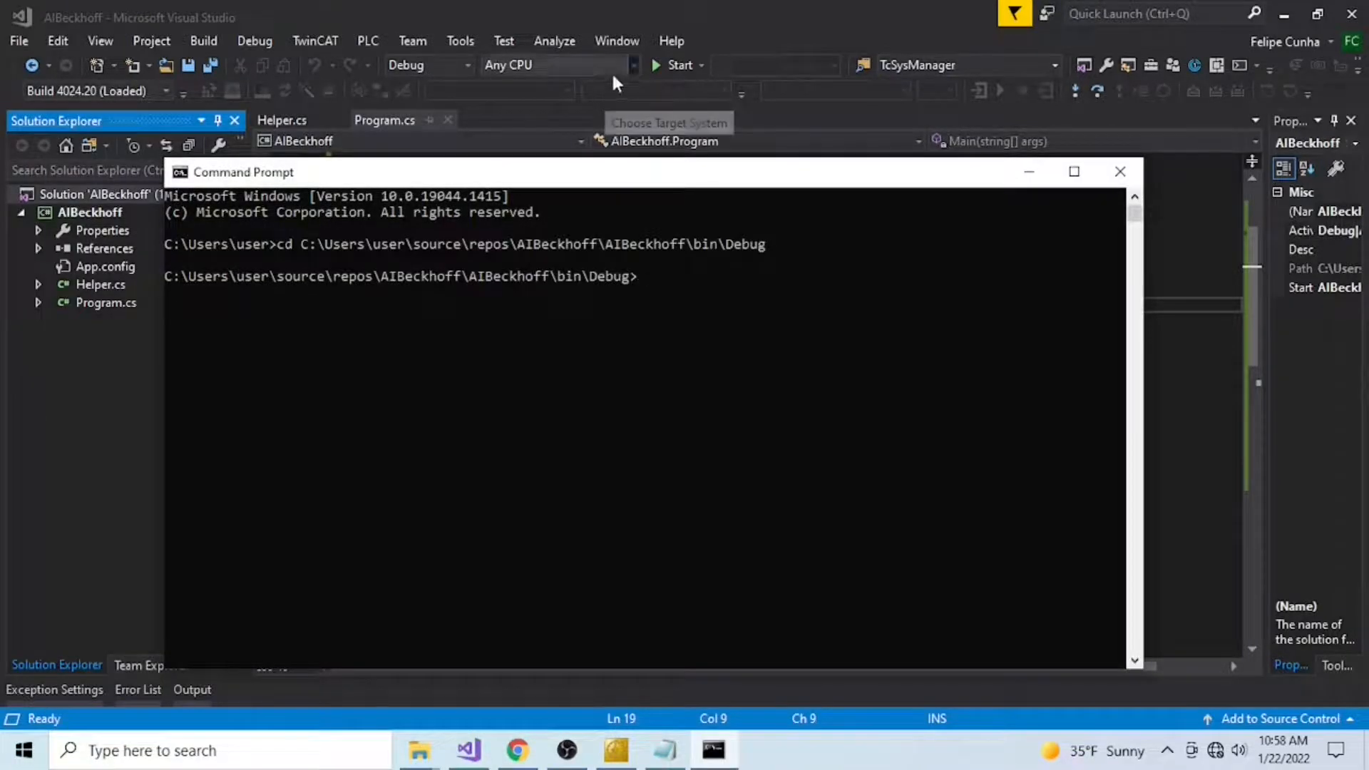
{"action": "mouse_move", "coordinate": [661, 190]}
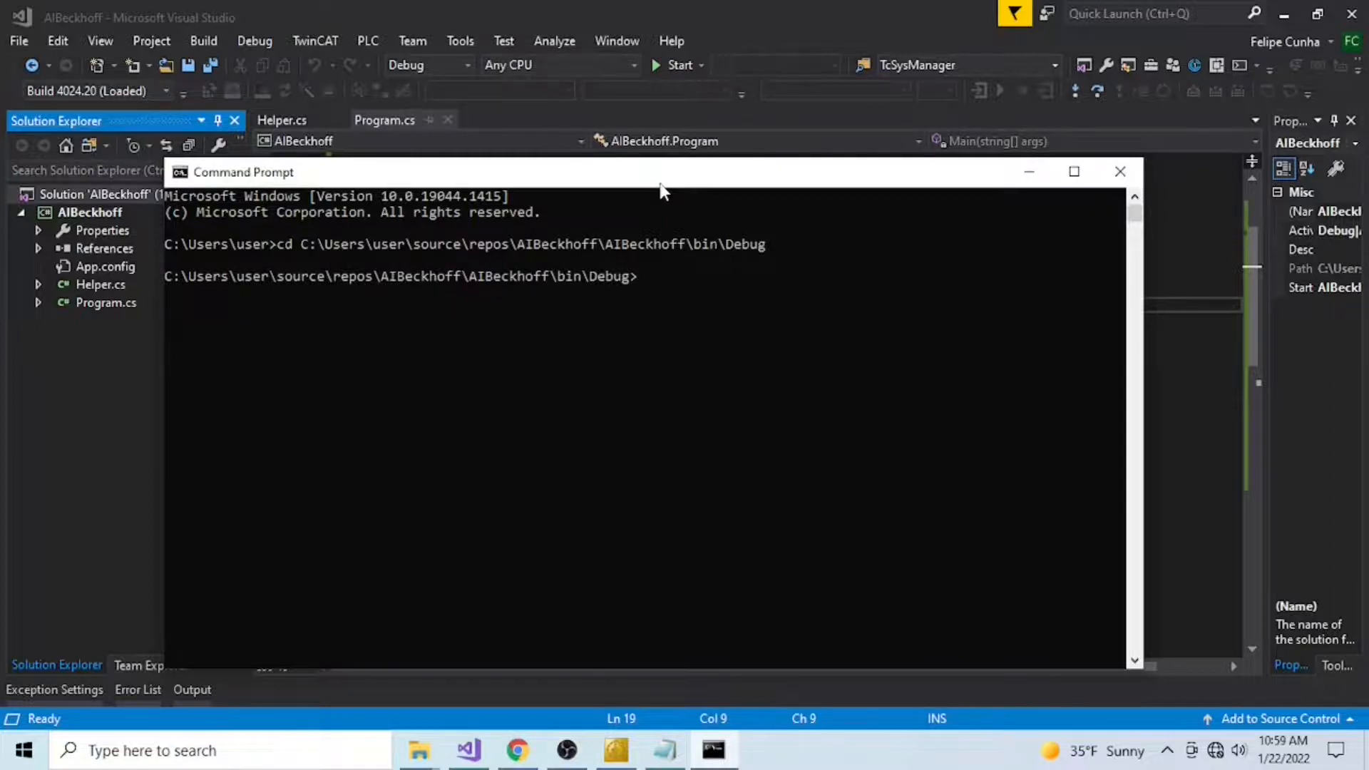
{"action": "type", "text": "AIBeckhoff"}
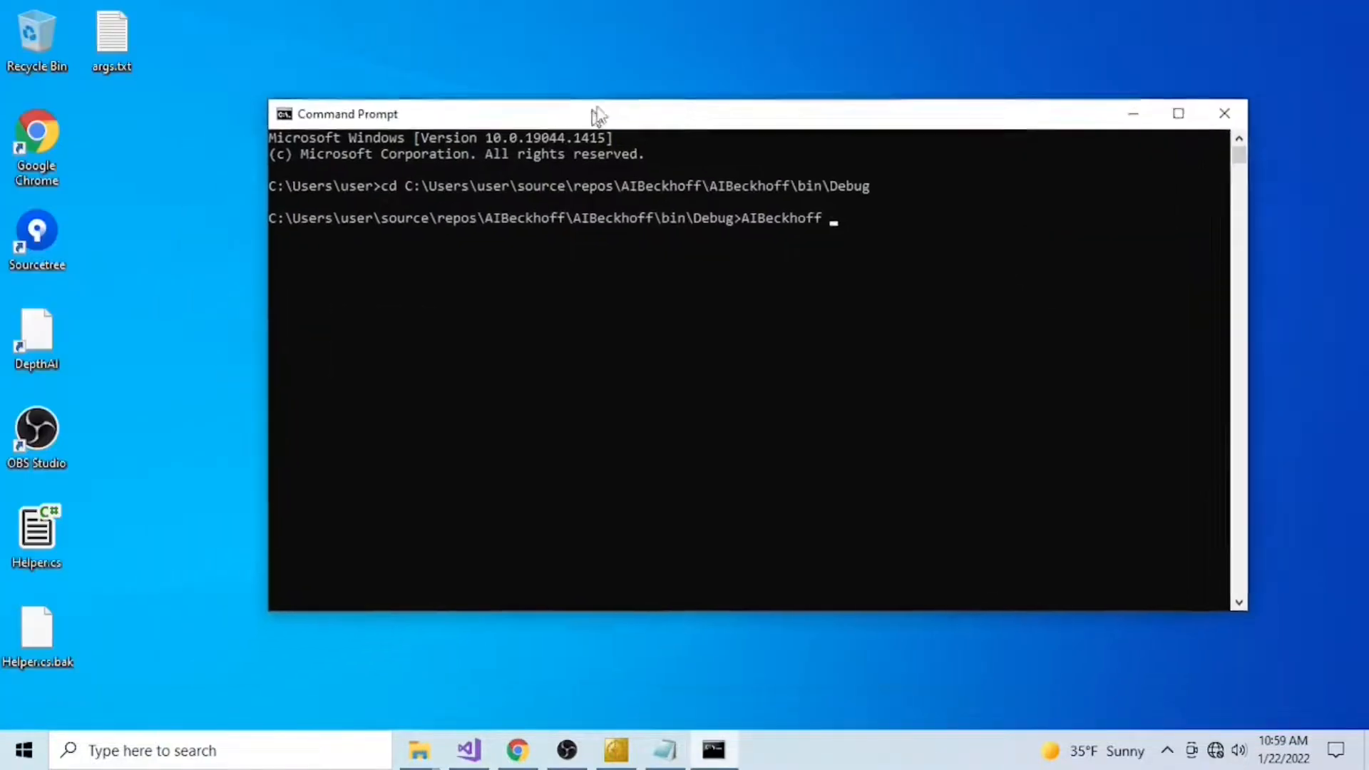
Step: Open args.txt in Notepad and select the solution path and TIID terminal path lines
{"action": "double_click", "coordinate": [112, 35]}
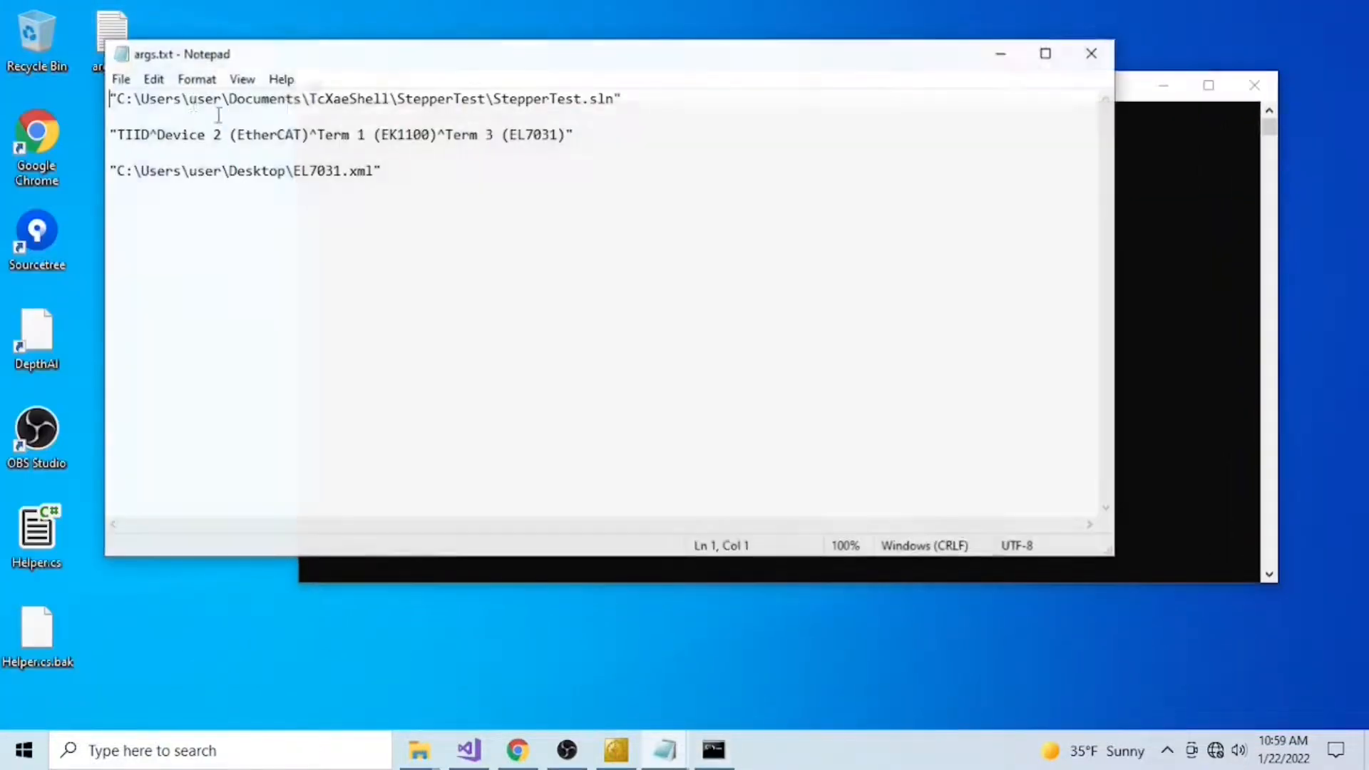
{"action": "triple_click", "coordinate": [349, 98]}
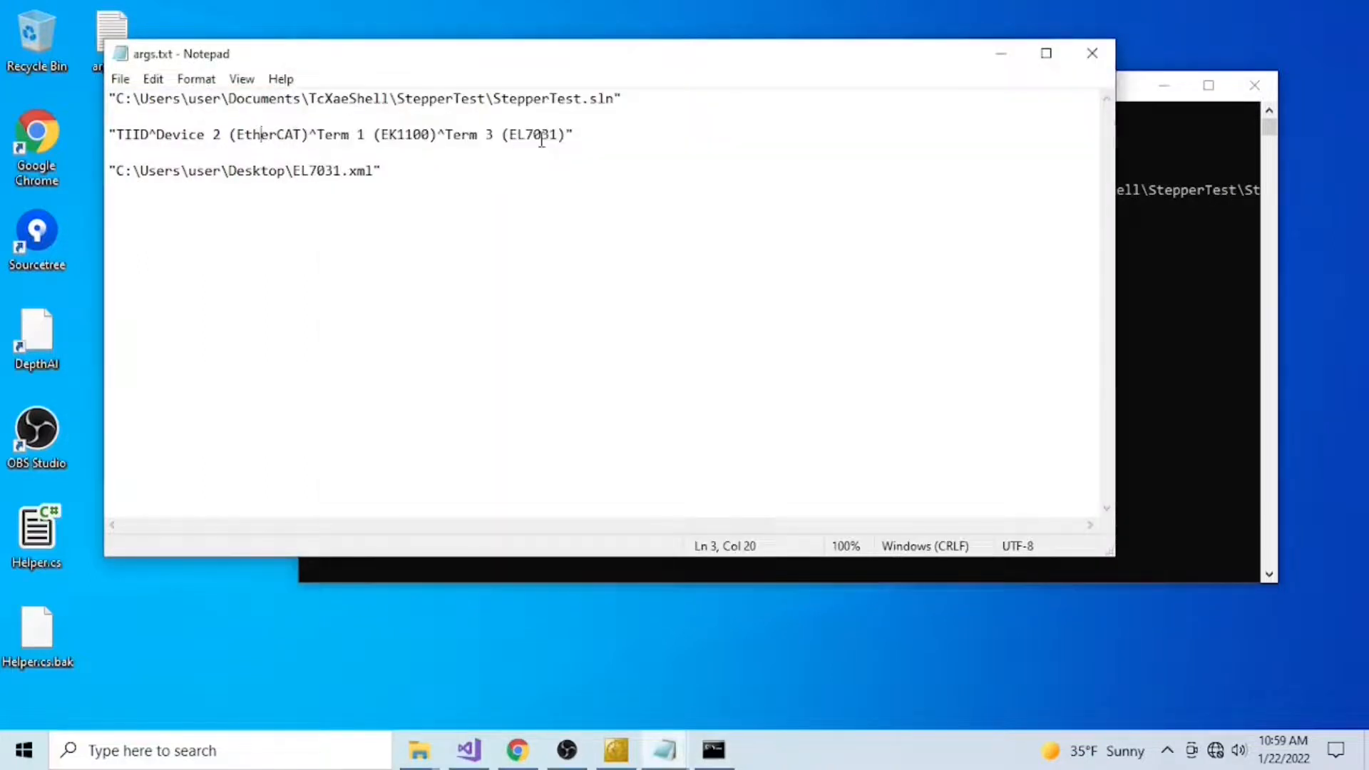
{"action": "triple_click", "coordinate": [341, 135]}
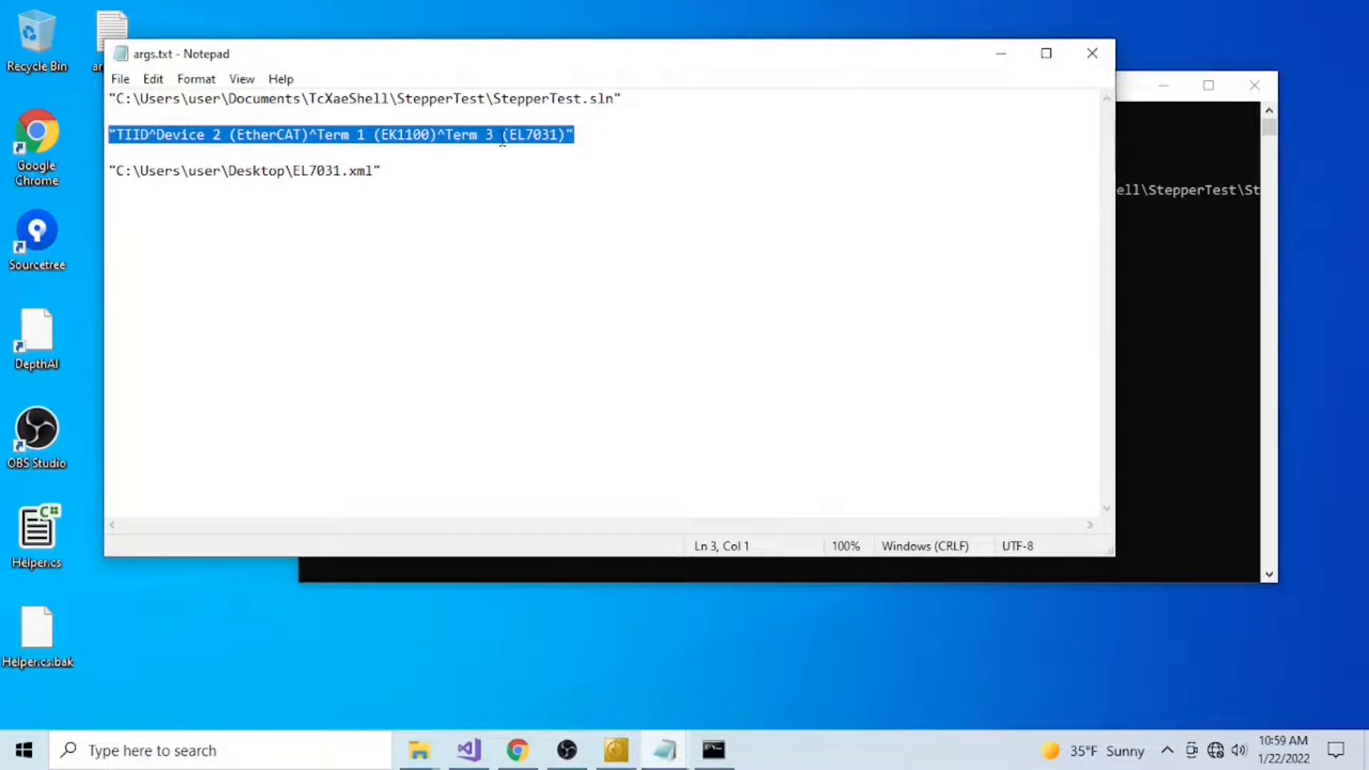
{"action": "mouse_move", "coordinate": [1156, 254]}
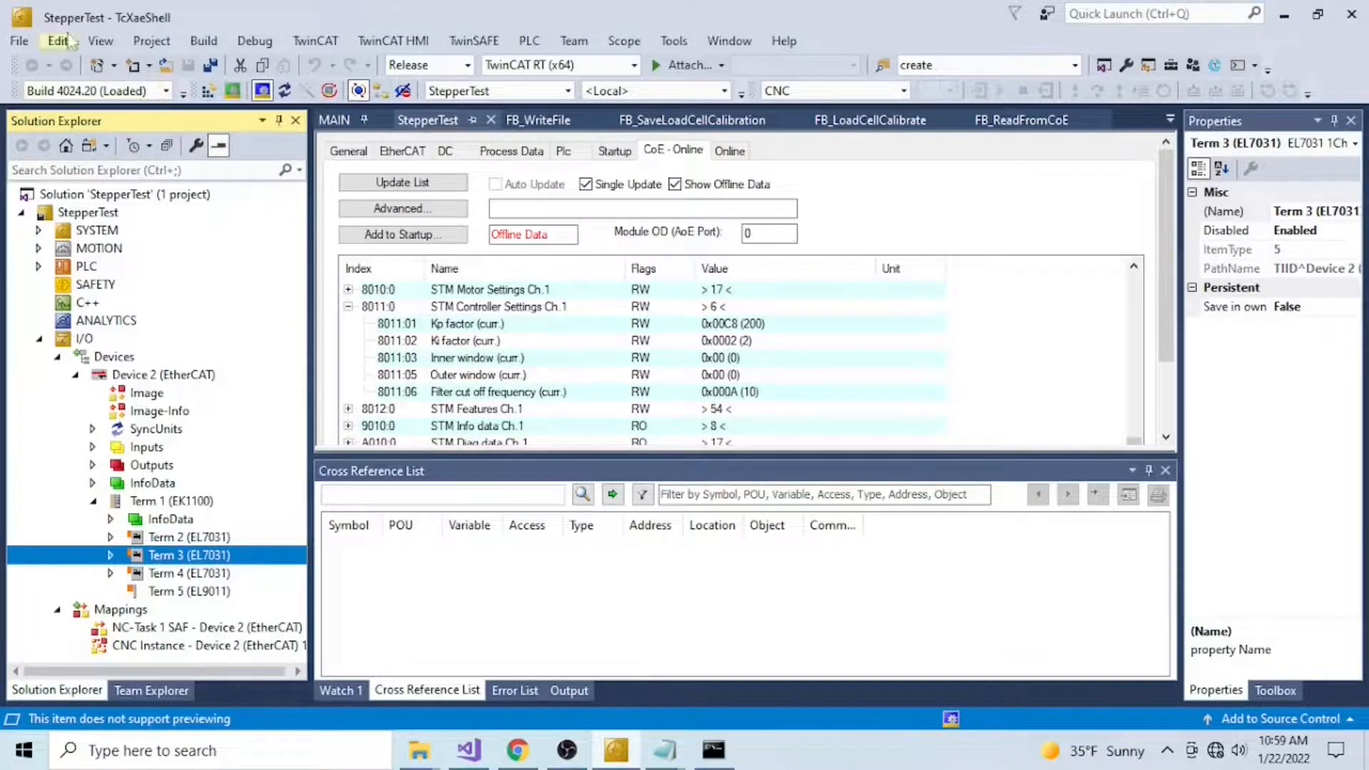
{"action": "mouse_move", "coordinate": [187, 555]}
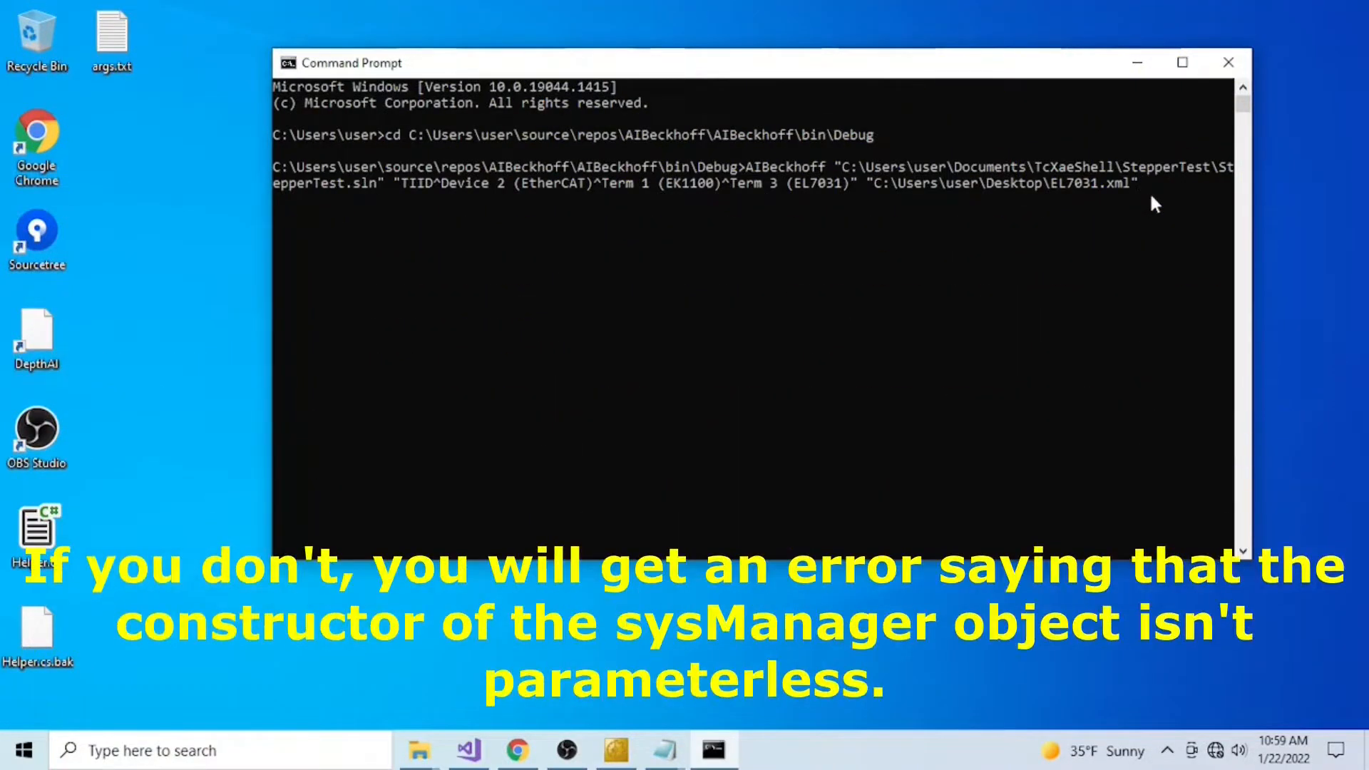
Step: Run AIBeckhoff to create EL7031.xml, open it in Notepad++, and close other tabs
{"action": "key", "text": "Return"}
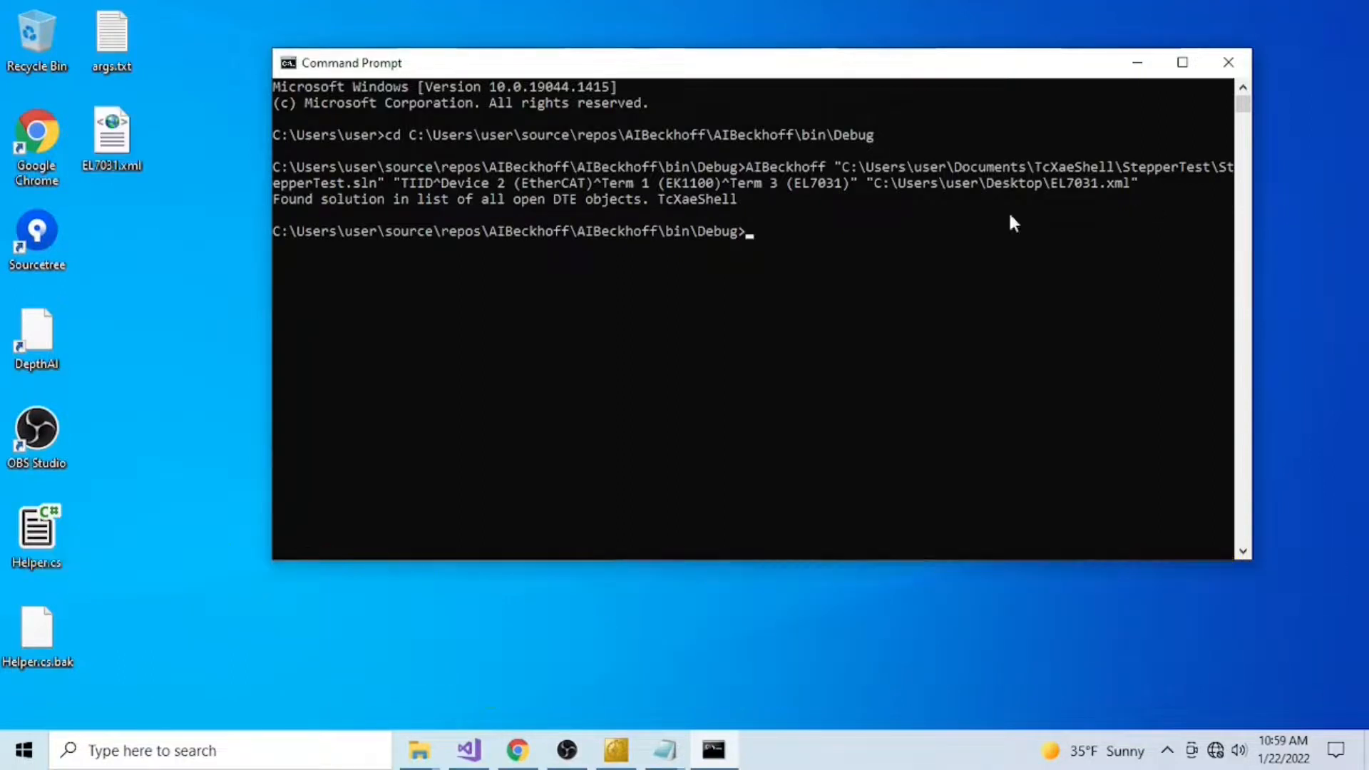
{"action": "left_click", "coordinate": [112, 132]}
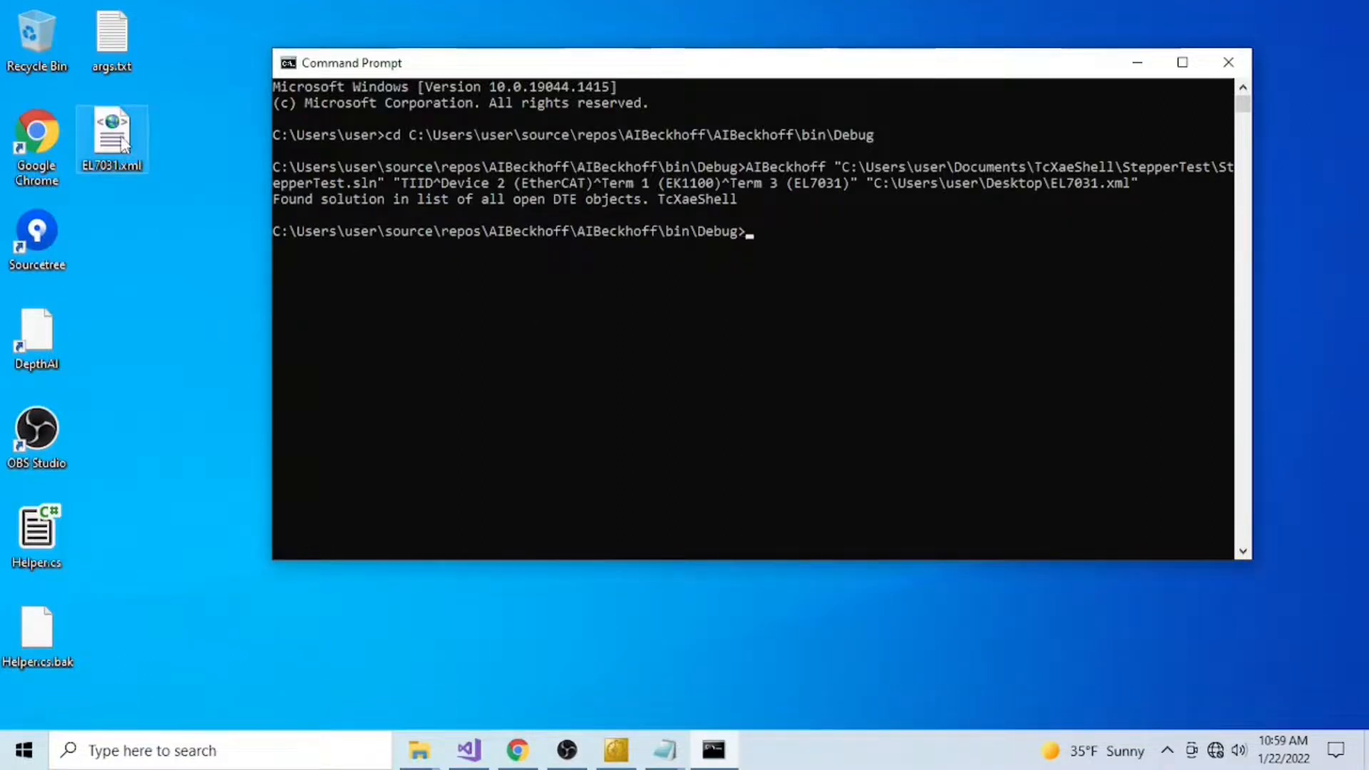
{"action": "right_click", "coordinate": [112, 138]}
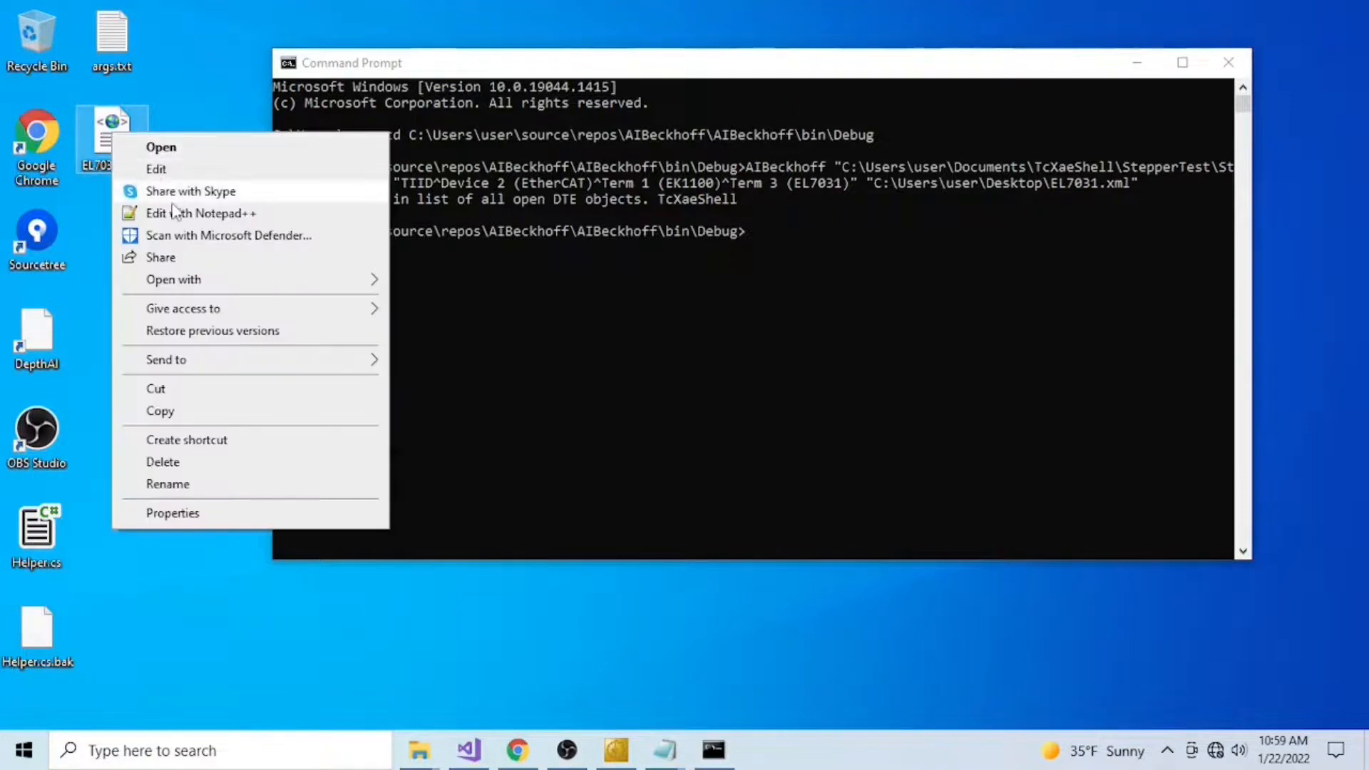
{"action": "left_click", "coordinate": [200, 213]}
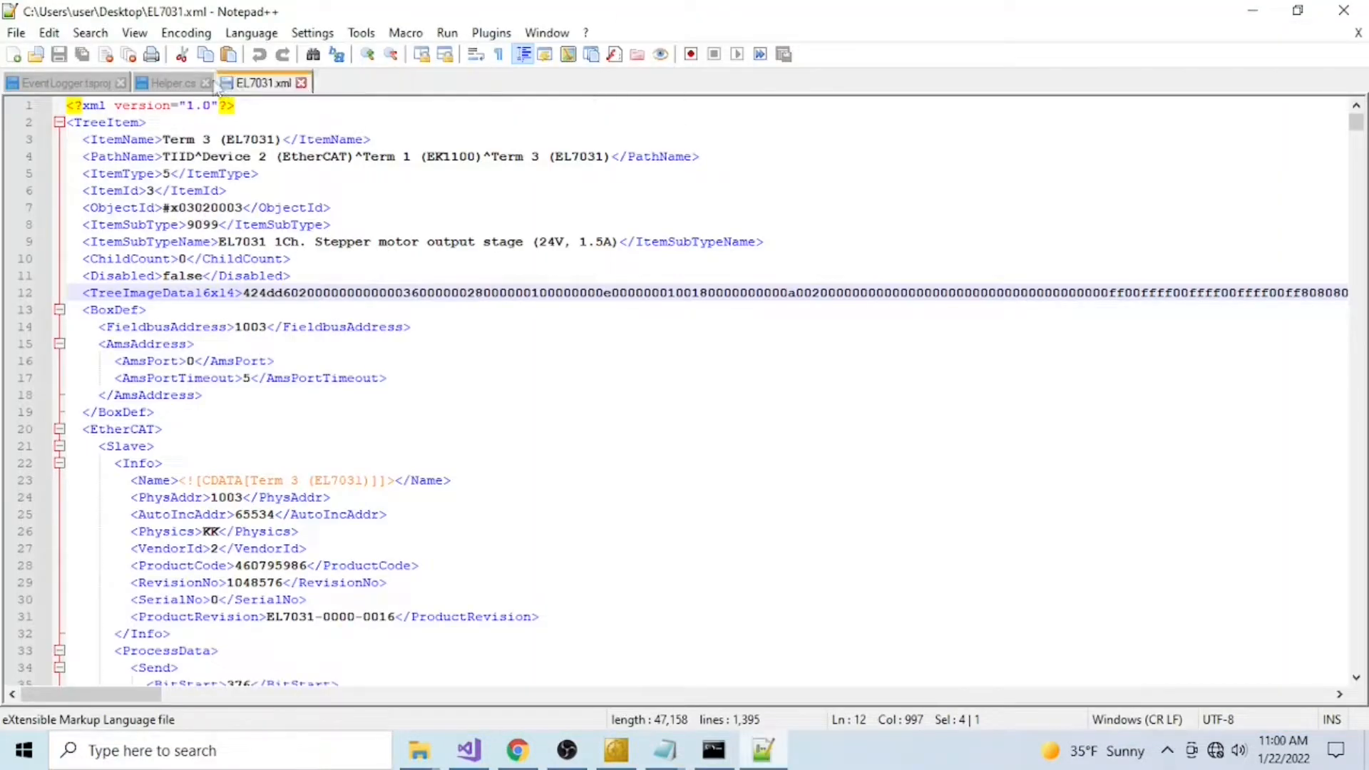
{"action": "left_click", "coordinate": [61, 83]}
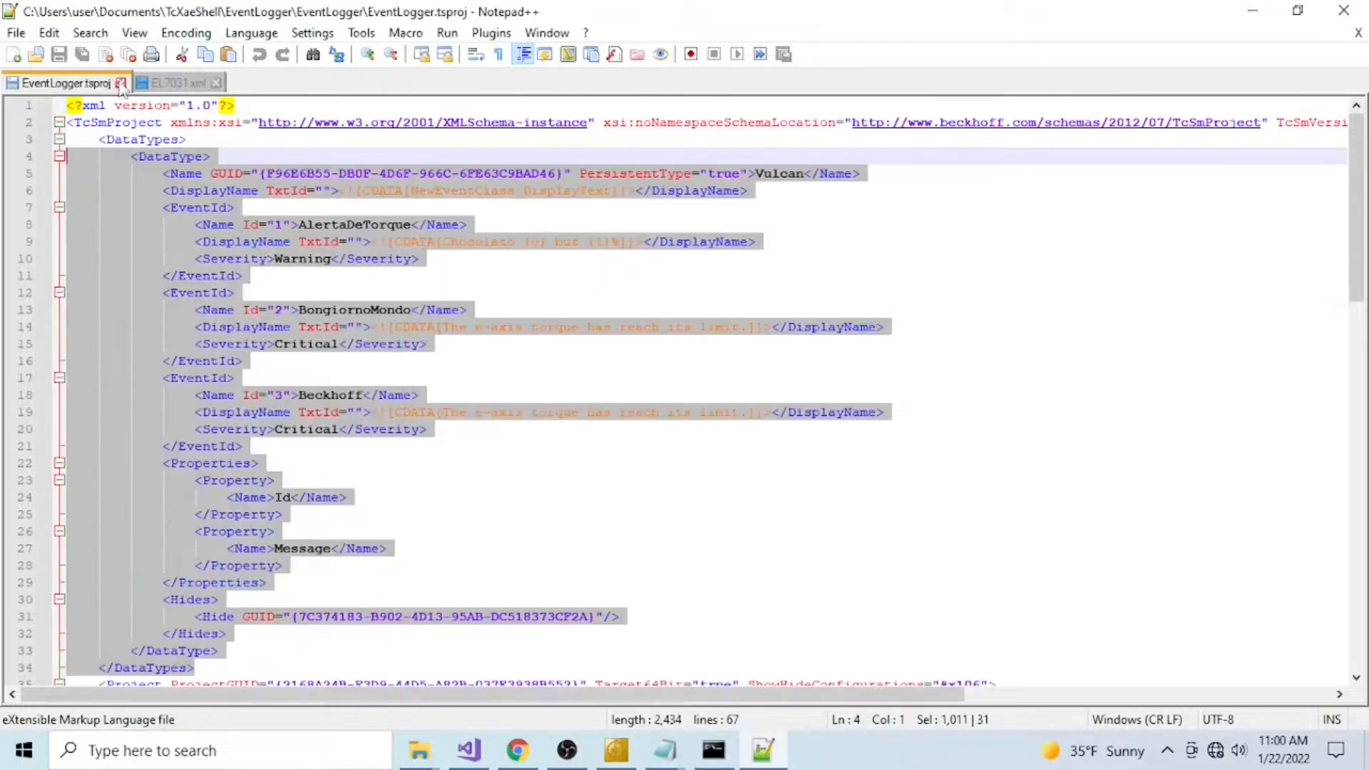
{"action": "left_click", "coordinate": [178, 82]}
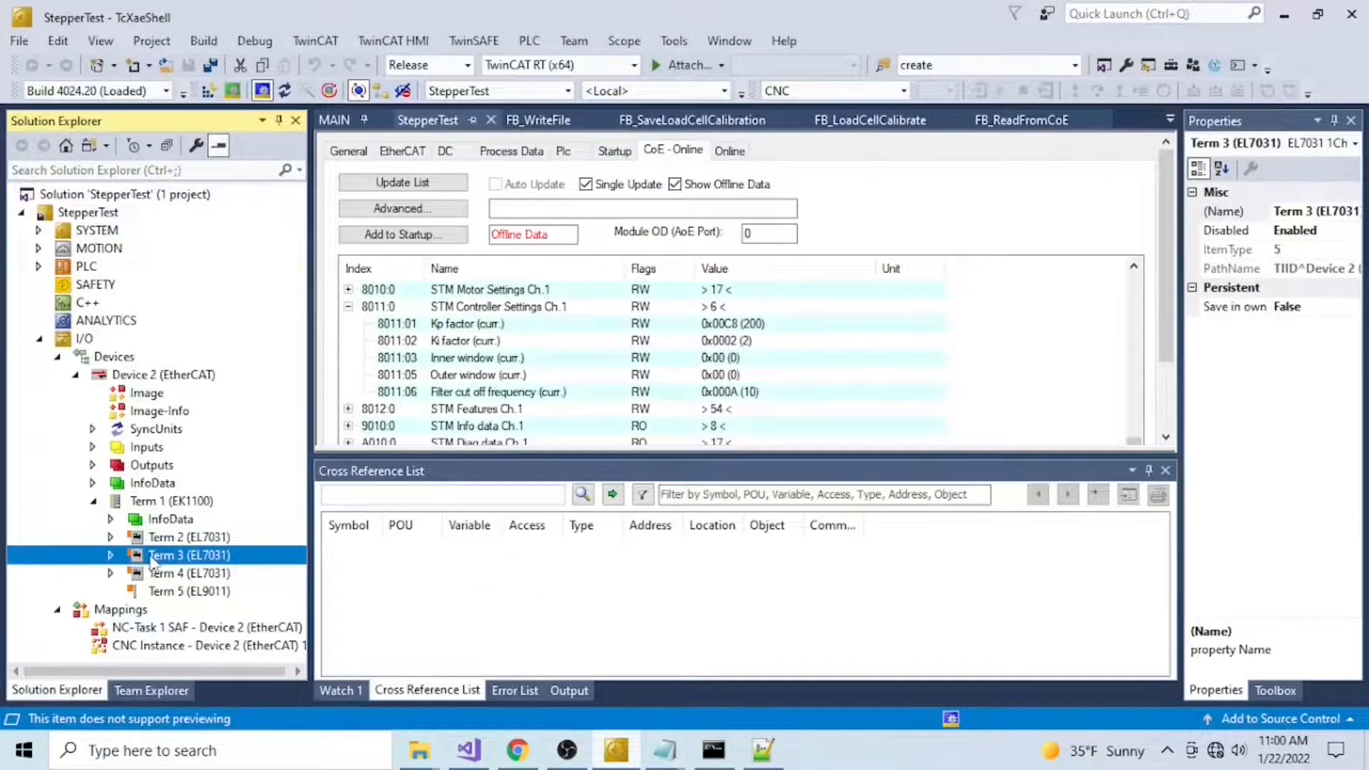
{"action": "mouse_move", "coordinate": [279, 334]}
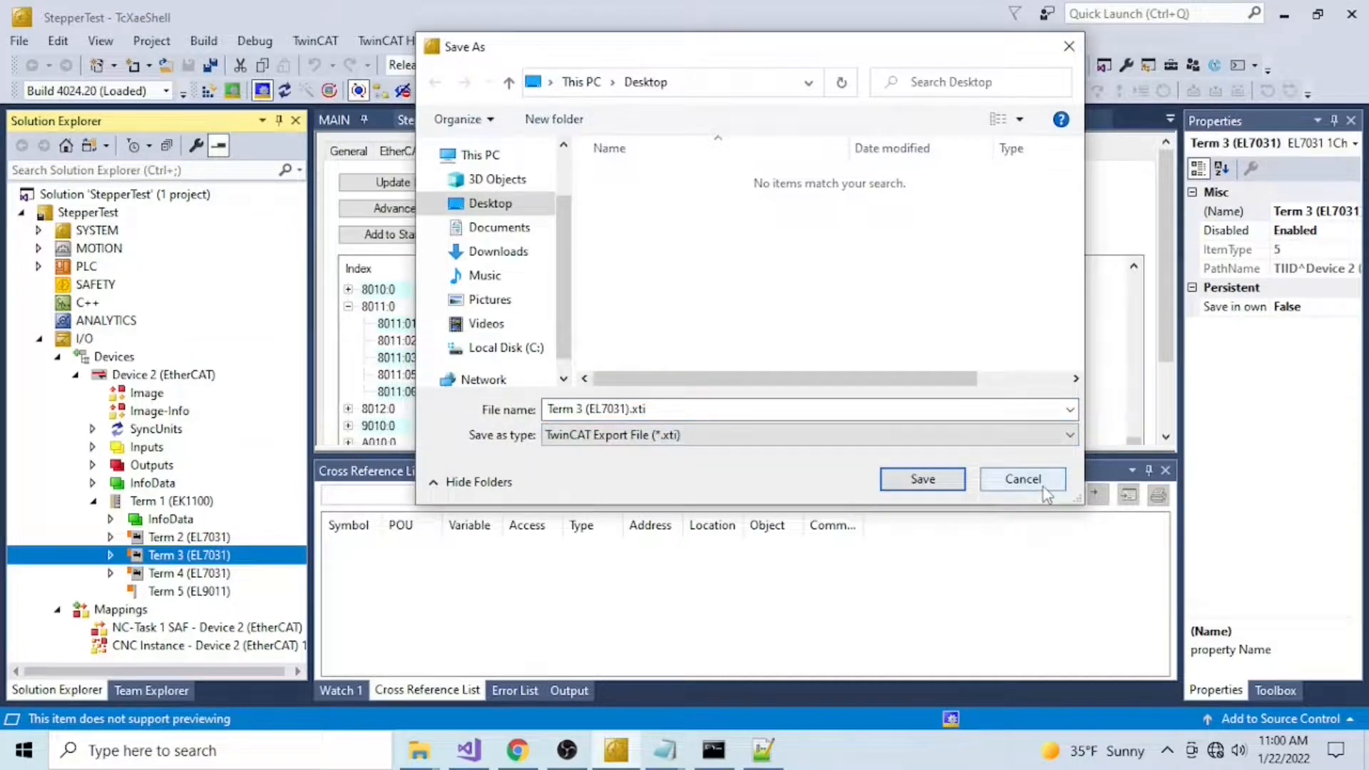
Step: Cancel the .xti Save As and export Term 3's XML description as 'EL7031 Twincat.xml'
{"action": "left_click", "coordinate": [1023, 479]}
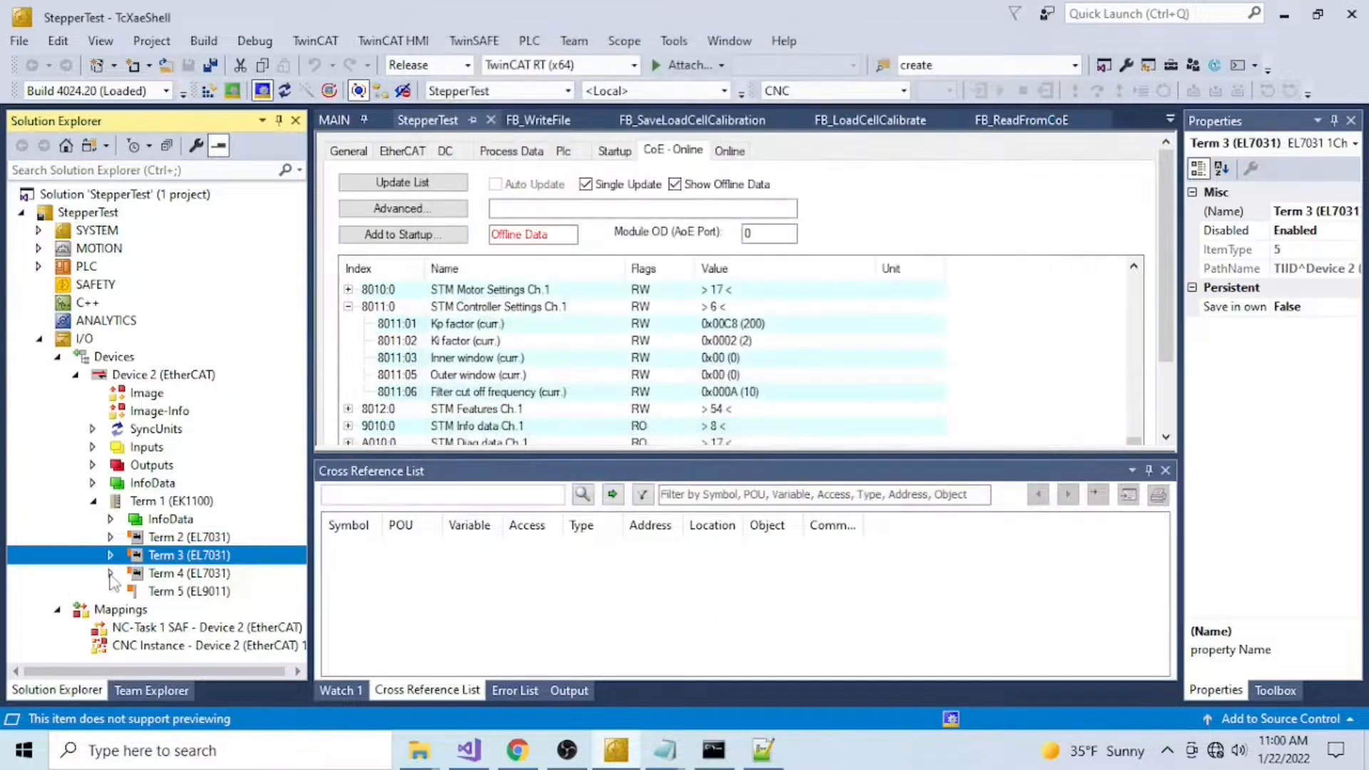
{"action": "right_click", "coordinate": [189, 555]}
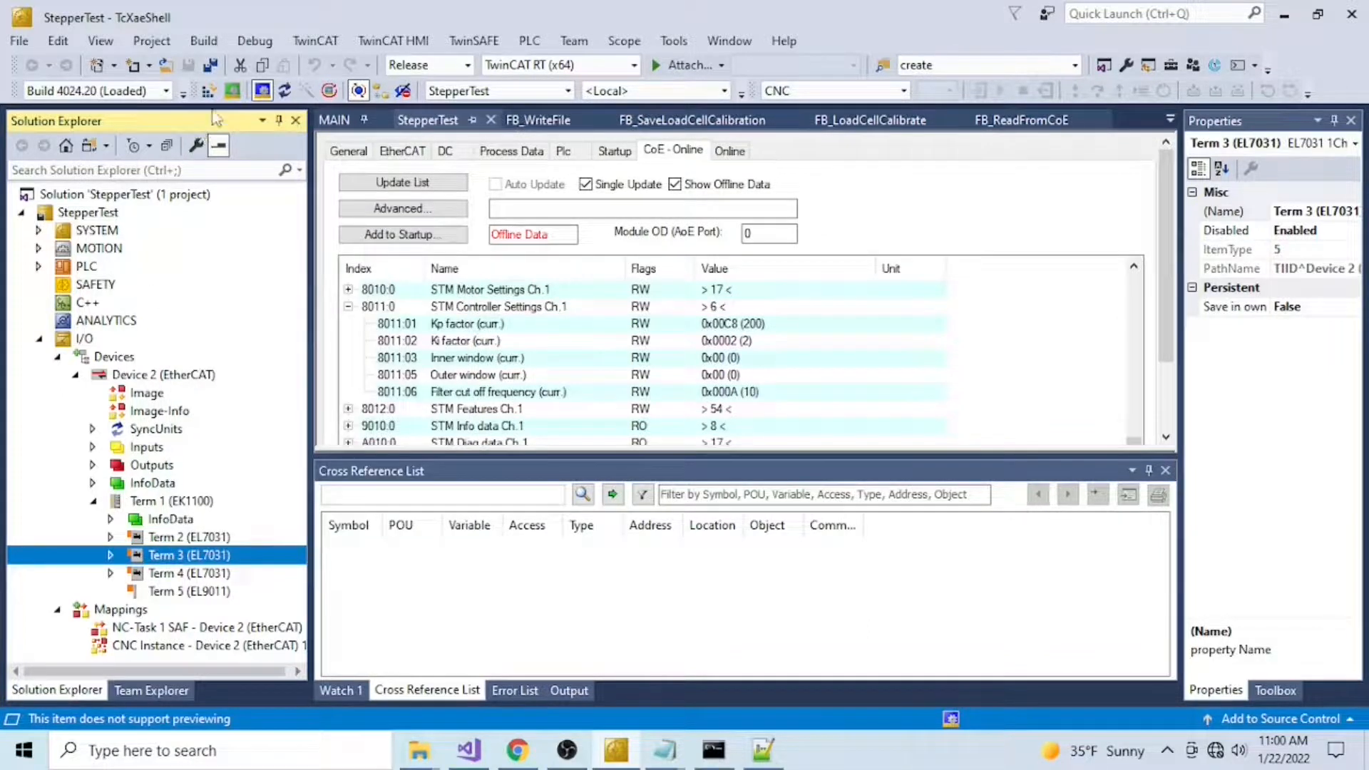
{"action": "left_click", "coordinate": [314, 40]}
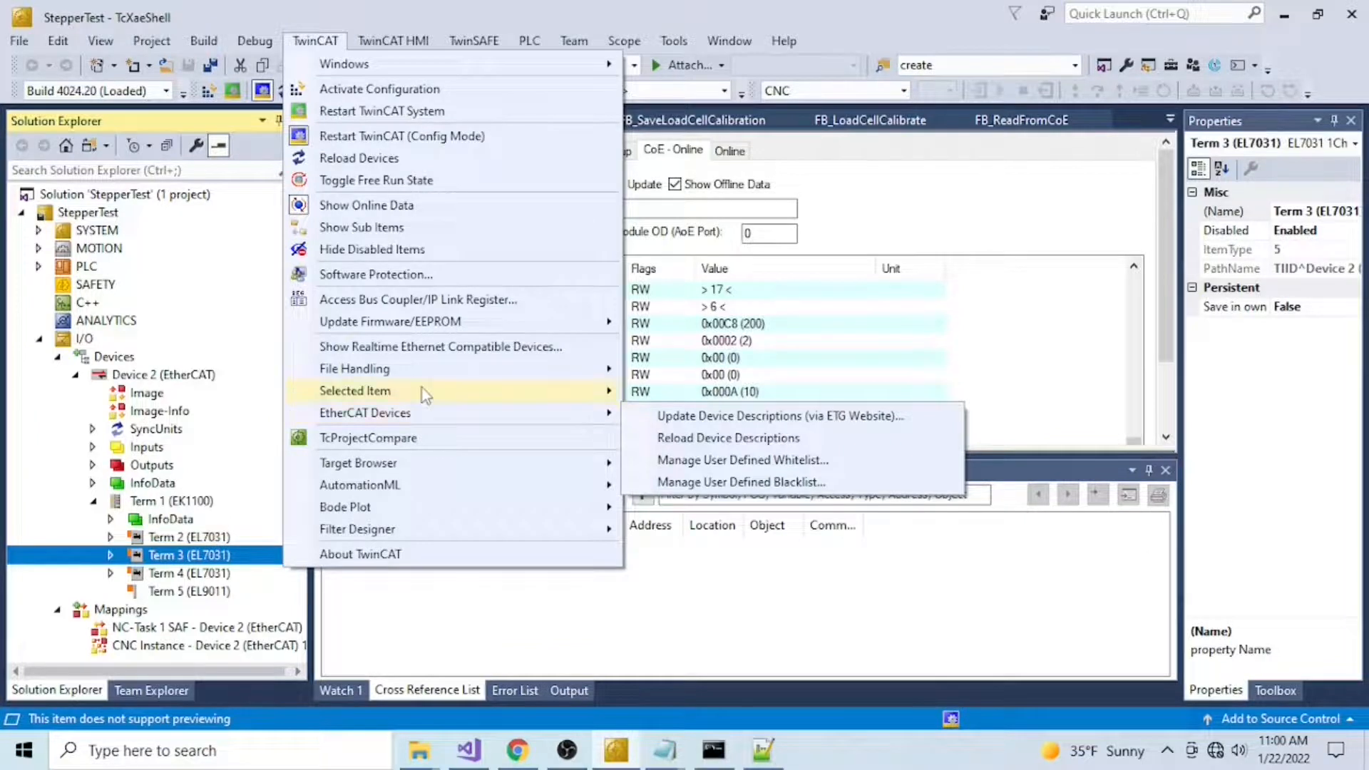
{"action": "mouse_move", "coordinate": [356, 390]}
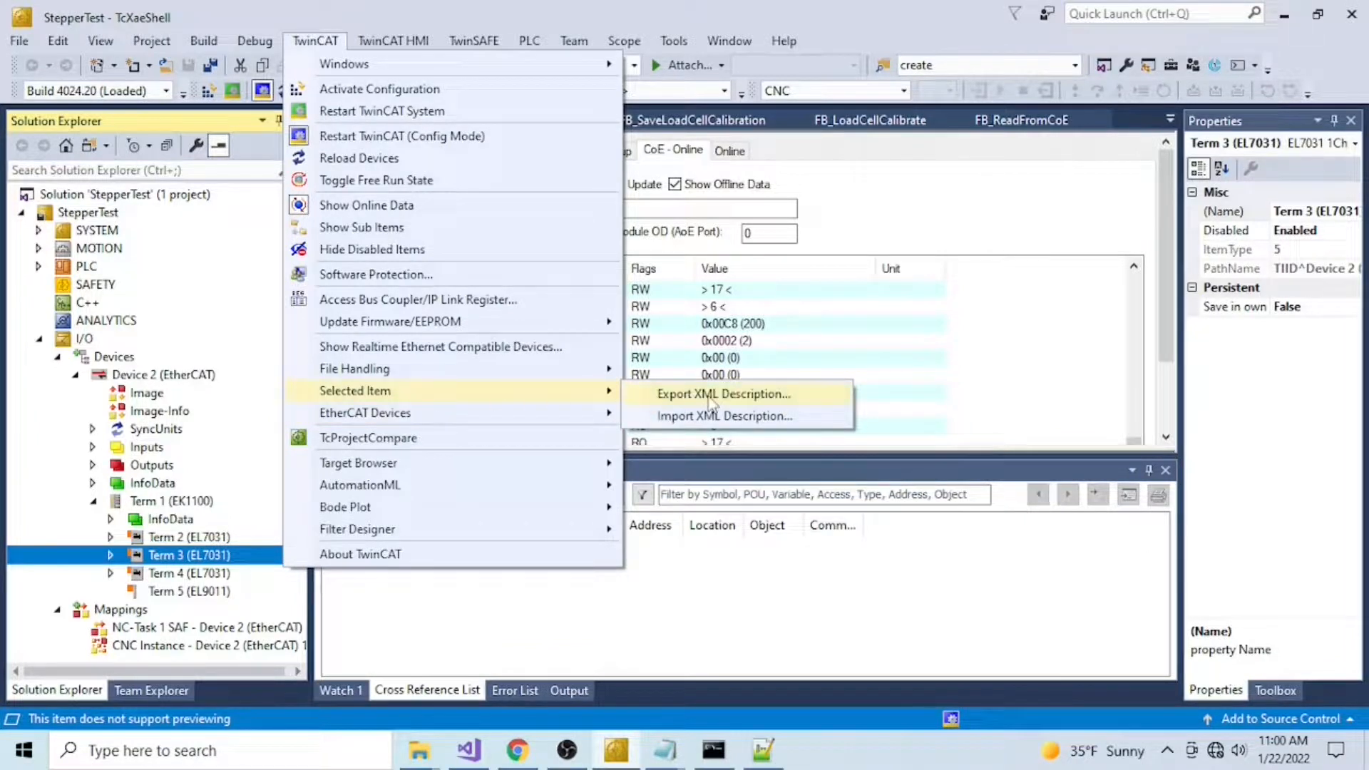
{"action": "left_click", "coordinate": [723, 394]}
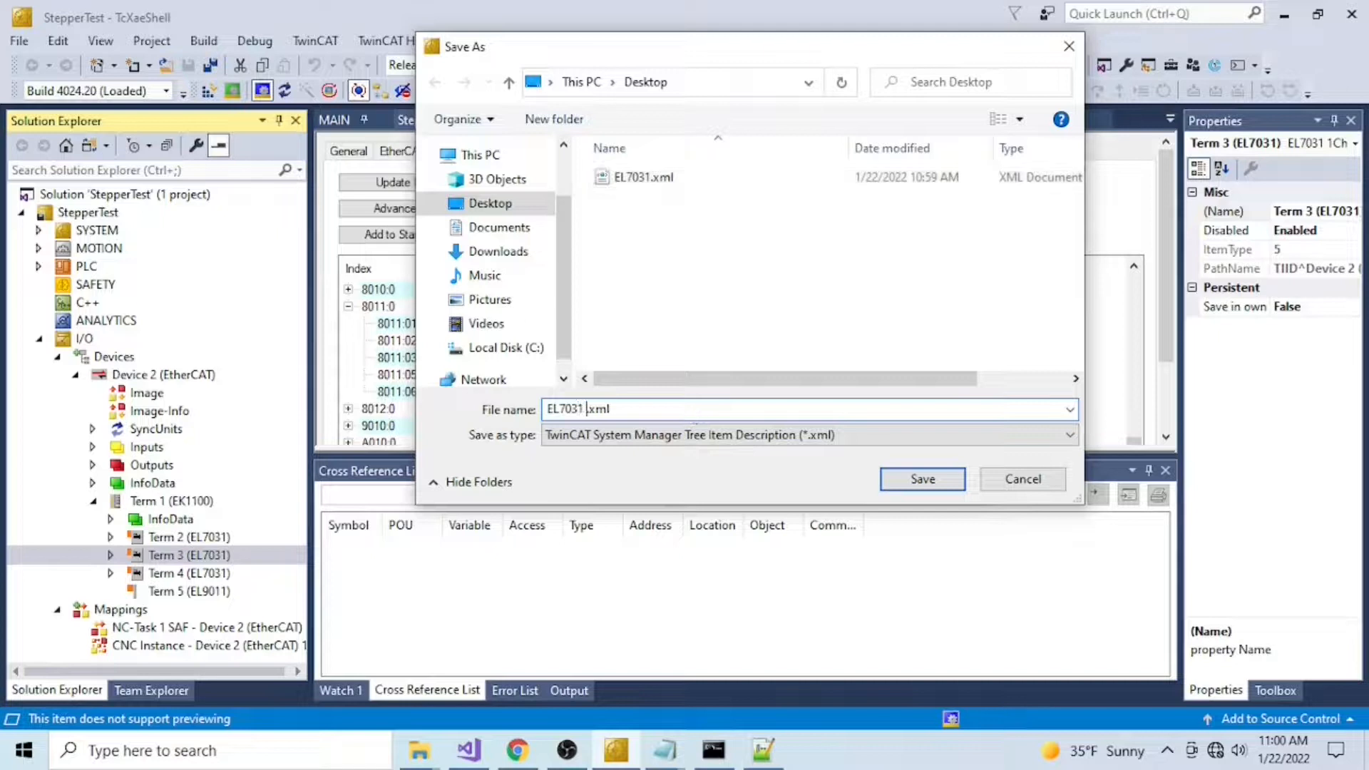
{"action": "type", "text": "Twincat"}
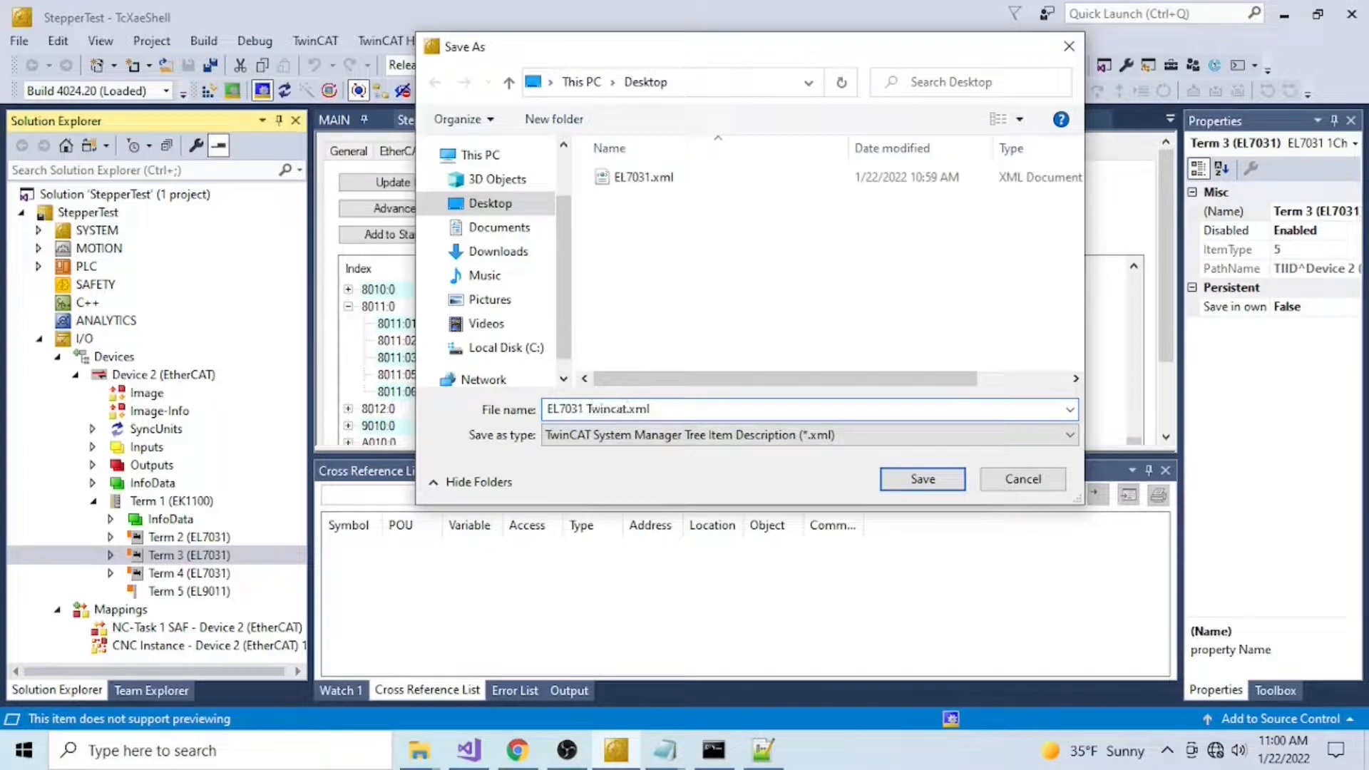
{"action": "left_click", "coordinate": [922, 479]}
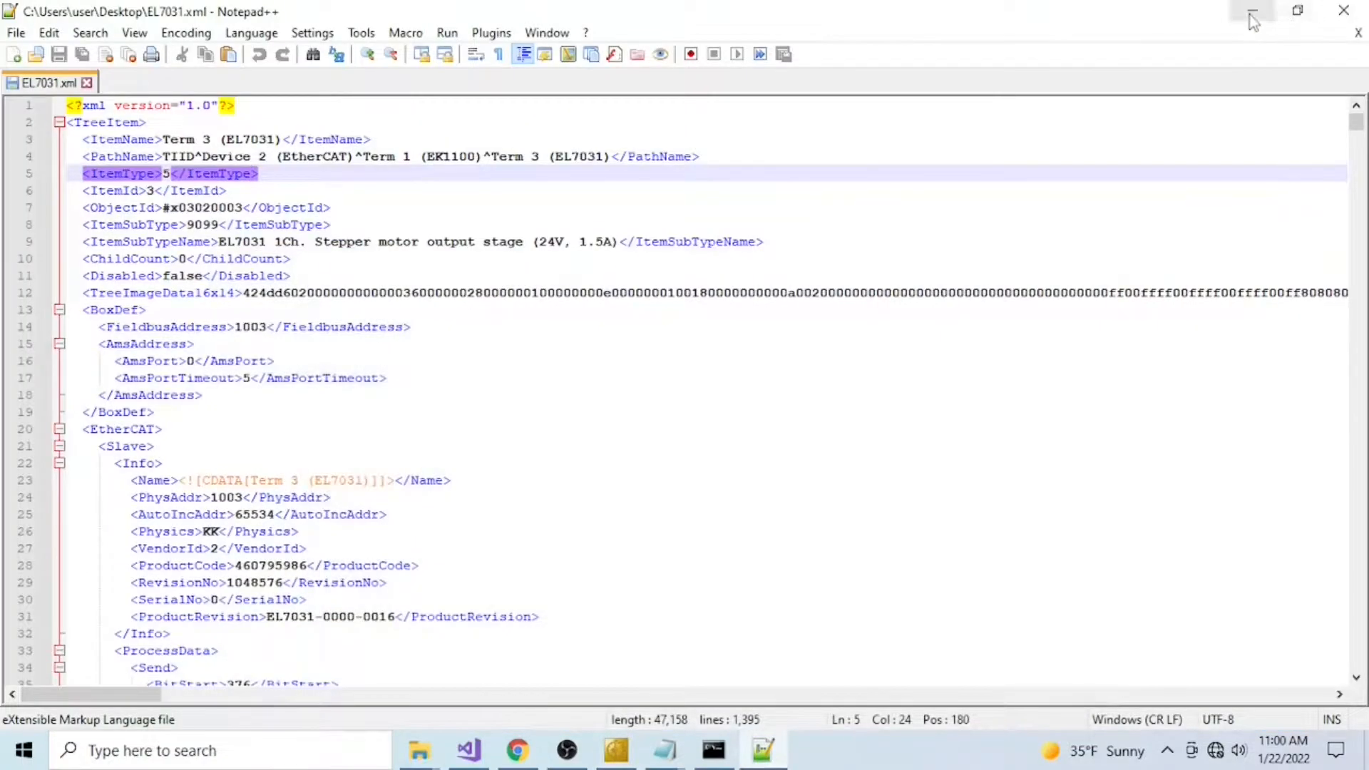
Step: Open 'EL7031 Twincat.xml' in Notepad++ and compare it tab-by-tab with EL7031.xml
{"action": "left_click", "coordinate": [1250, 12]}
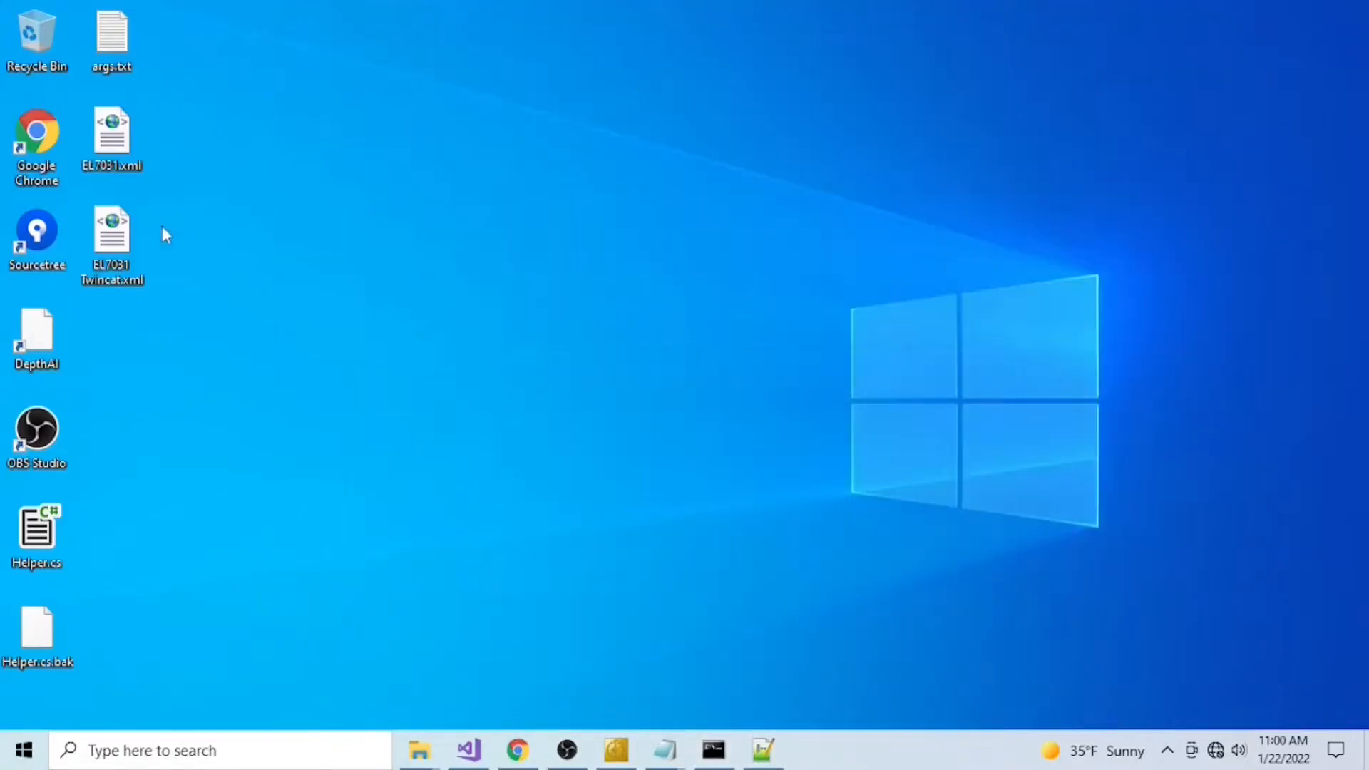
{"action": "right_click", "coordinate": [111, 231]}
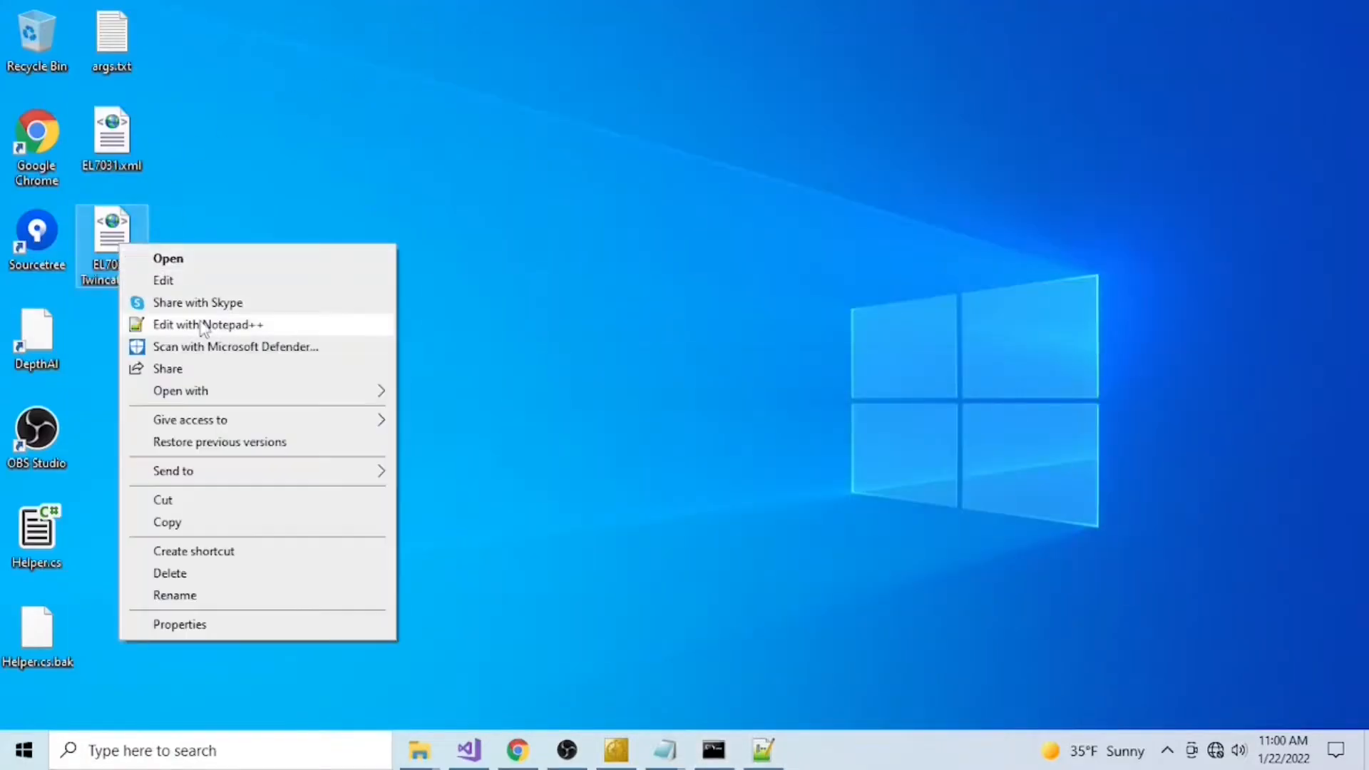
{"action": "left_click", "coordinate": [208, 324]}
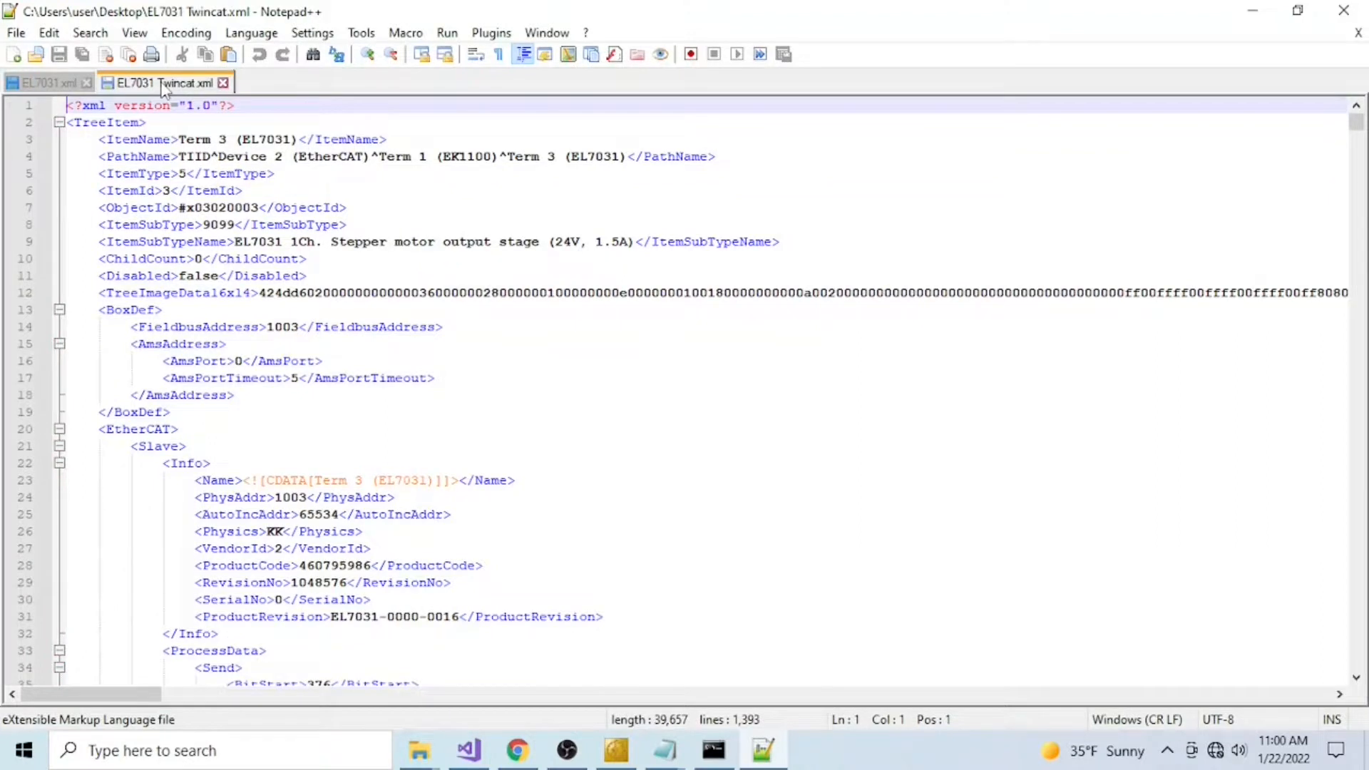
{"action": "left_click", "coordinate": [48, 82]}
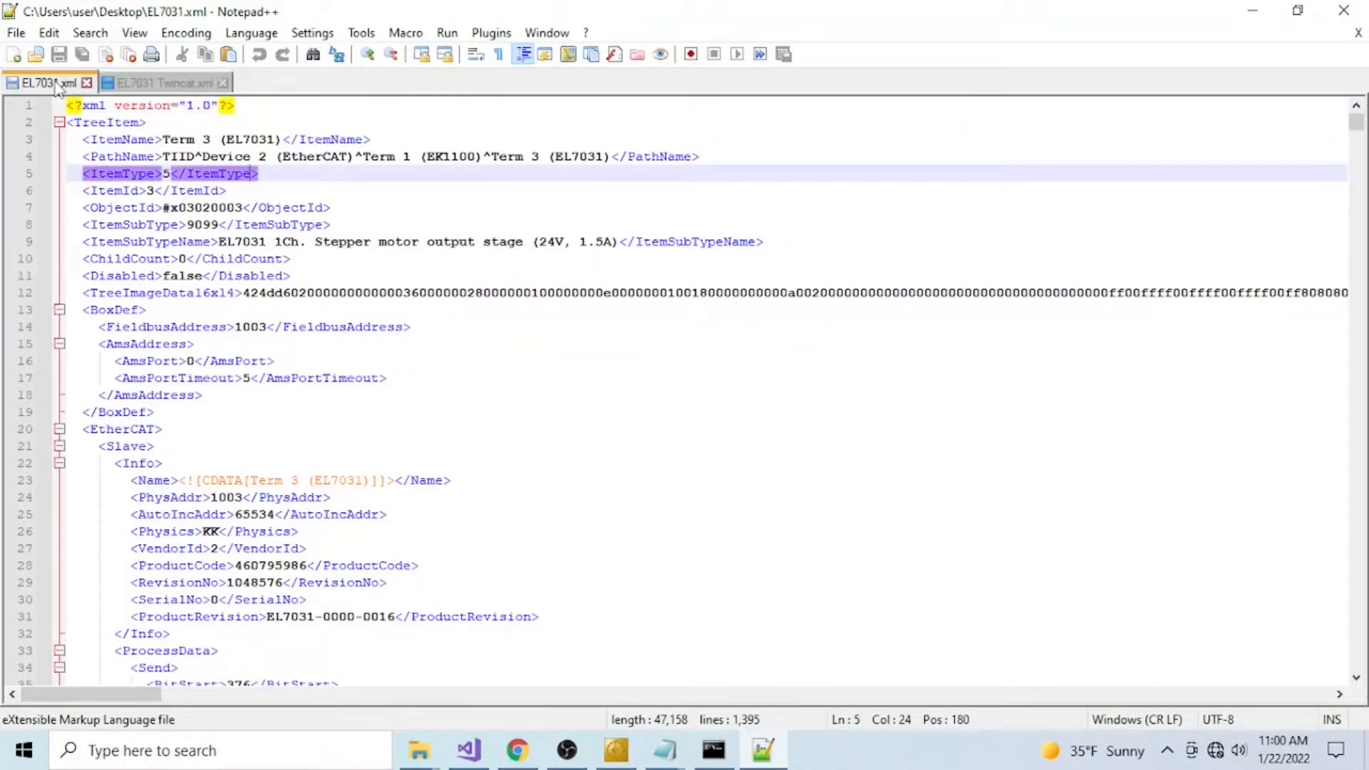
{"action": "mouse_move", "coordinate": [366, 249]}
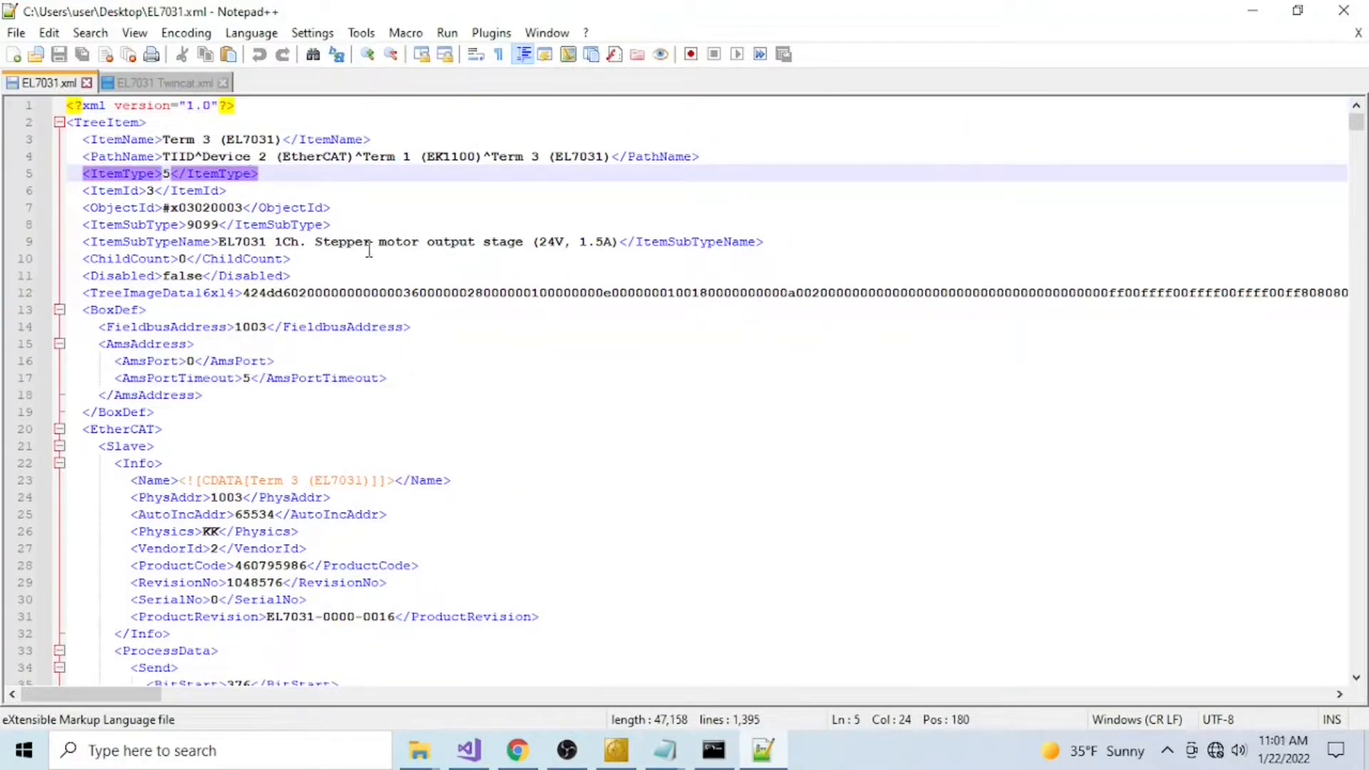
{"action": "left_click", "coordinate": [164, 82]}
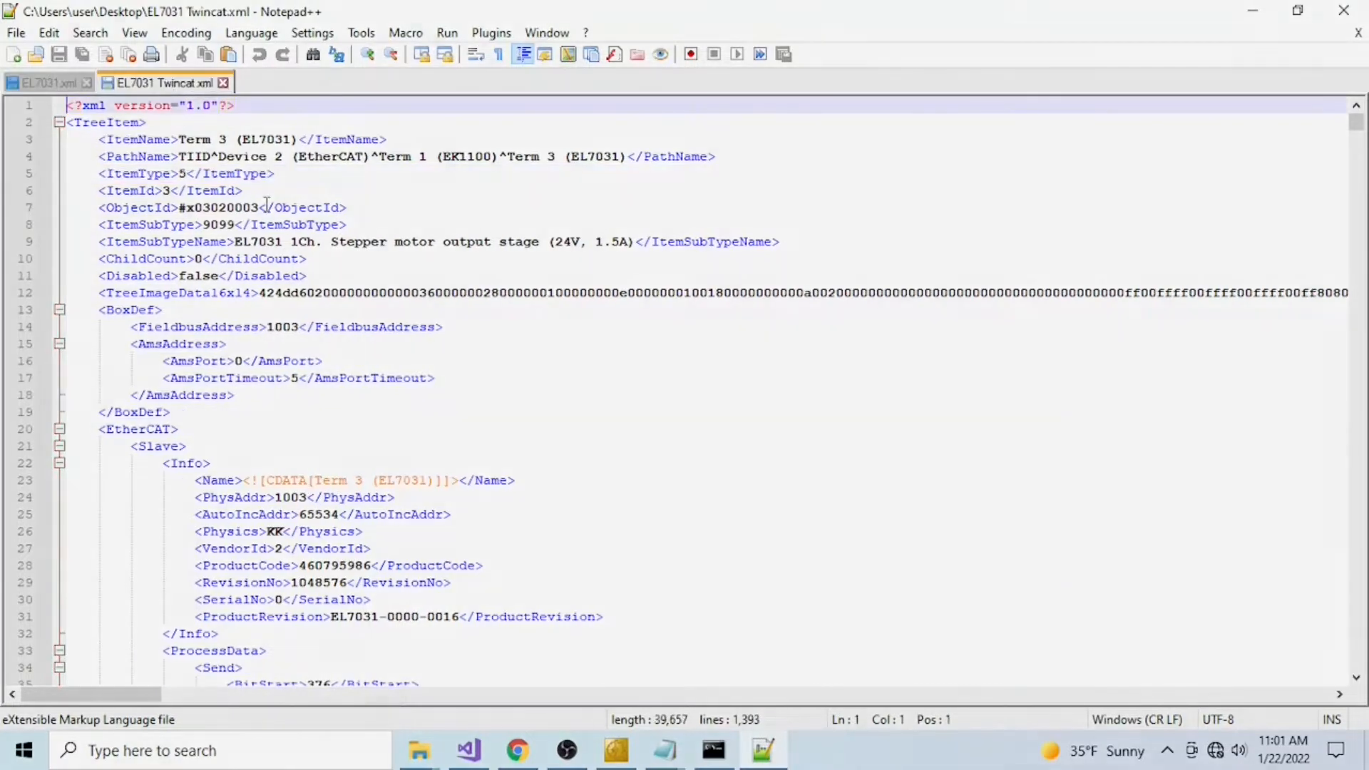